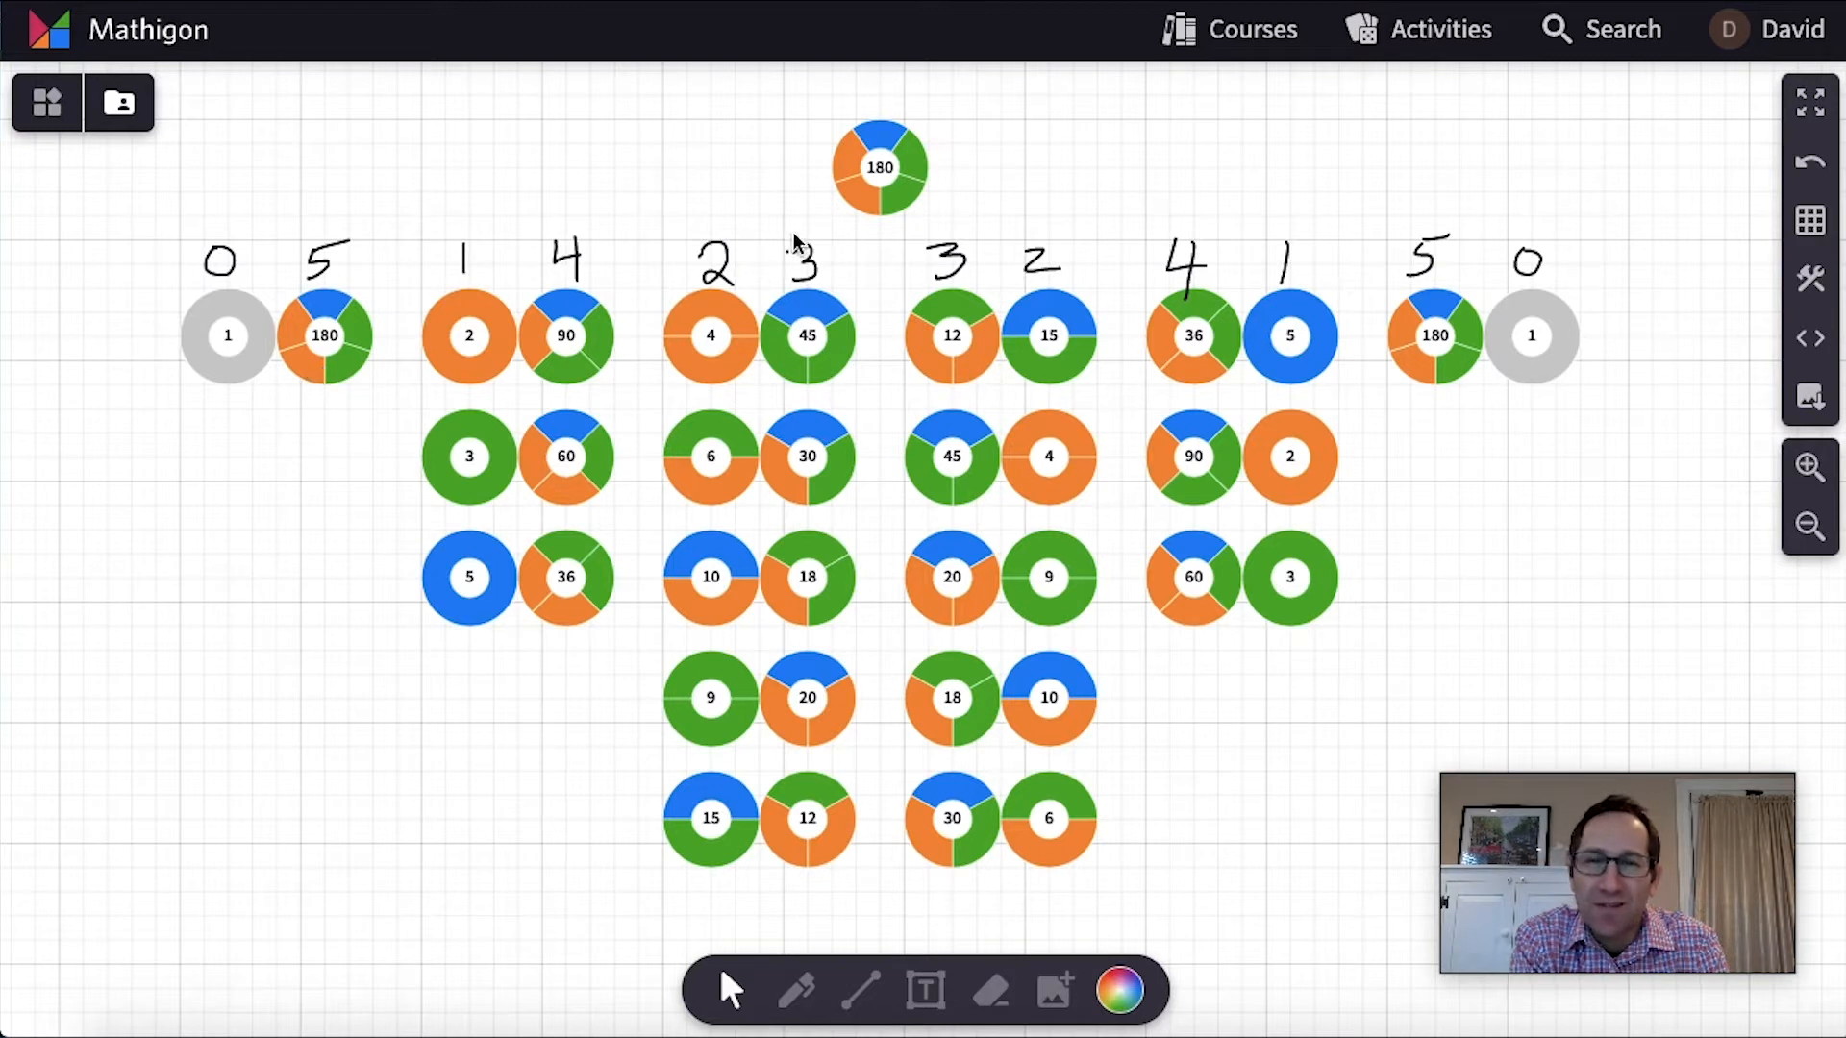
Advance to the Factors of 180 board and open the canvas settings
click(878, 168)
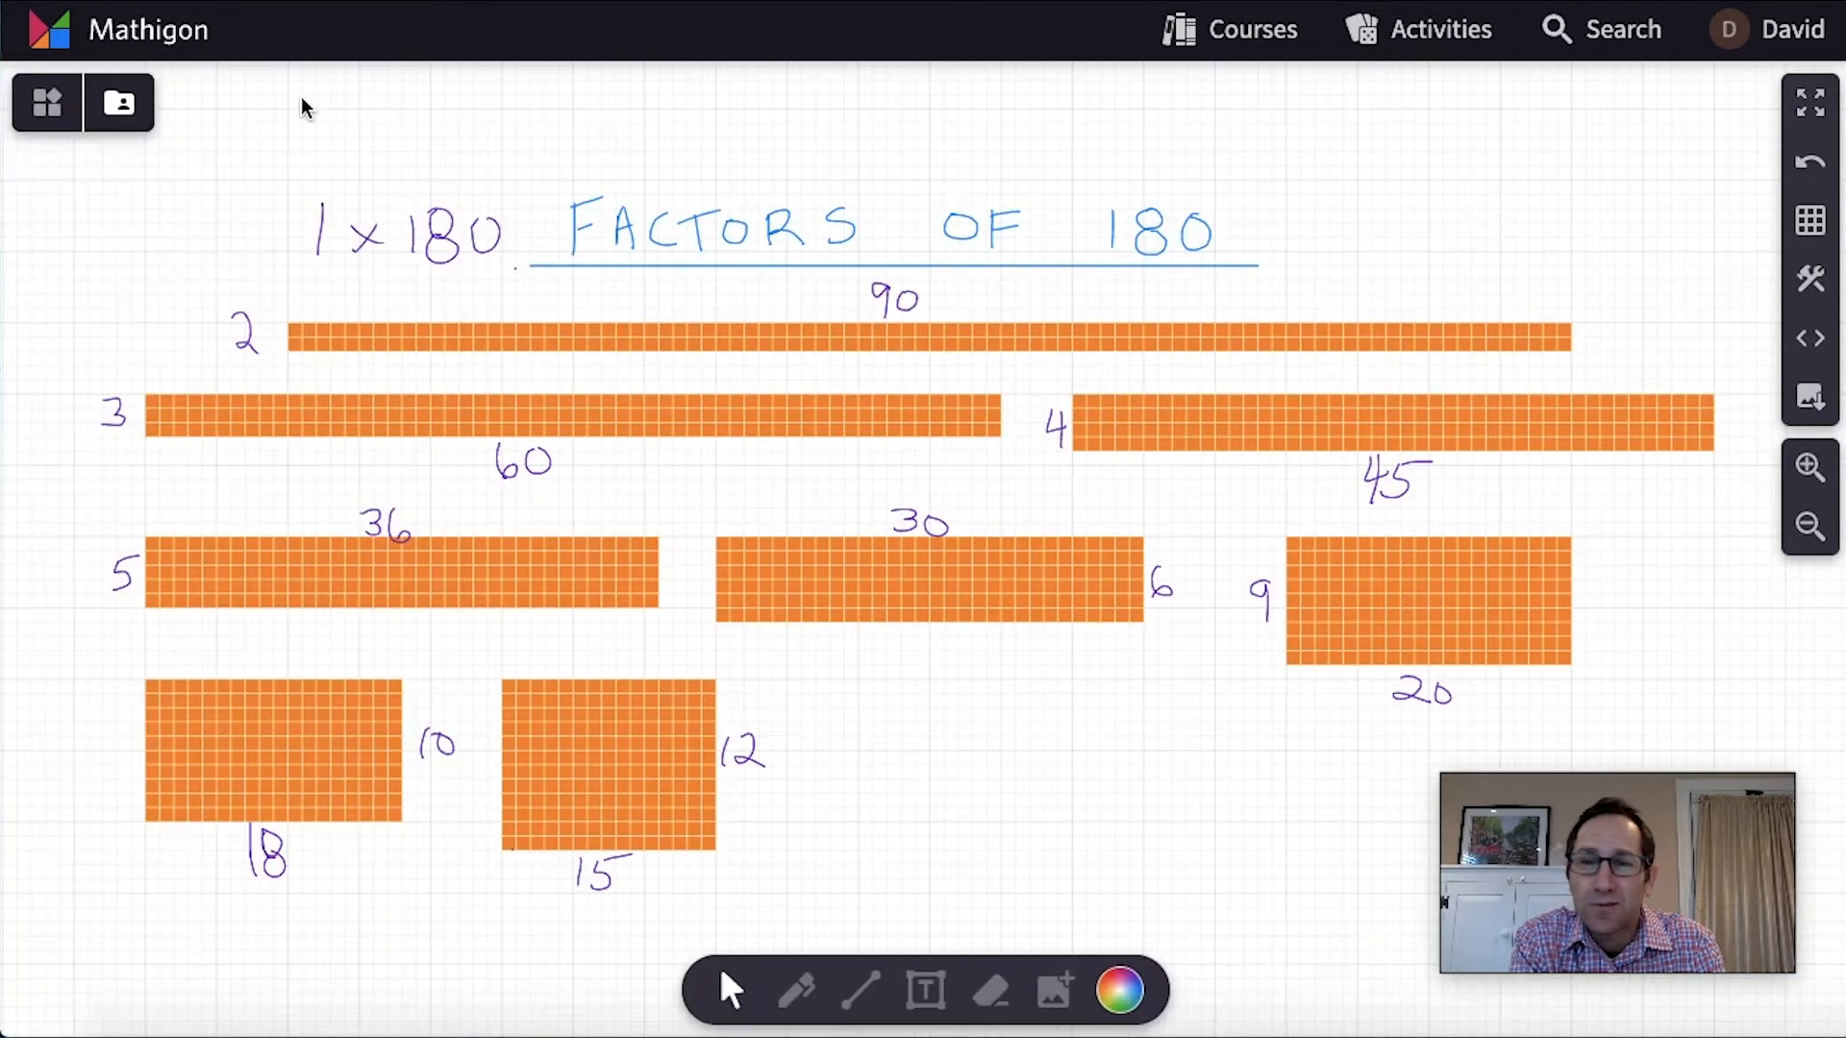
mouse_move(1810, 339)
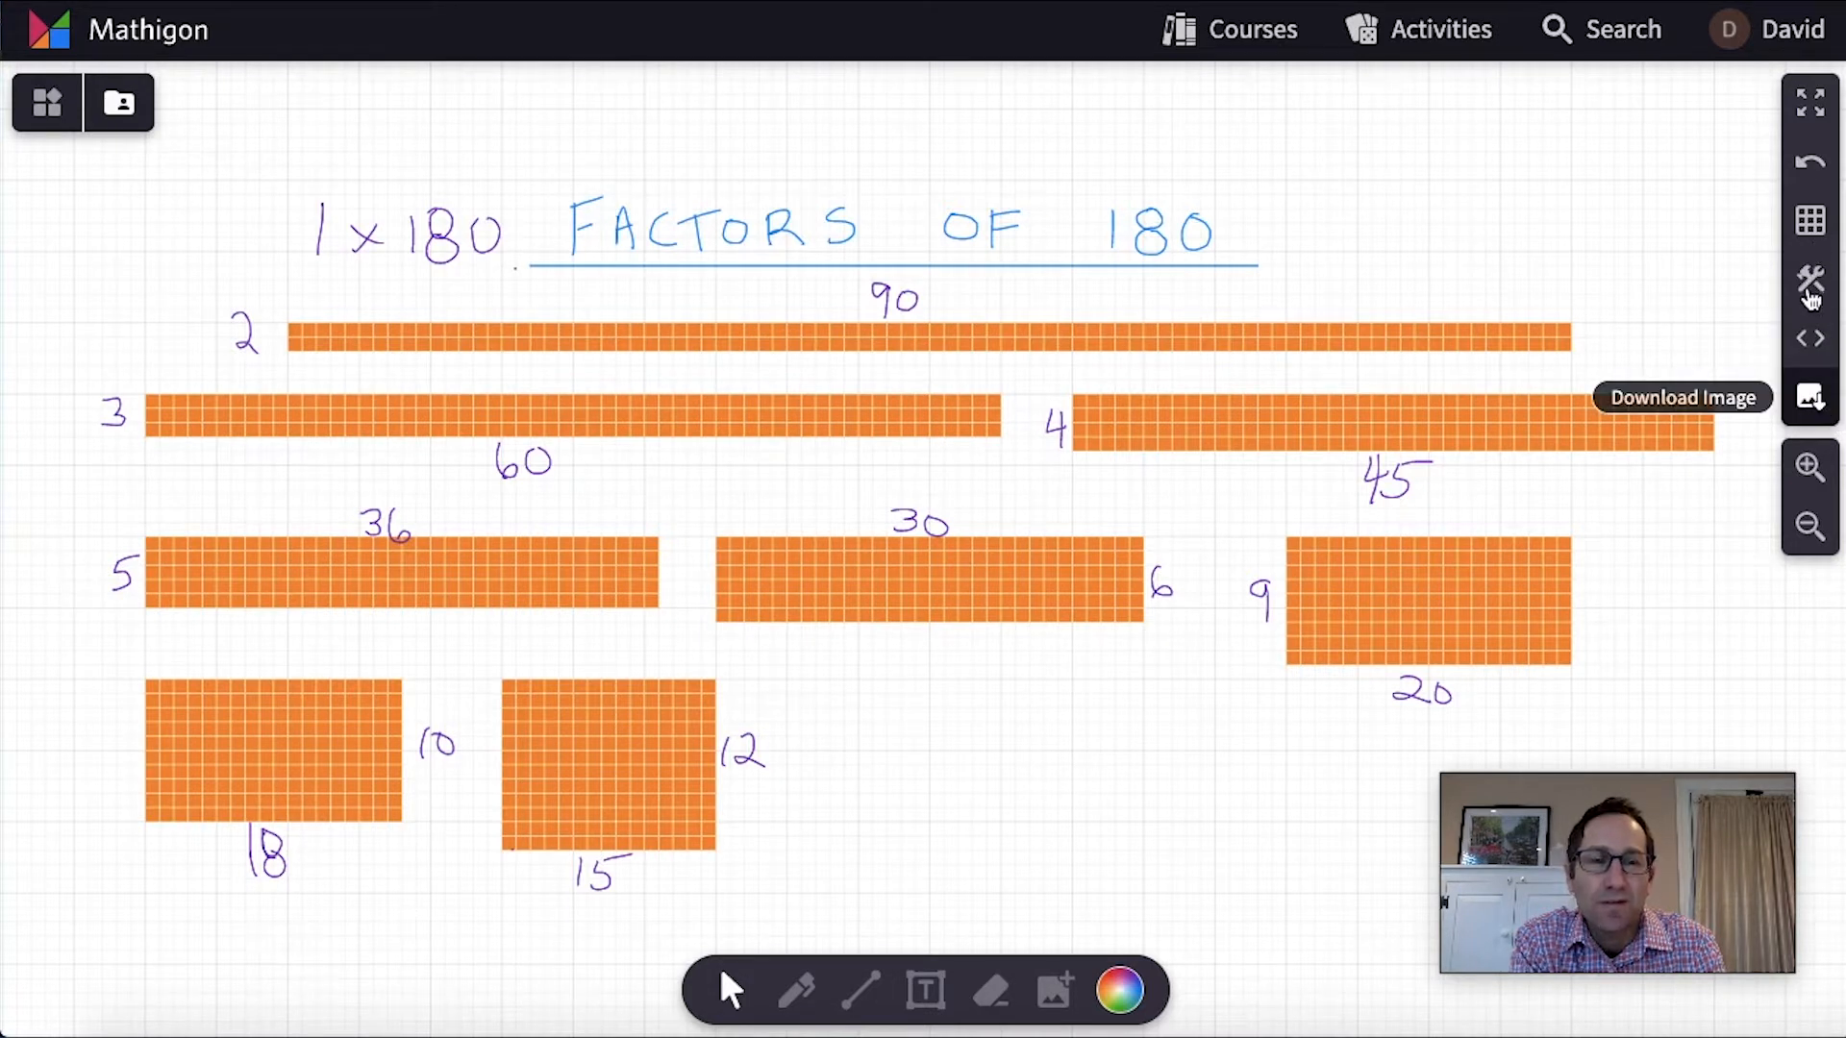
click(1810, 282)
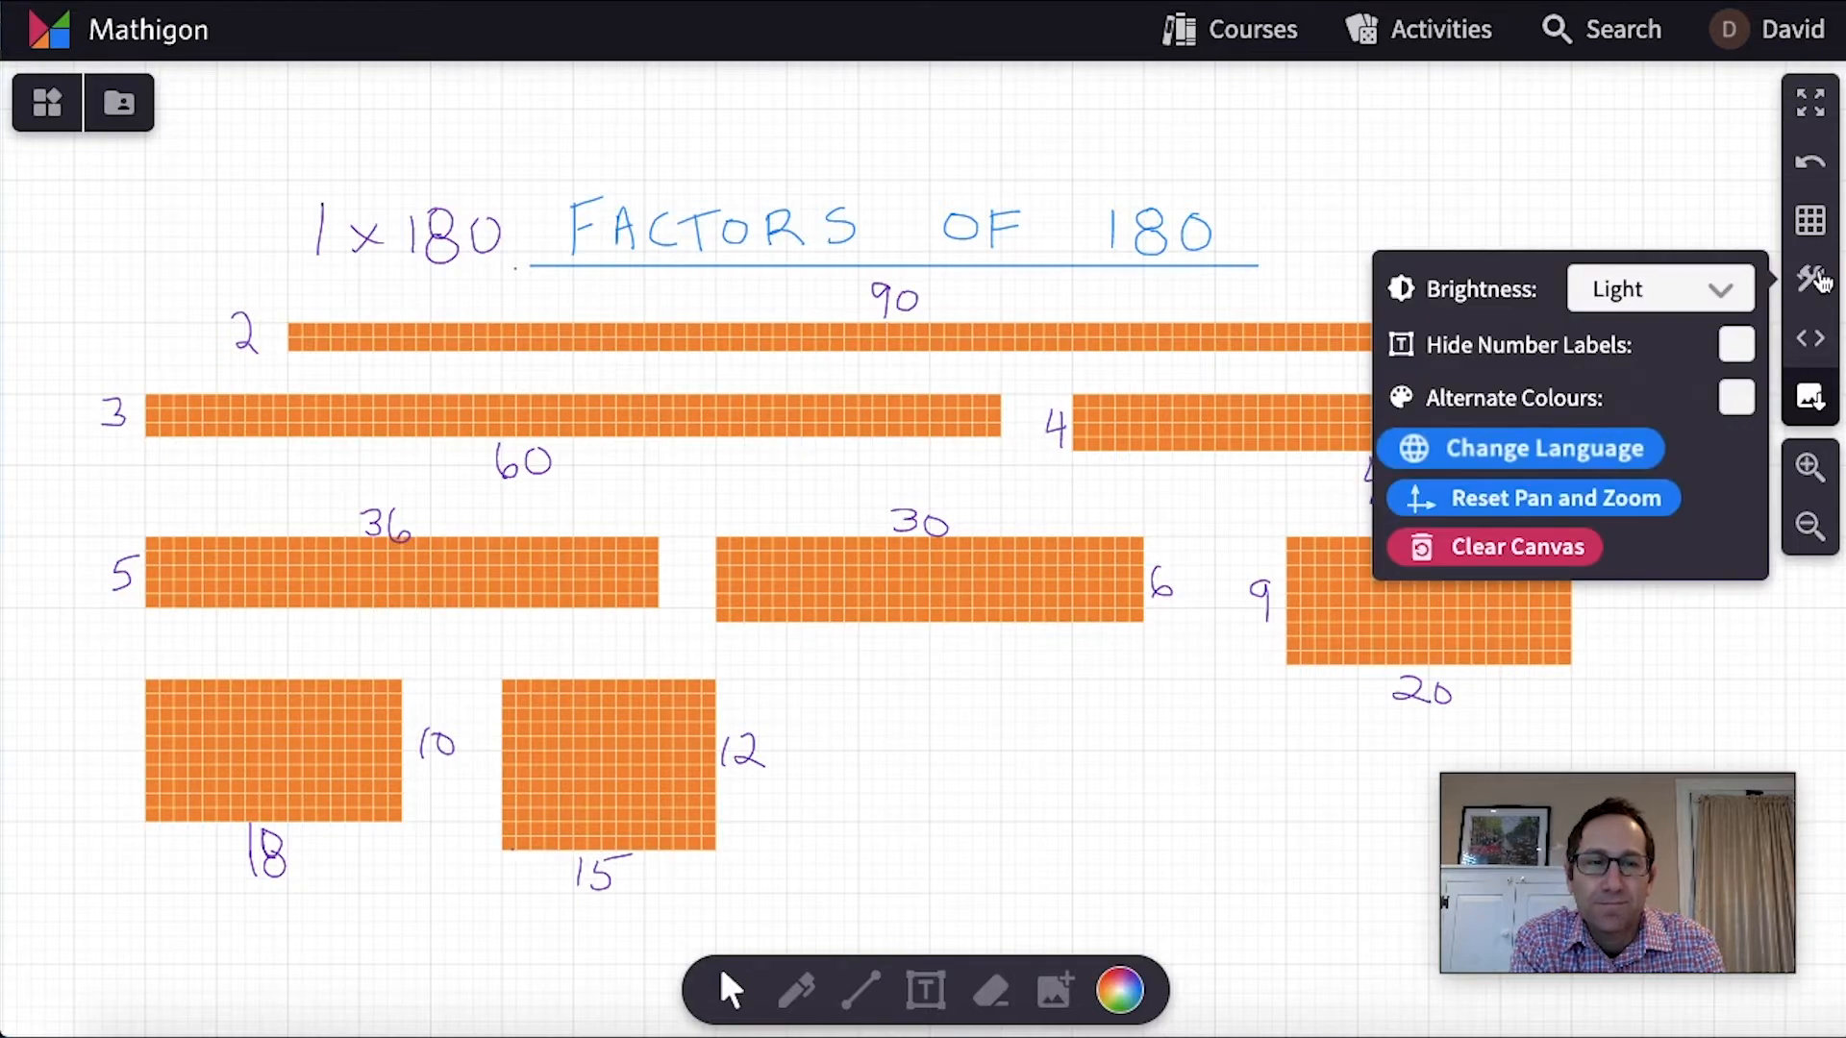
Clear the board, place a 180 circle near the top, and row out 2, 2, 3, 3, 5
click(1511, 546)
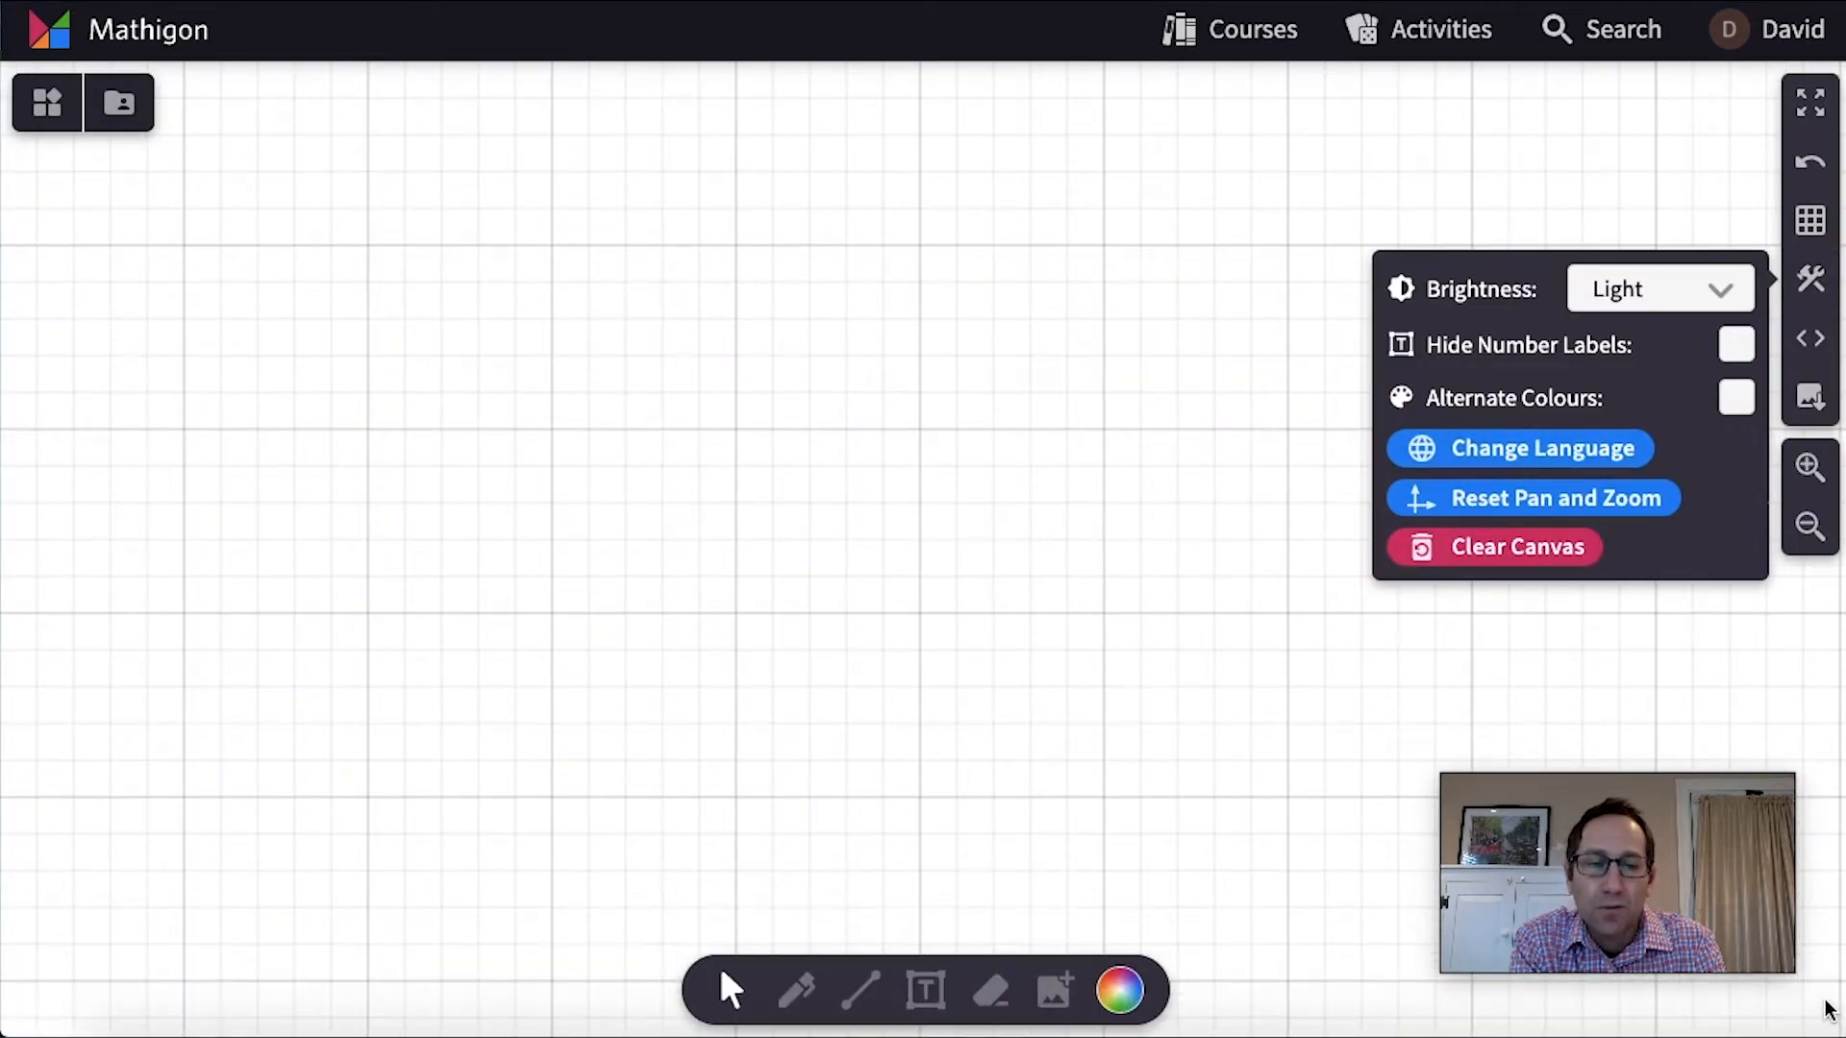
mouse_move(567, 346)
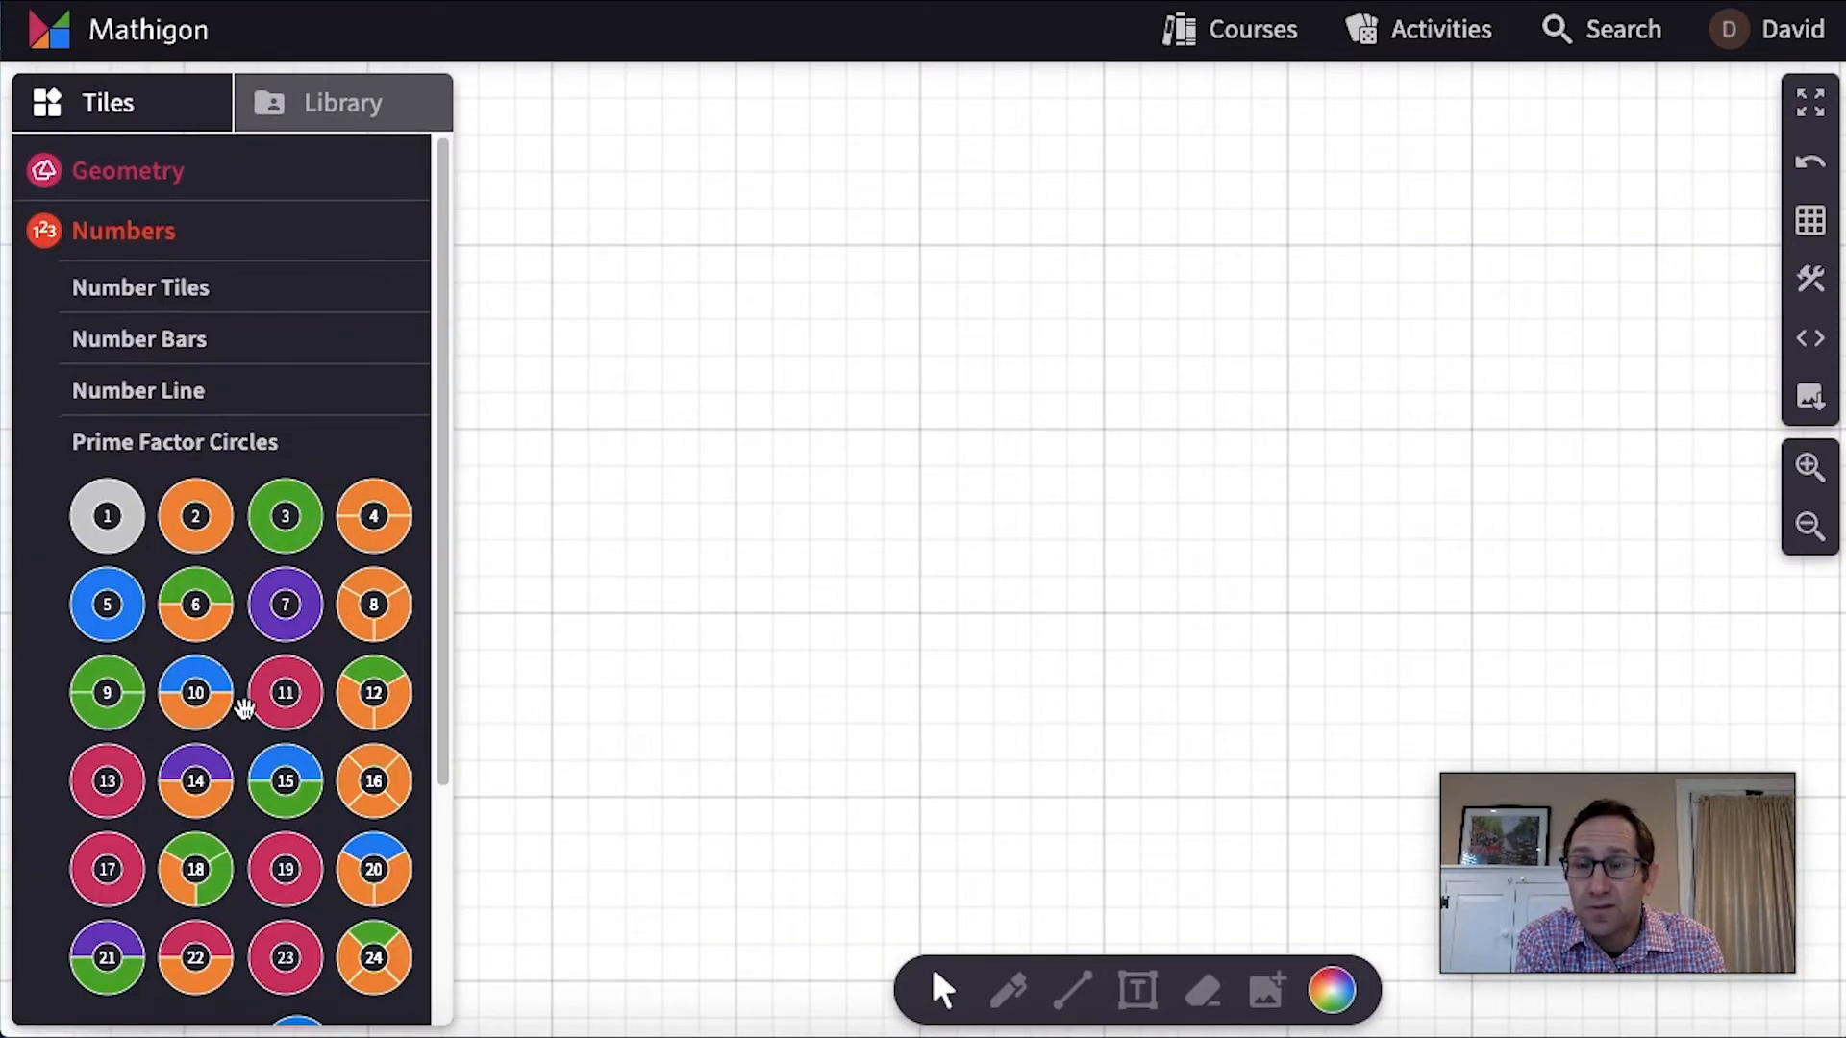
scroll(down, 3)
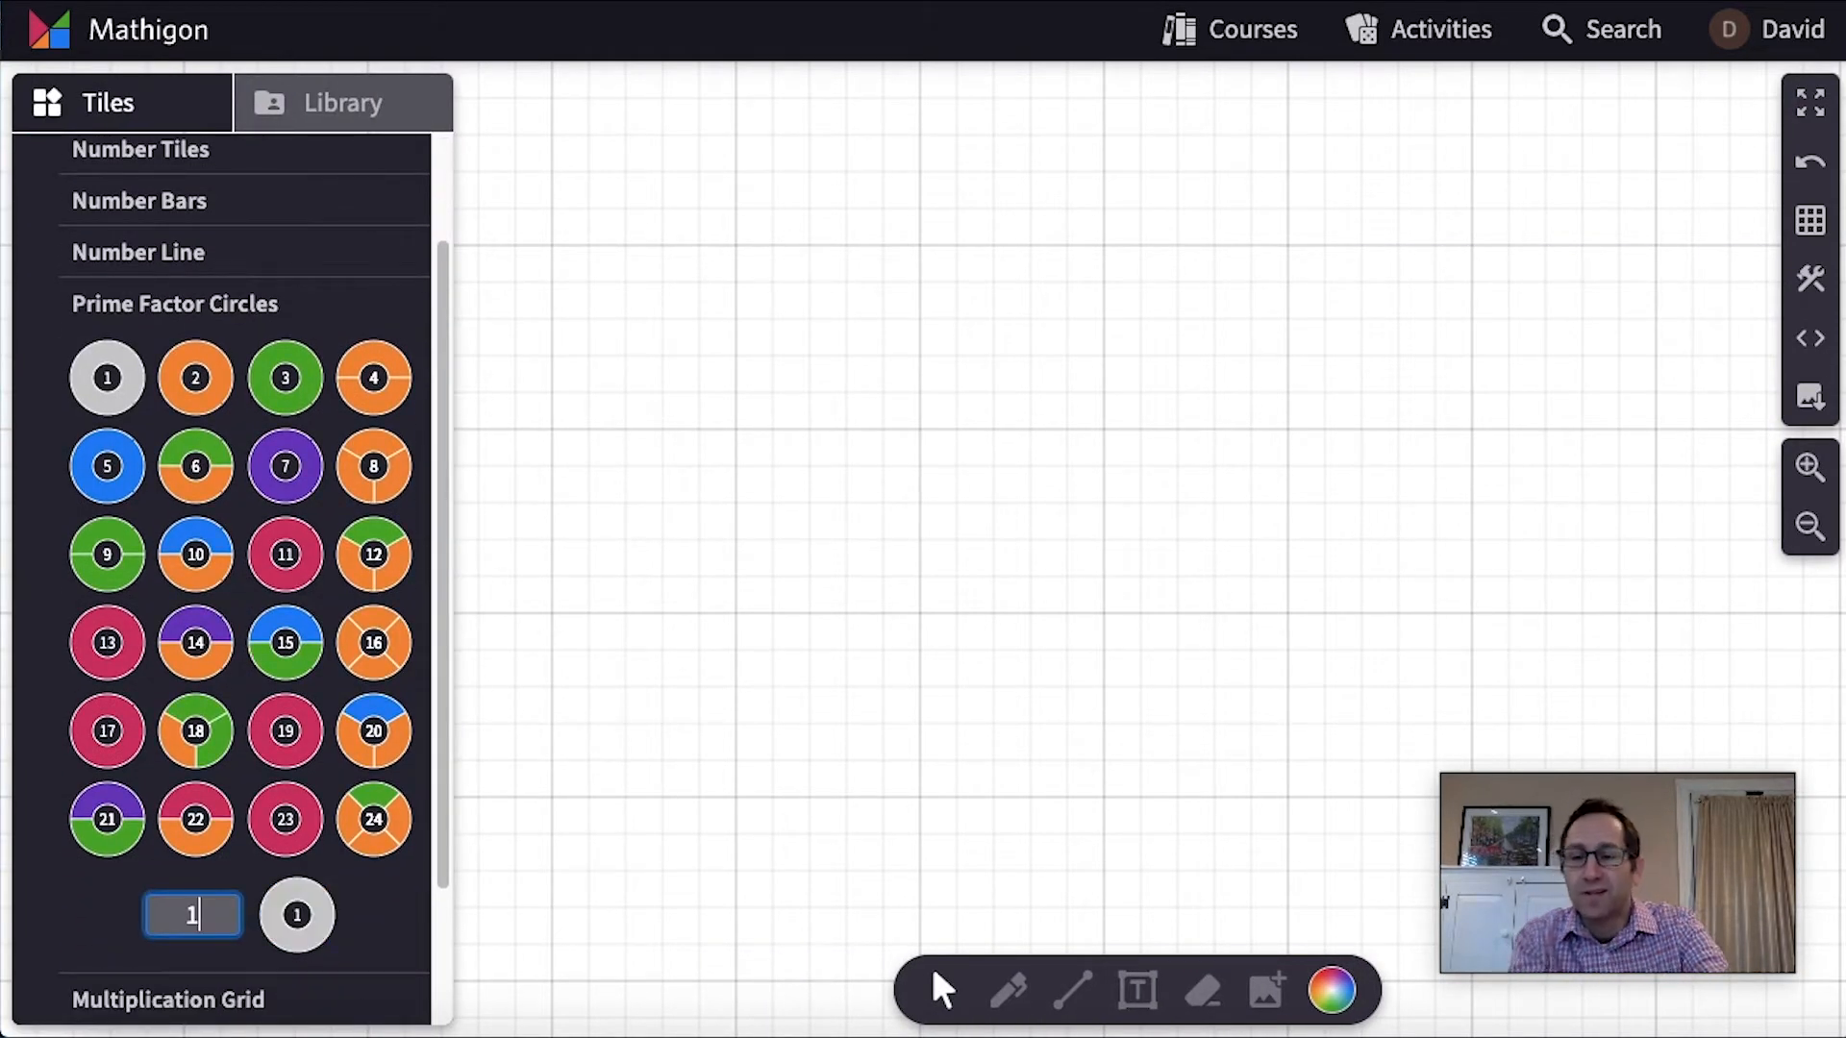
text(180)
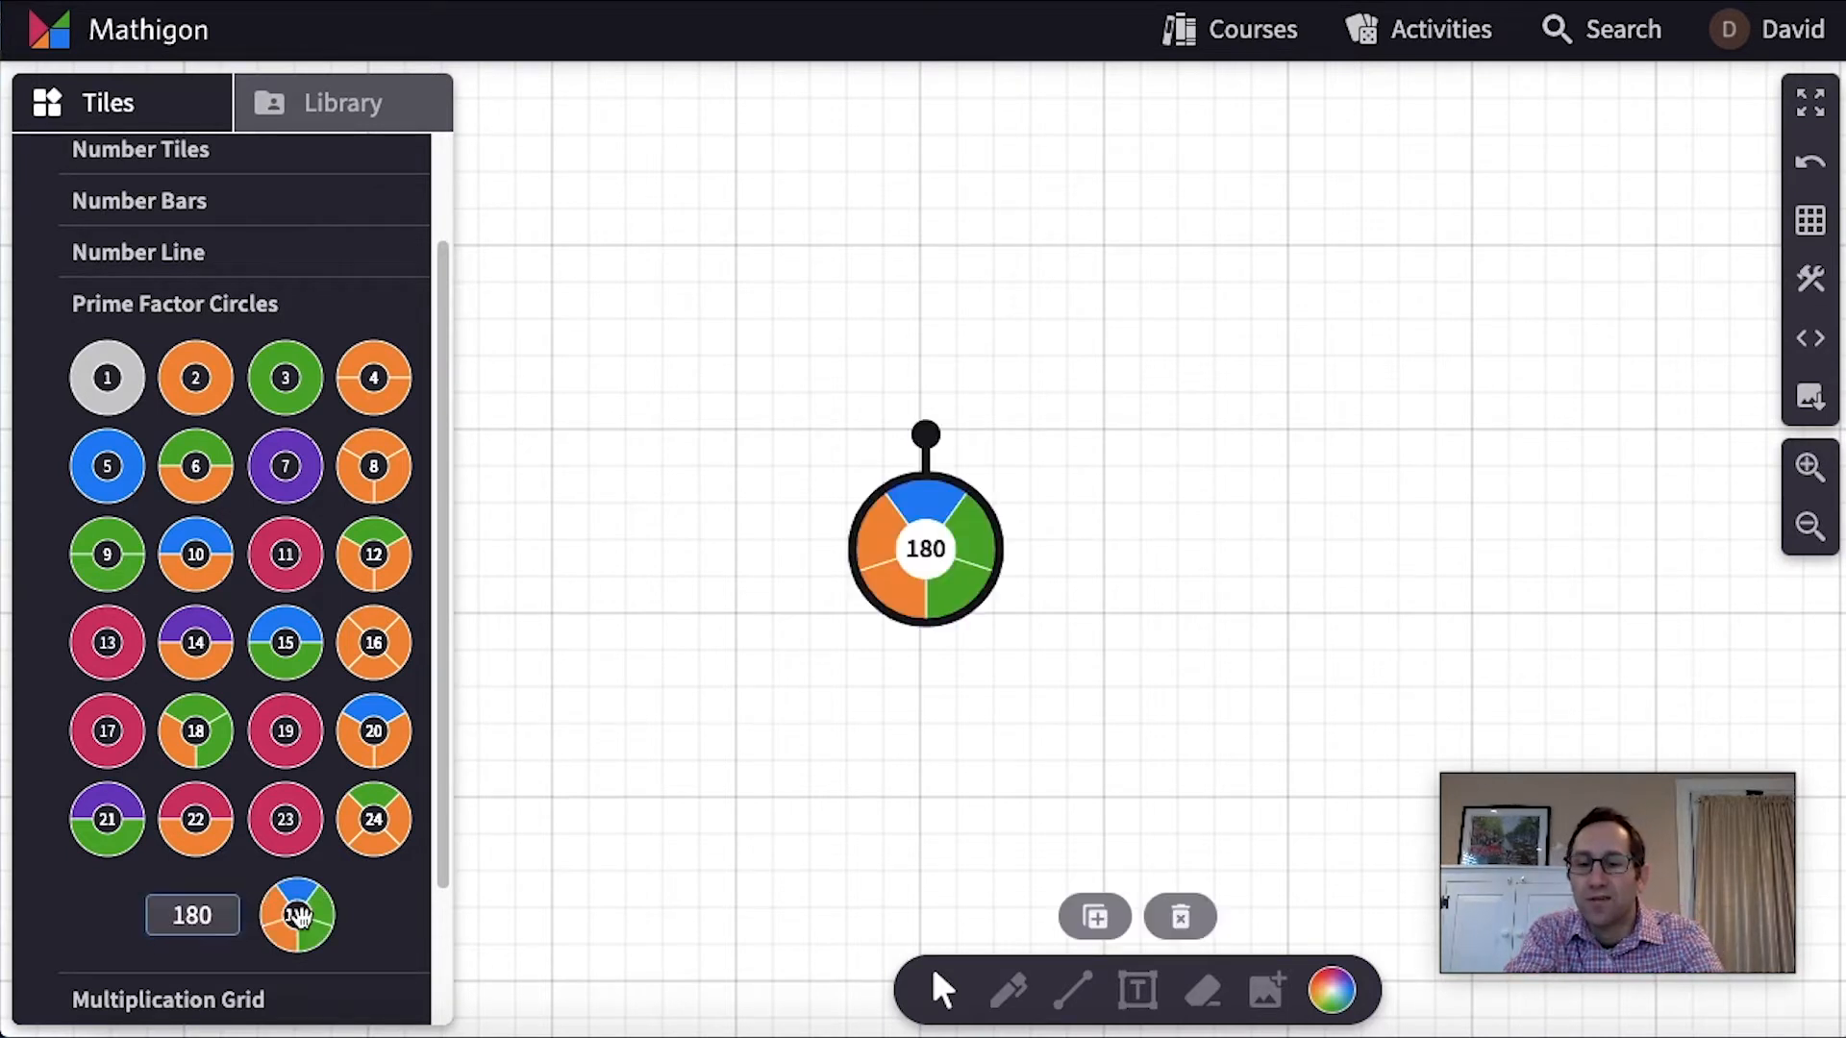
drag(924, 550, 641, 114)
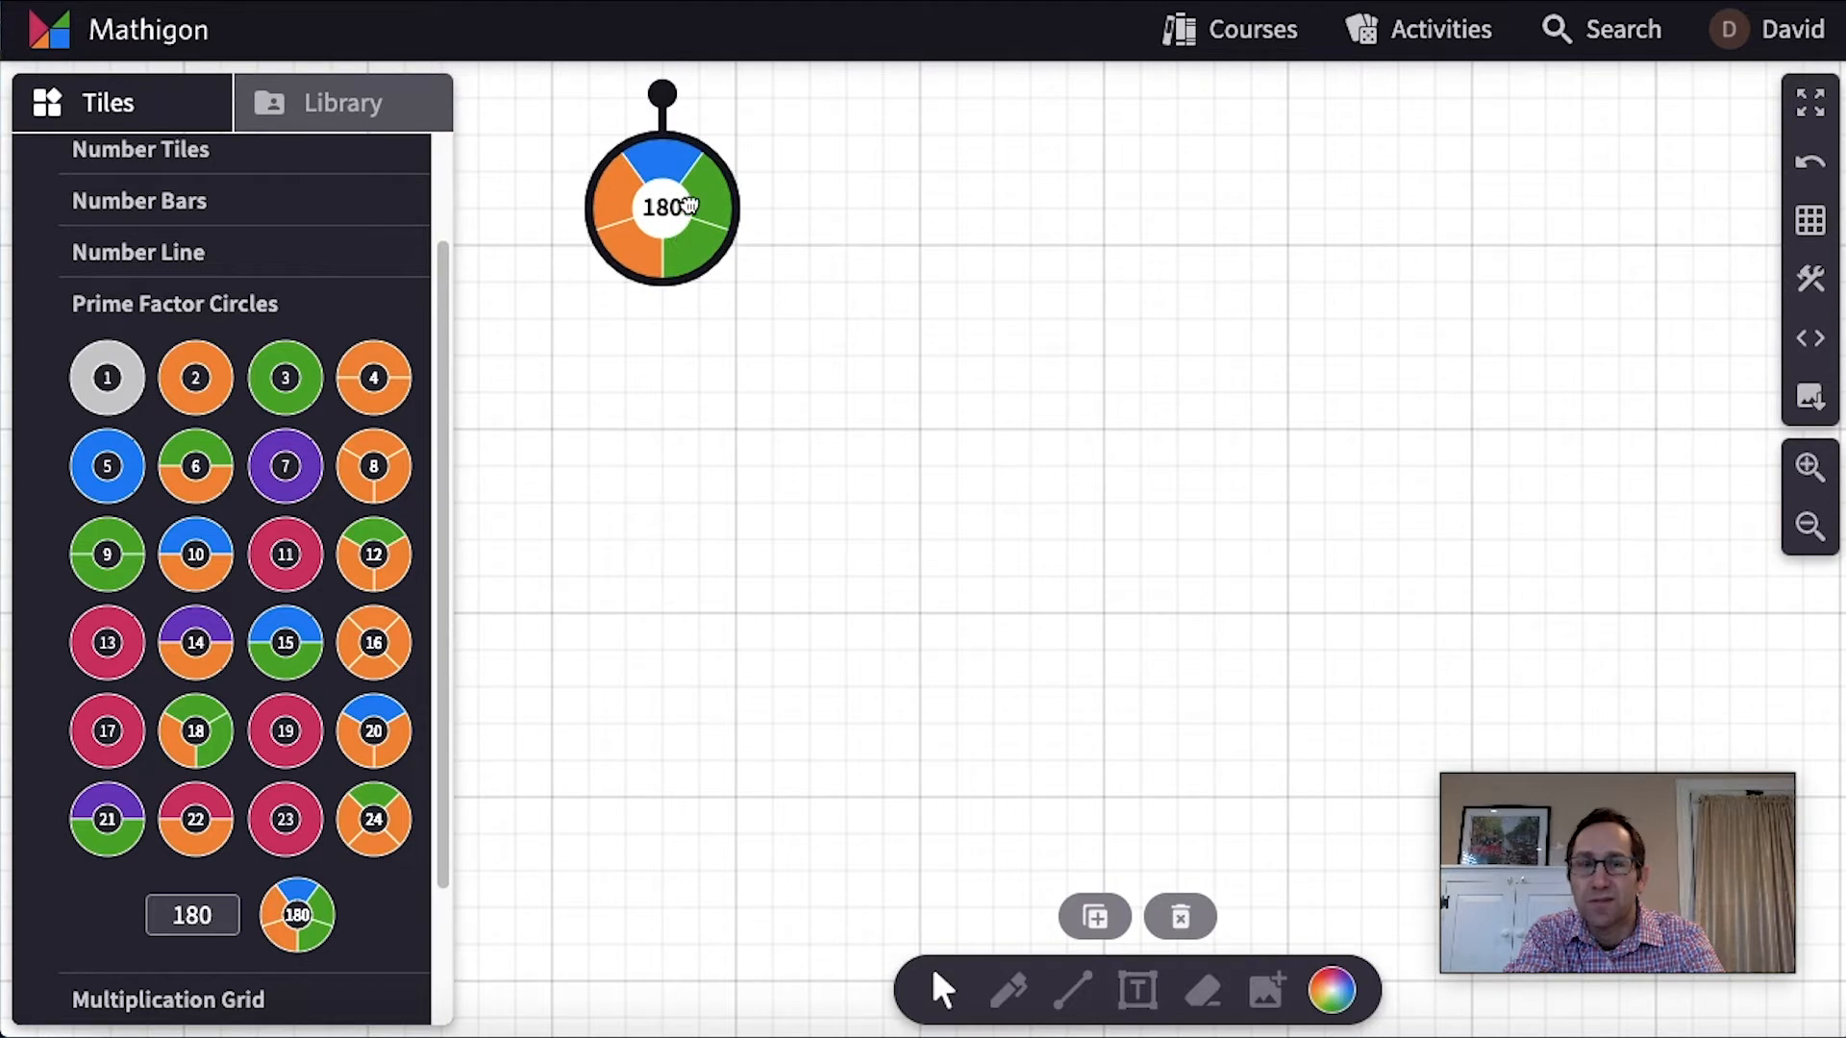
drag(662, 207, 734, 208)
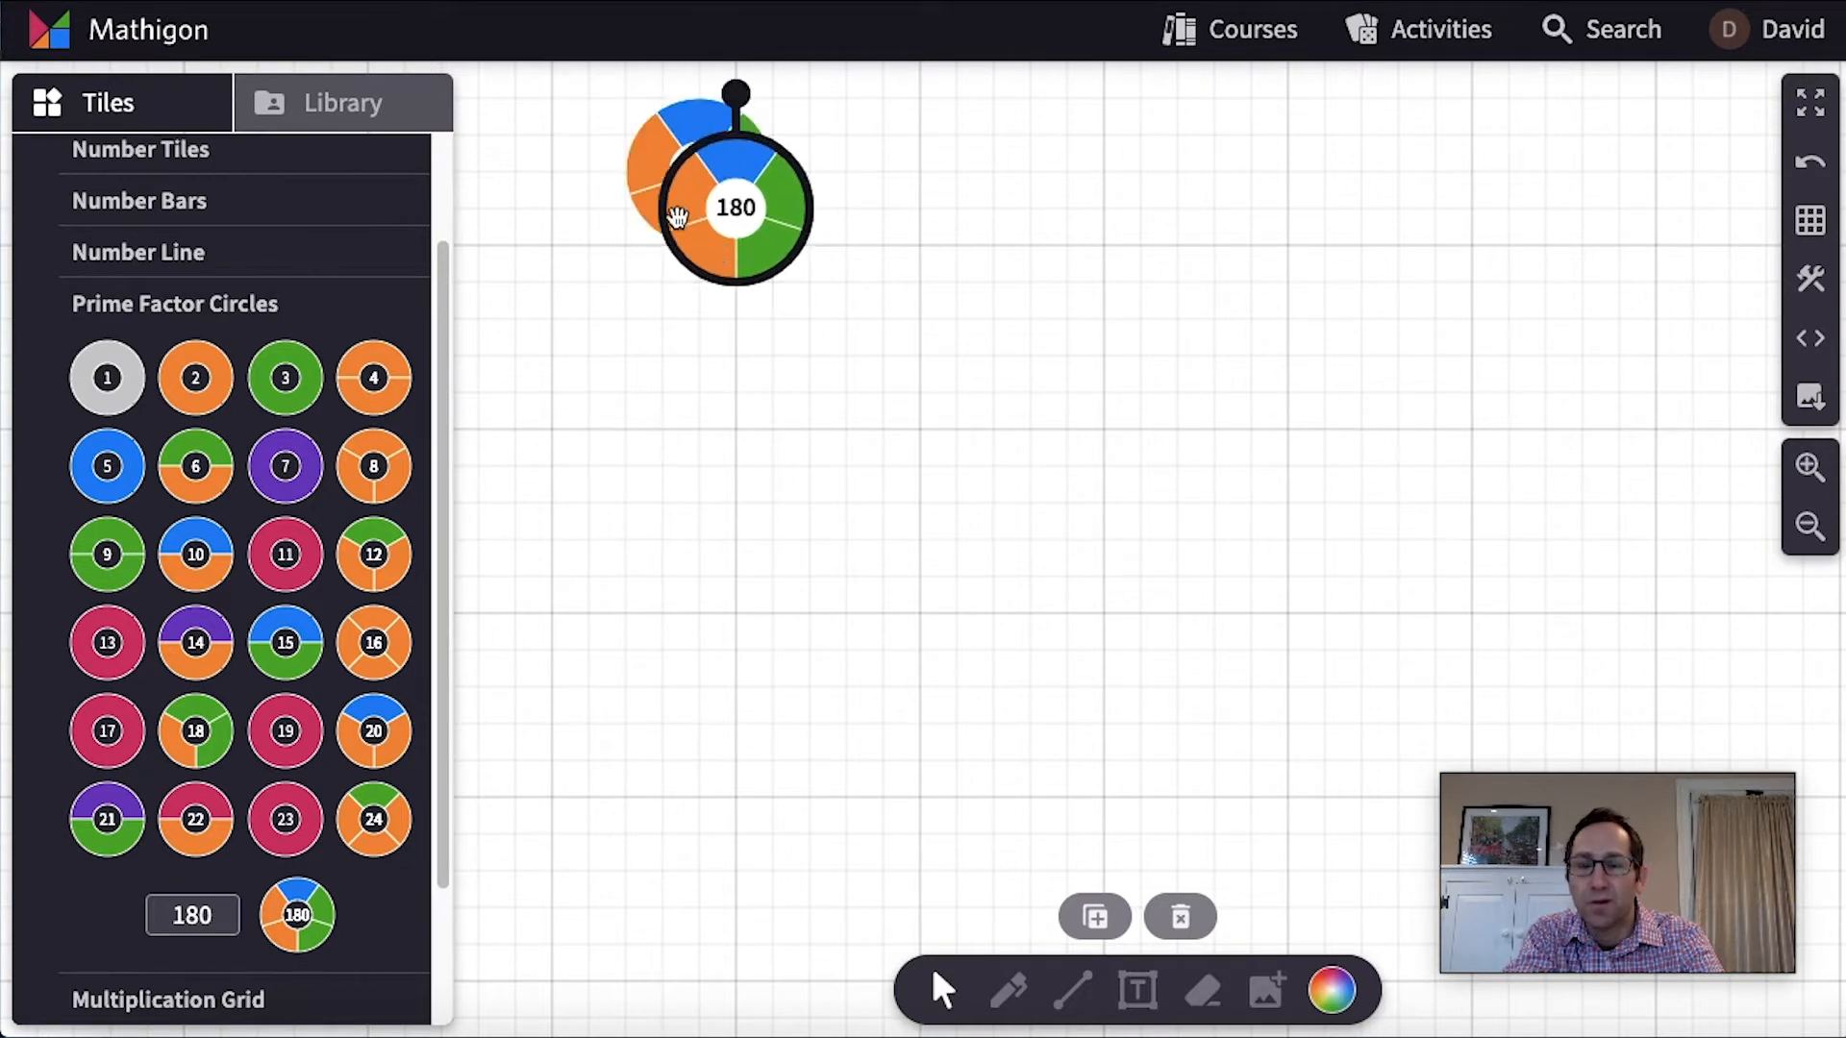
drag(671, 212, 895, 177)
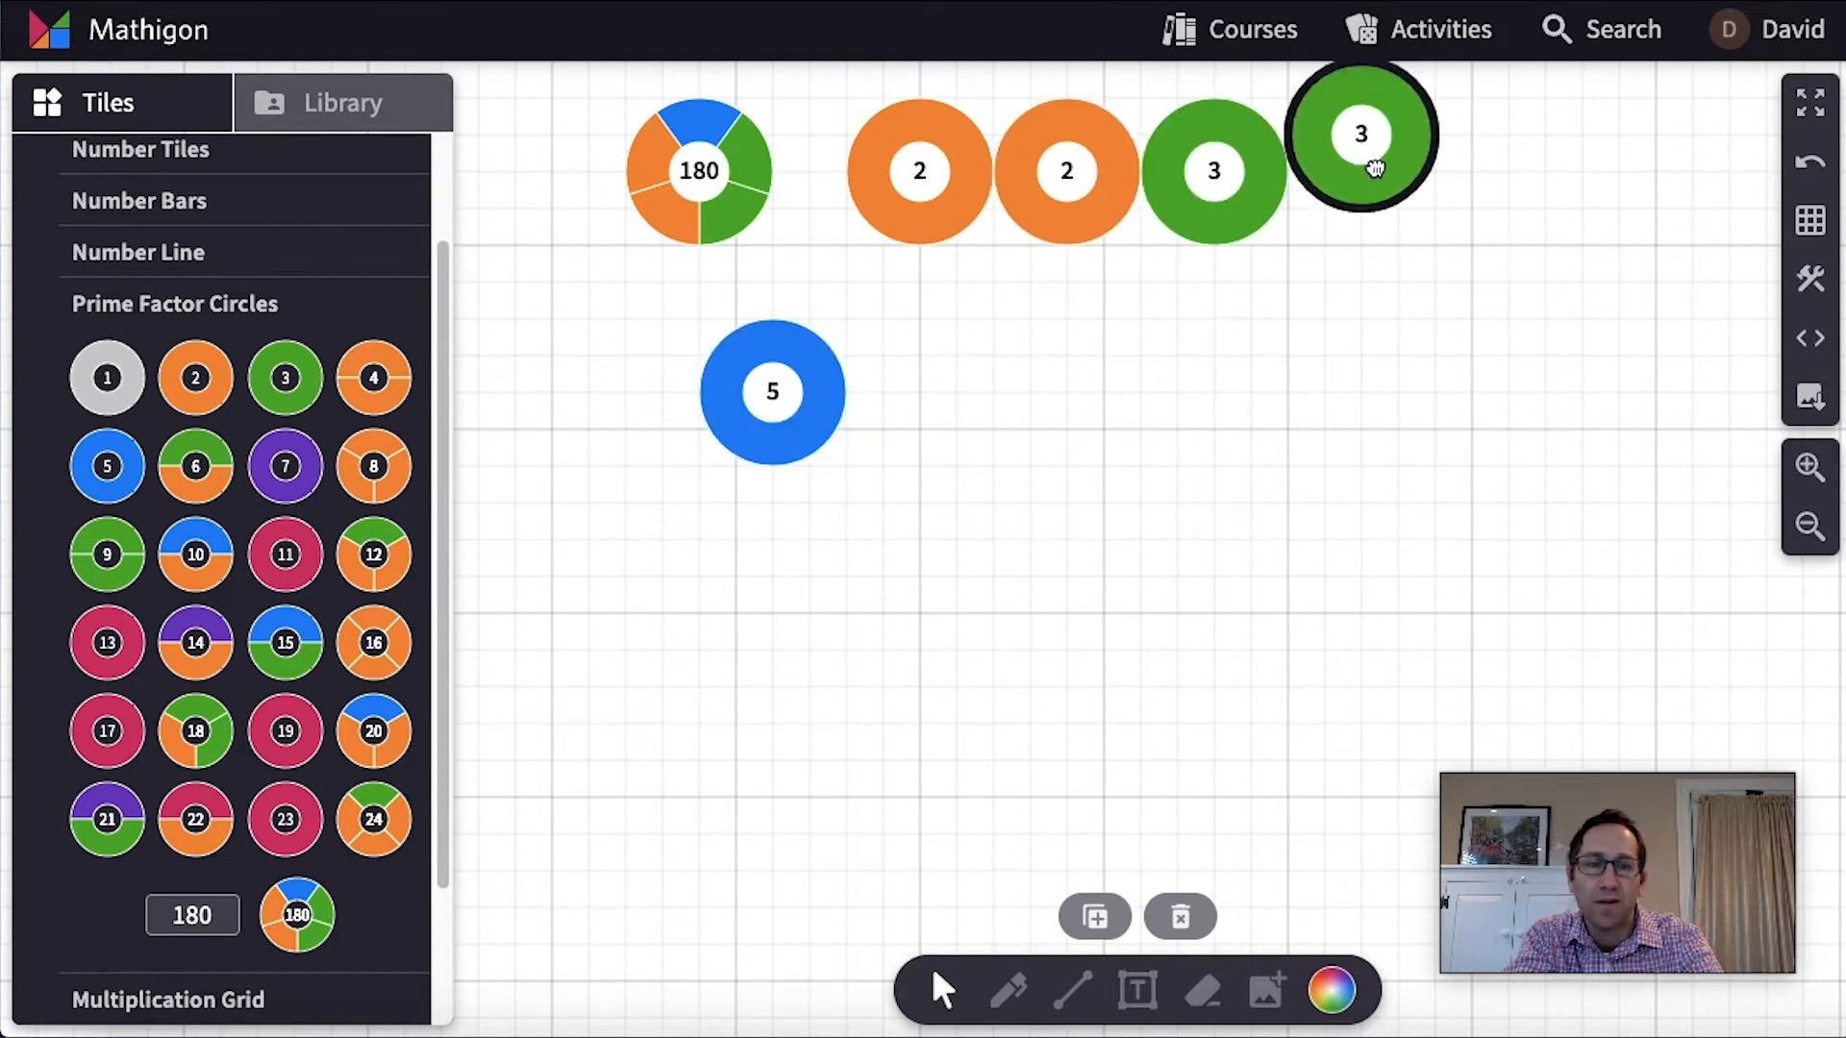
drag(772, 392, 1510, 132)
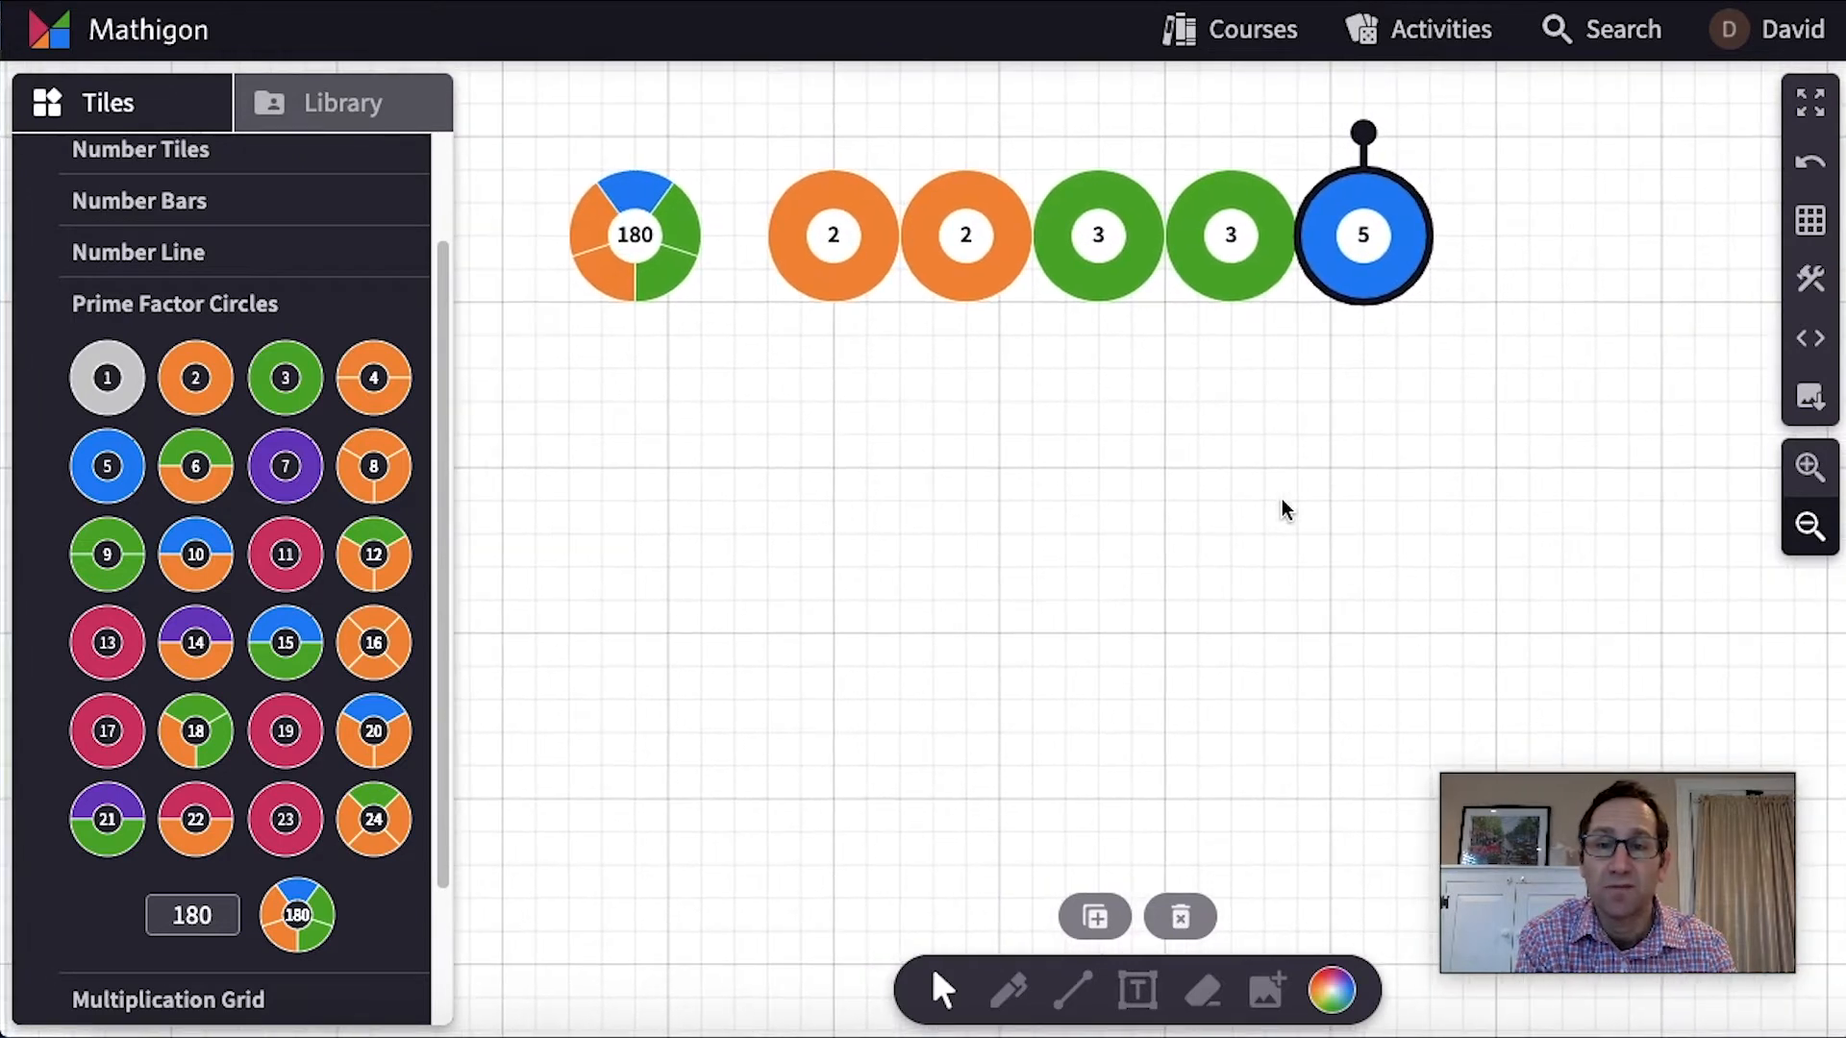
click(48, 103)
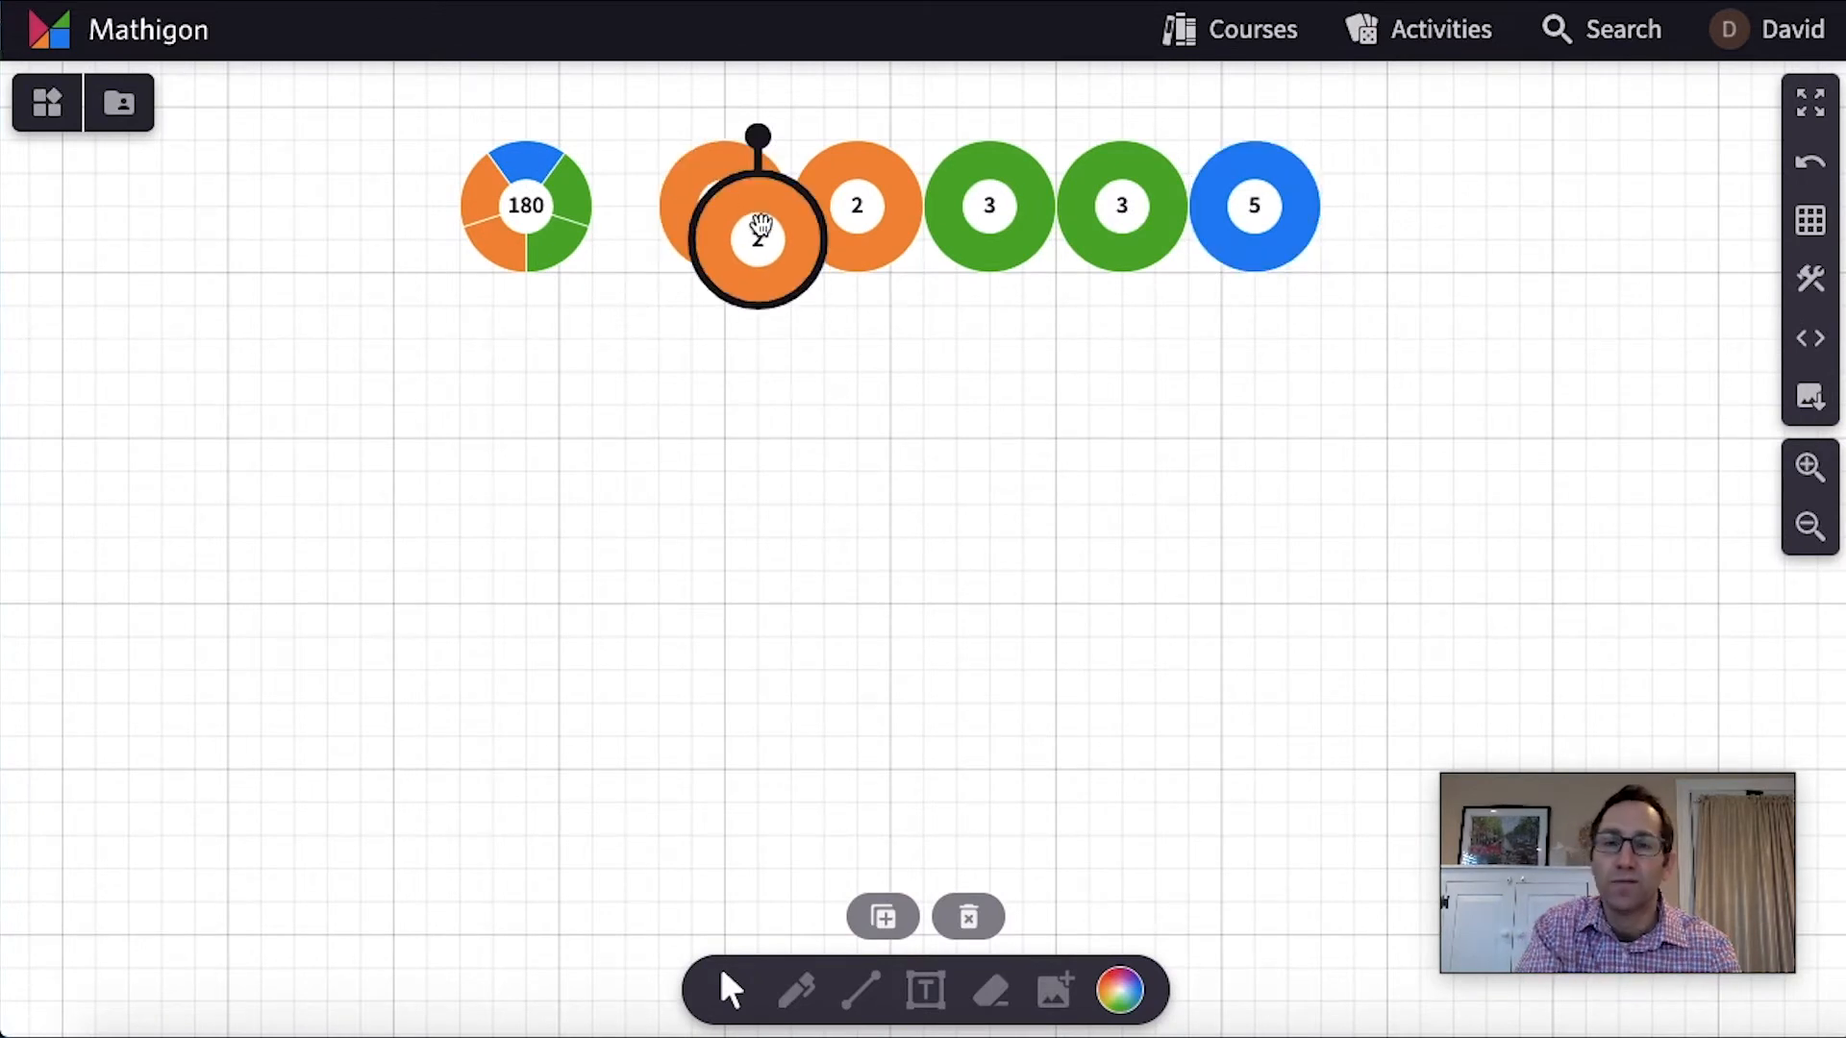
Build an 18 prime factor circle and move it to the left below the row
drag(757, 235, 656, 503)
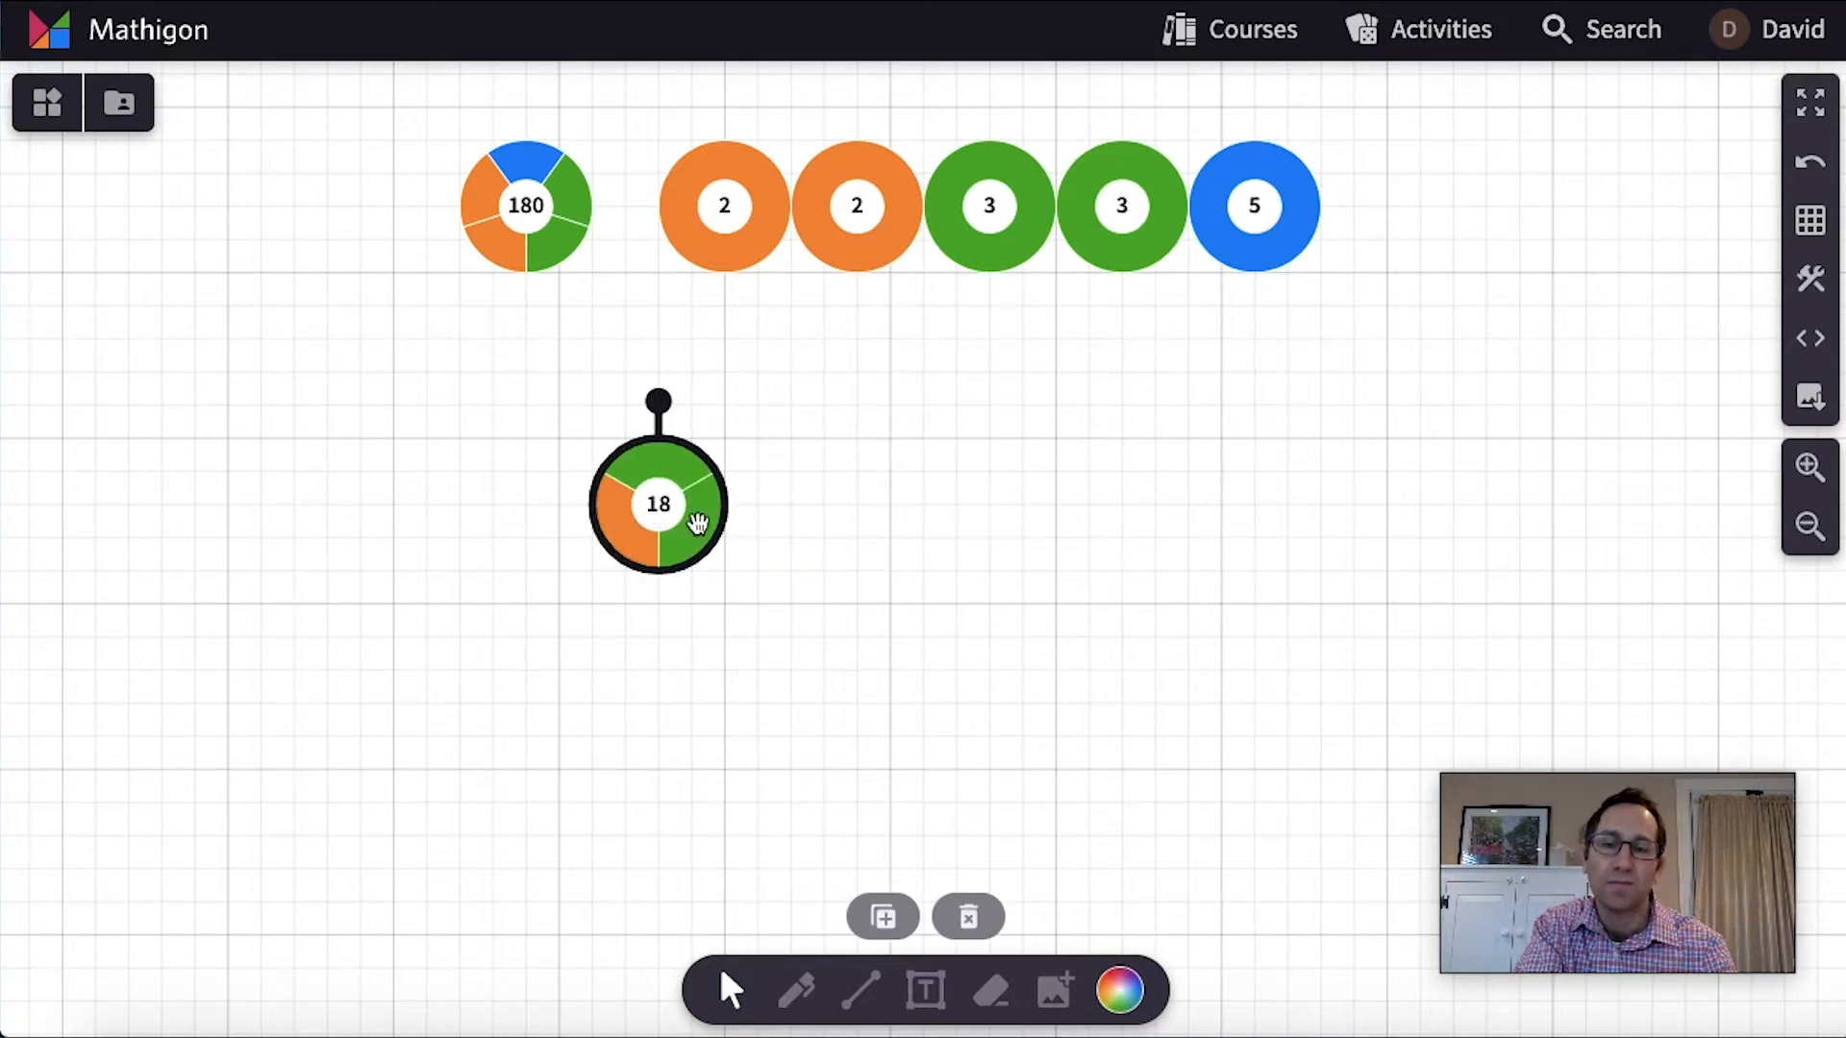
drag(659, 504, 258, 471)
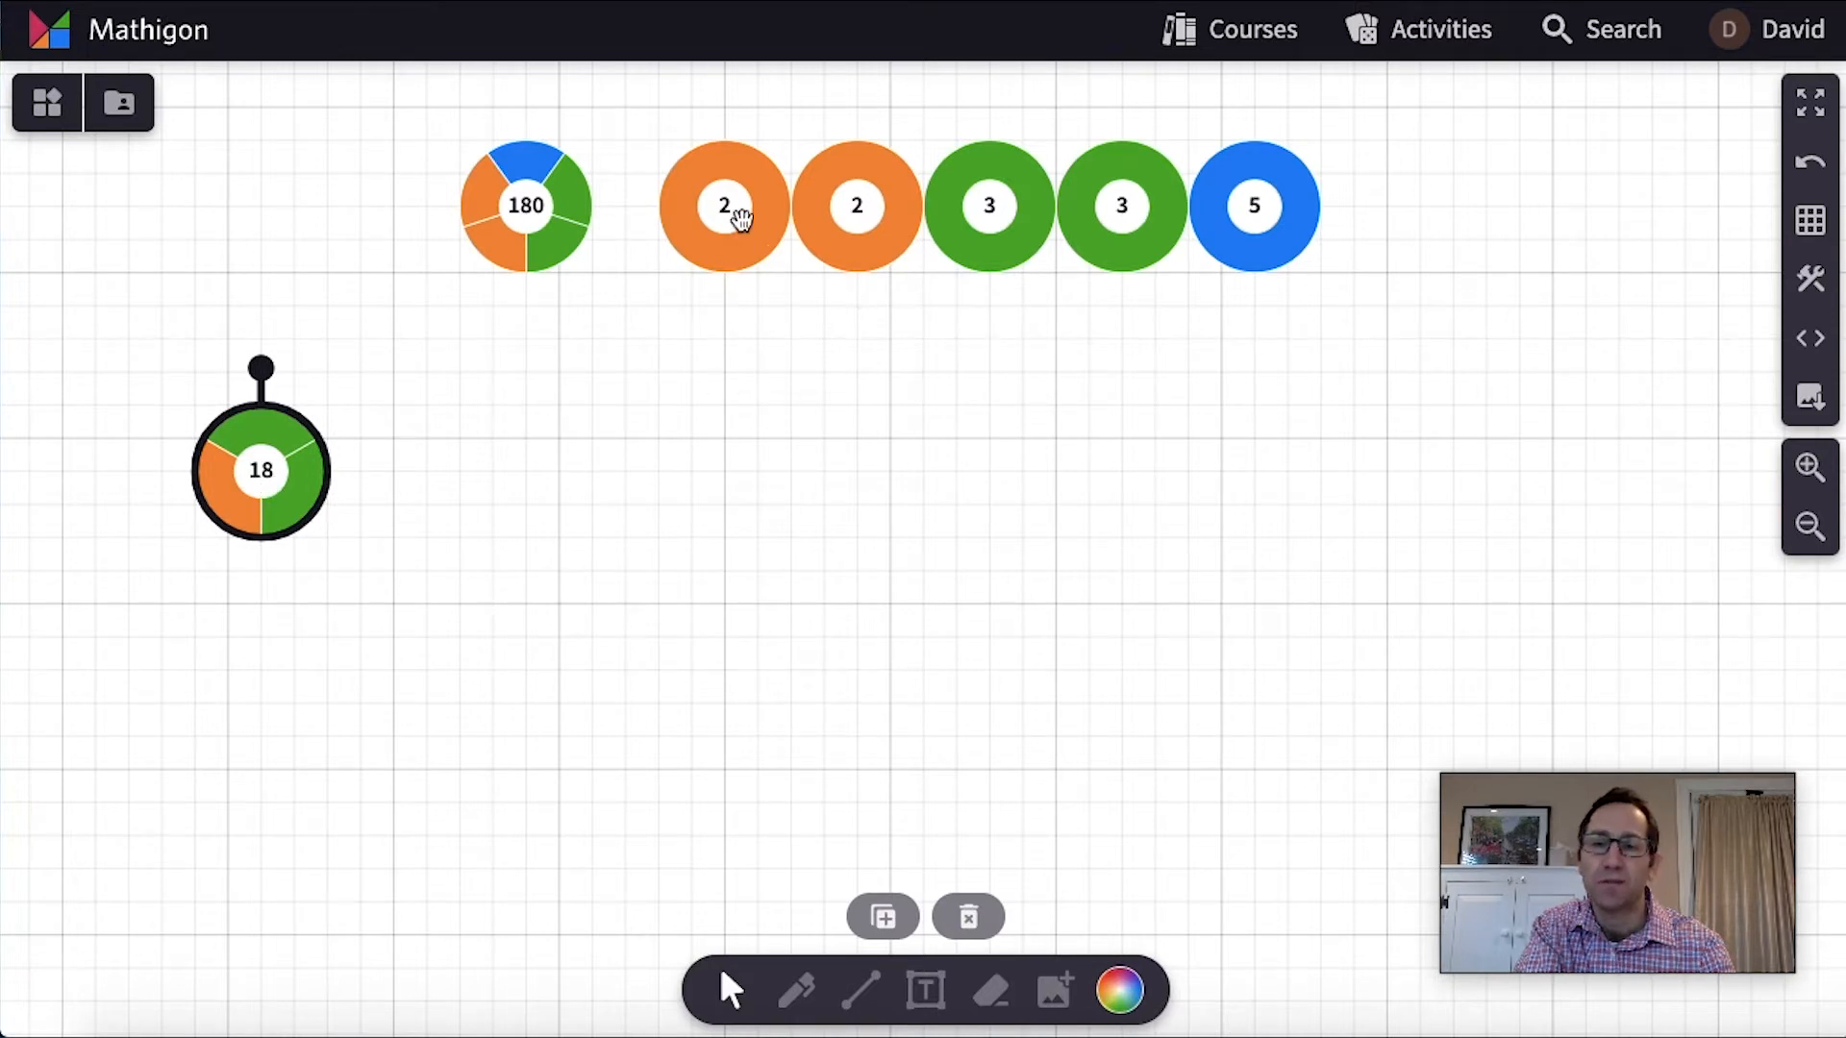
mouse_move(987, 221)
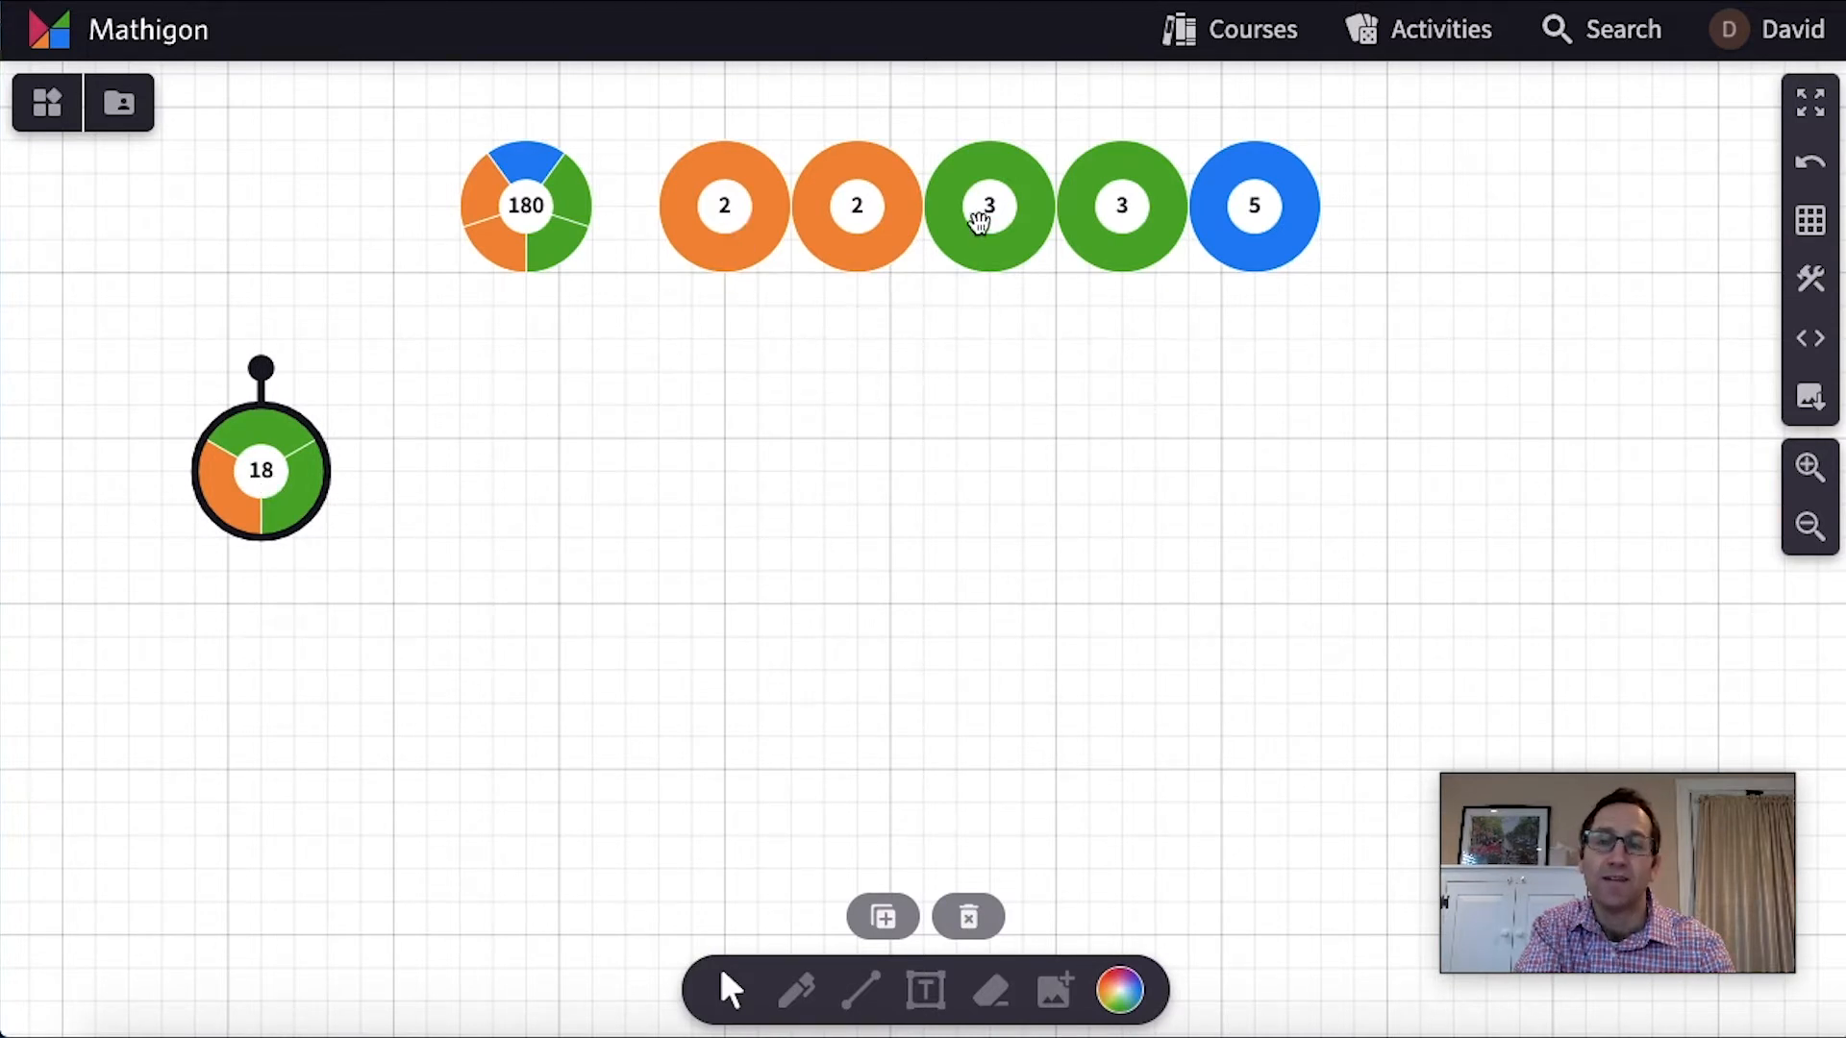
Place a 45 circle to the right of the 18 and select both
click(989, 205)
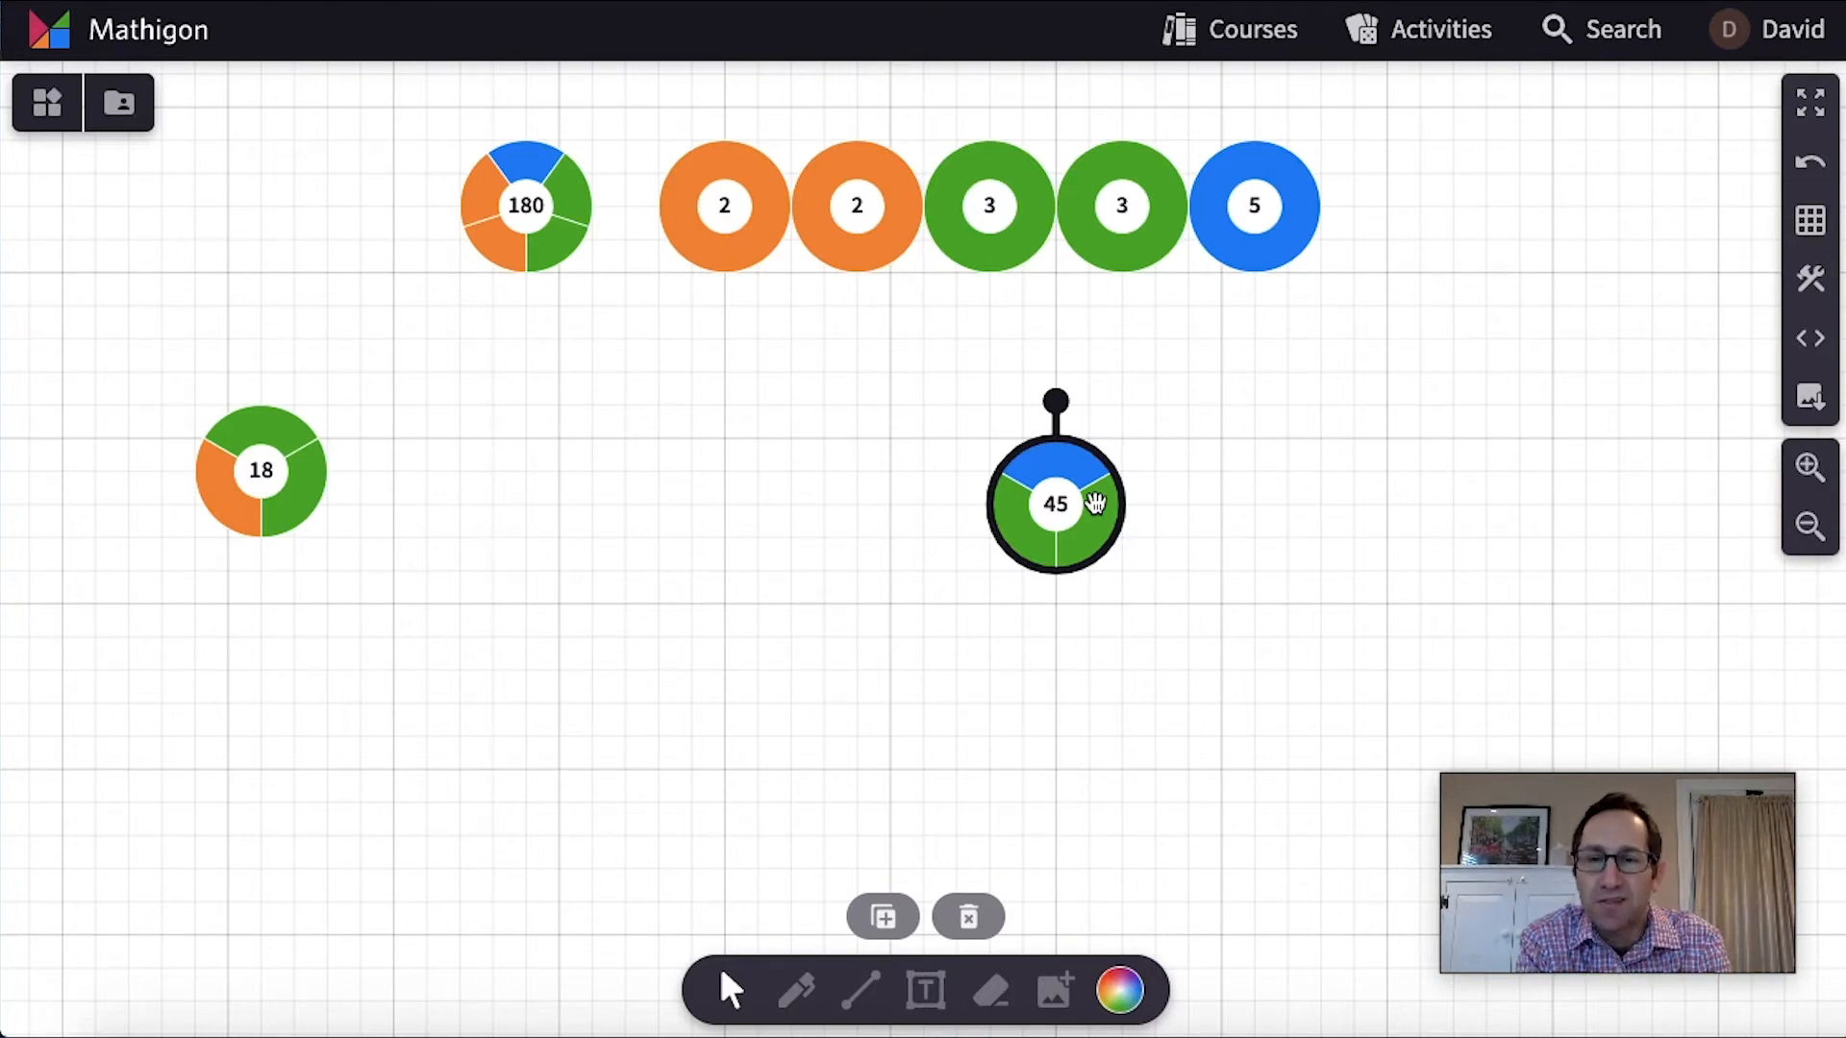
mouse_move(488, 121)
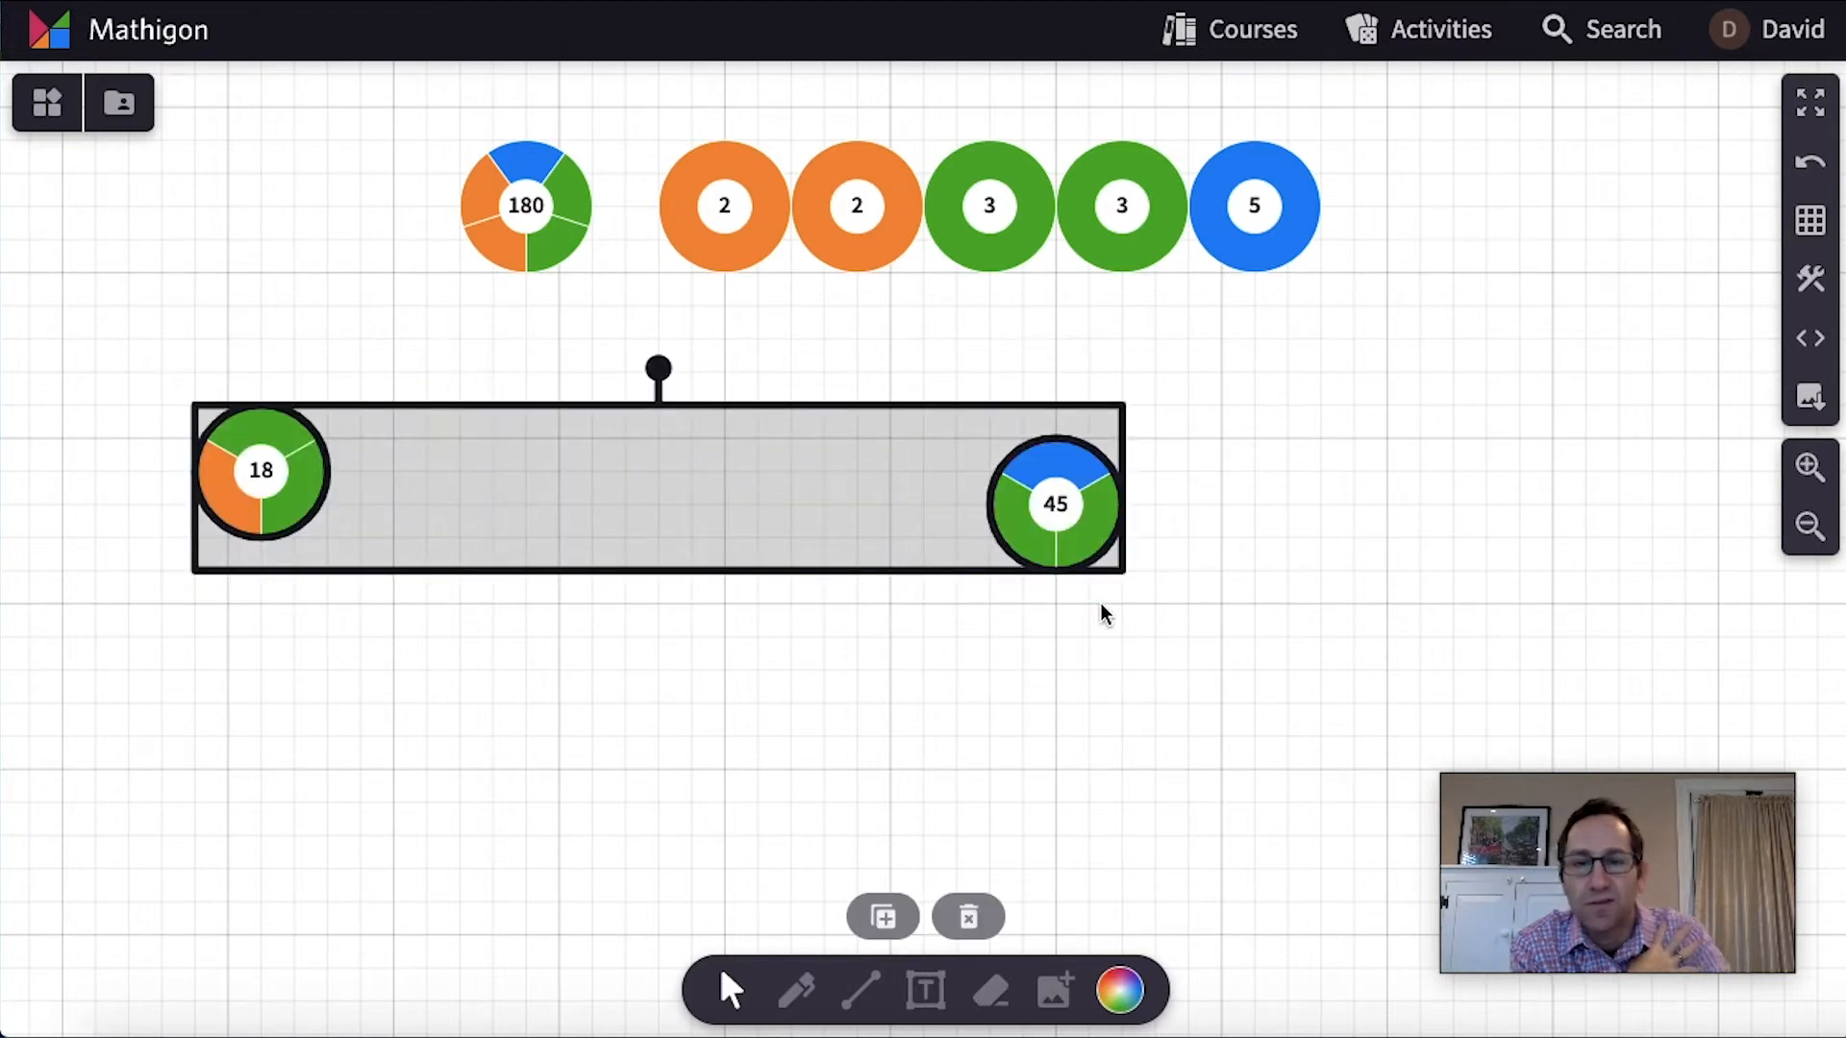
Delete the 18 and 45 circles, zoom out, and place a 1 circle below the row
click(969, 917)
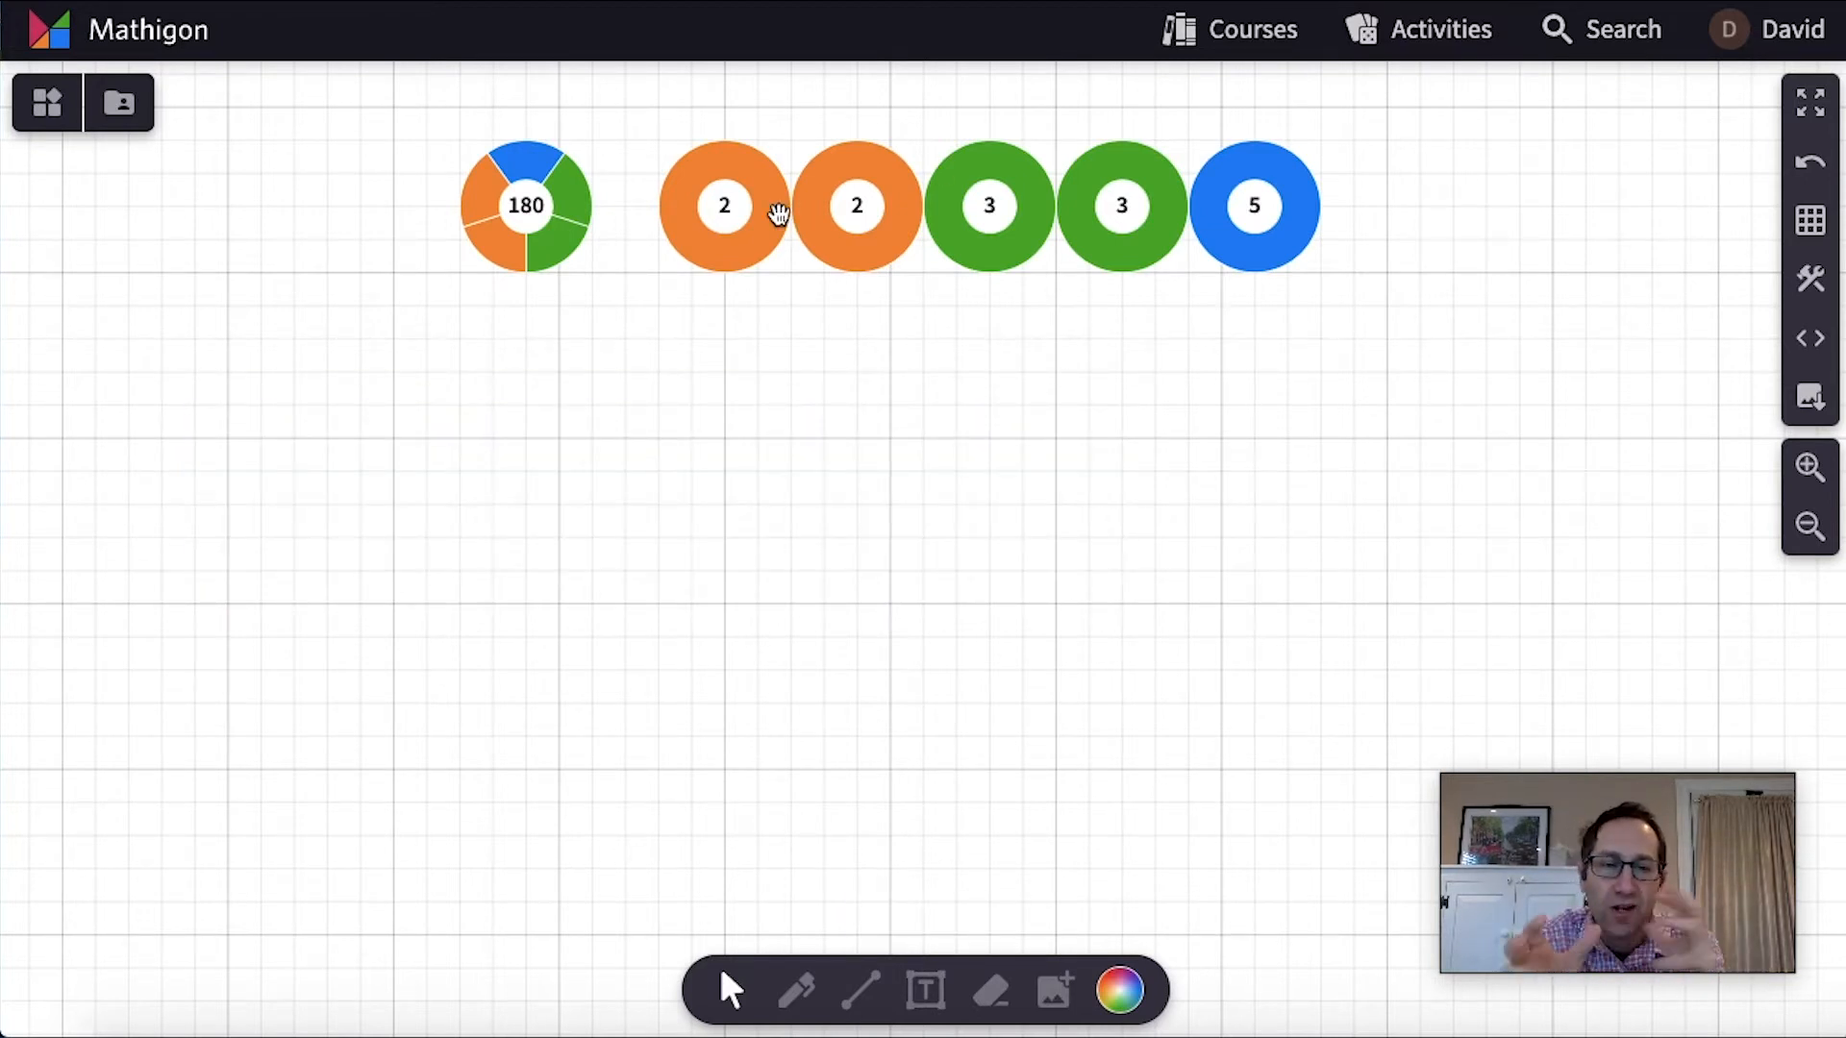
mouse_move(1363, 345)
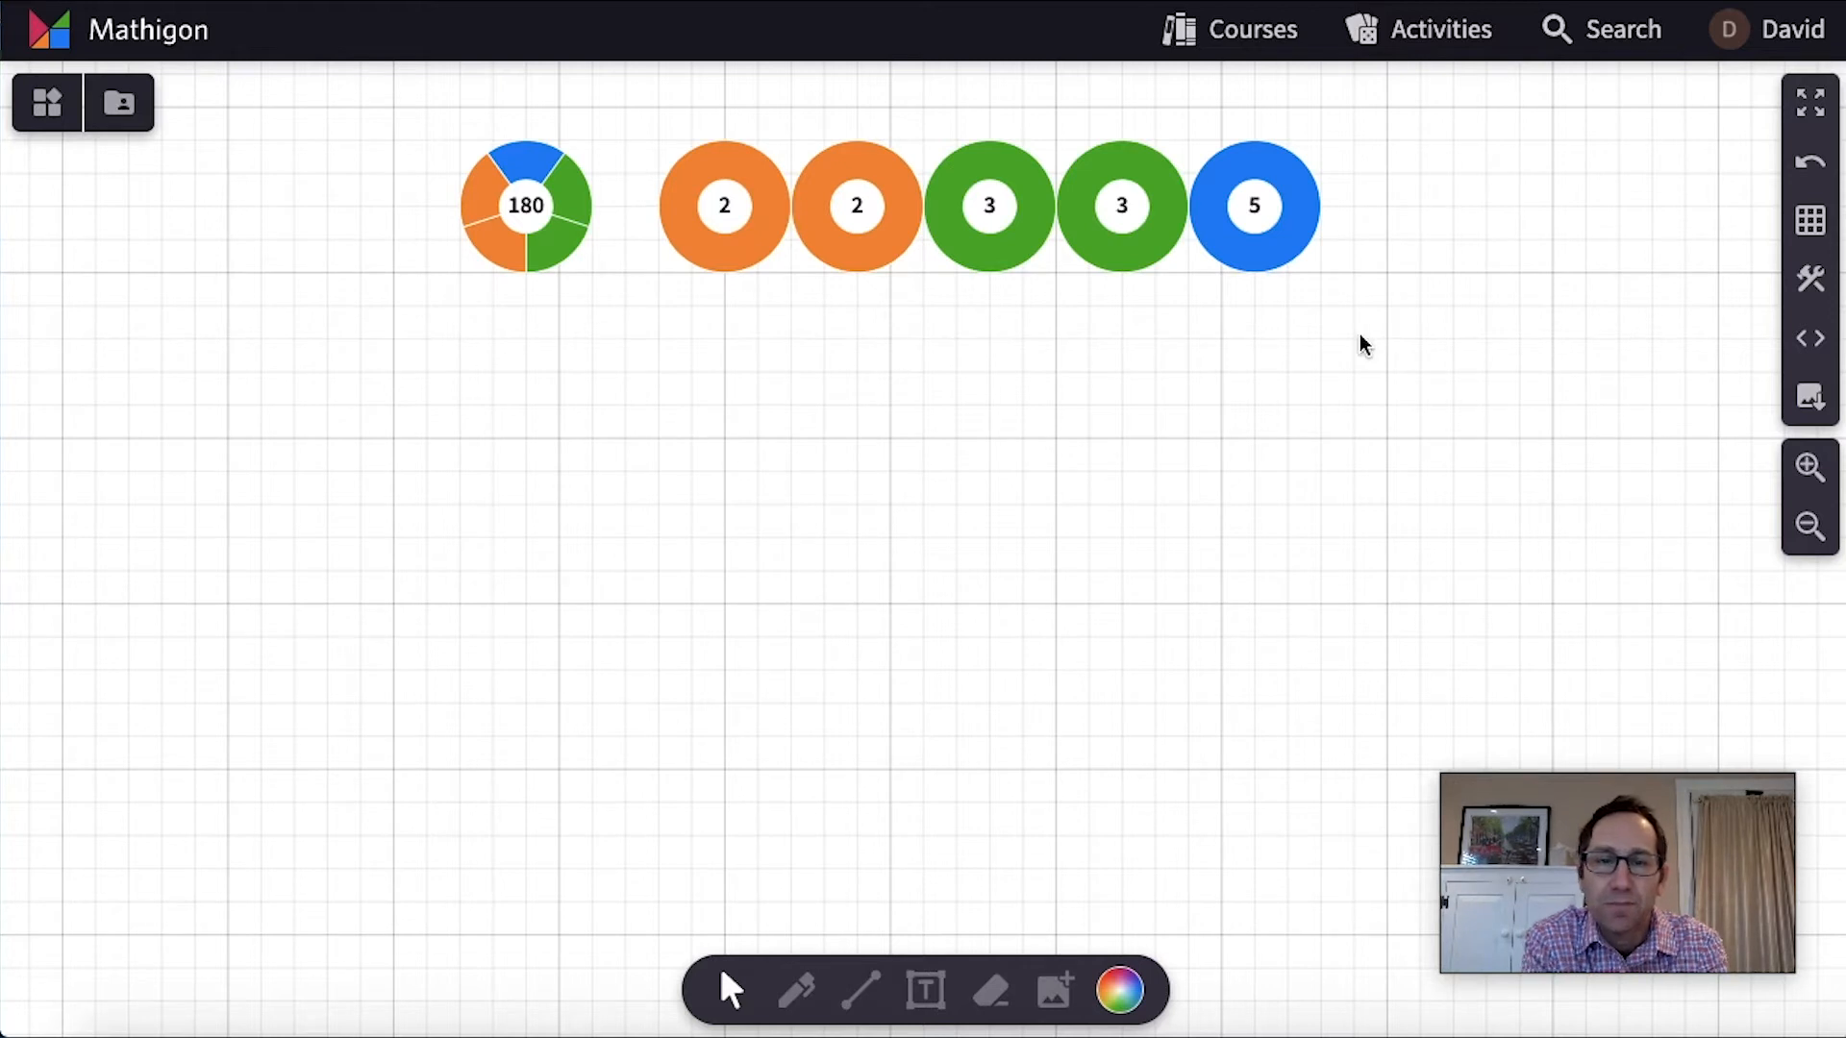
click(1810, 526)
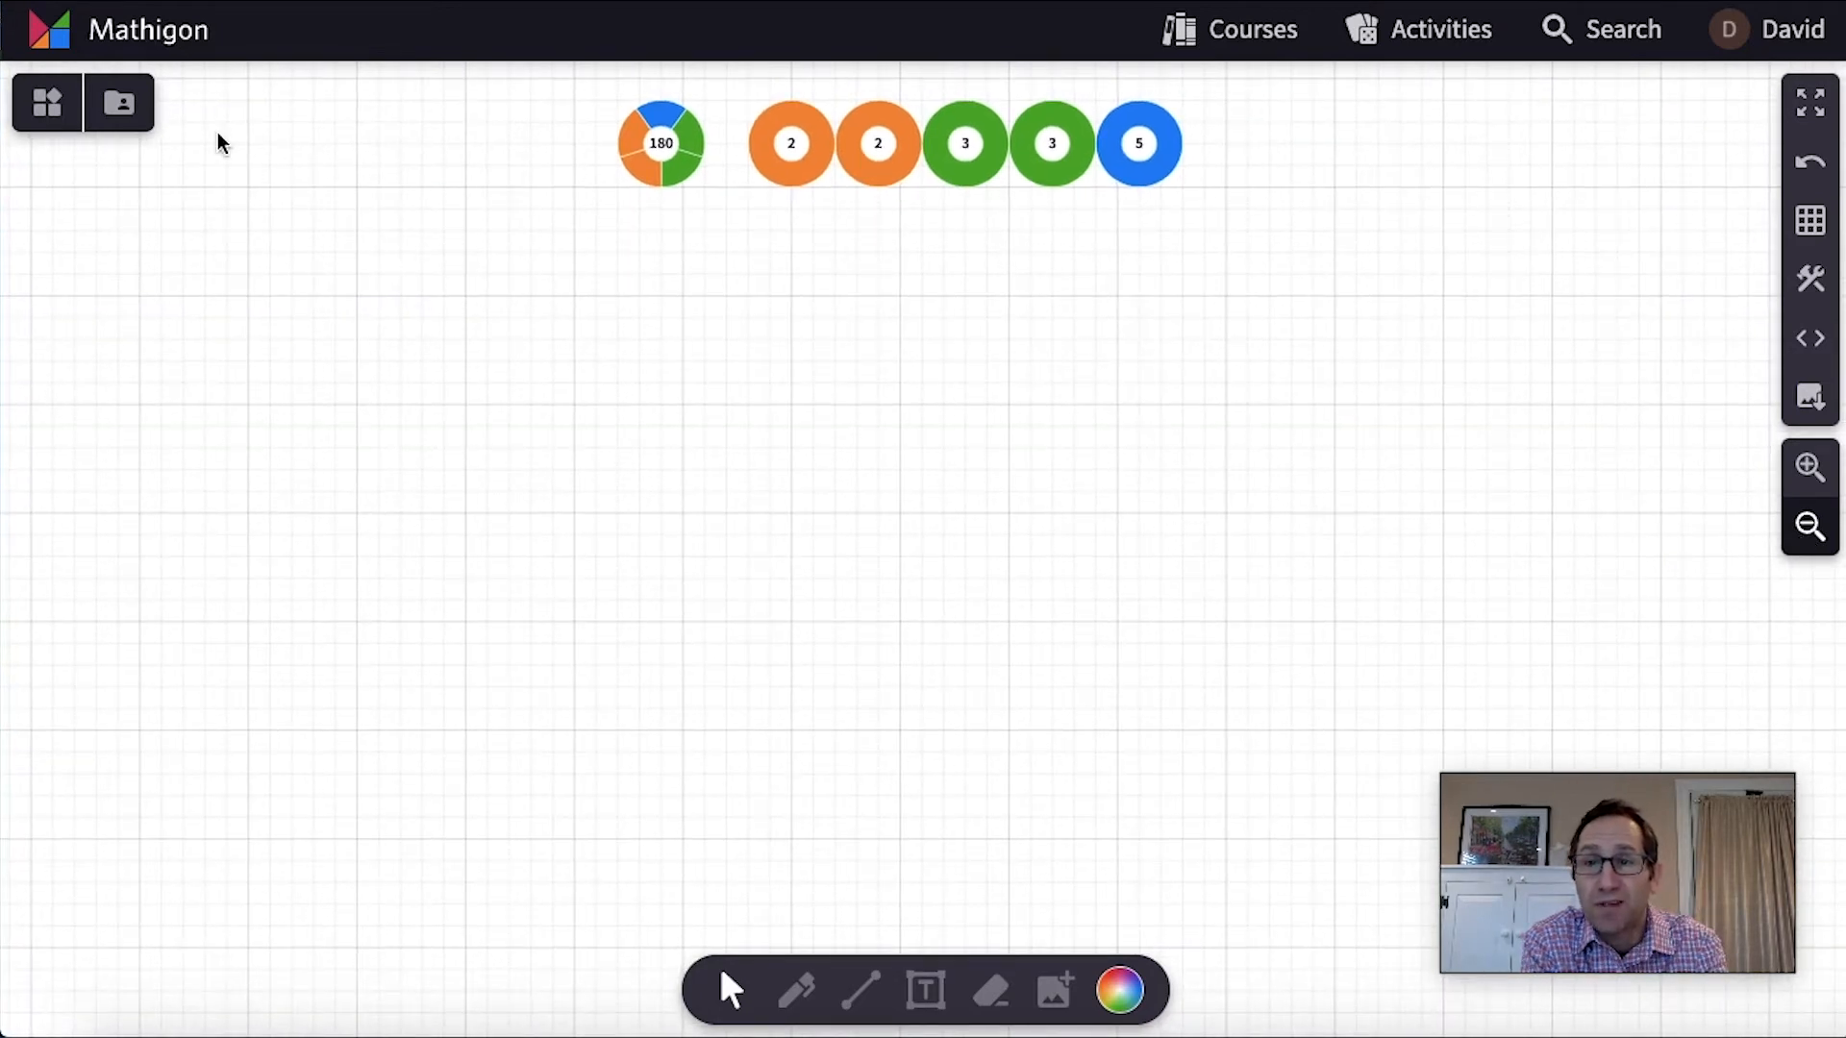
click(46, 103)
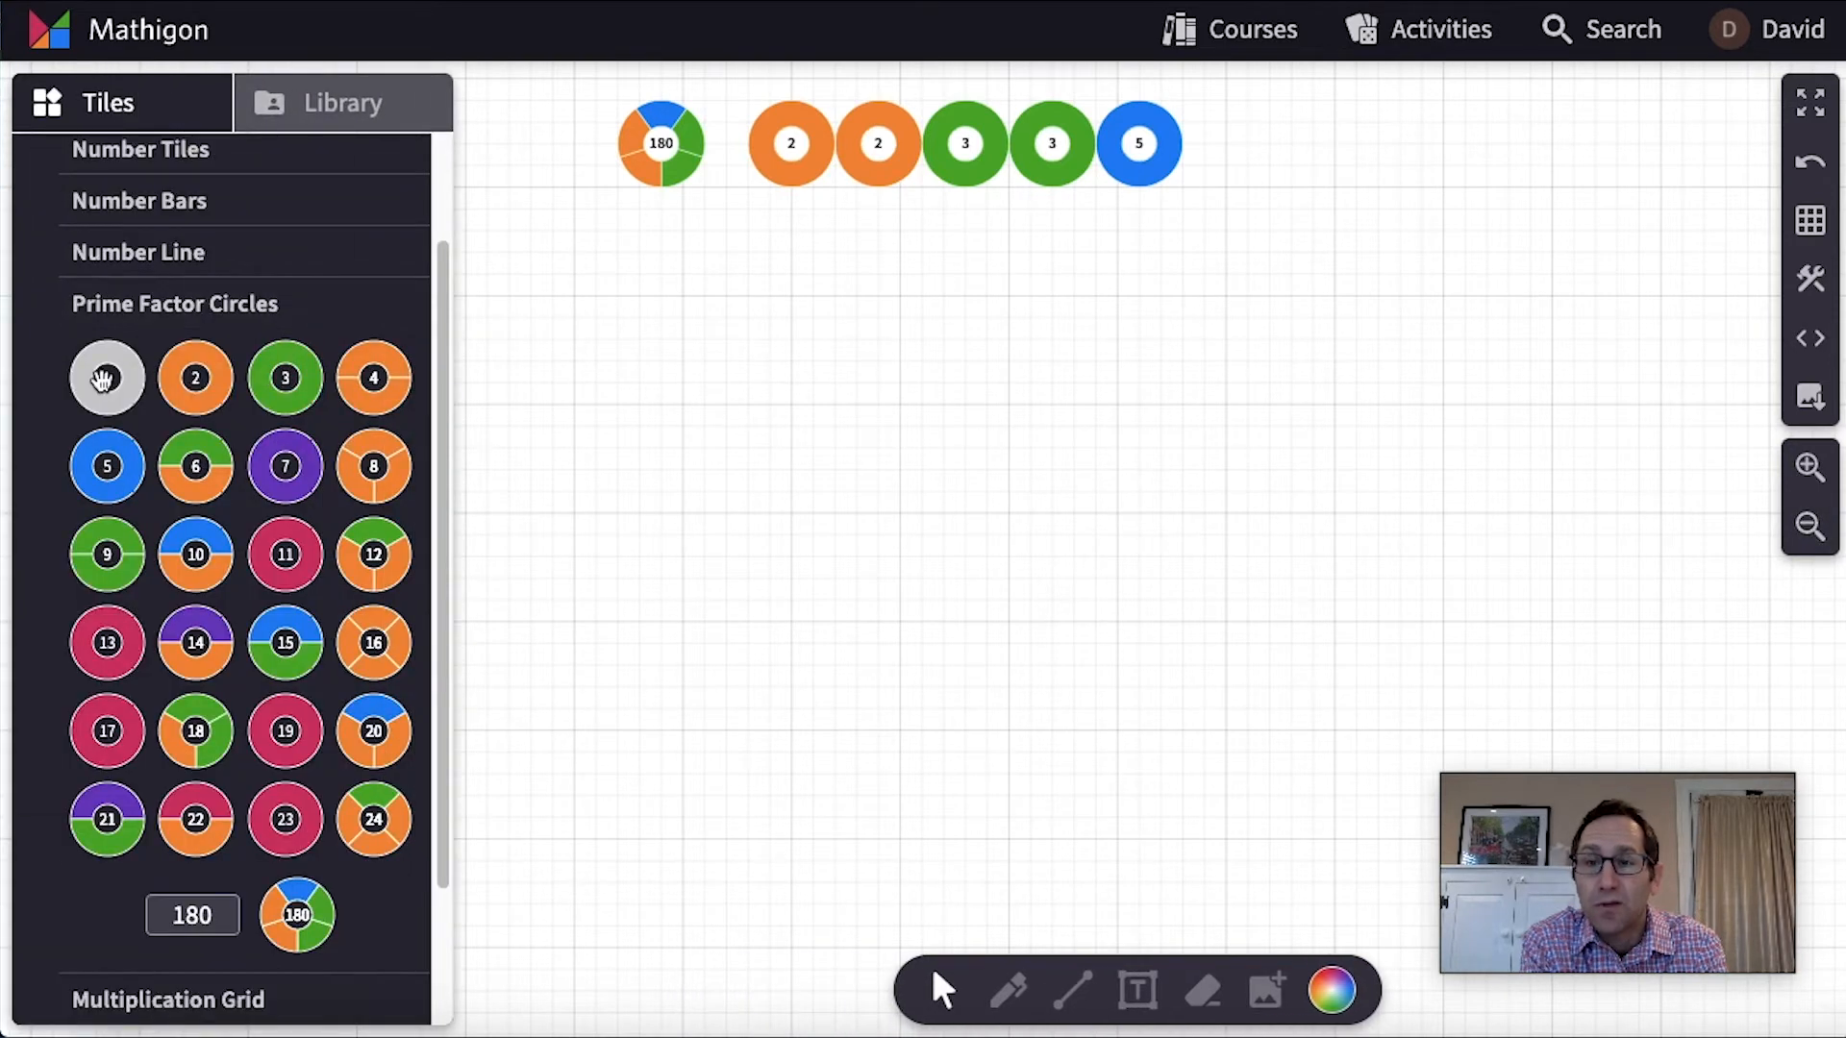
drag(106, 376, 925, 547)
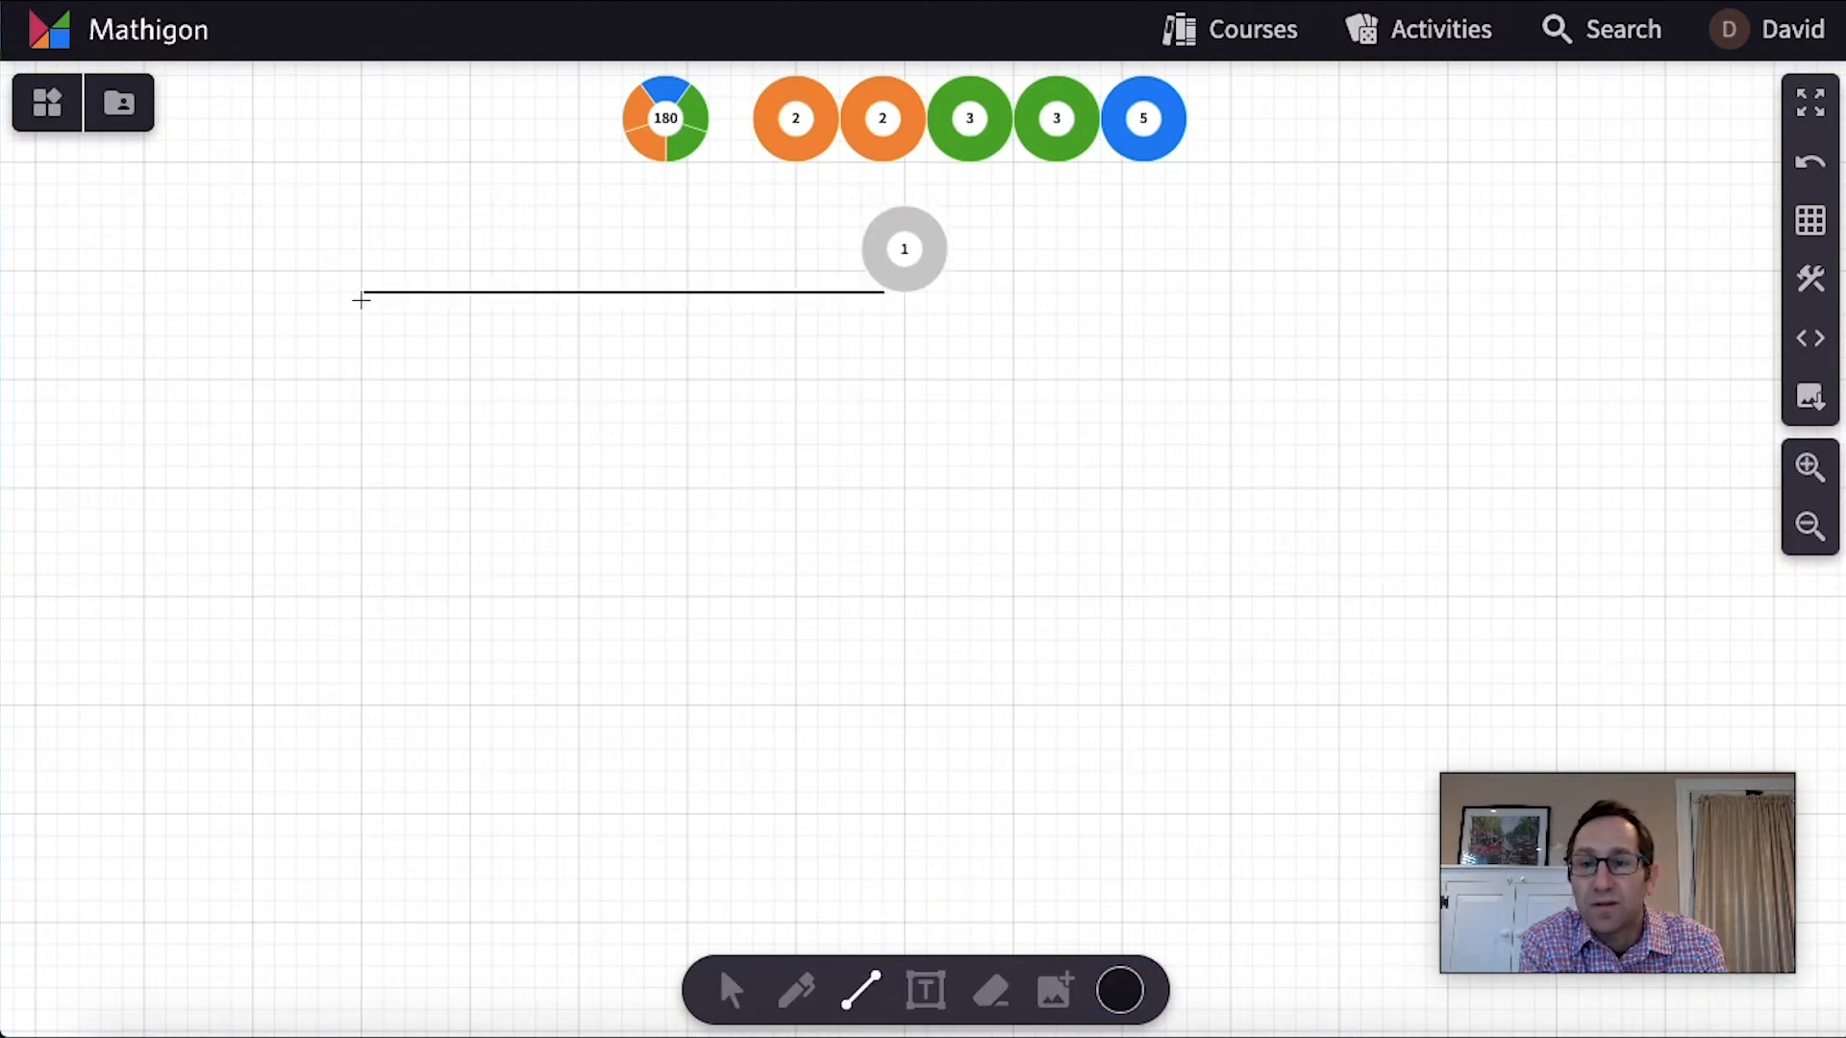
Draw three branches from the 1 circle: down-left, straight down and down-right
drag(362, 297, 120, 484)
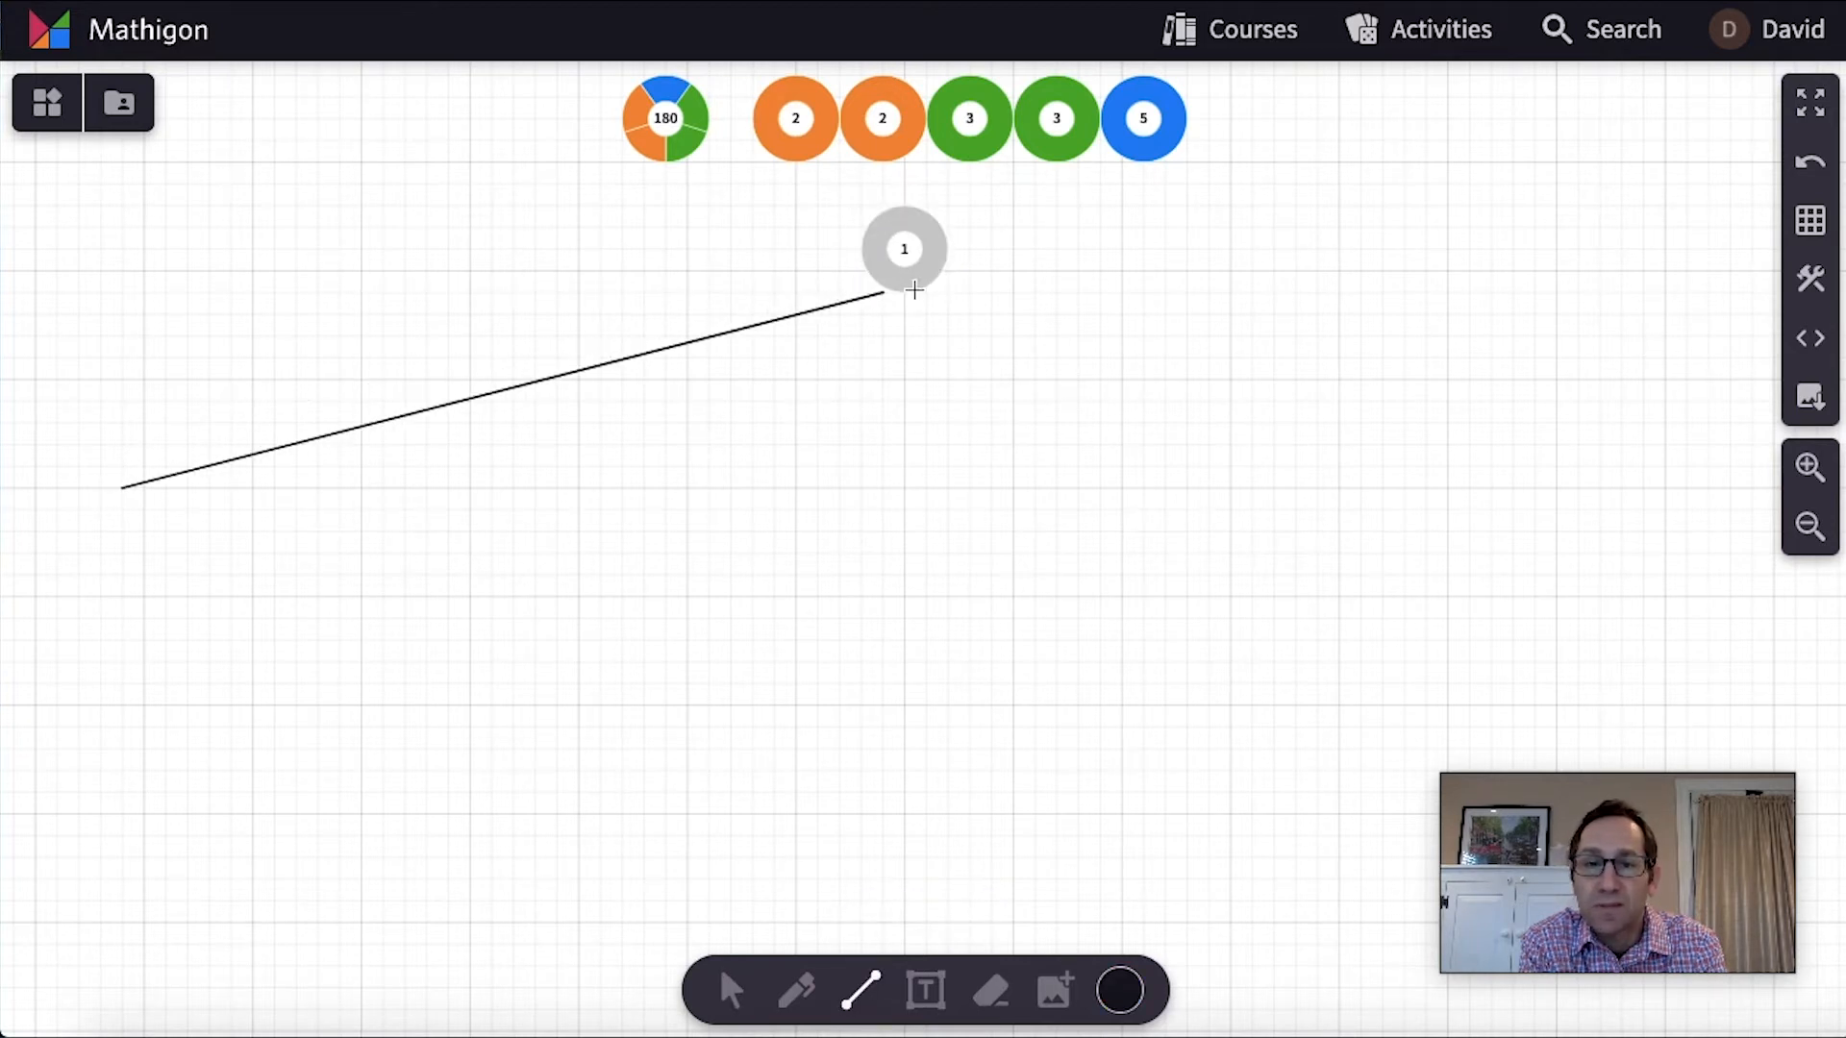
drag(904, 294, 904, 488)
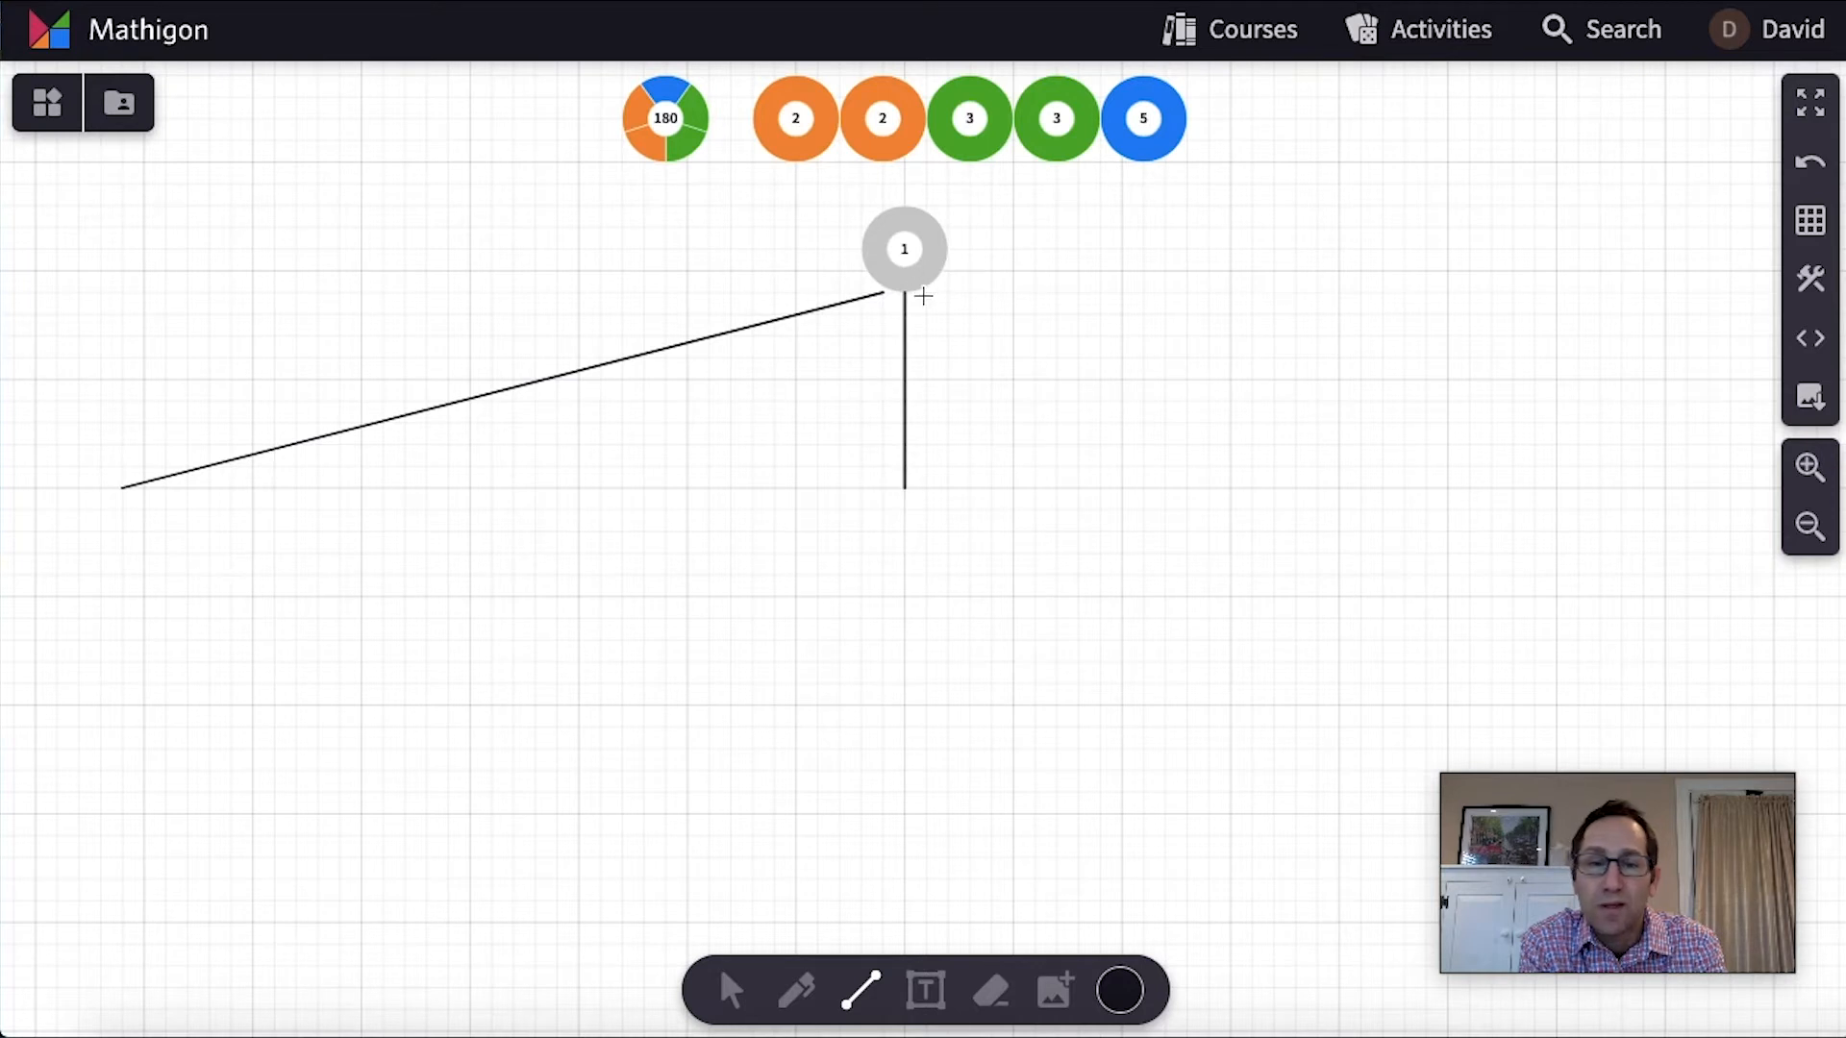
drag(904, 295, 1654, 489)
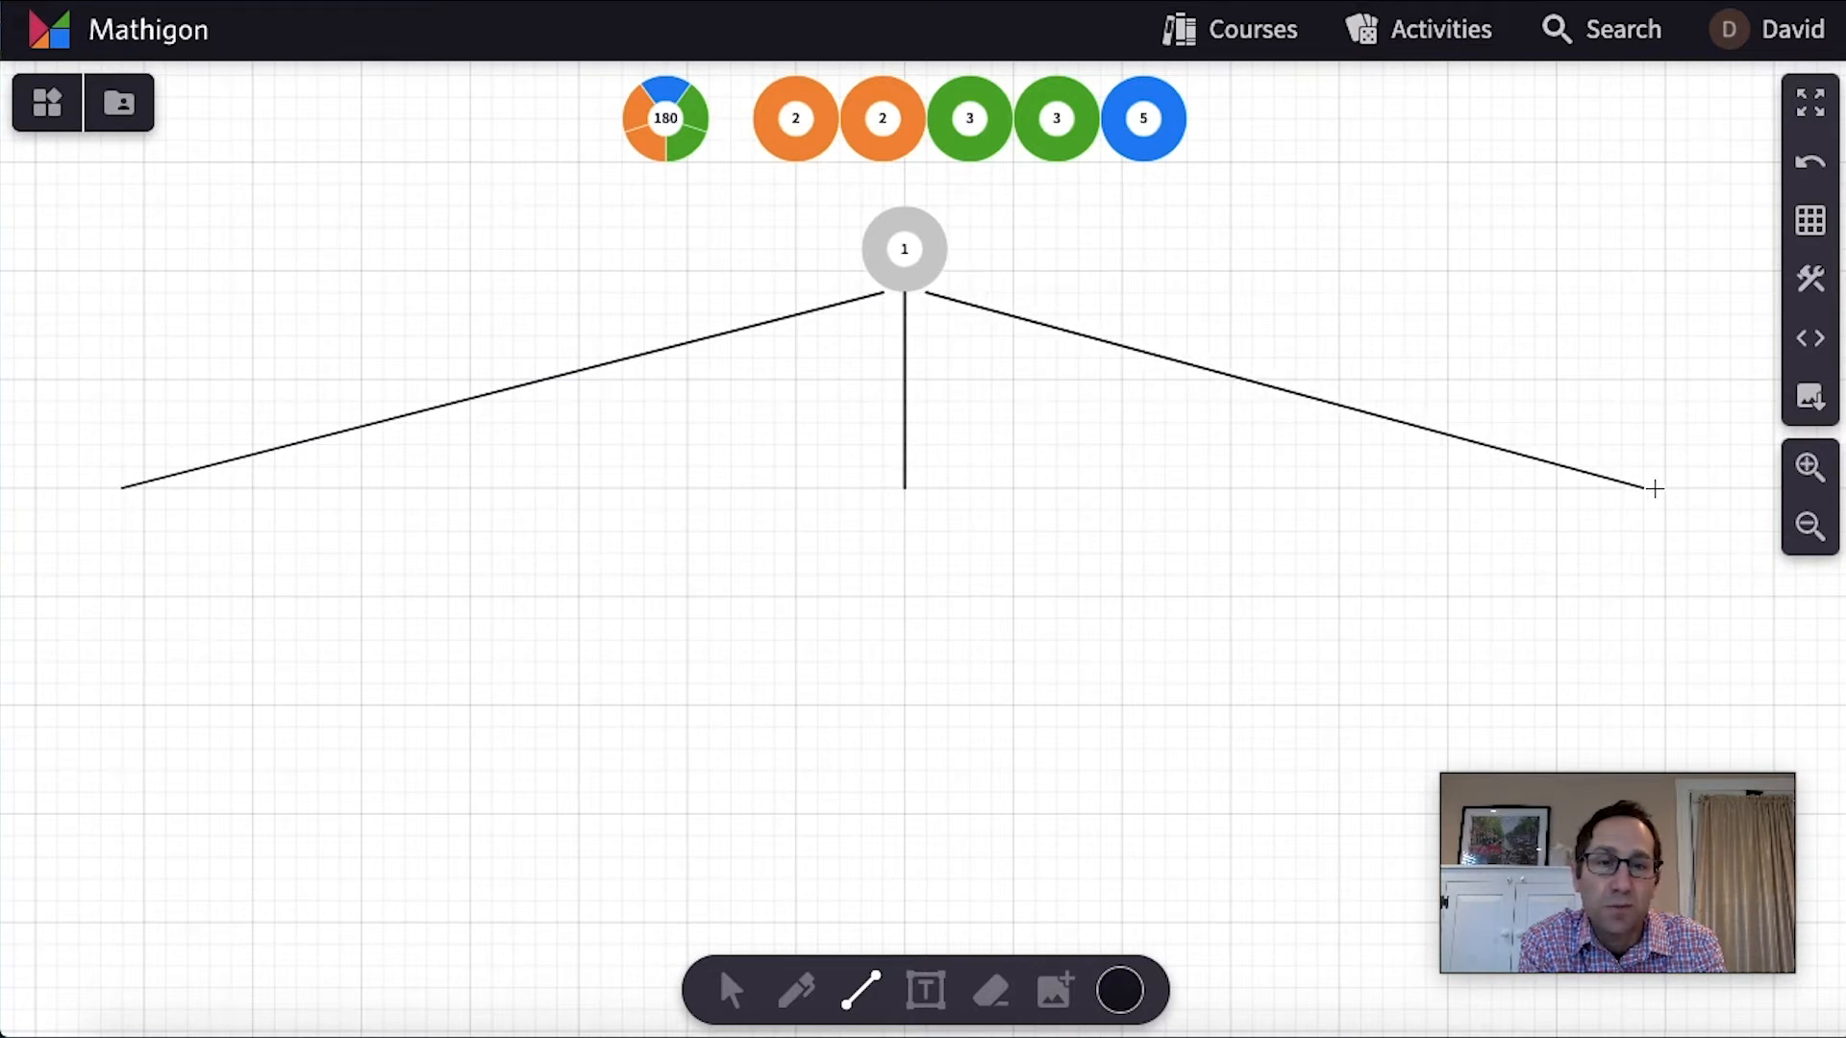
mouse_move(746, 693)
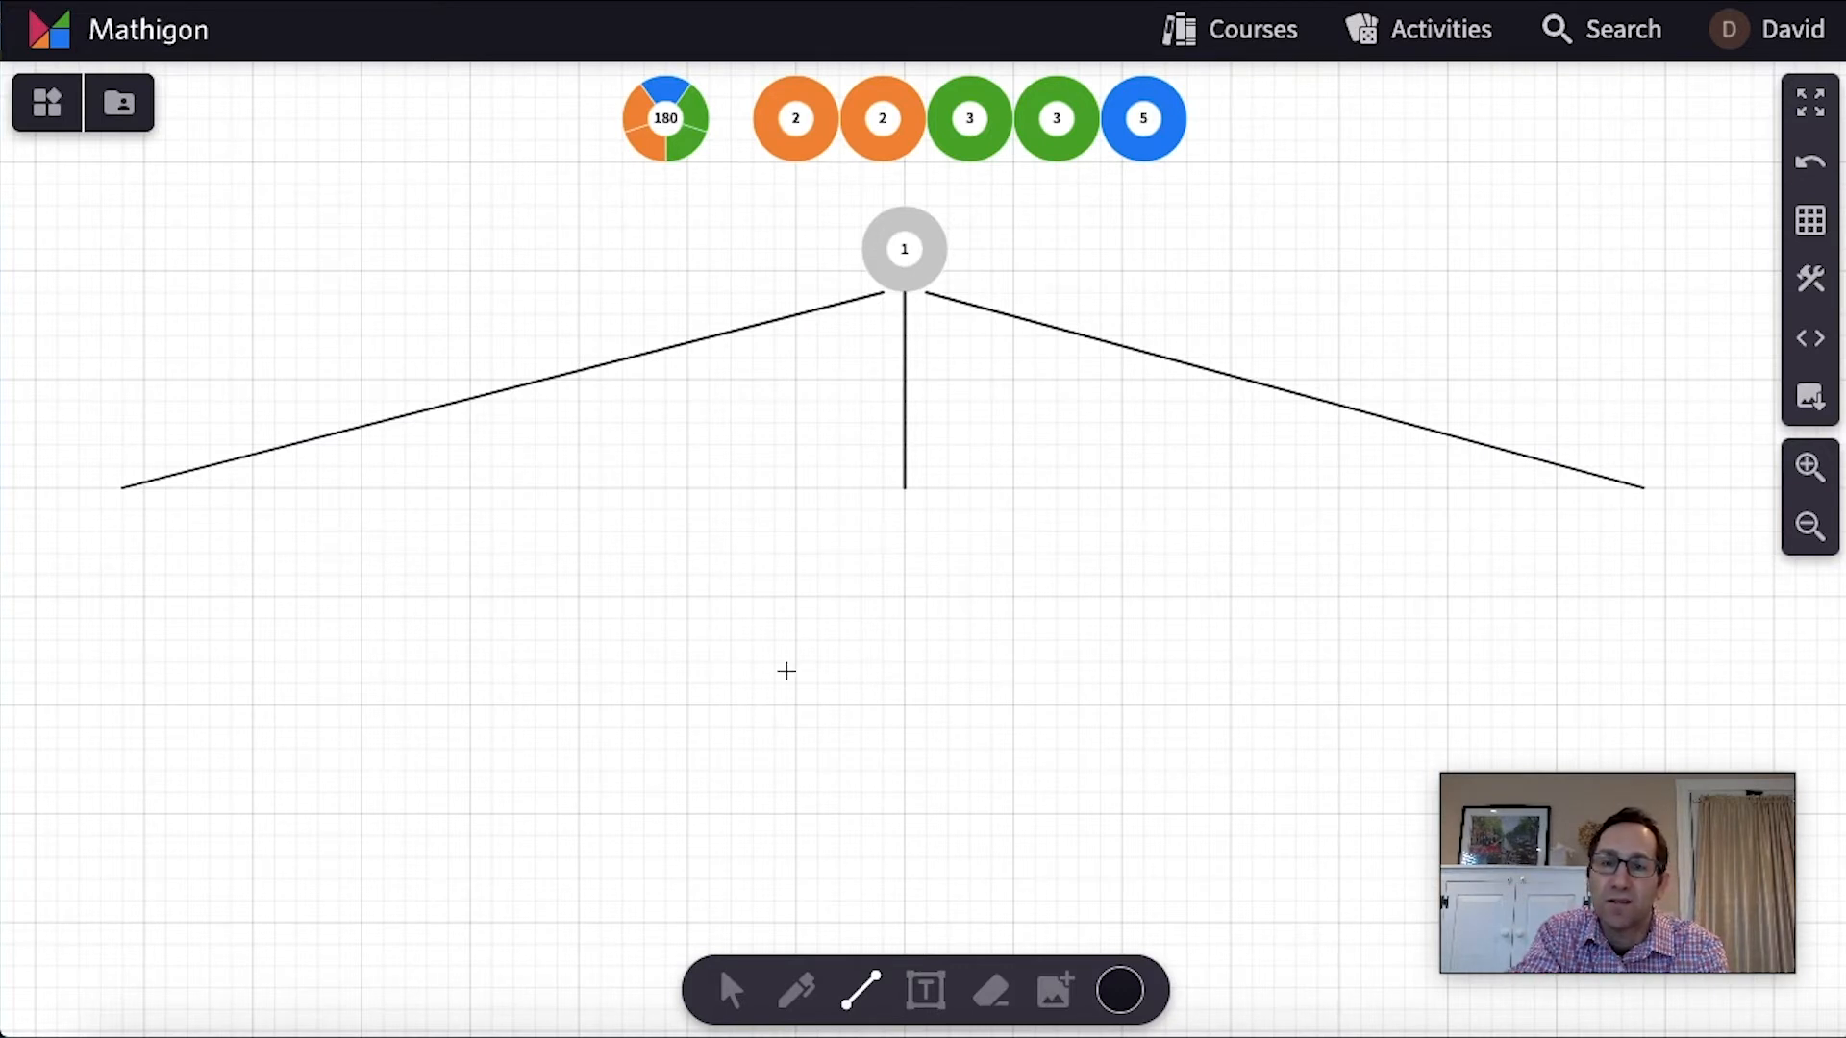
Put a 2 on the middle branch, two 2s on the right, and a 1 on the left
click(795, 118)
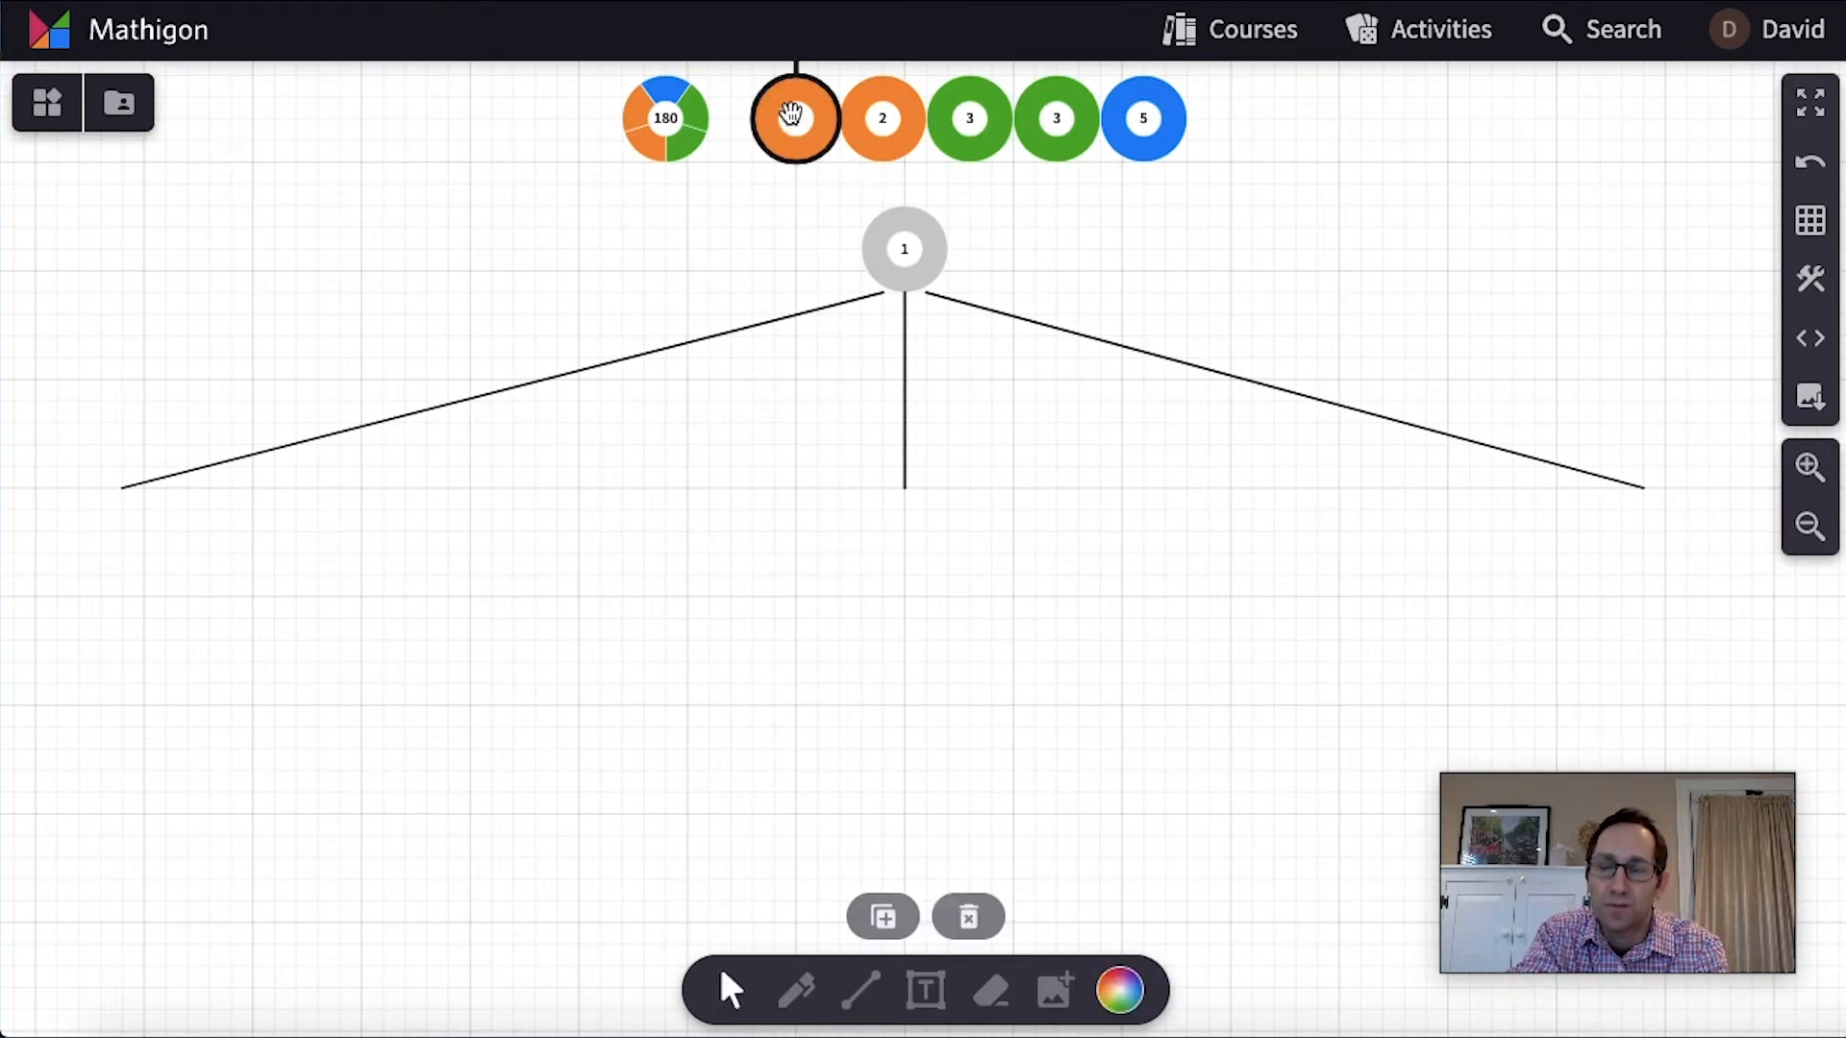
drag(796, 117, 904, 532)
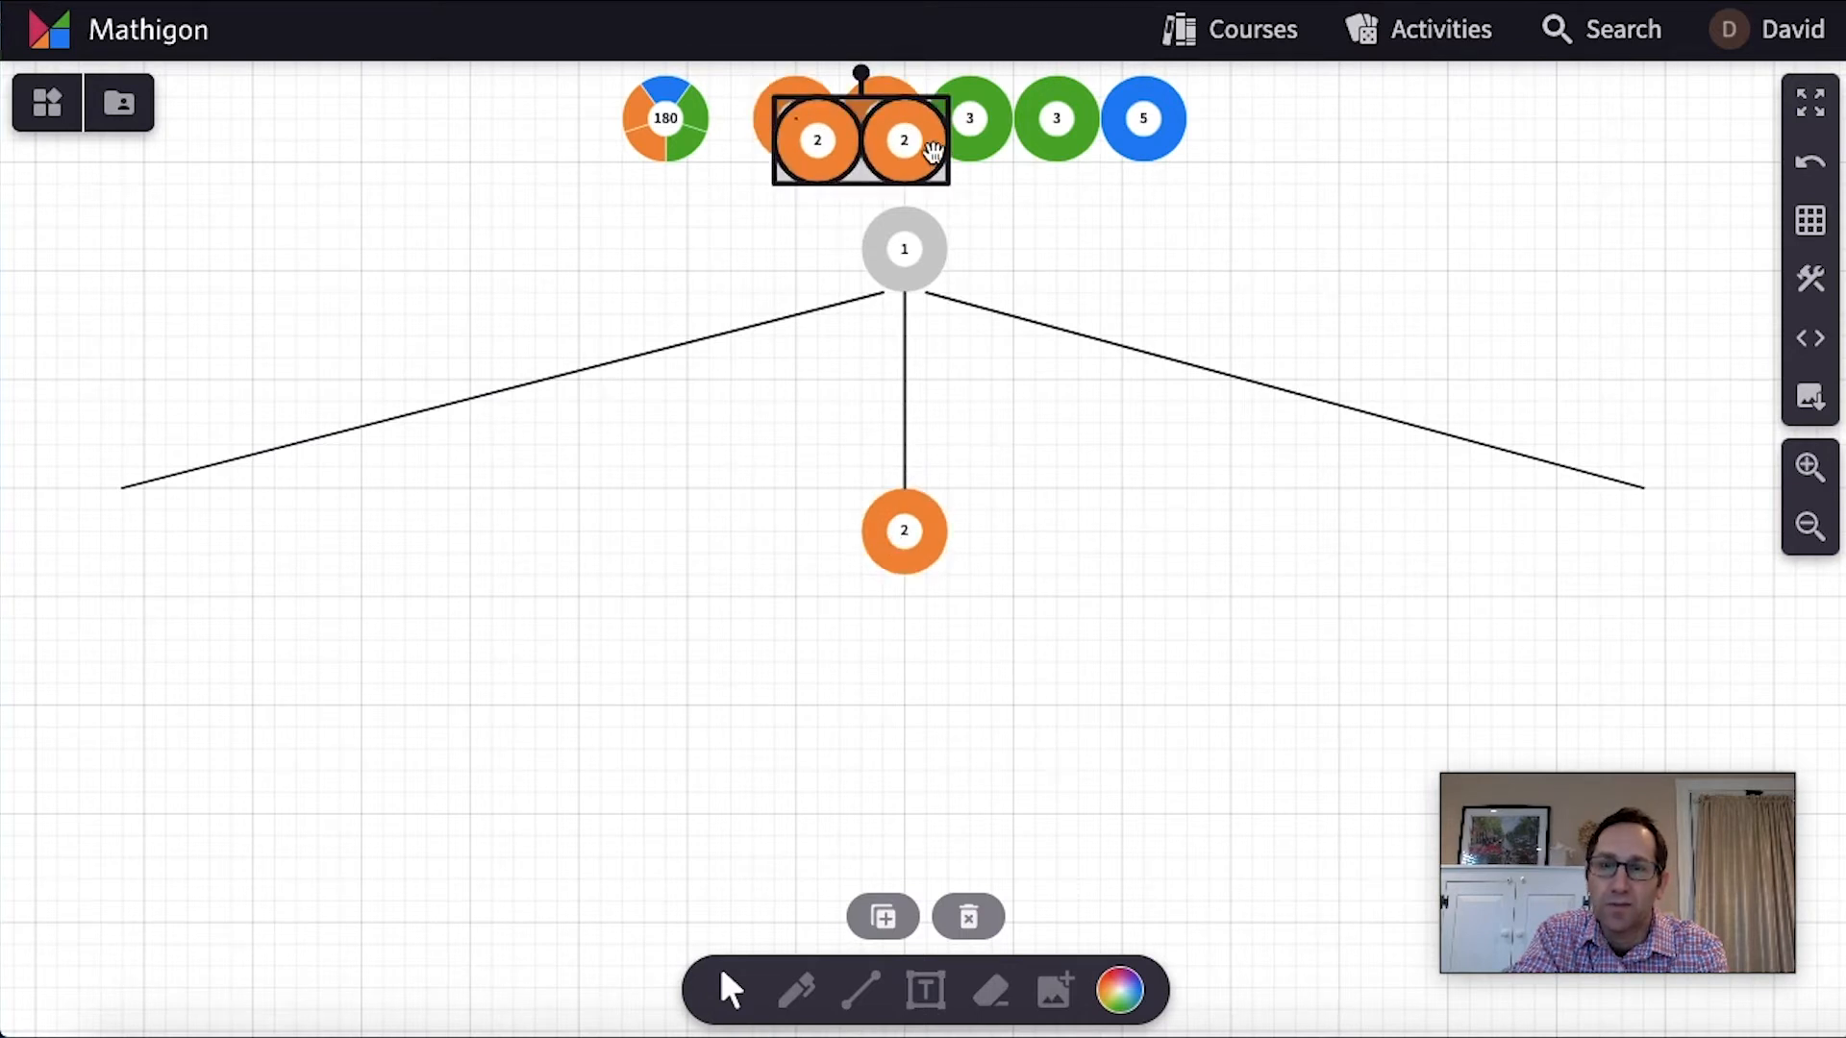
drag(904, 139, 1689, 531)
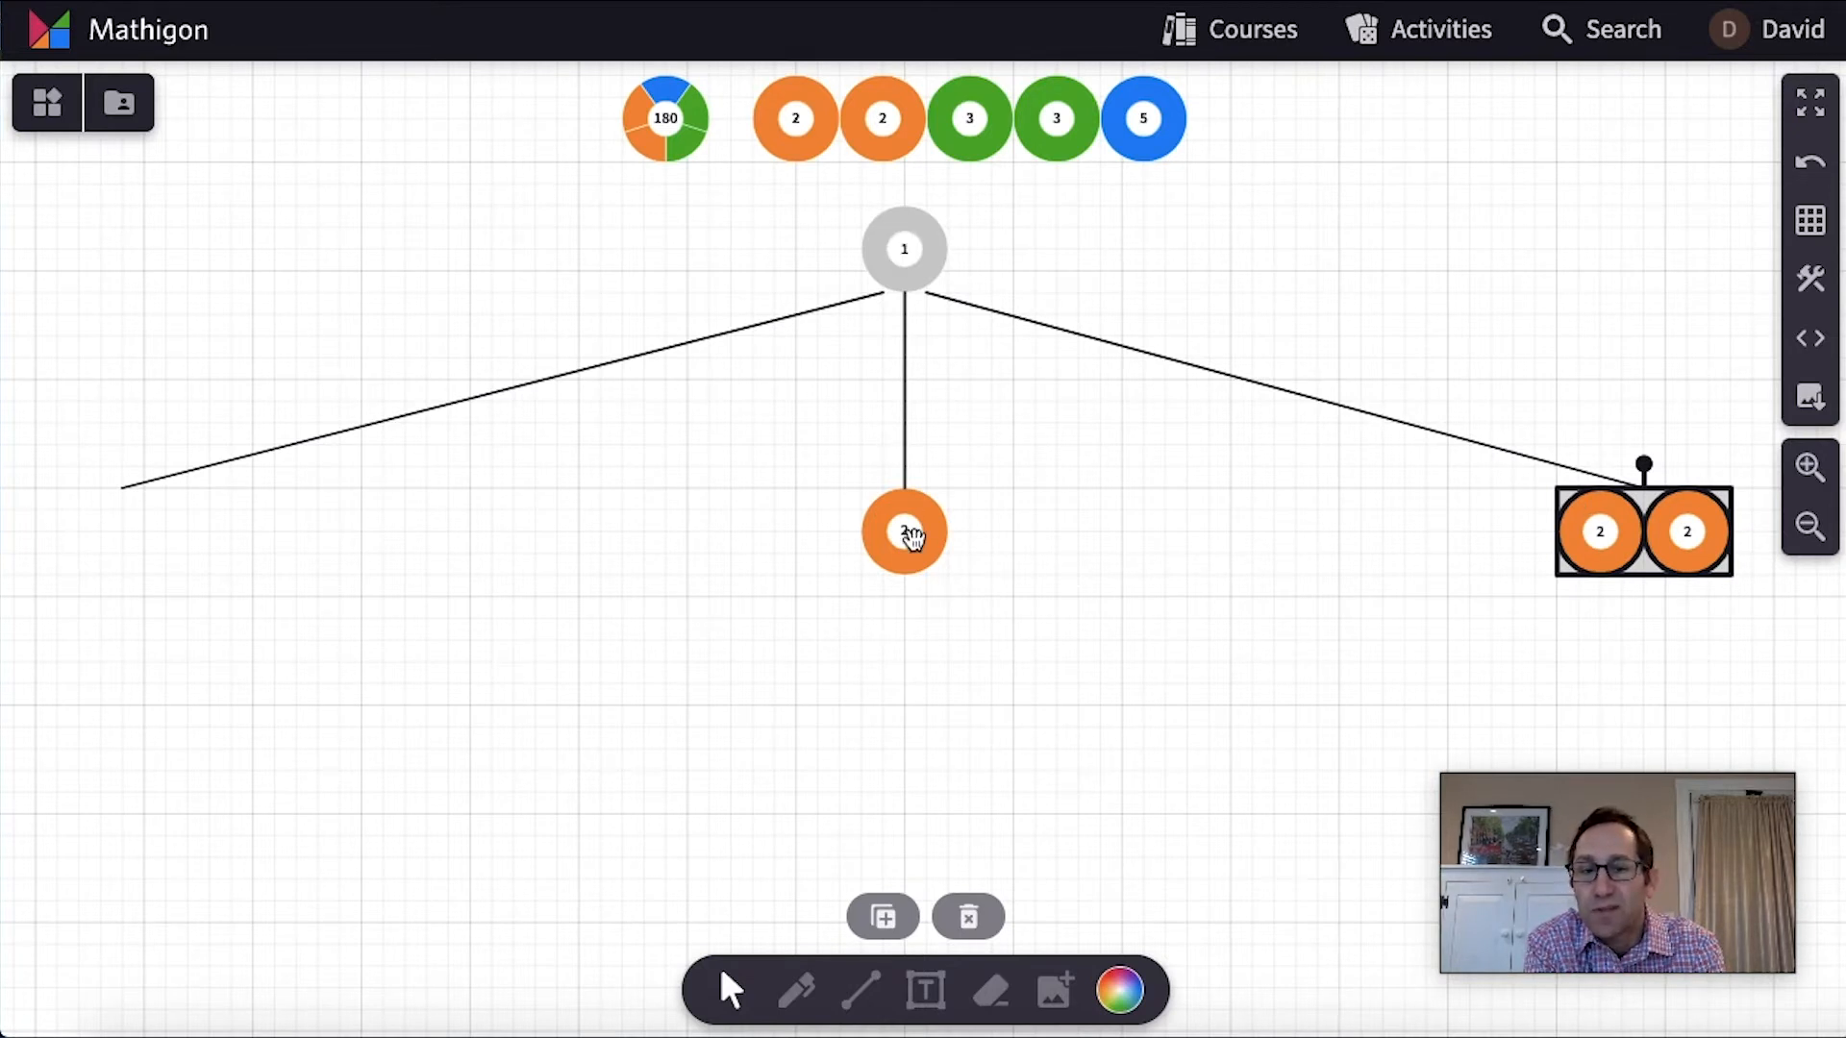
mouse_move(67, 571)
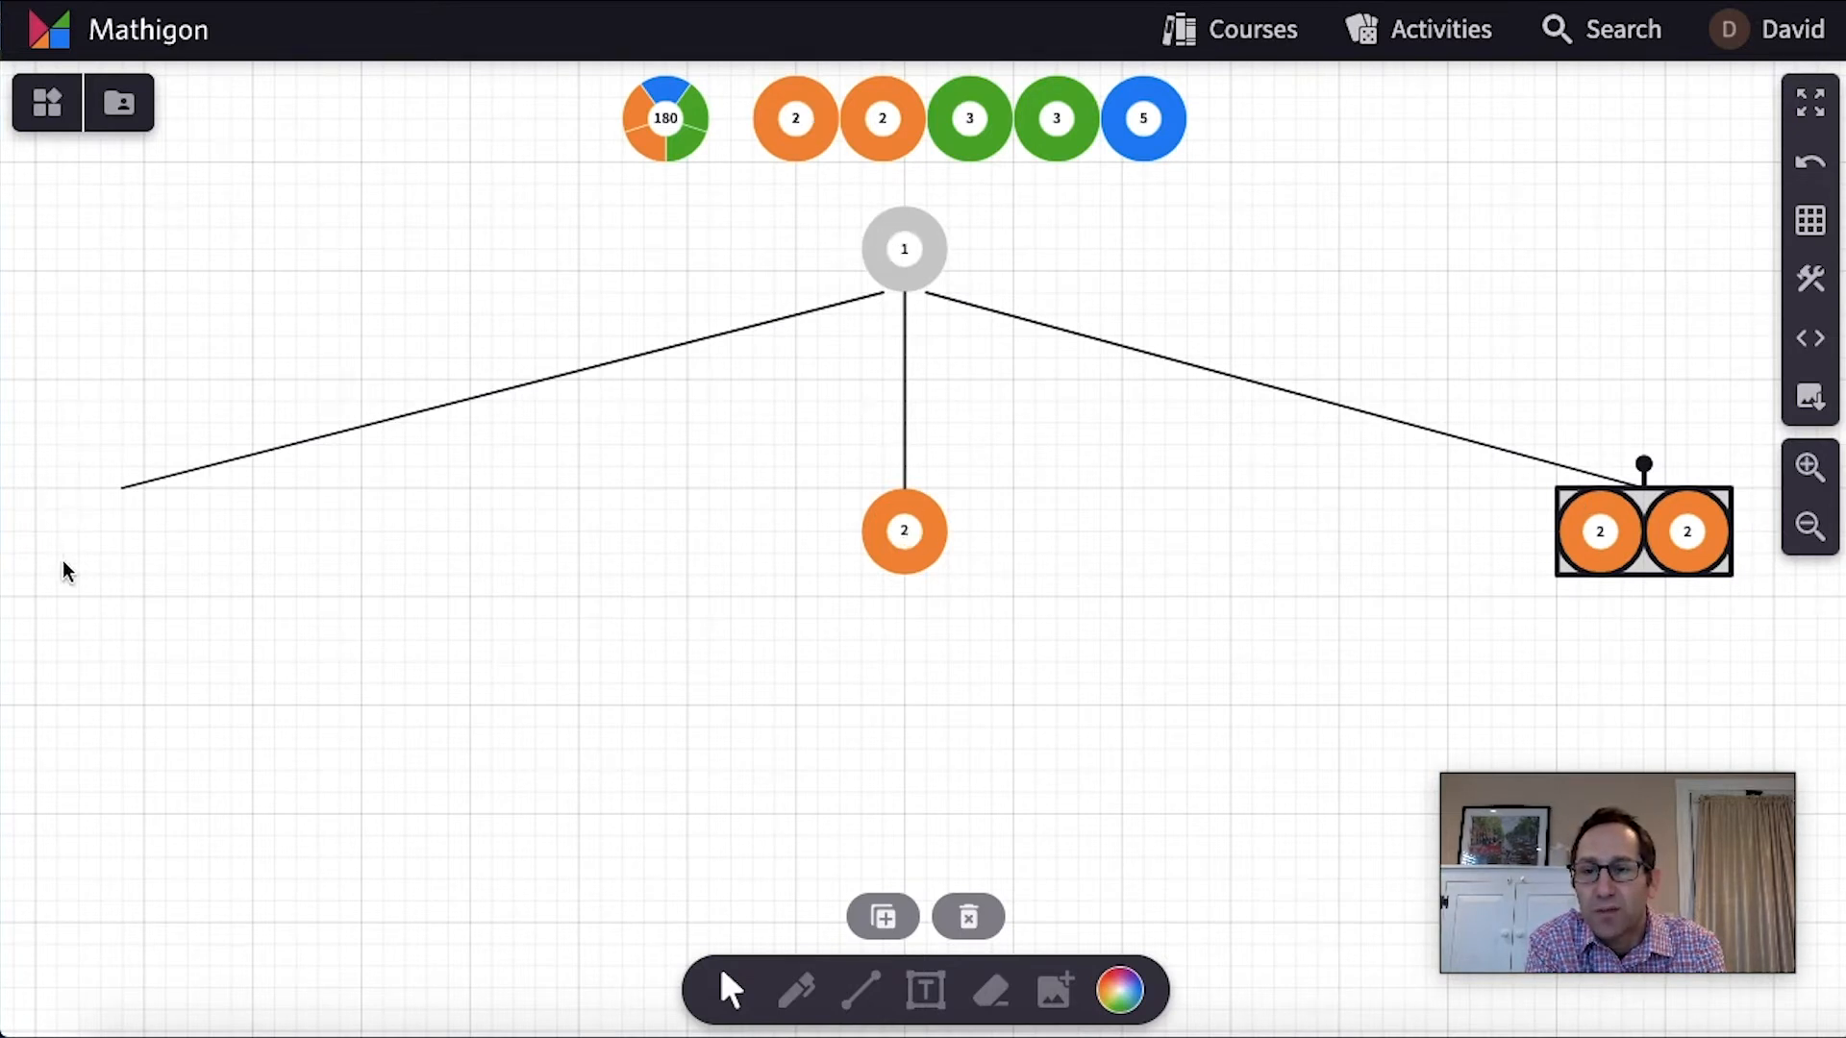
mouse_move(212, 511)
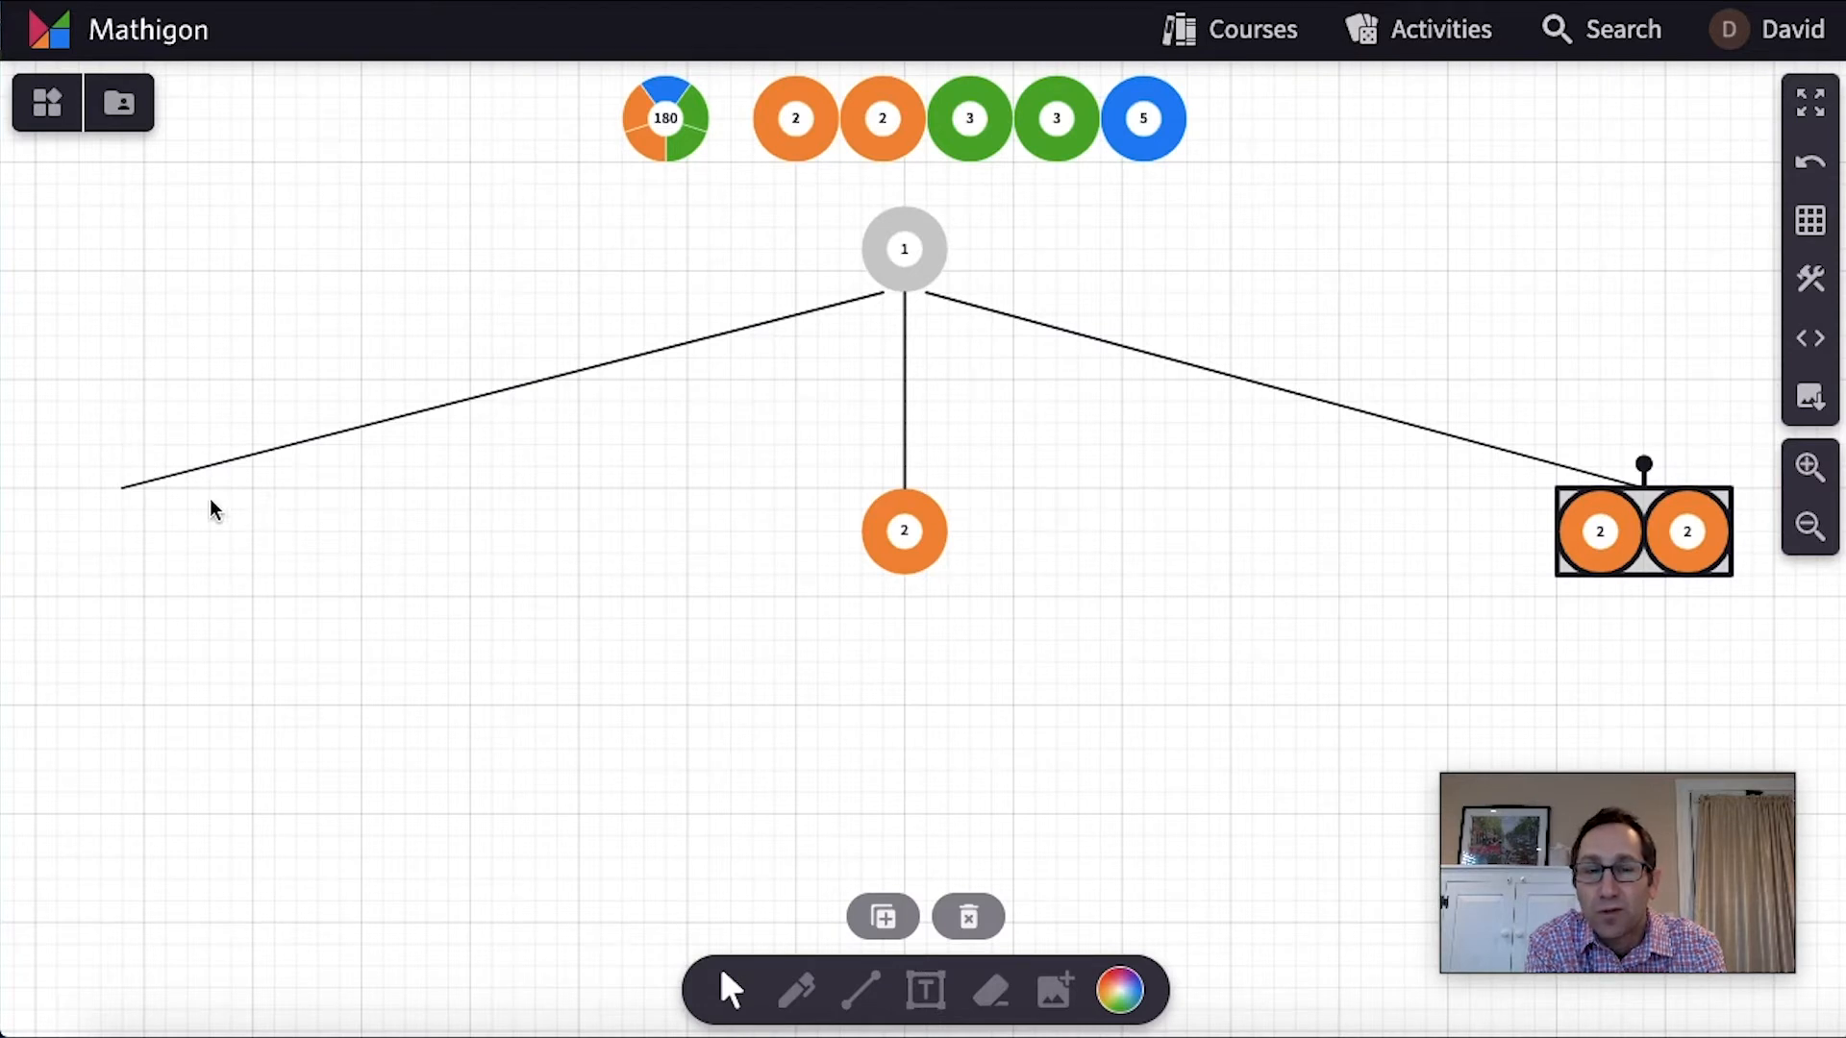
mouse_move(655, 358)
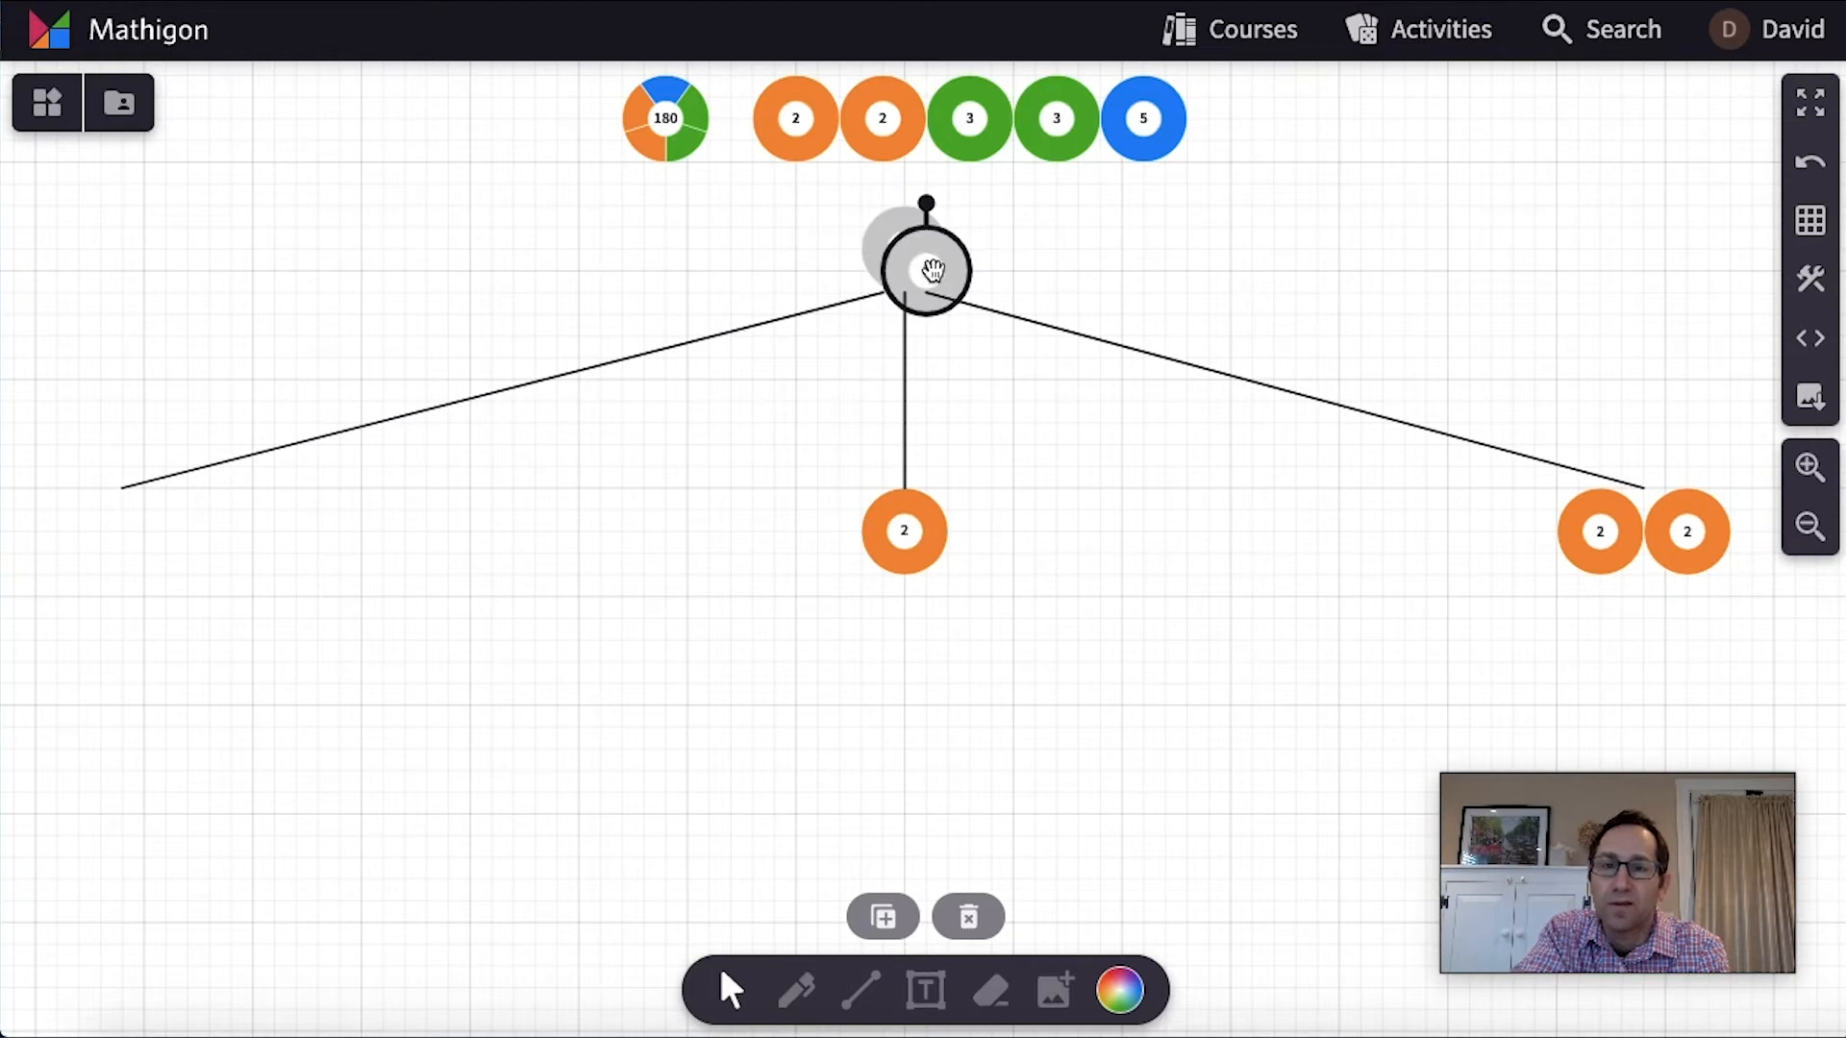
drag(924, 266, 100, 530)
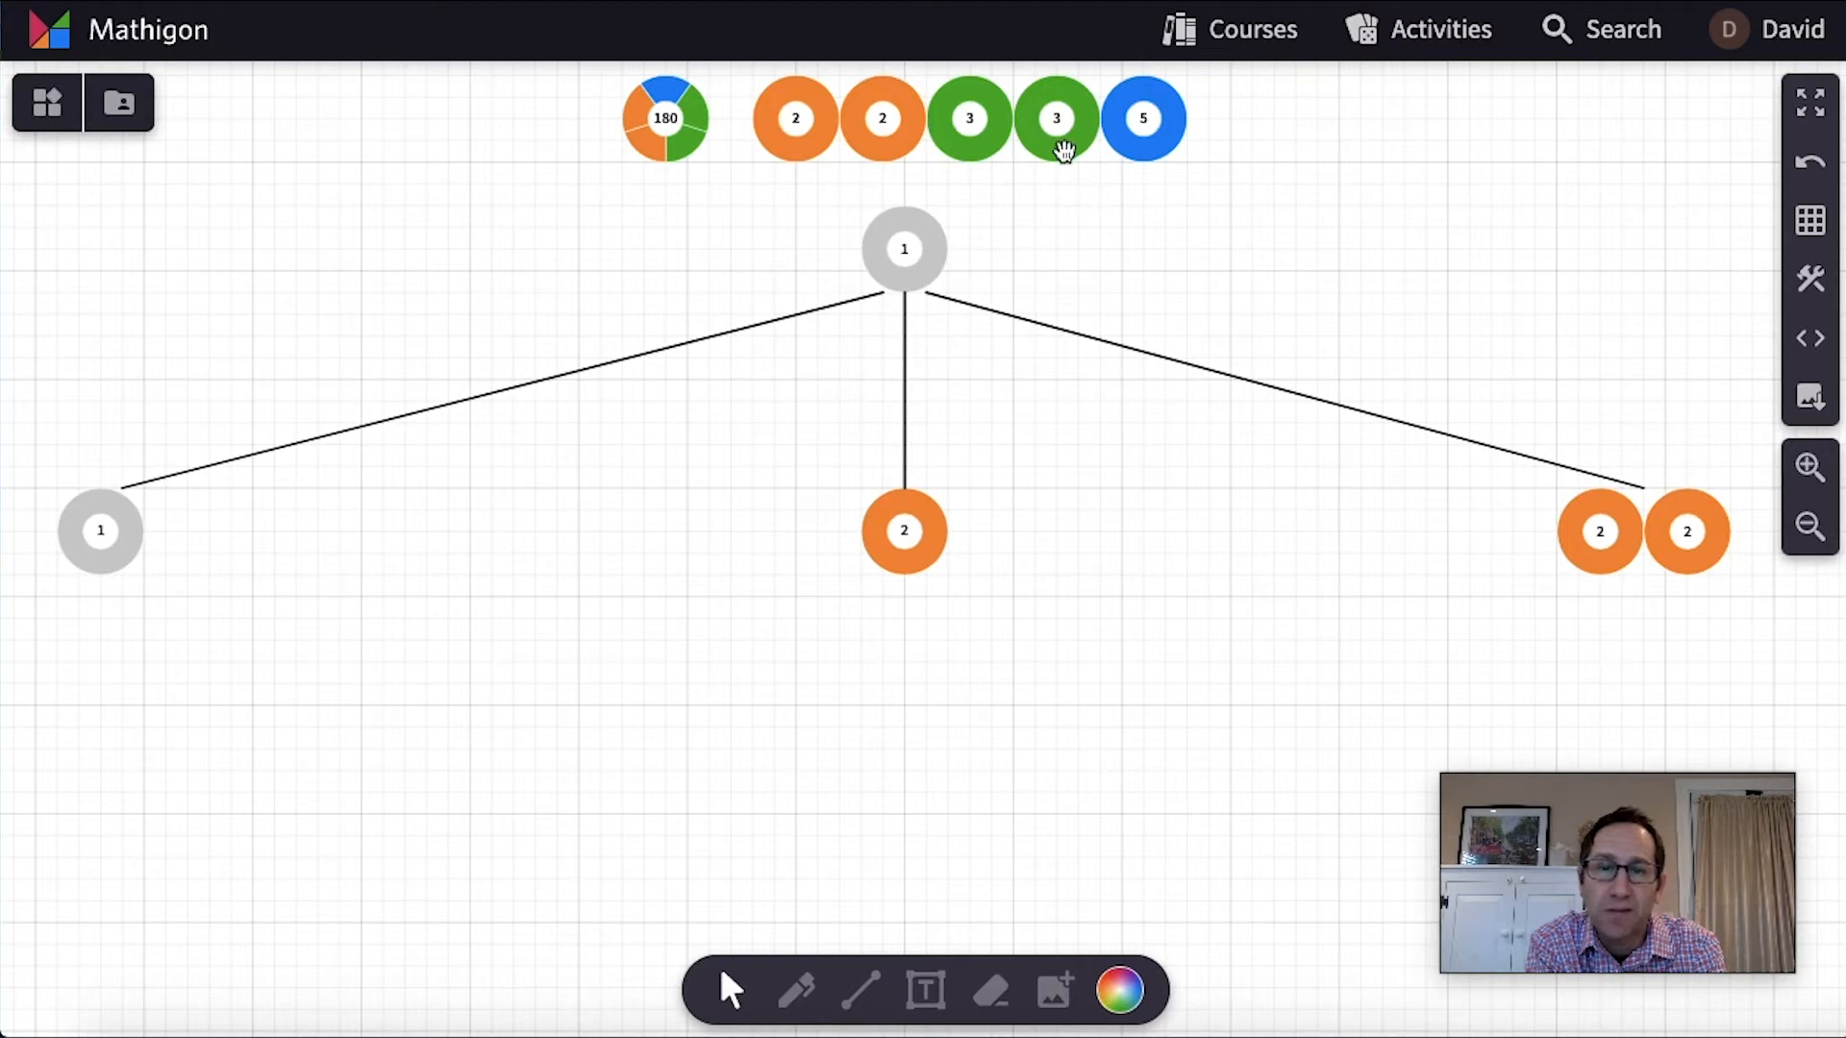
mouse_move(916, 374)
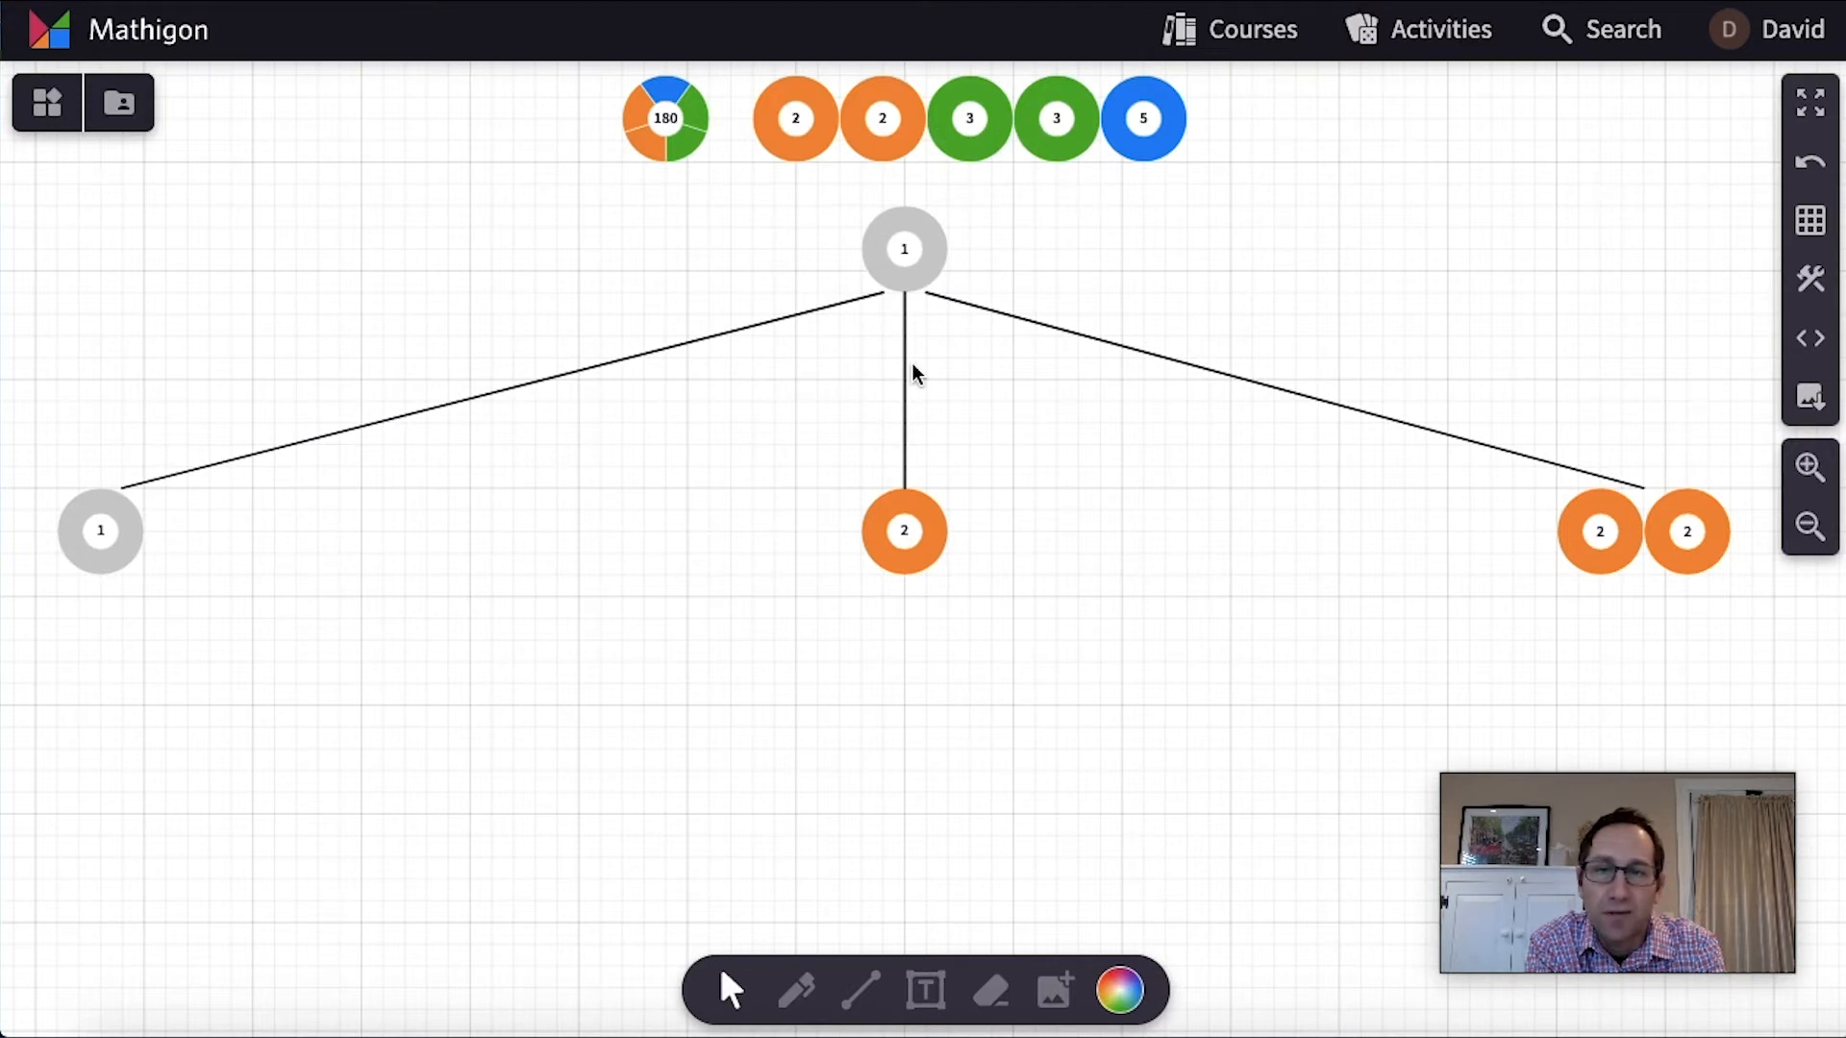
click(1811, 525)
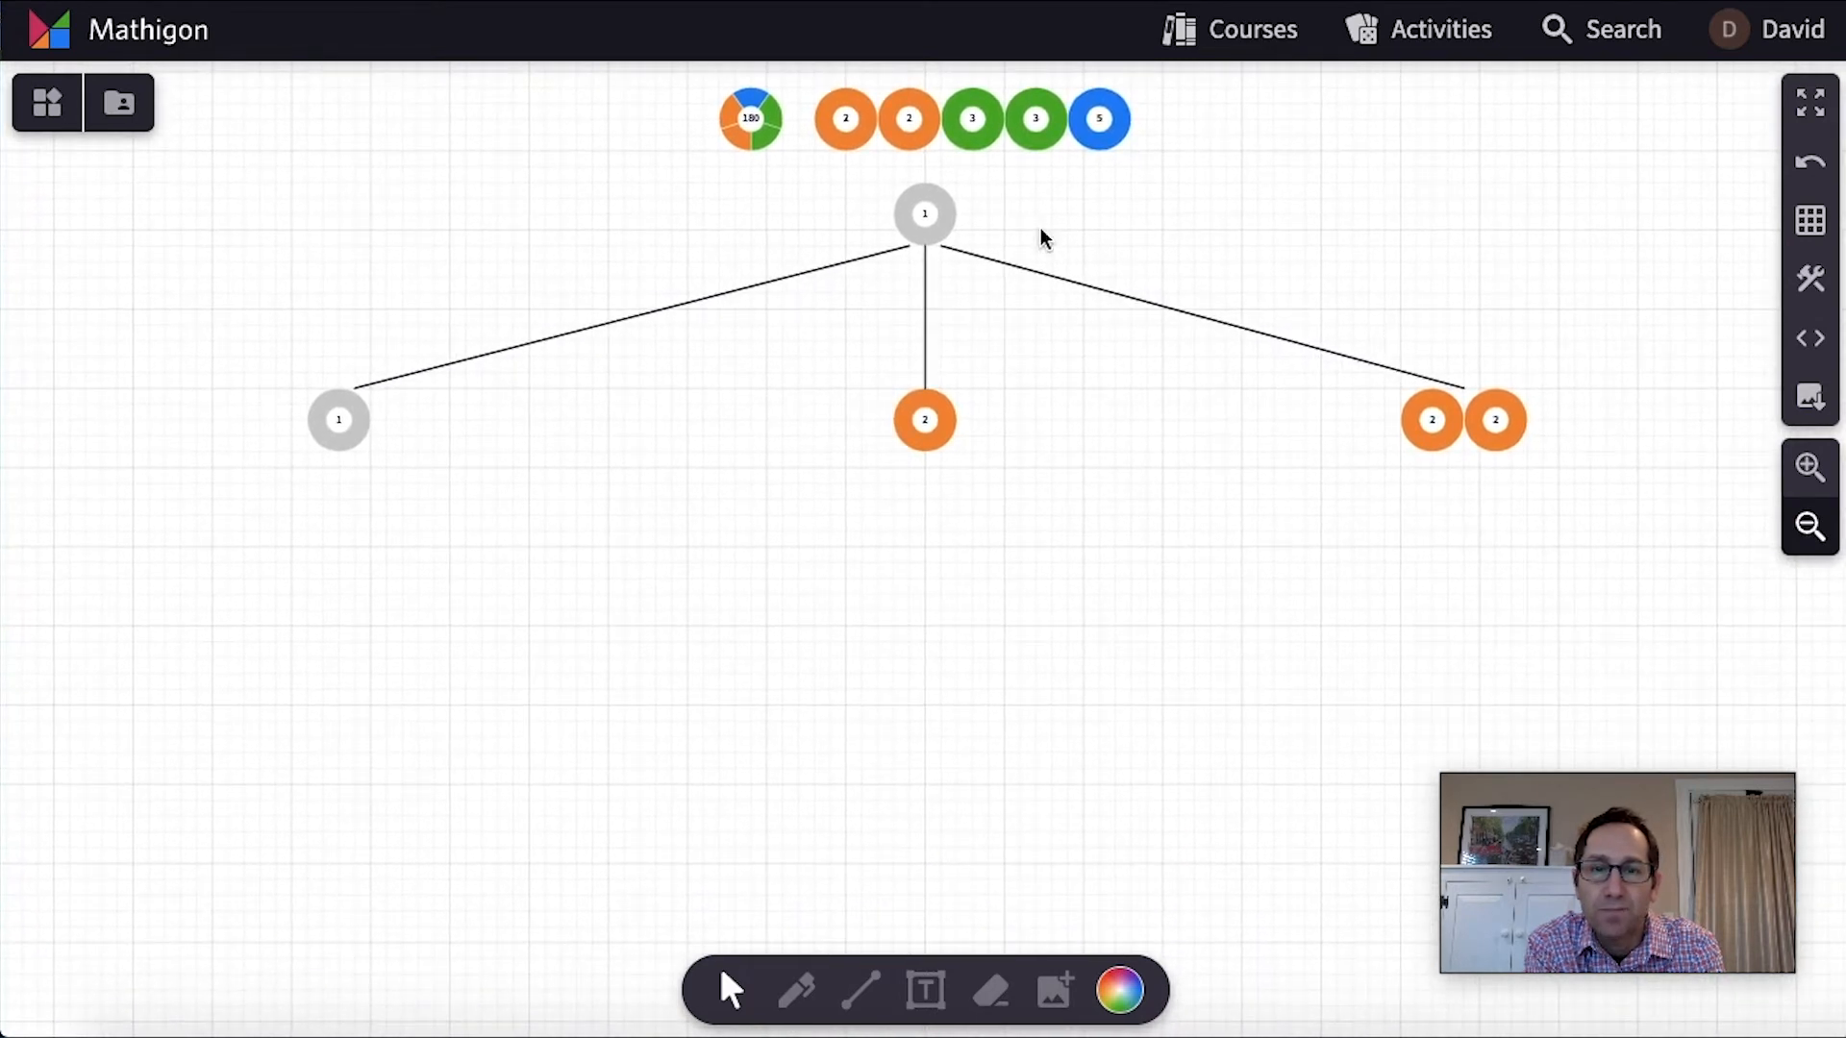
mouse_move(977, 224)
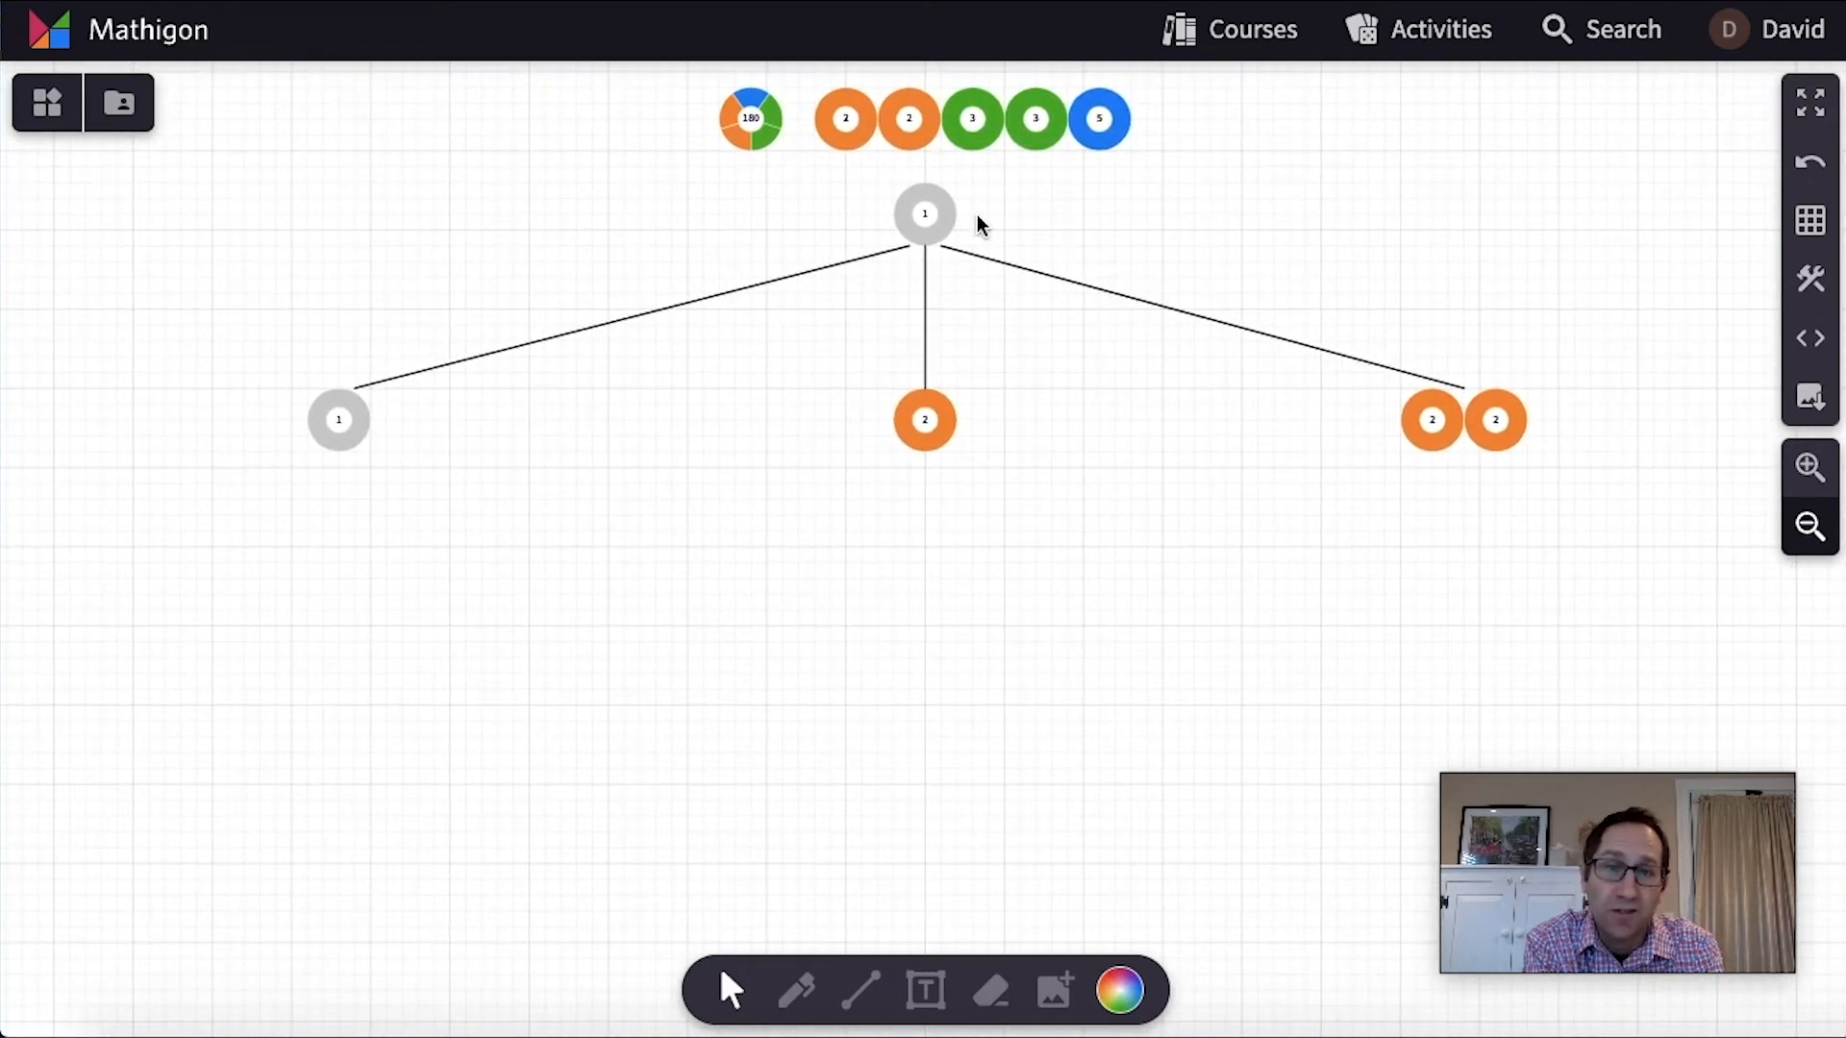
Draw straight-line branches beneath each first-level node
click(859, 990)
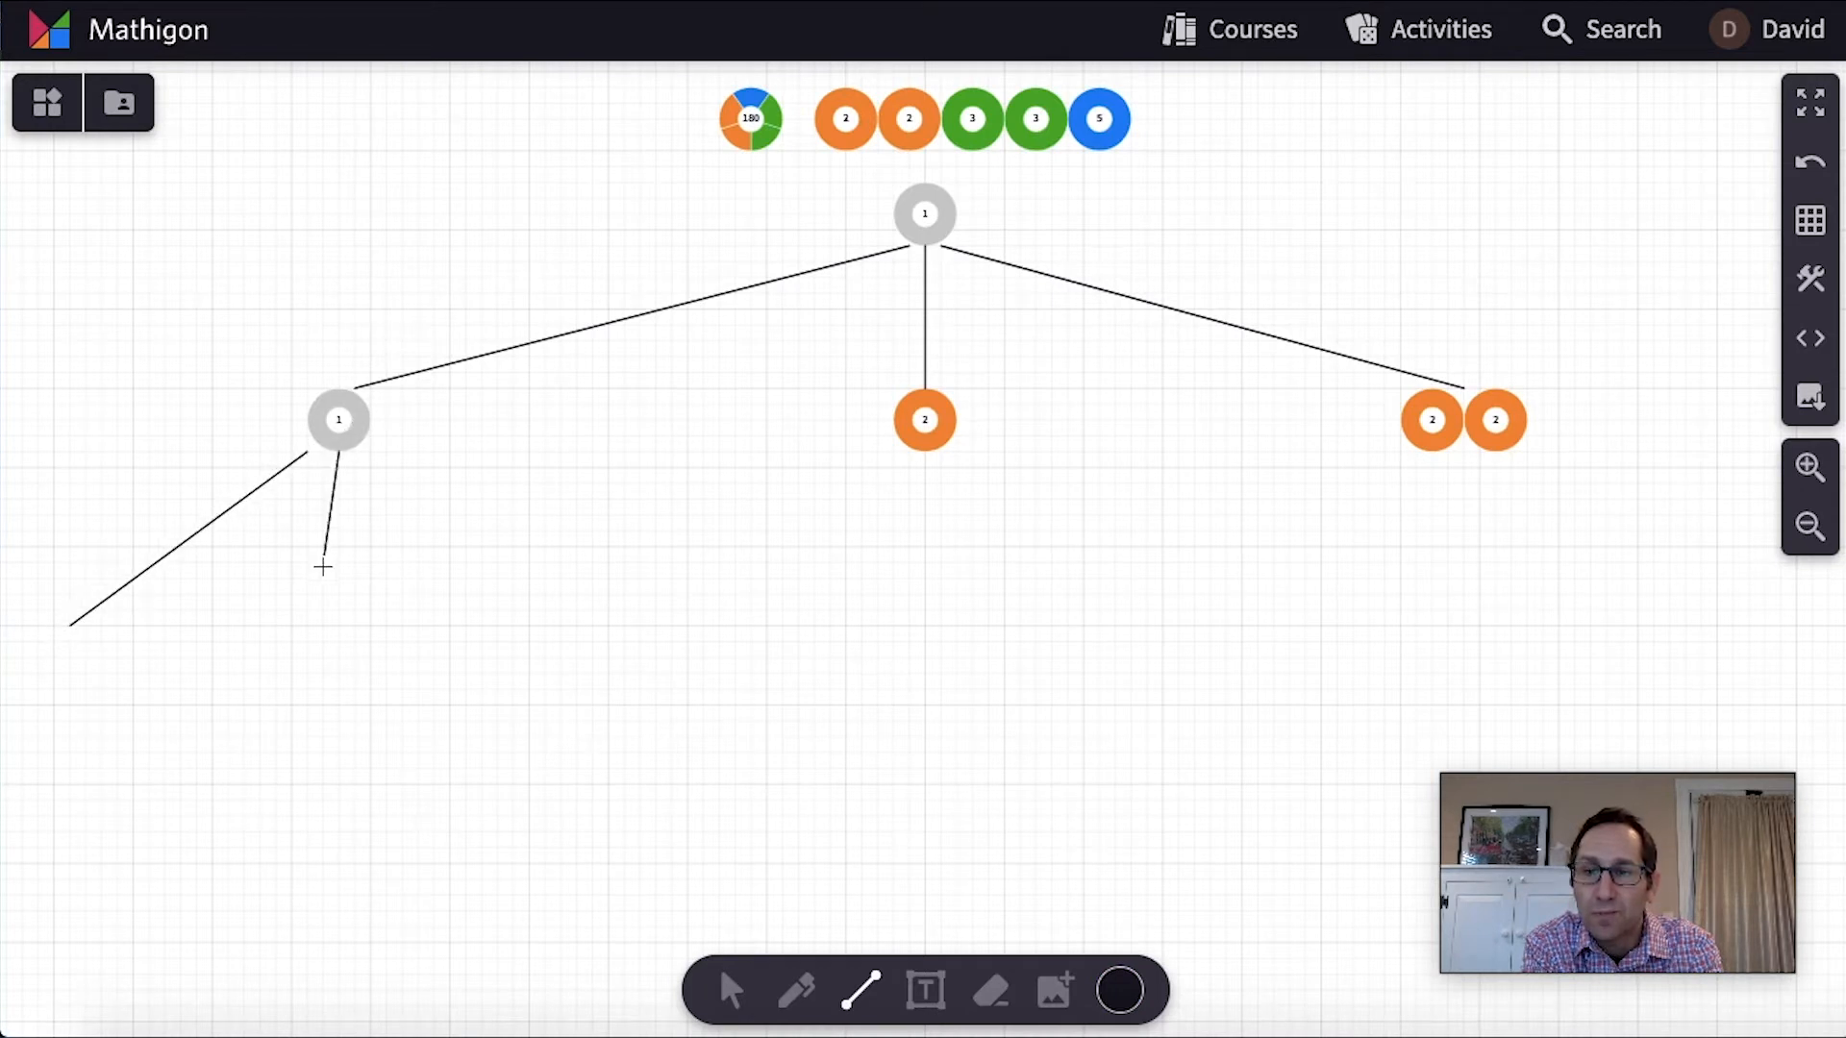
drag(338, 419, 542, 610)
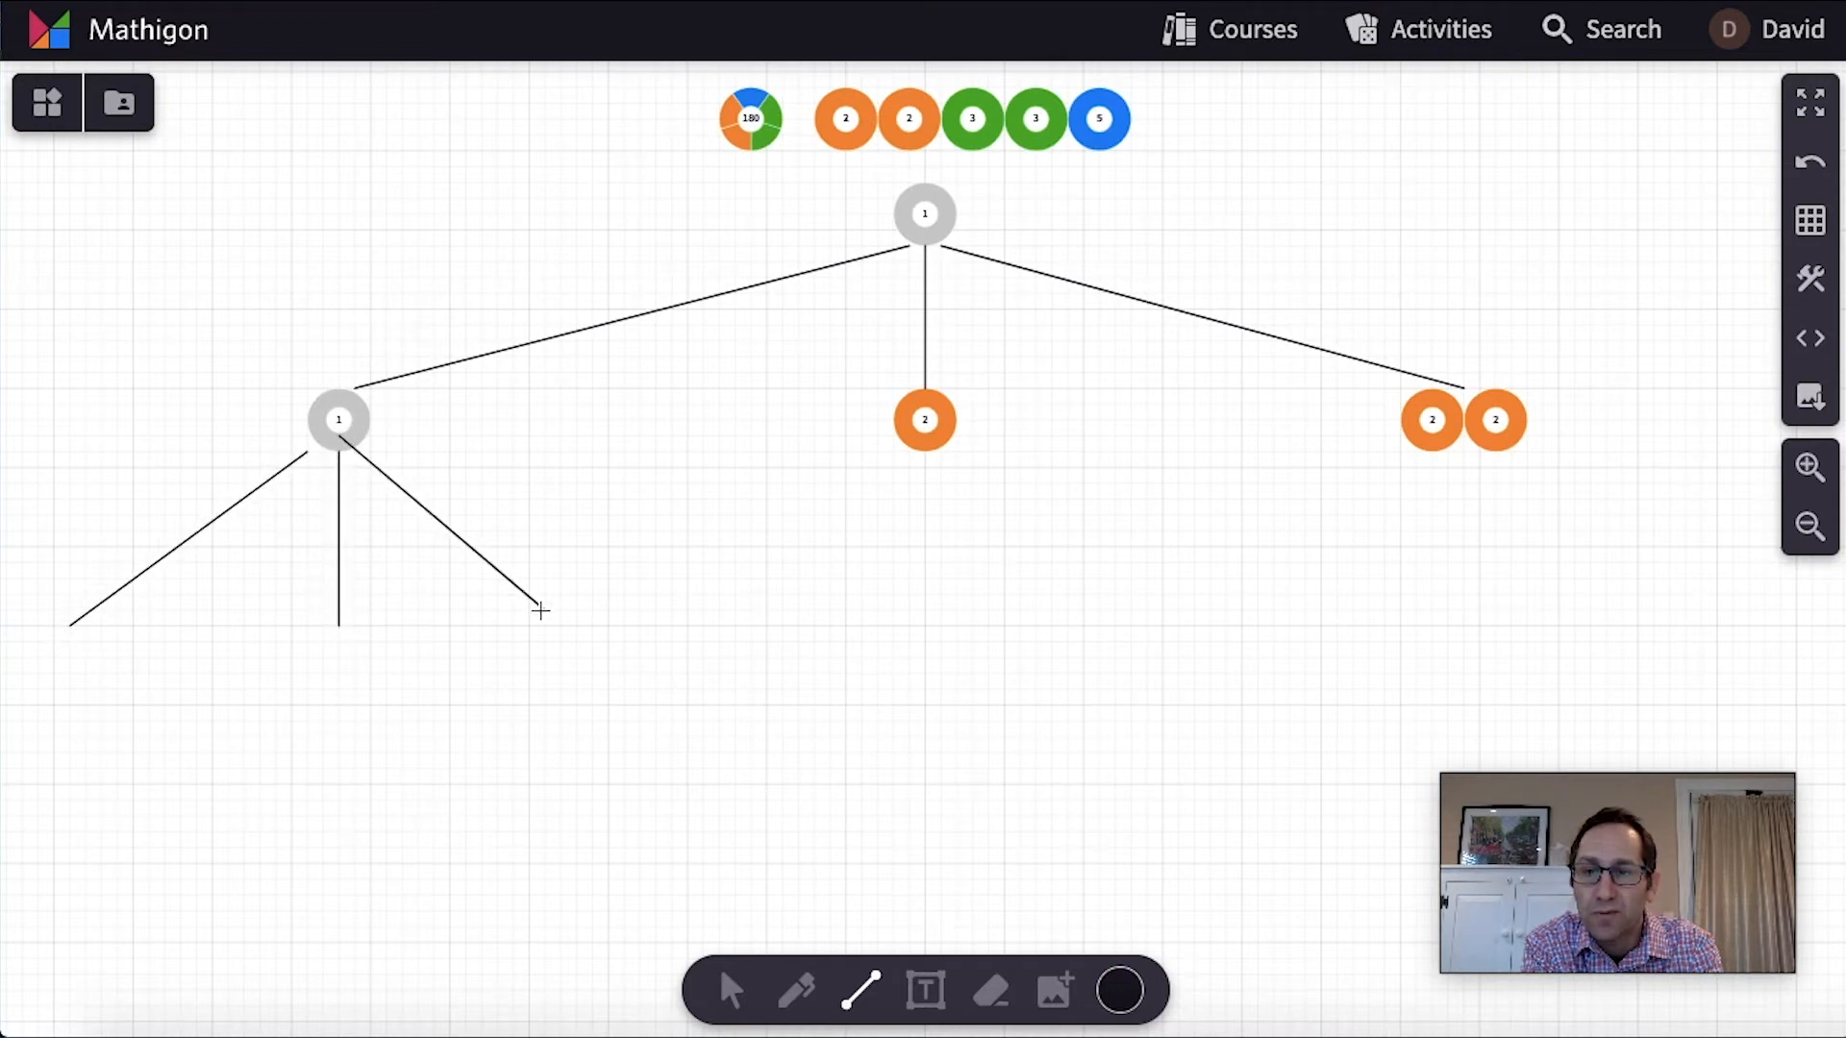
drag(924, 420, 718, 604)
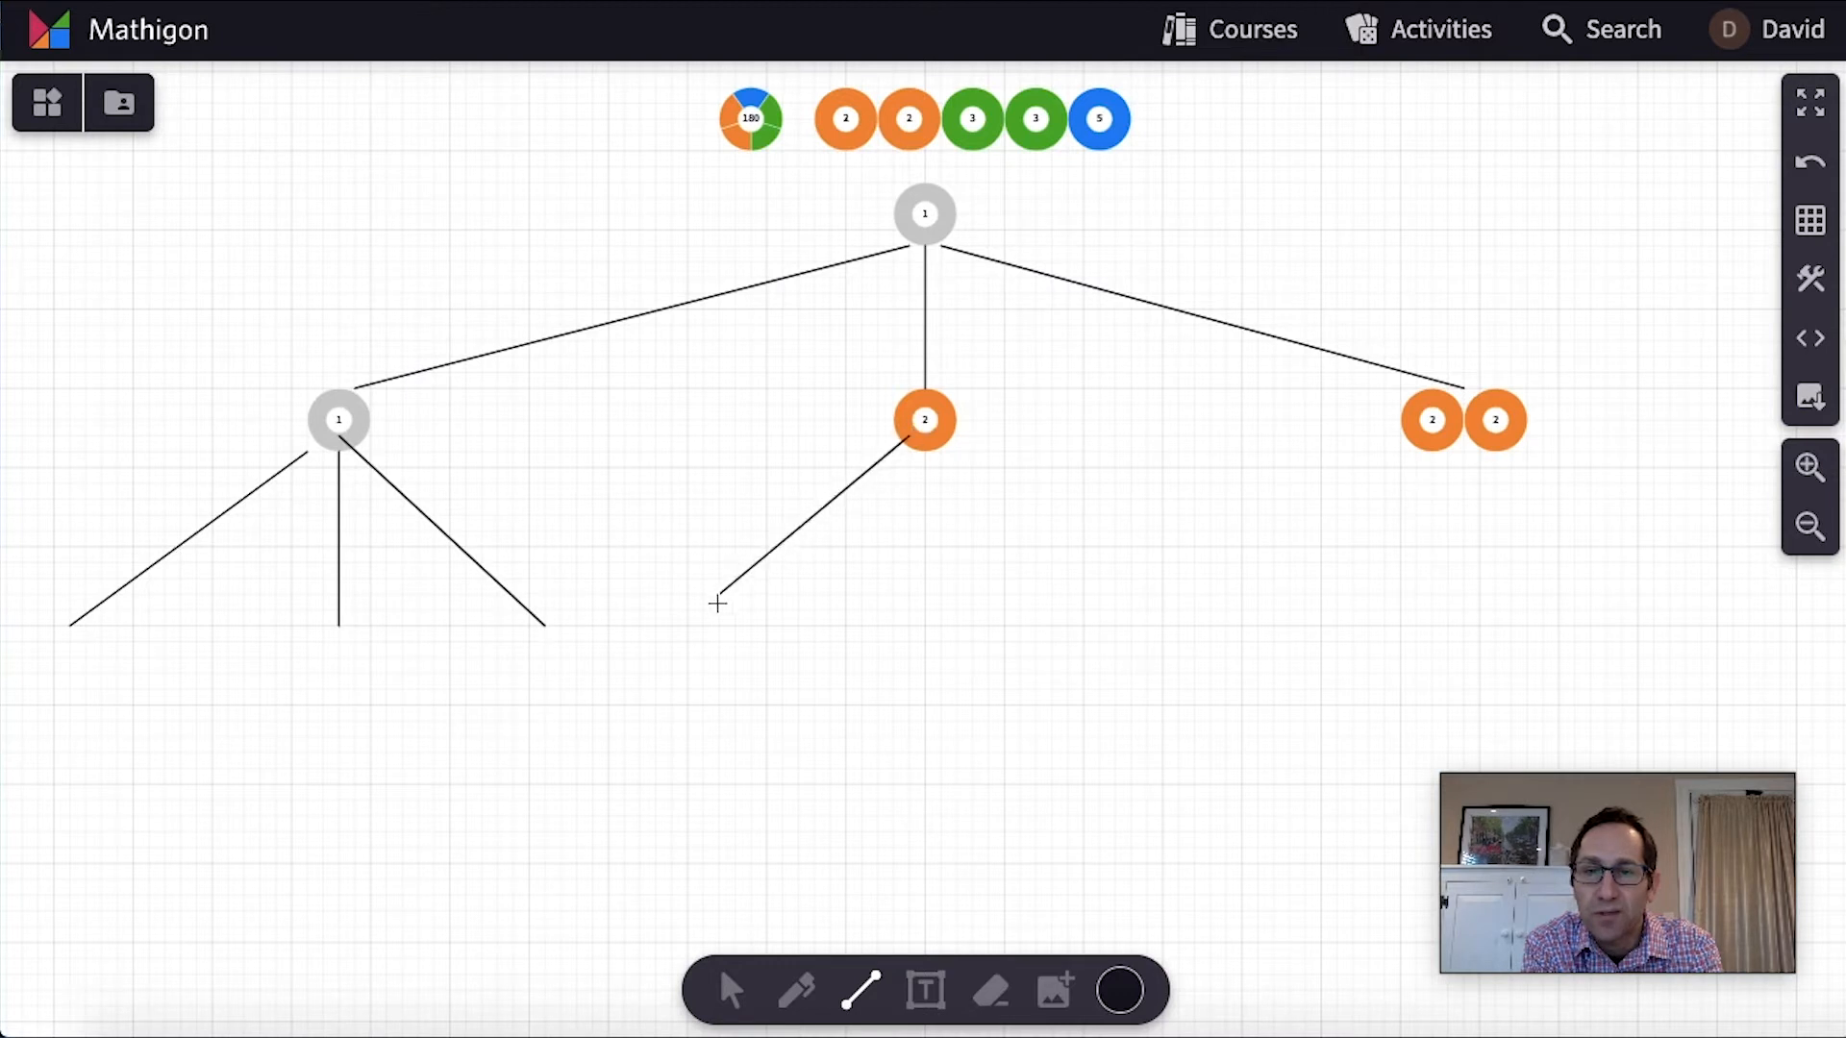
drag(924, 419, 924, 635)
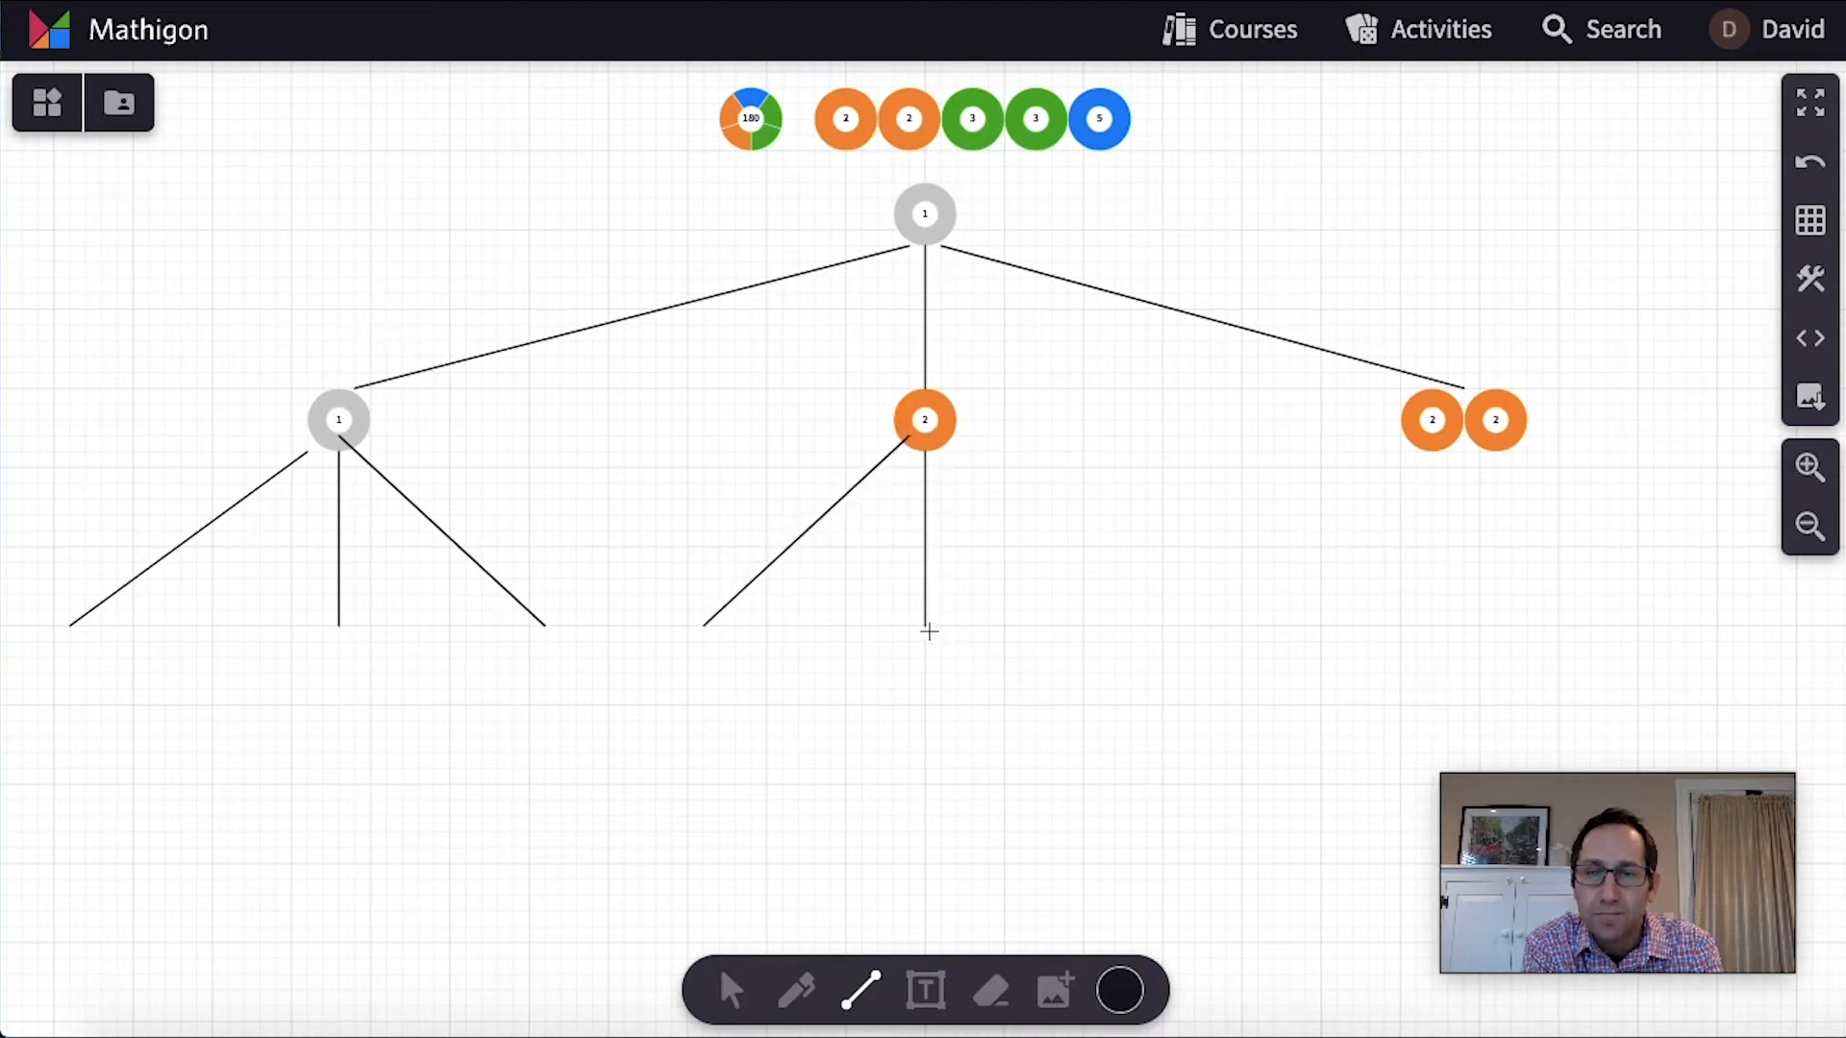
drag(925, 419, 1112, 618)
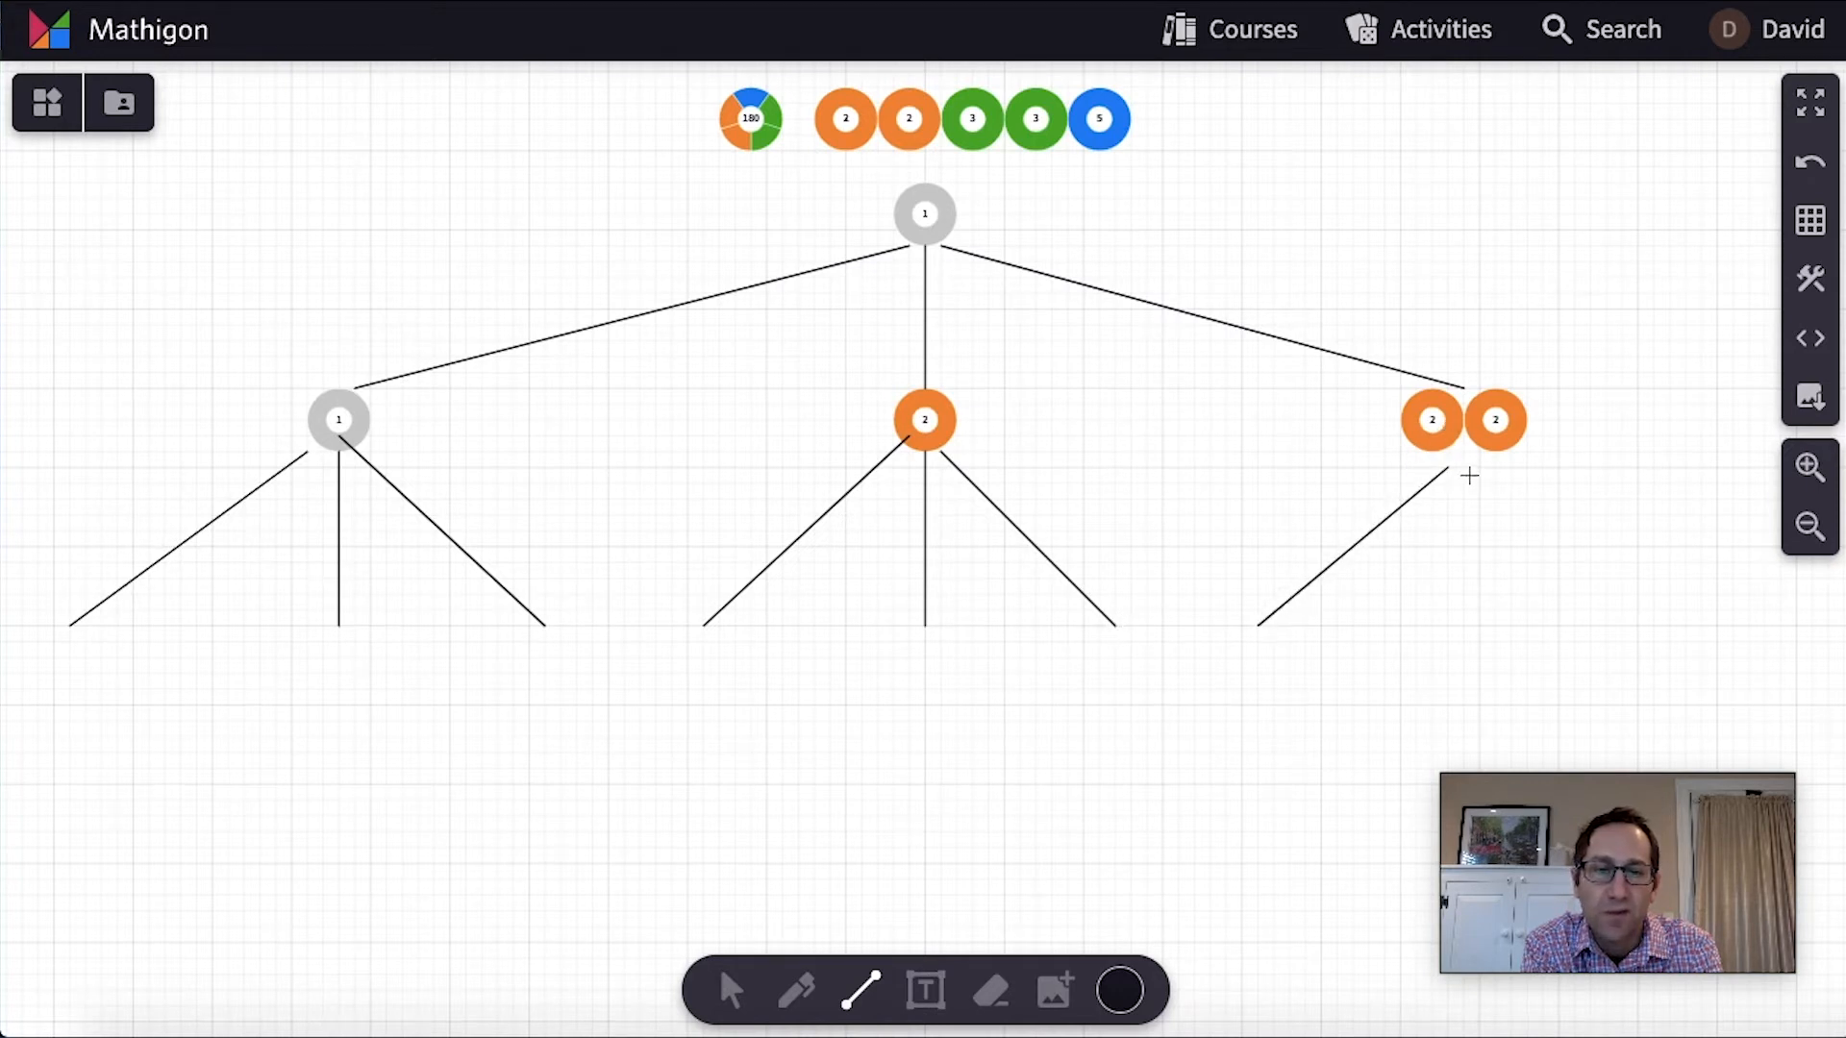
drag(1465, 445, 1465, 630)
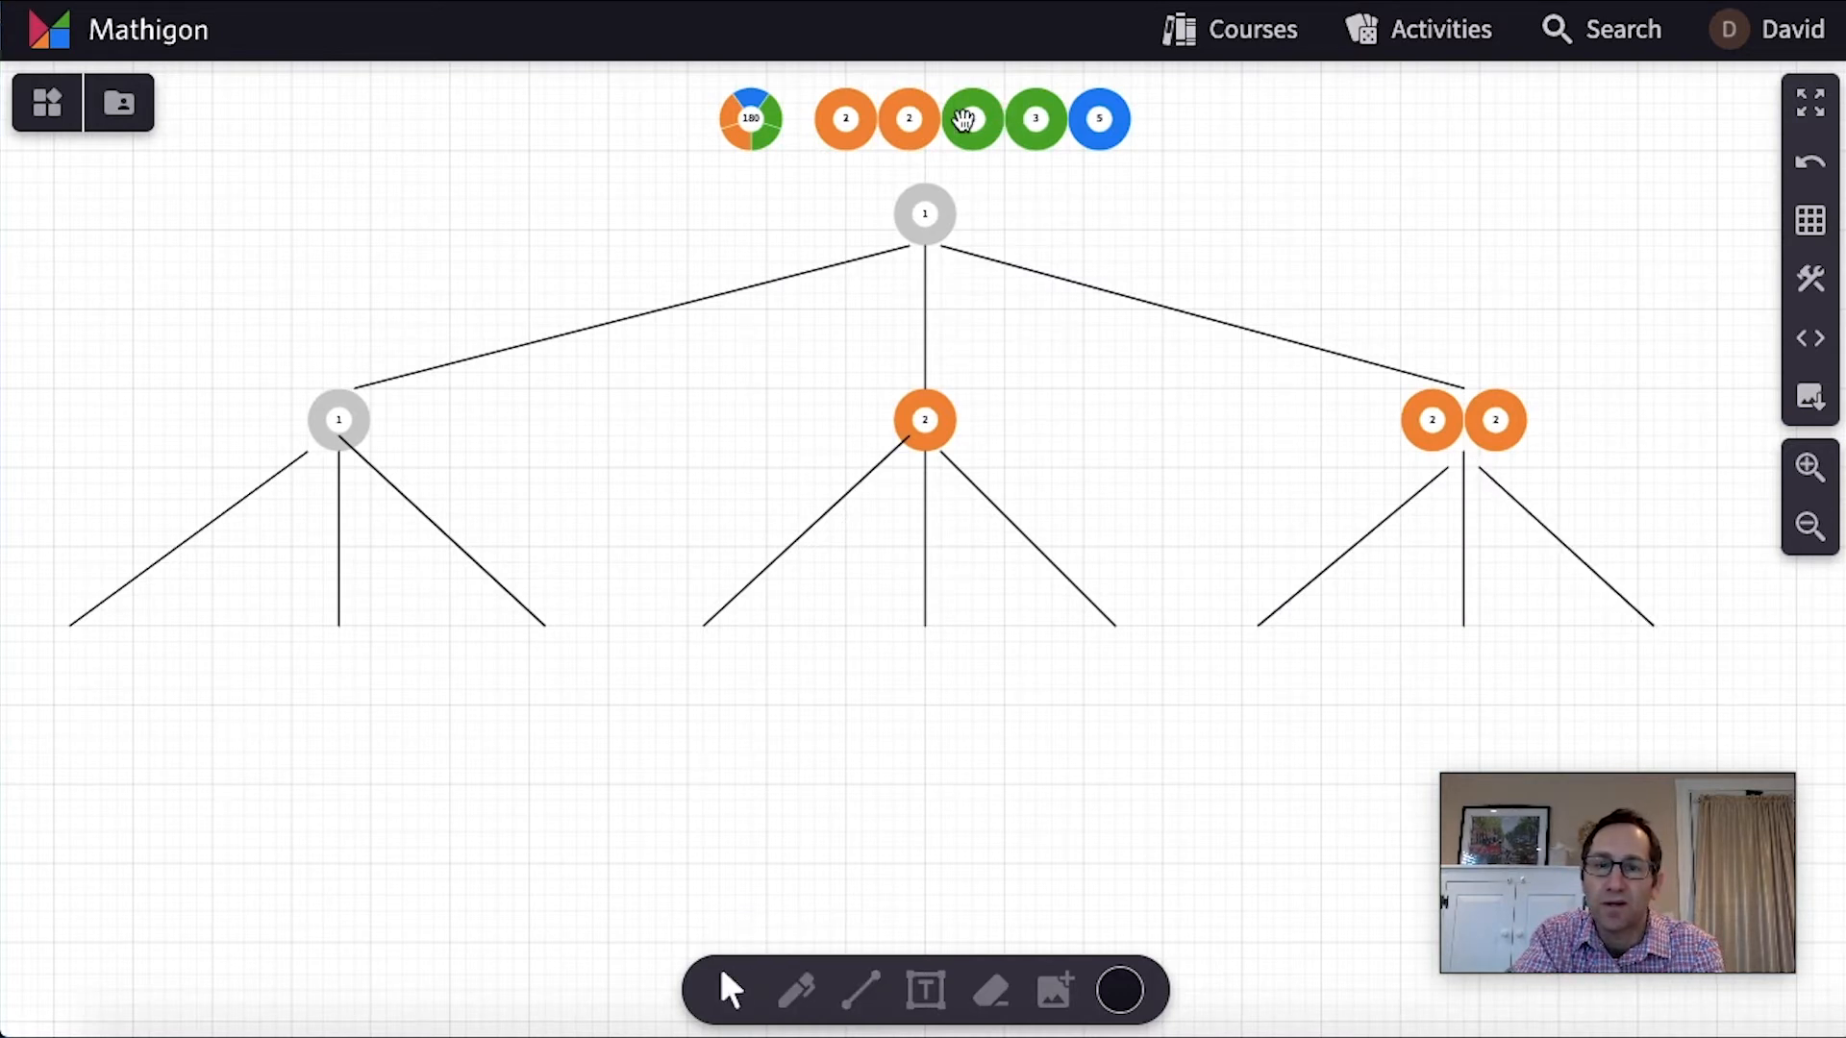
Place 3s, paired 3s and 1s at the second-level branch ends
drag(971, 117, 339, 657)
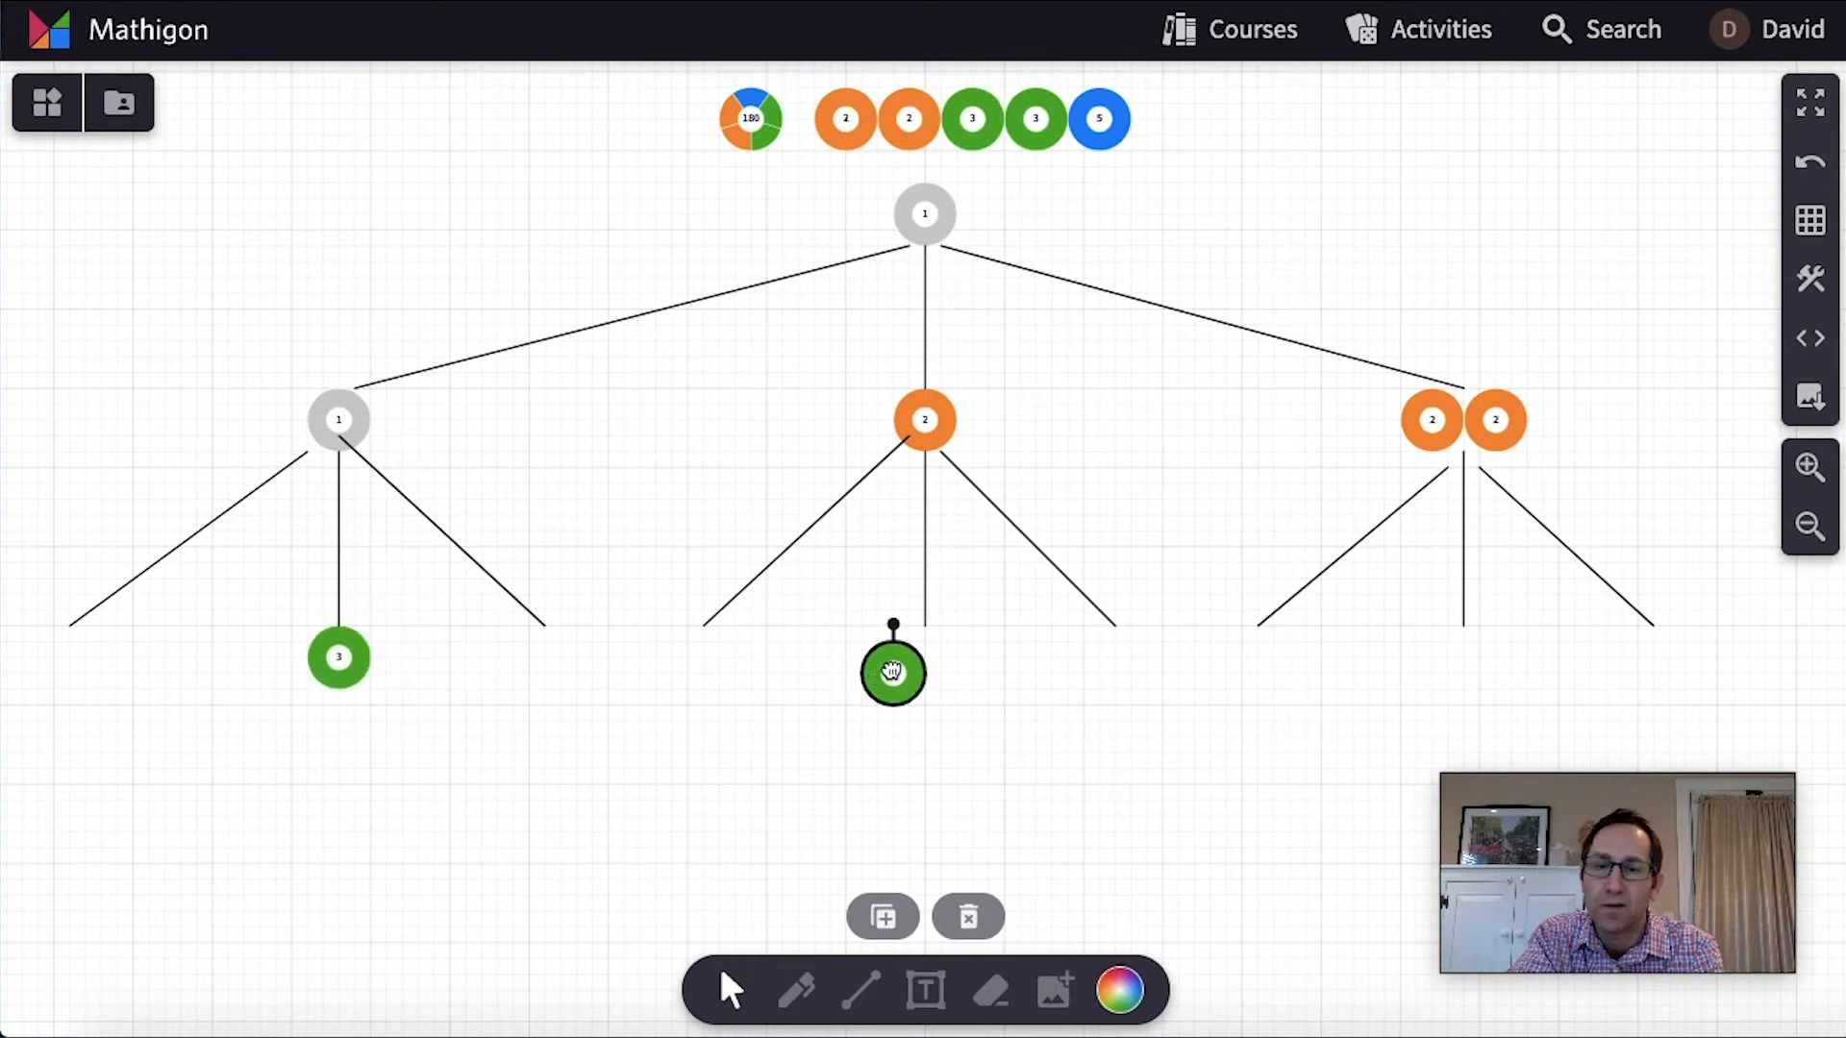
drag(893, 672, 1495, 624)
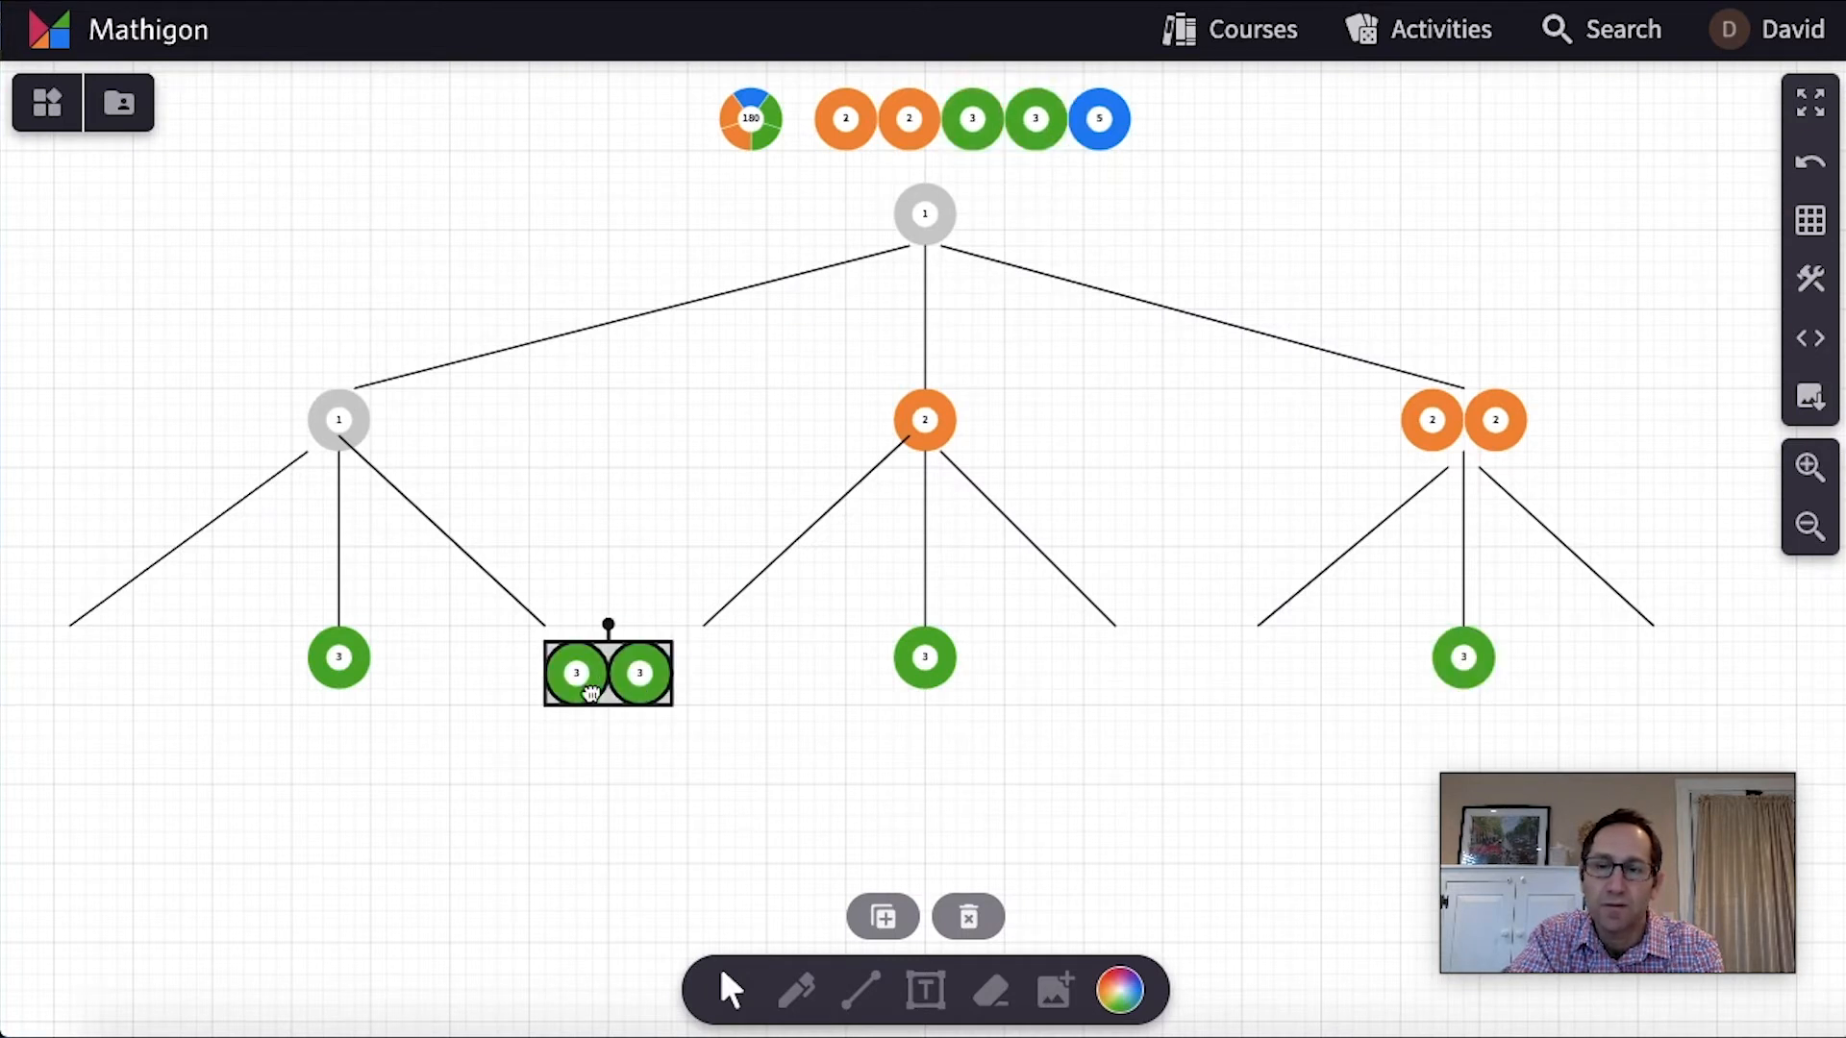
drag(608, 672, 1115, 641)
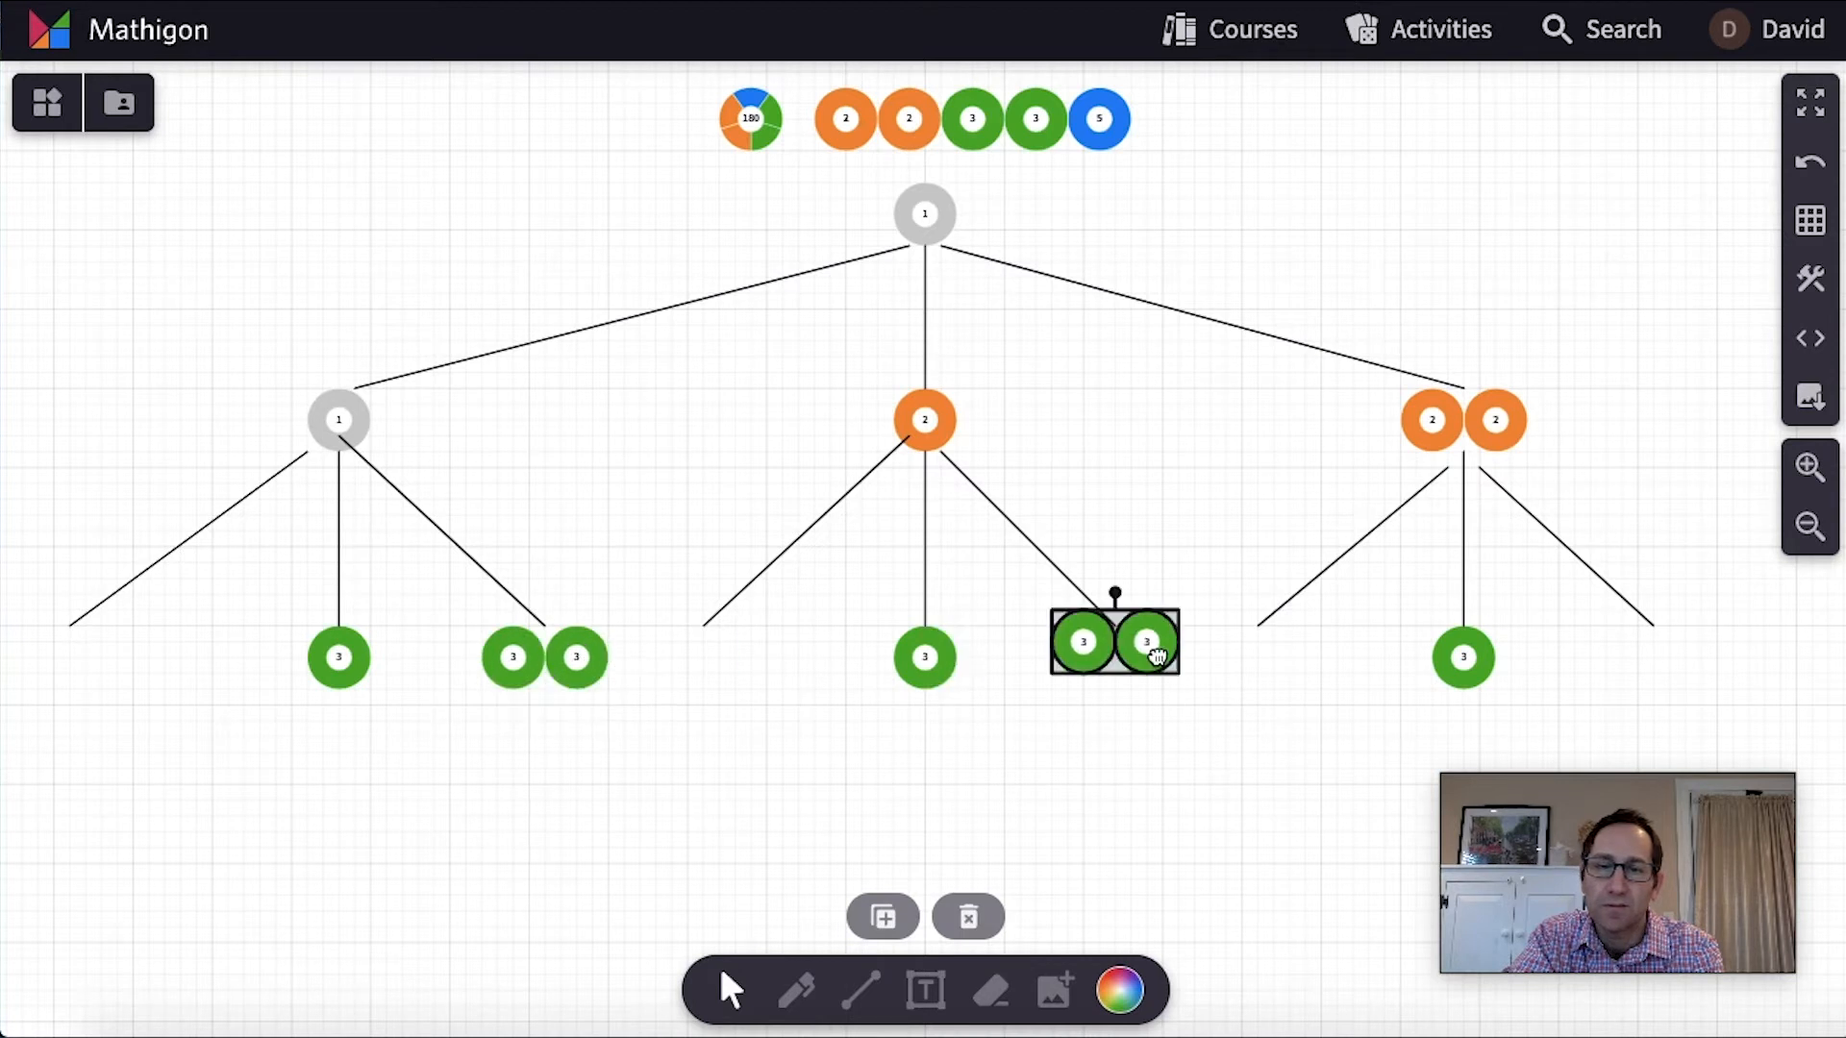
drag(1115, 640, 1607, 639)
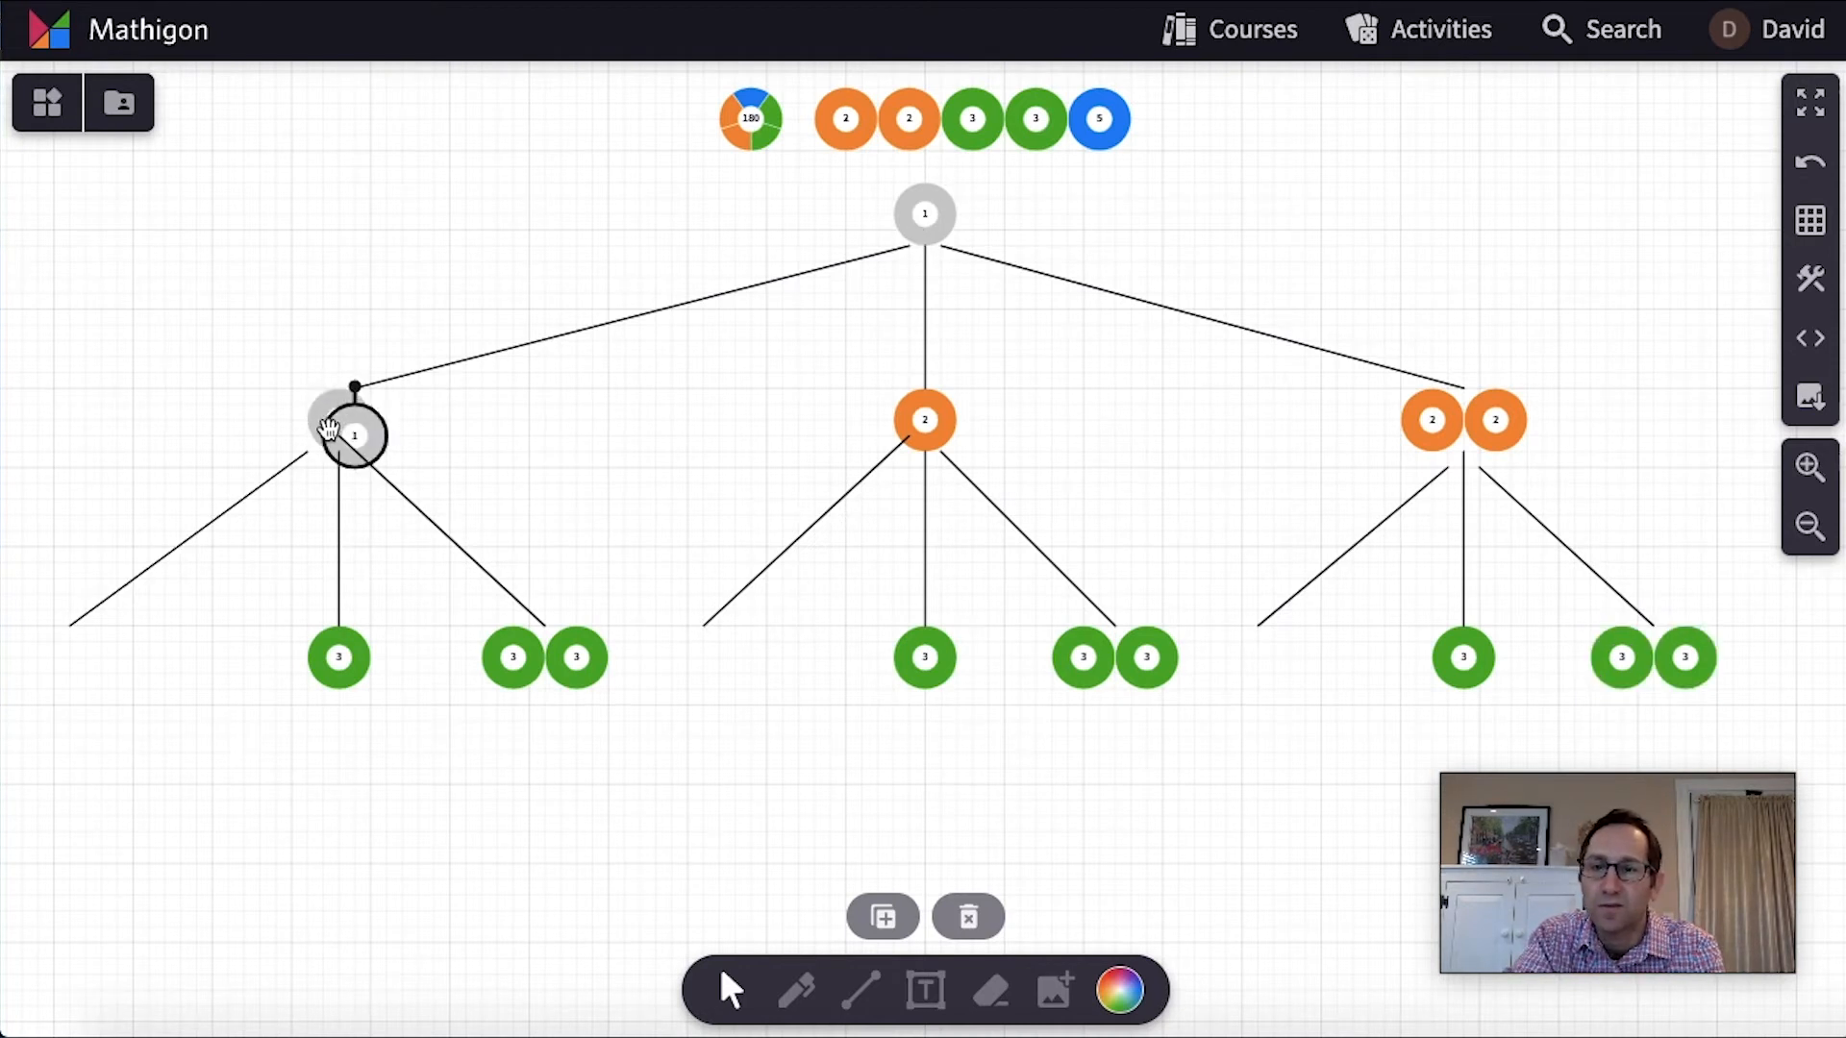
drag(353, 431, 67, 660)
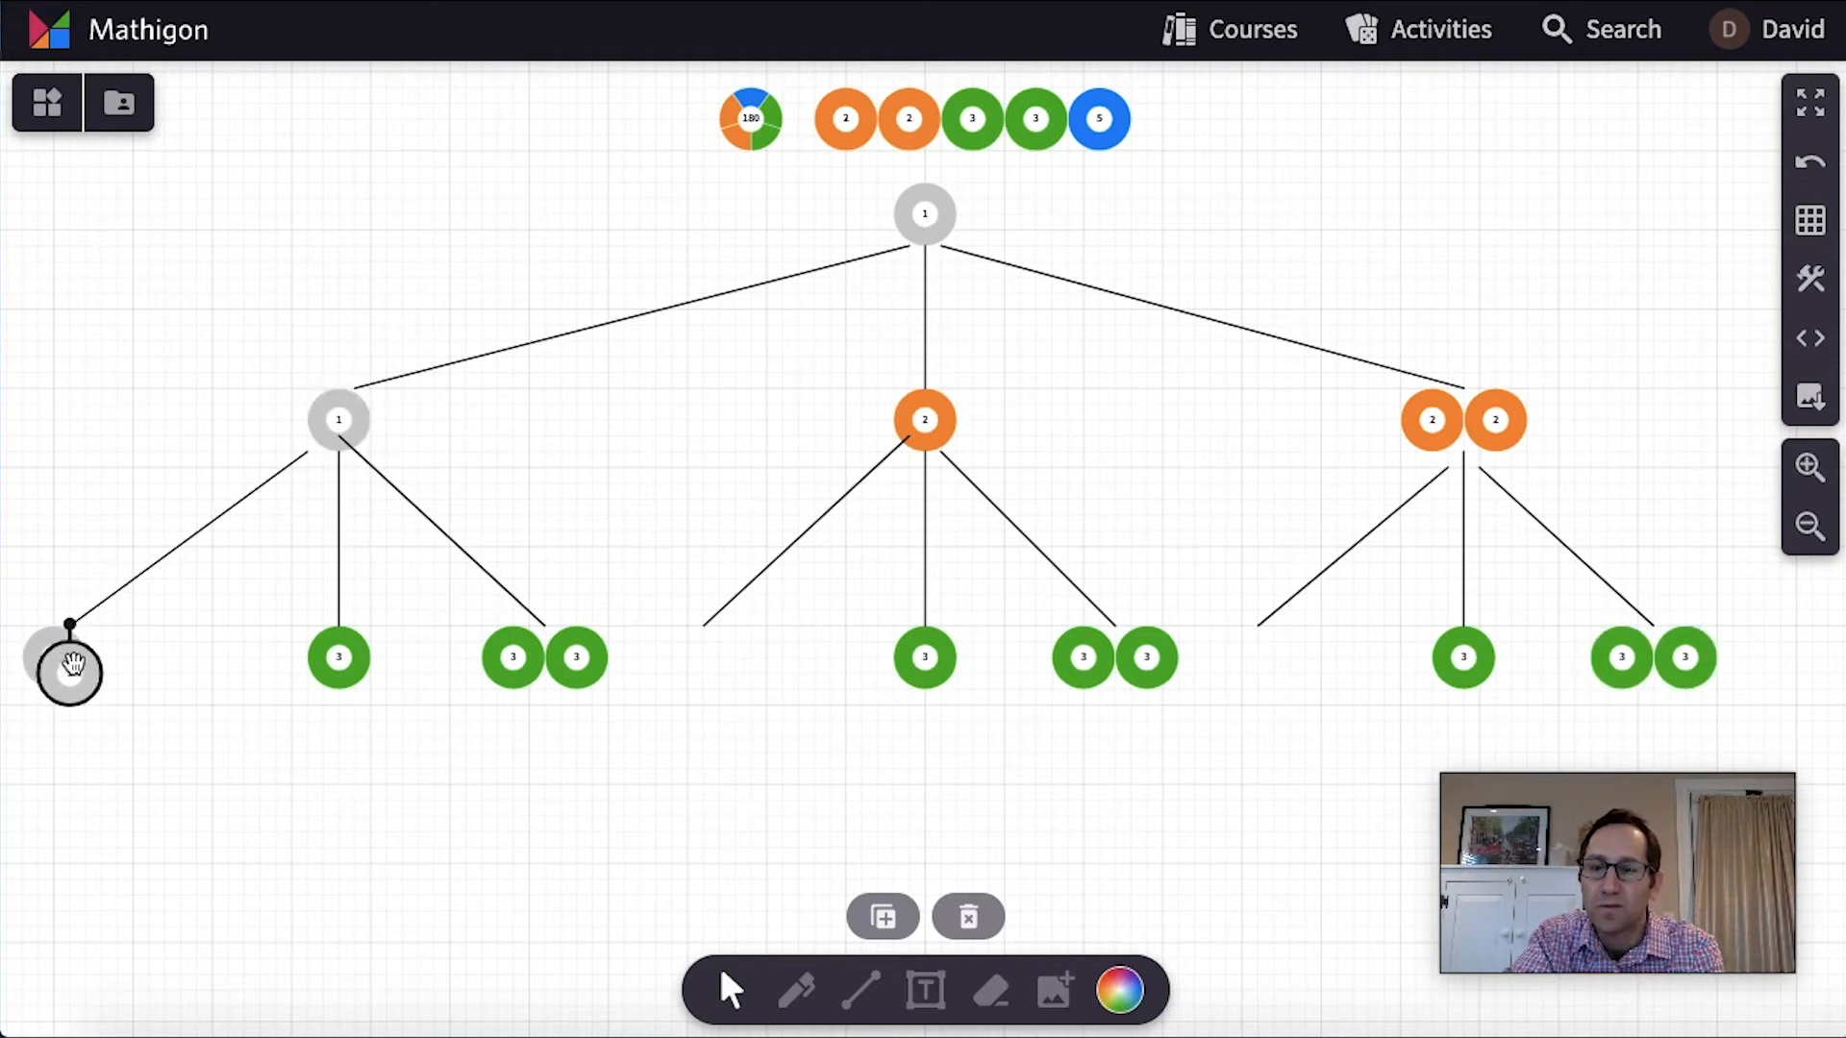
drag(68, 659, 703, 640)
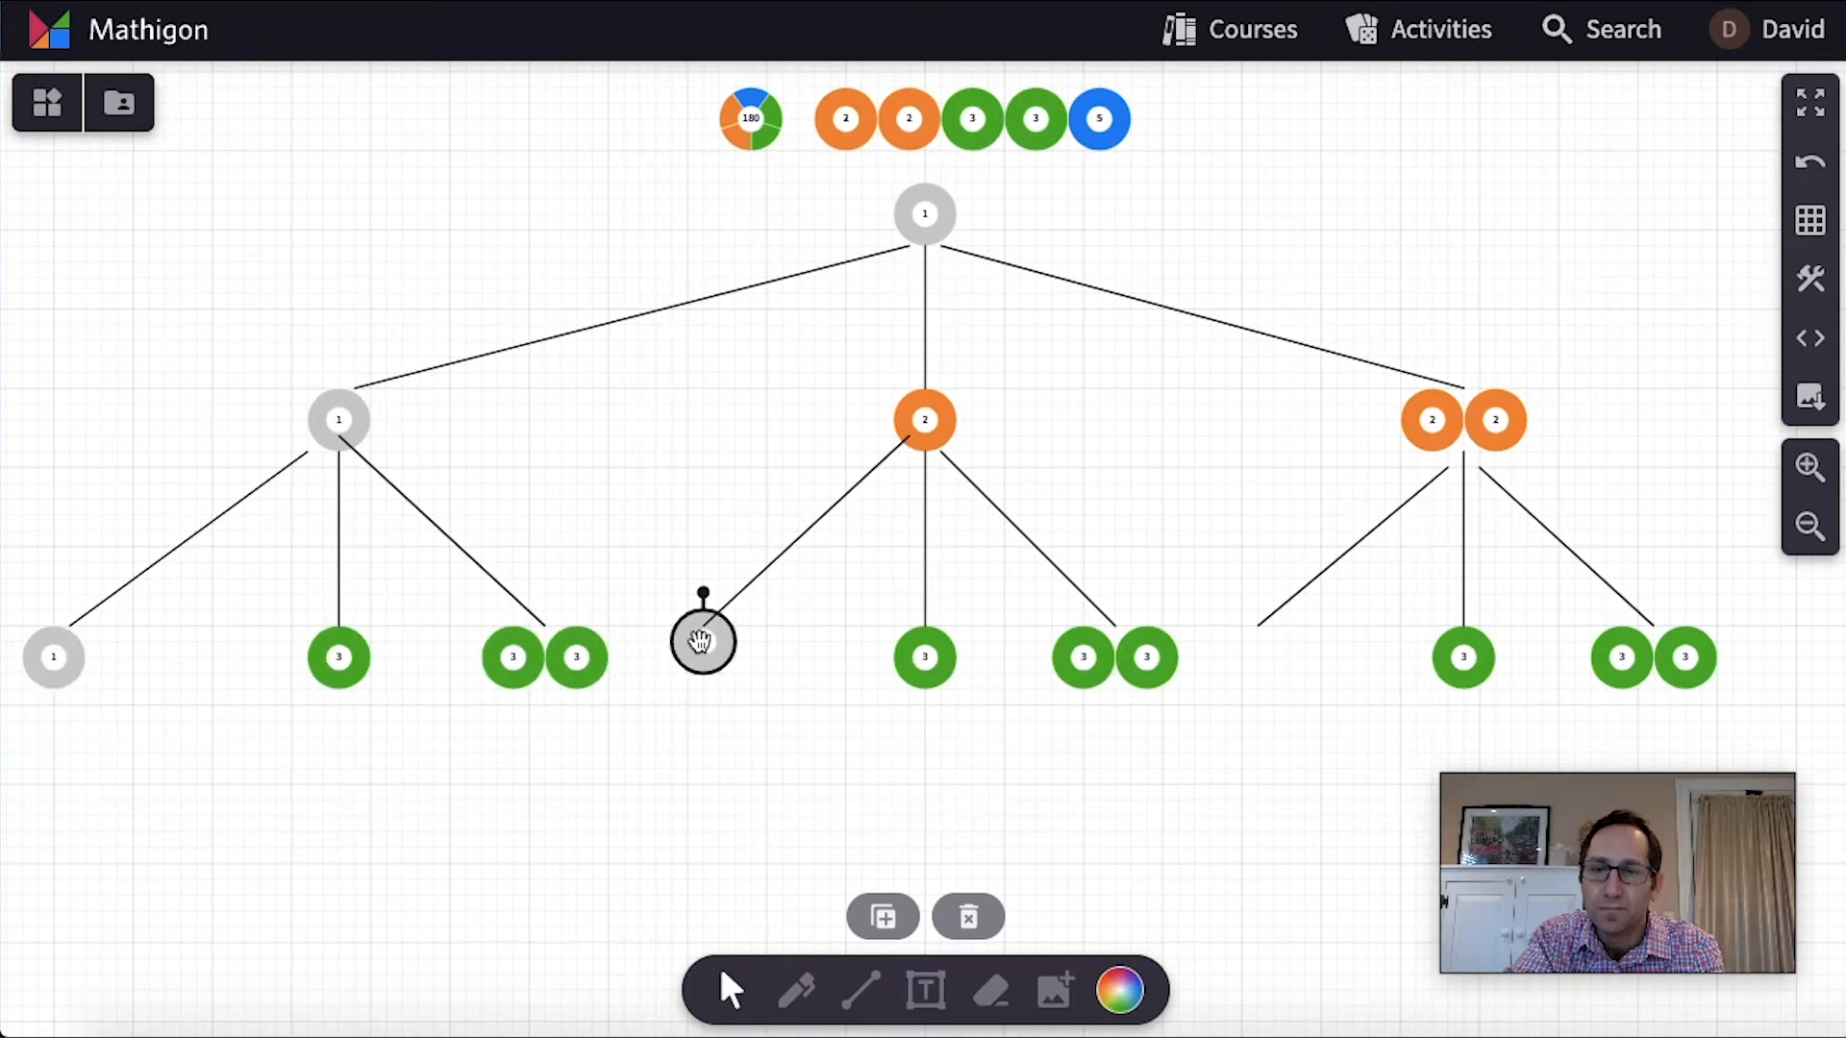
drag(703, 640, 1256, 651)
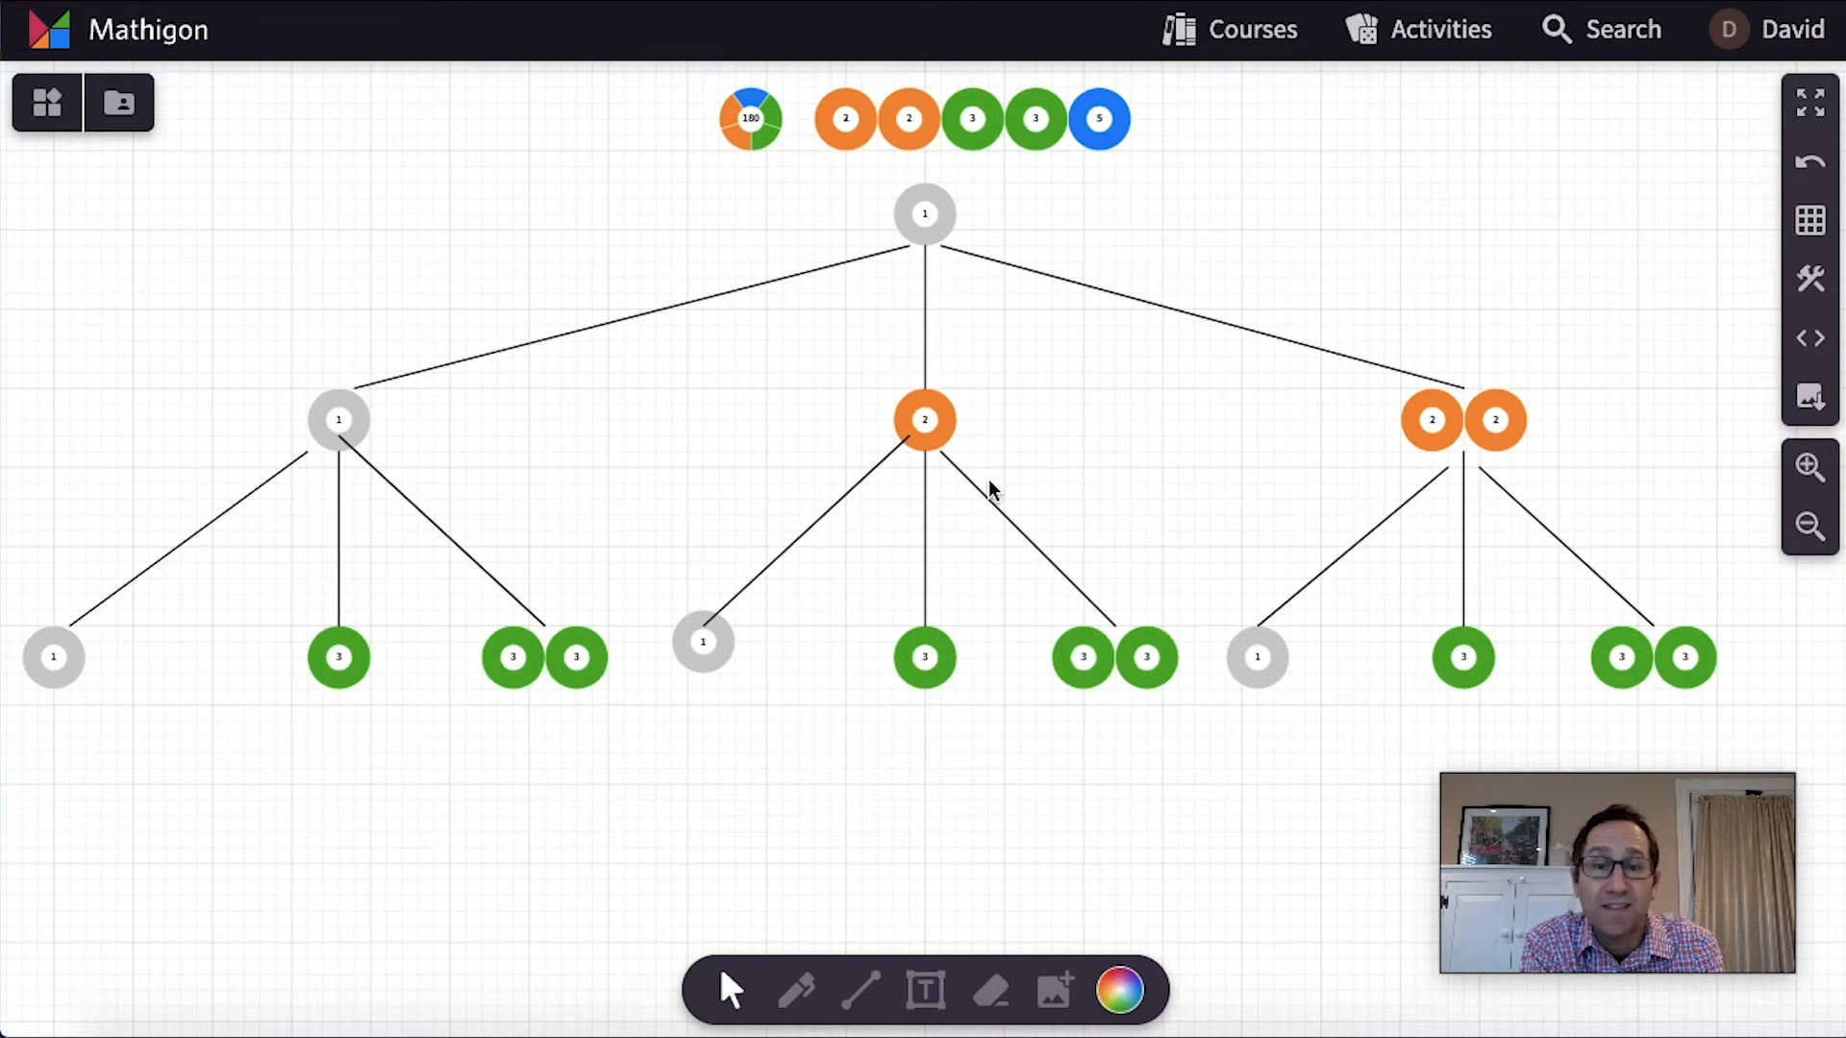
Zoom out to fit a third tree level below
click(925, 420)
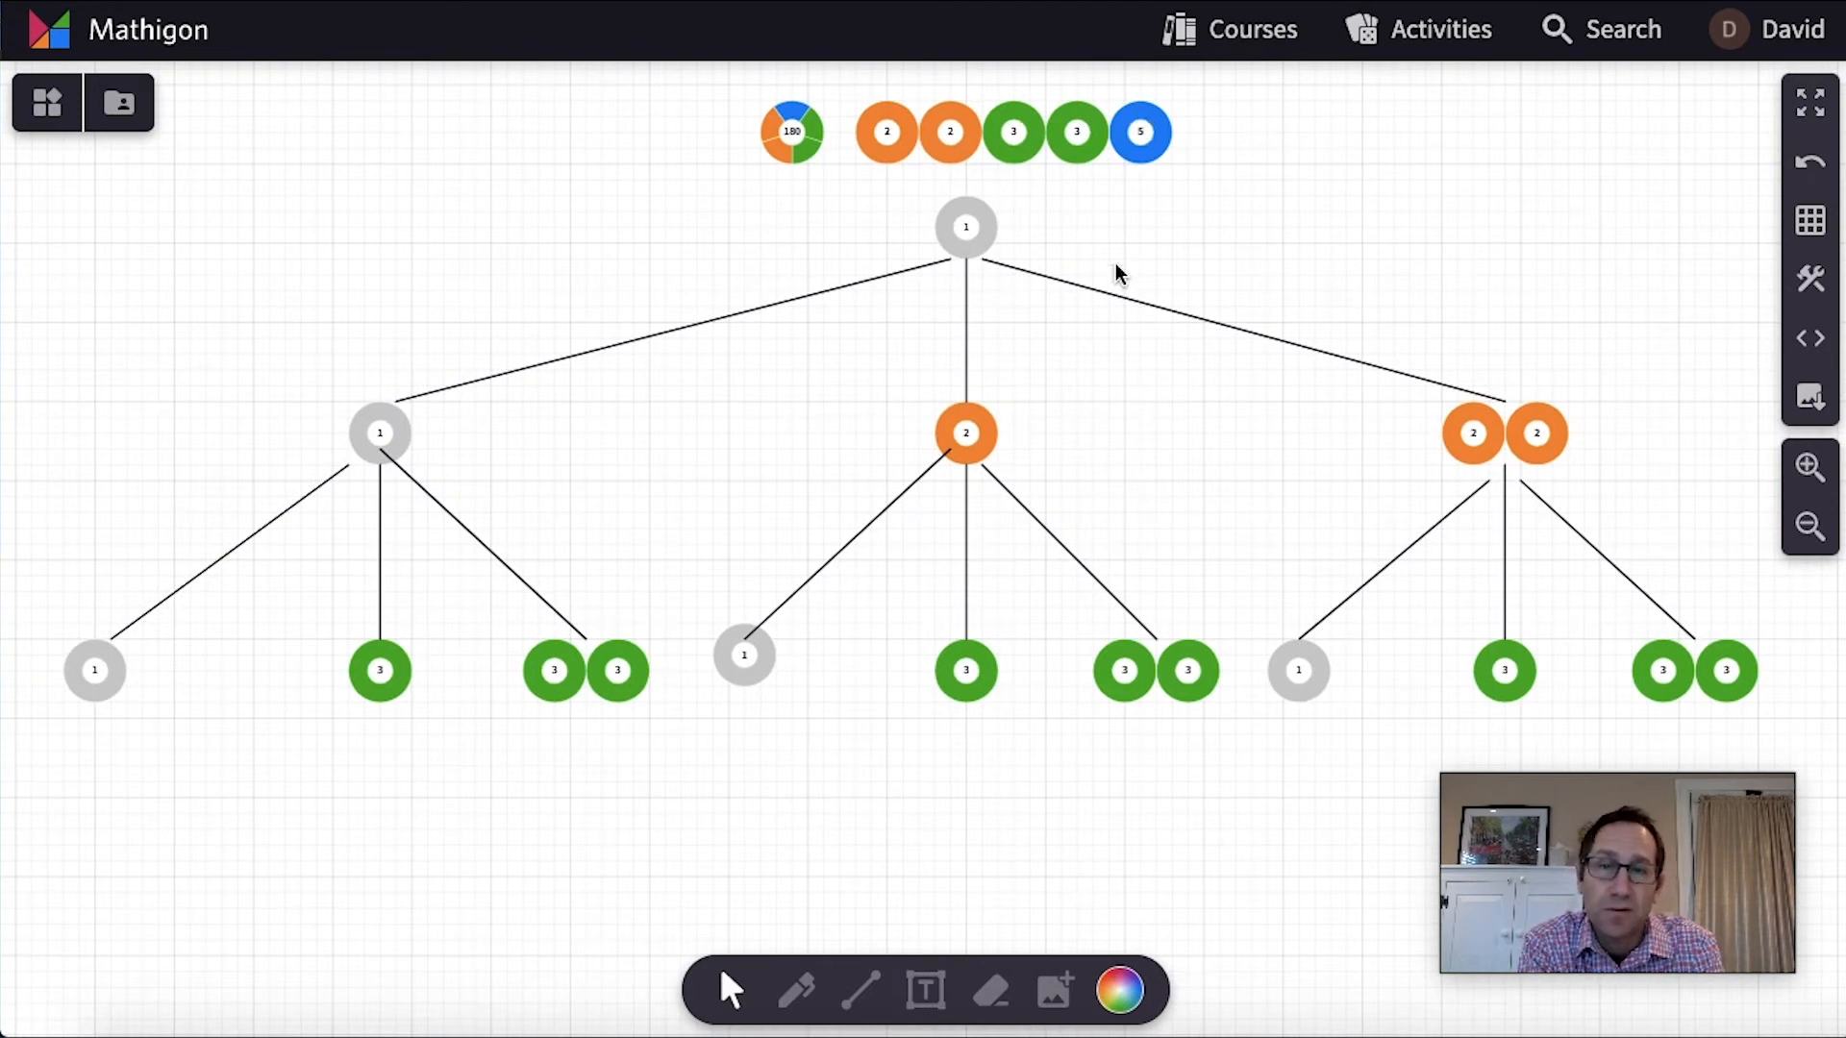
mouse_move(860, 991)
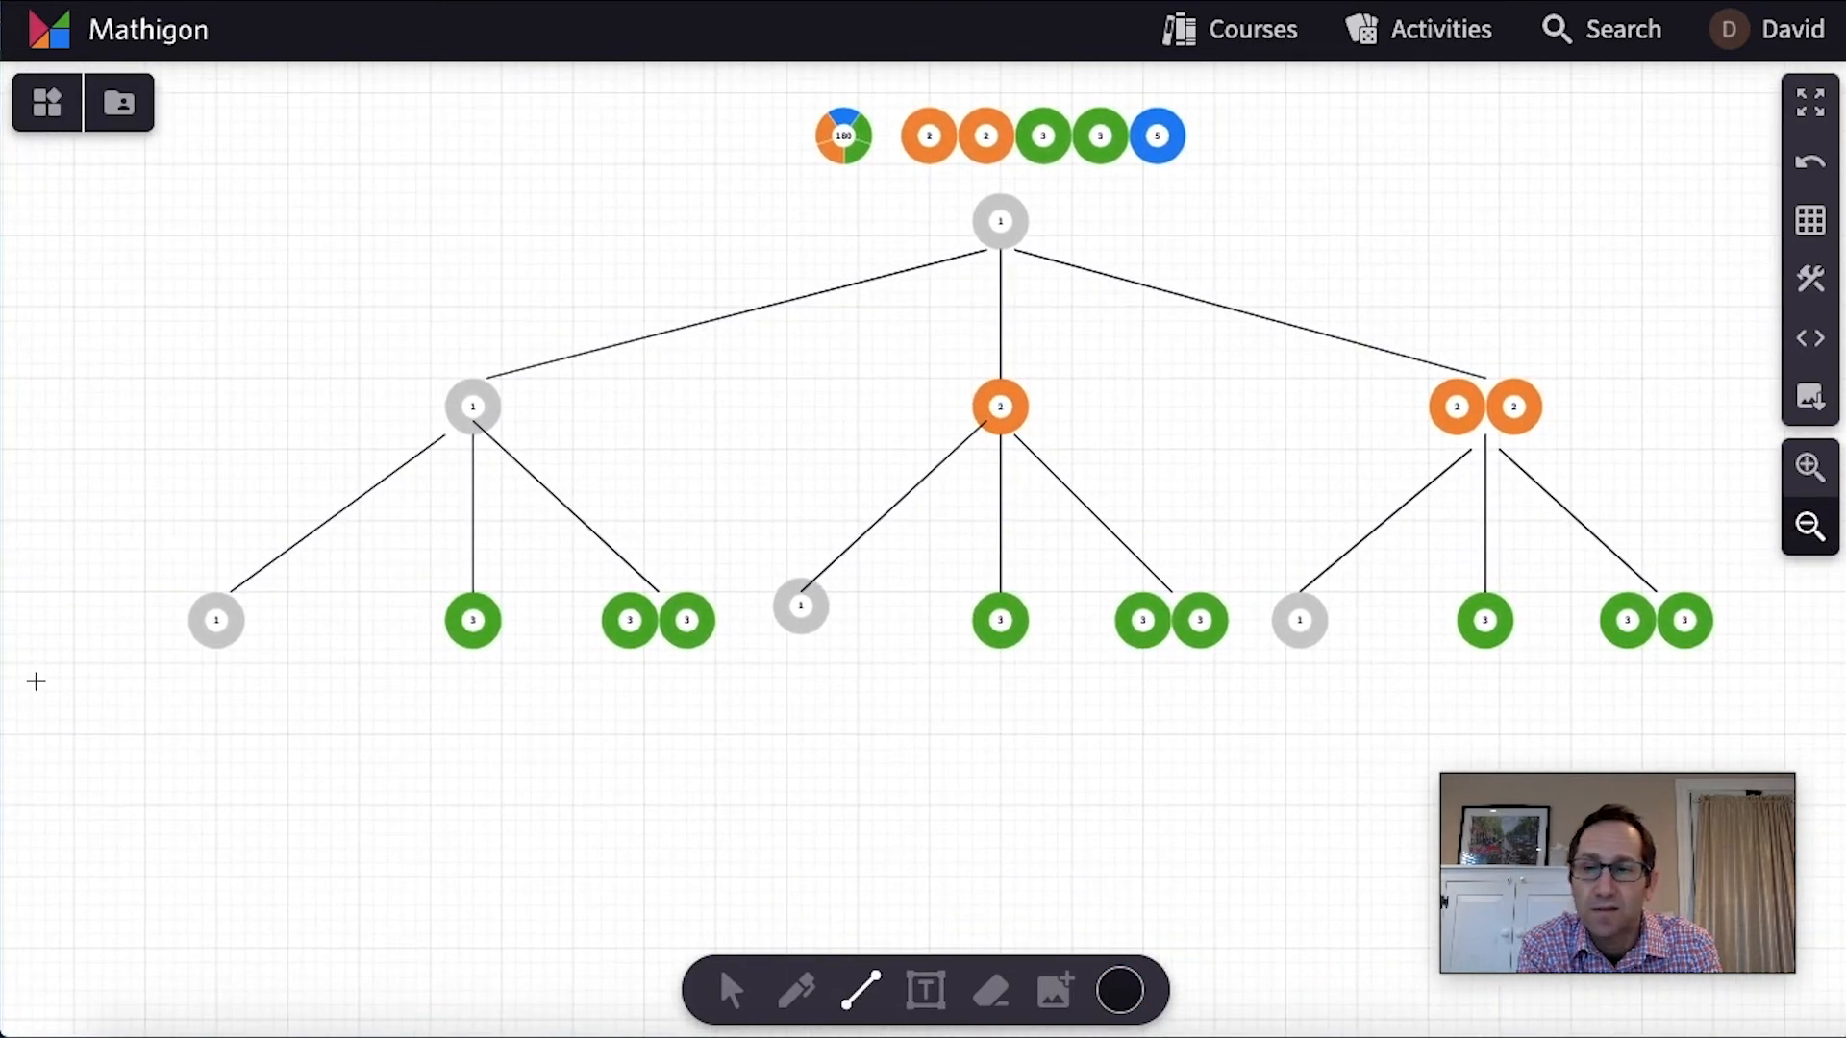
Draw third-level branch lines under the 1, 3 and paired-3 nodes
drag(216, 621, 148, 748)
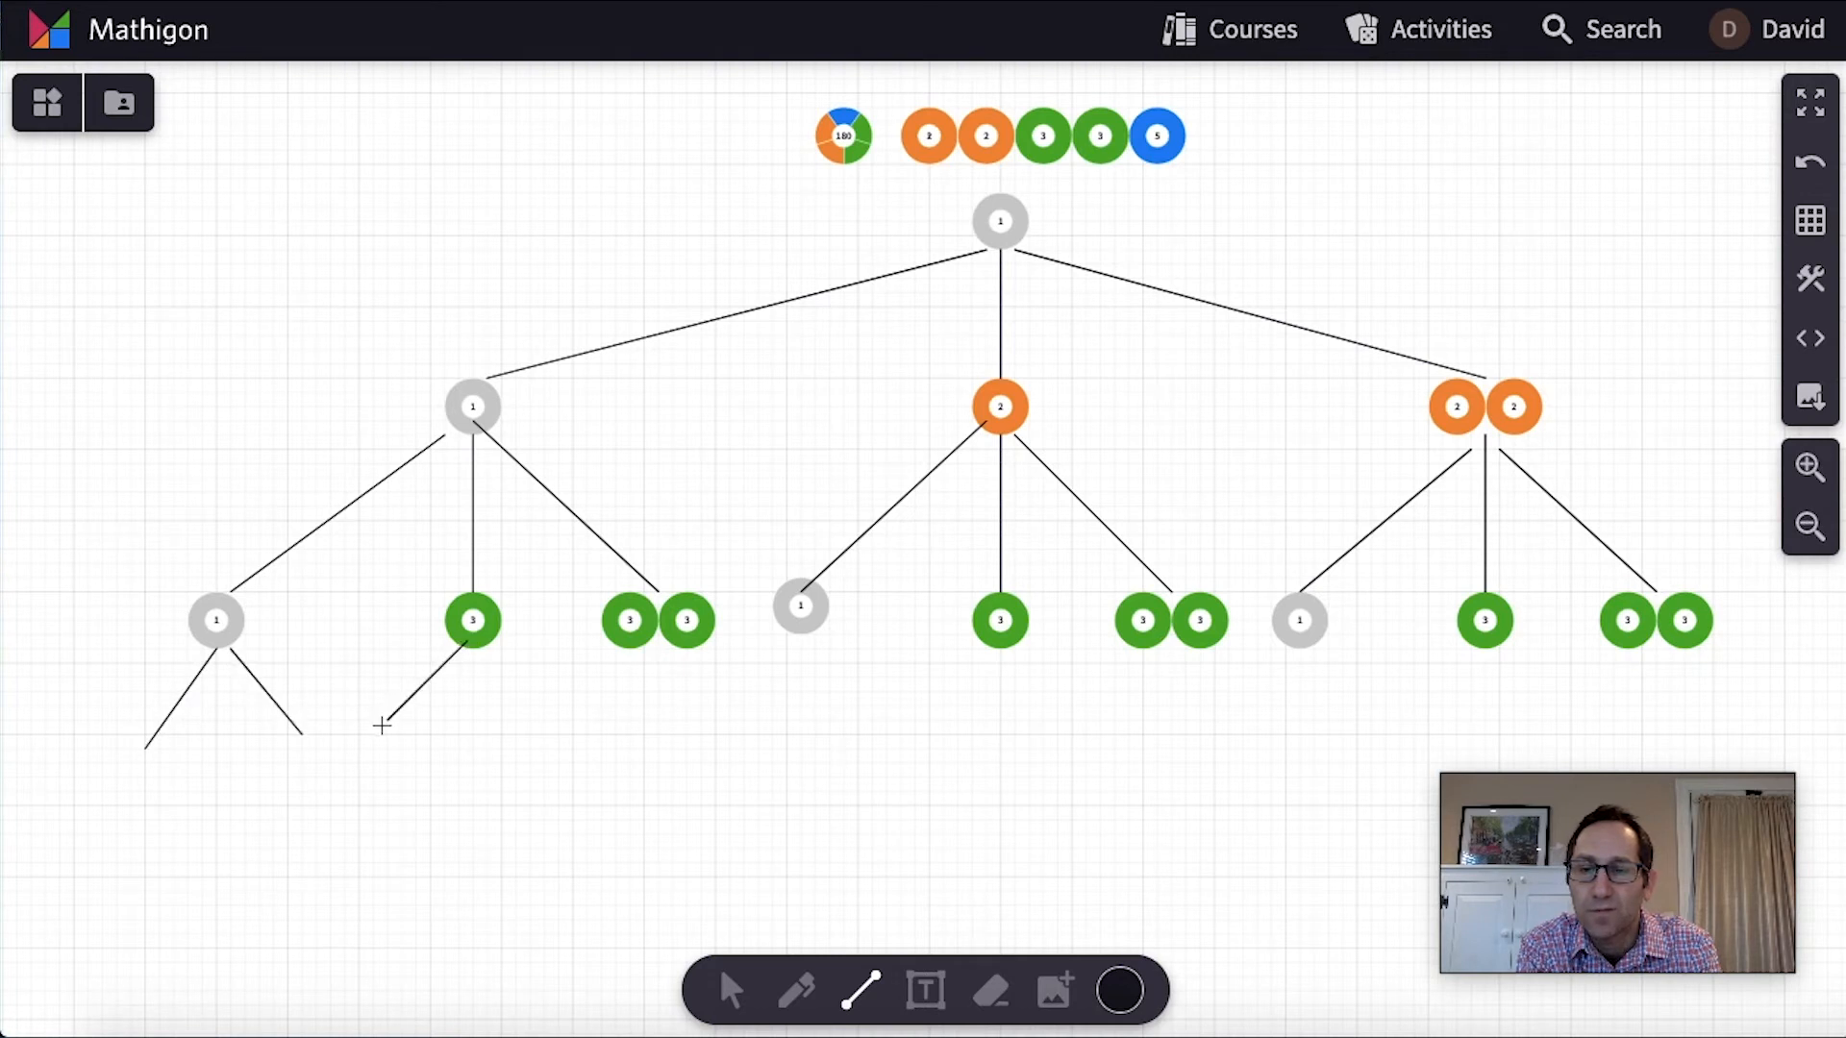
drag(473, 620, 515, 724)
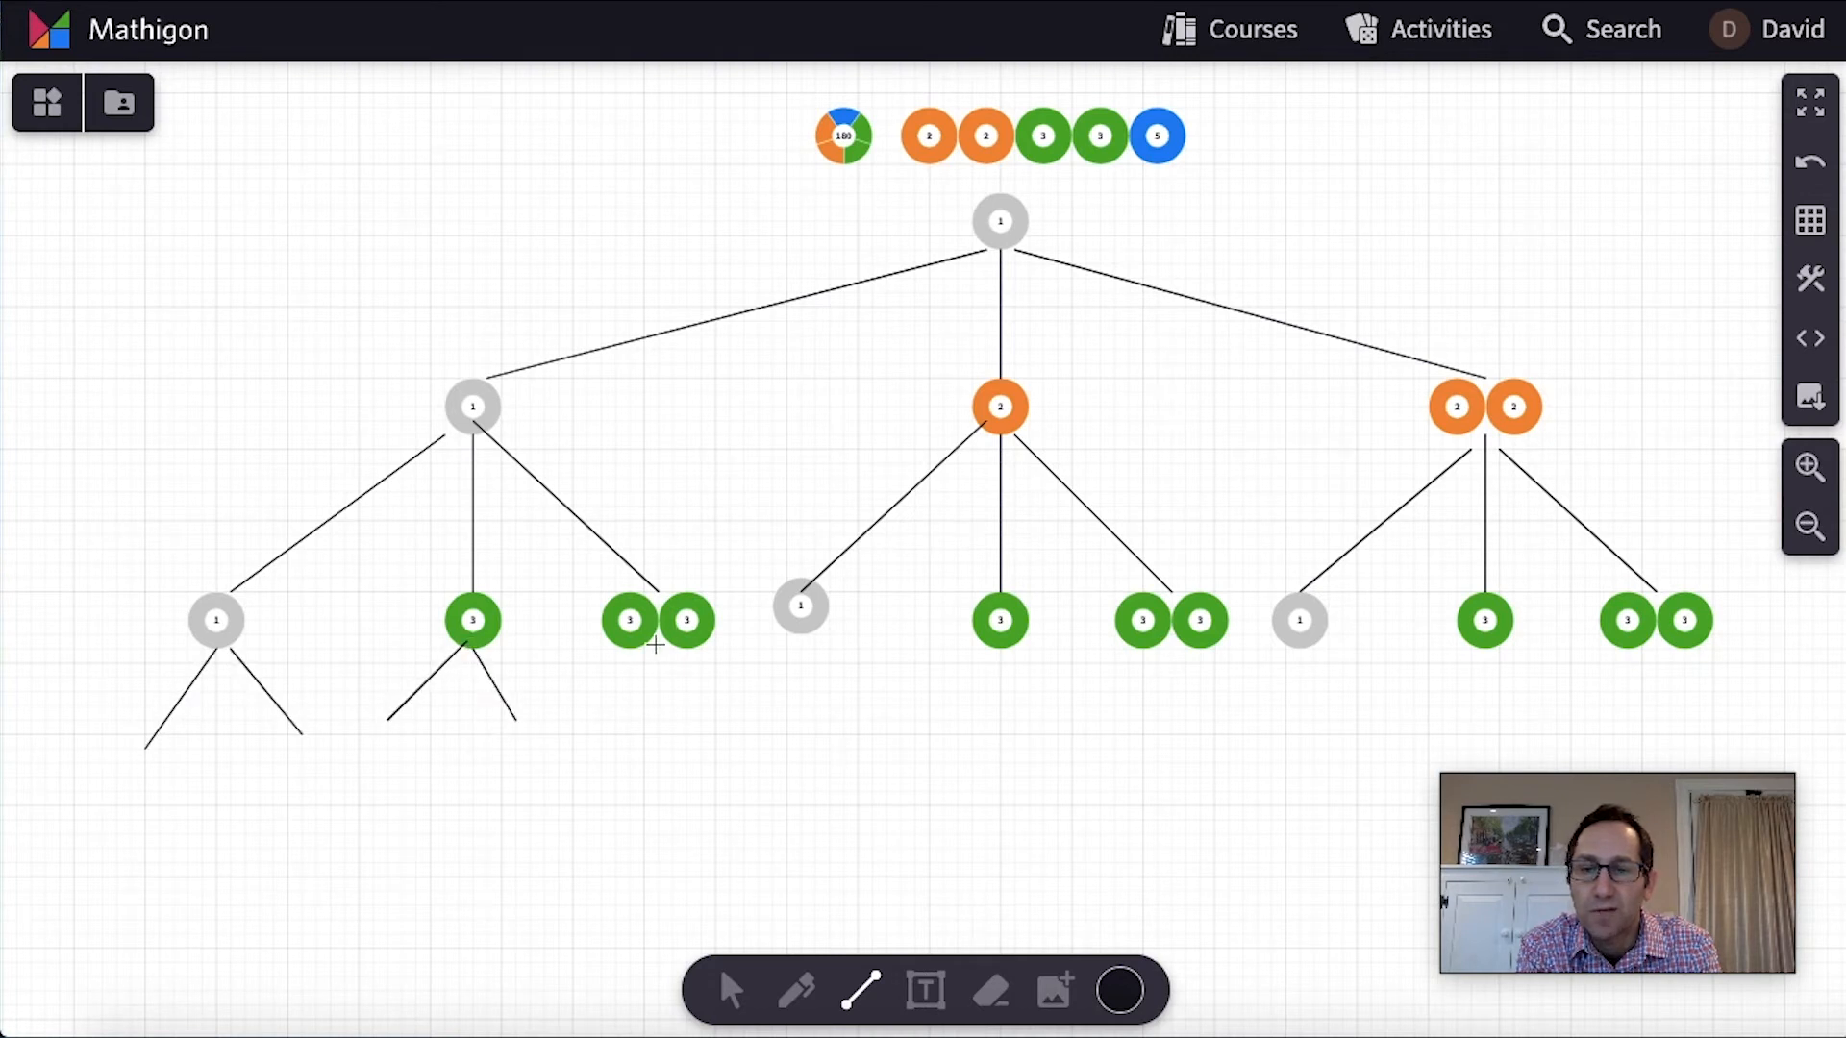
drag(654, 624, 718, 730)
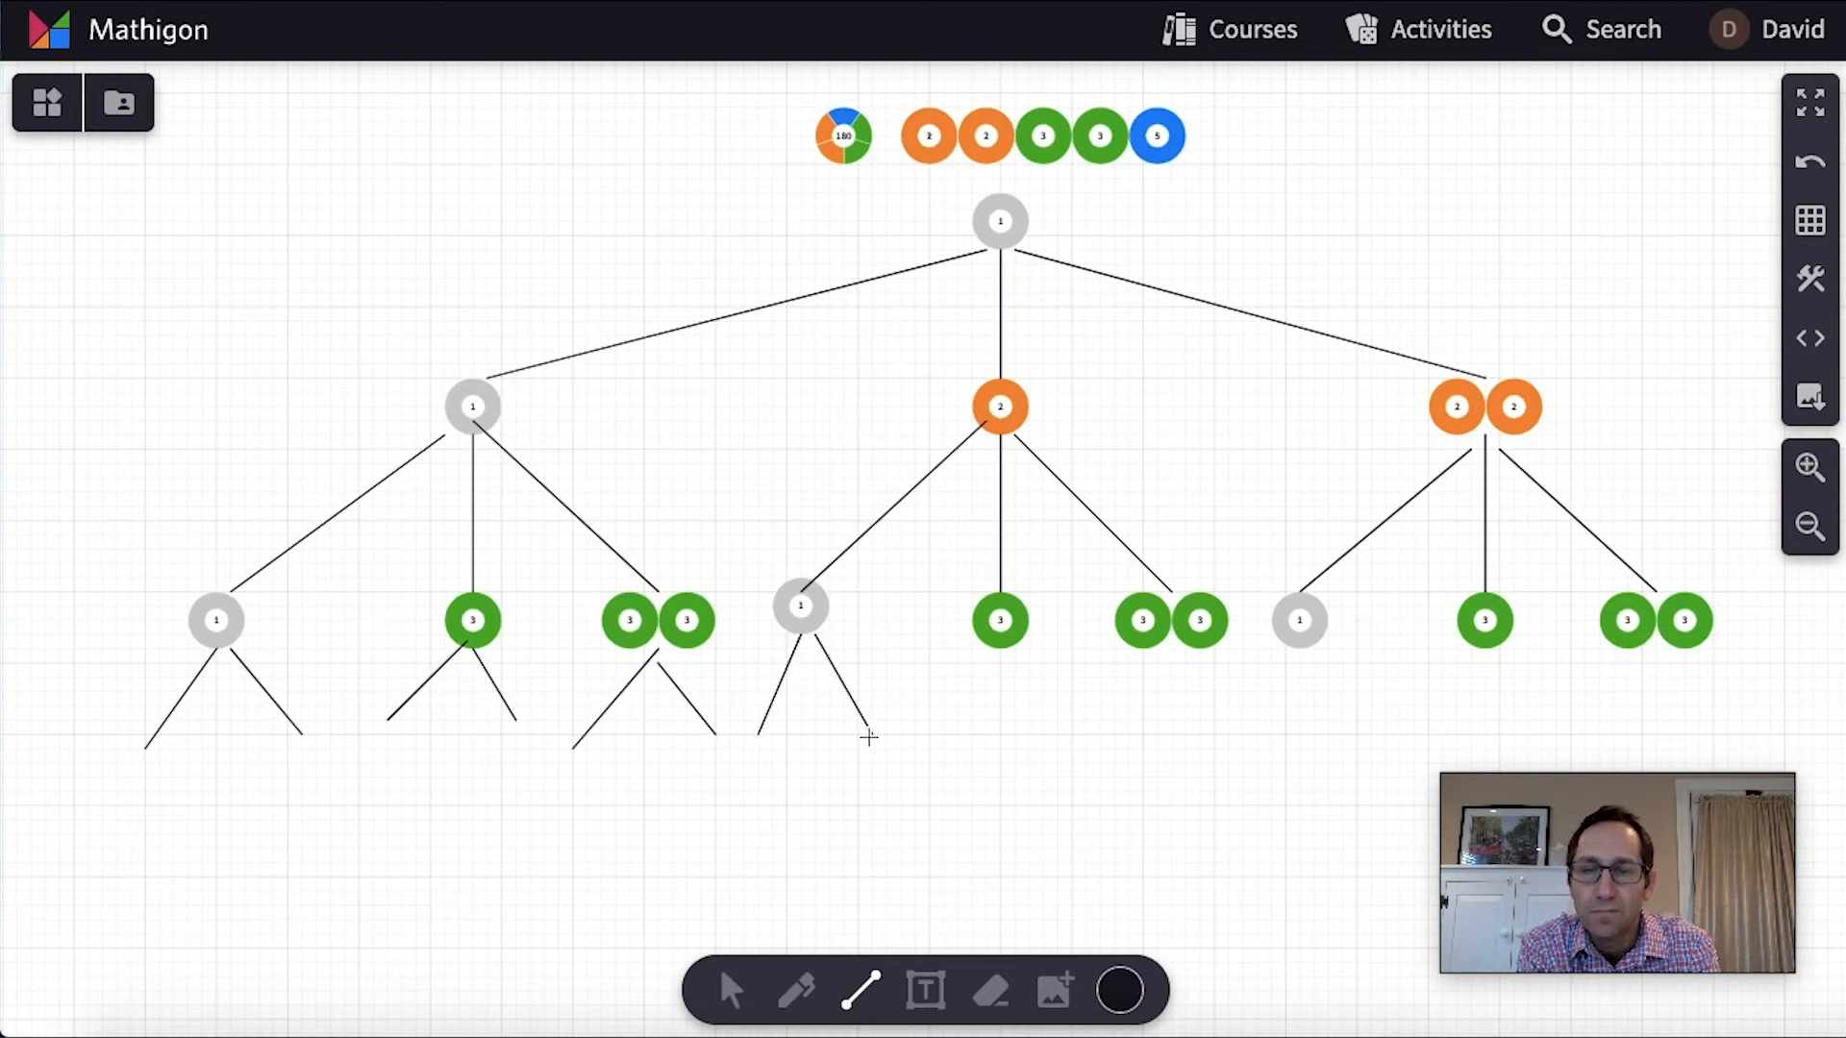
drag(1001, 620, 930, 738)
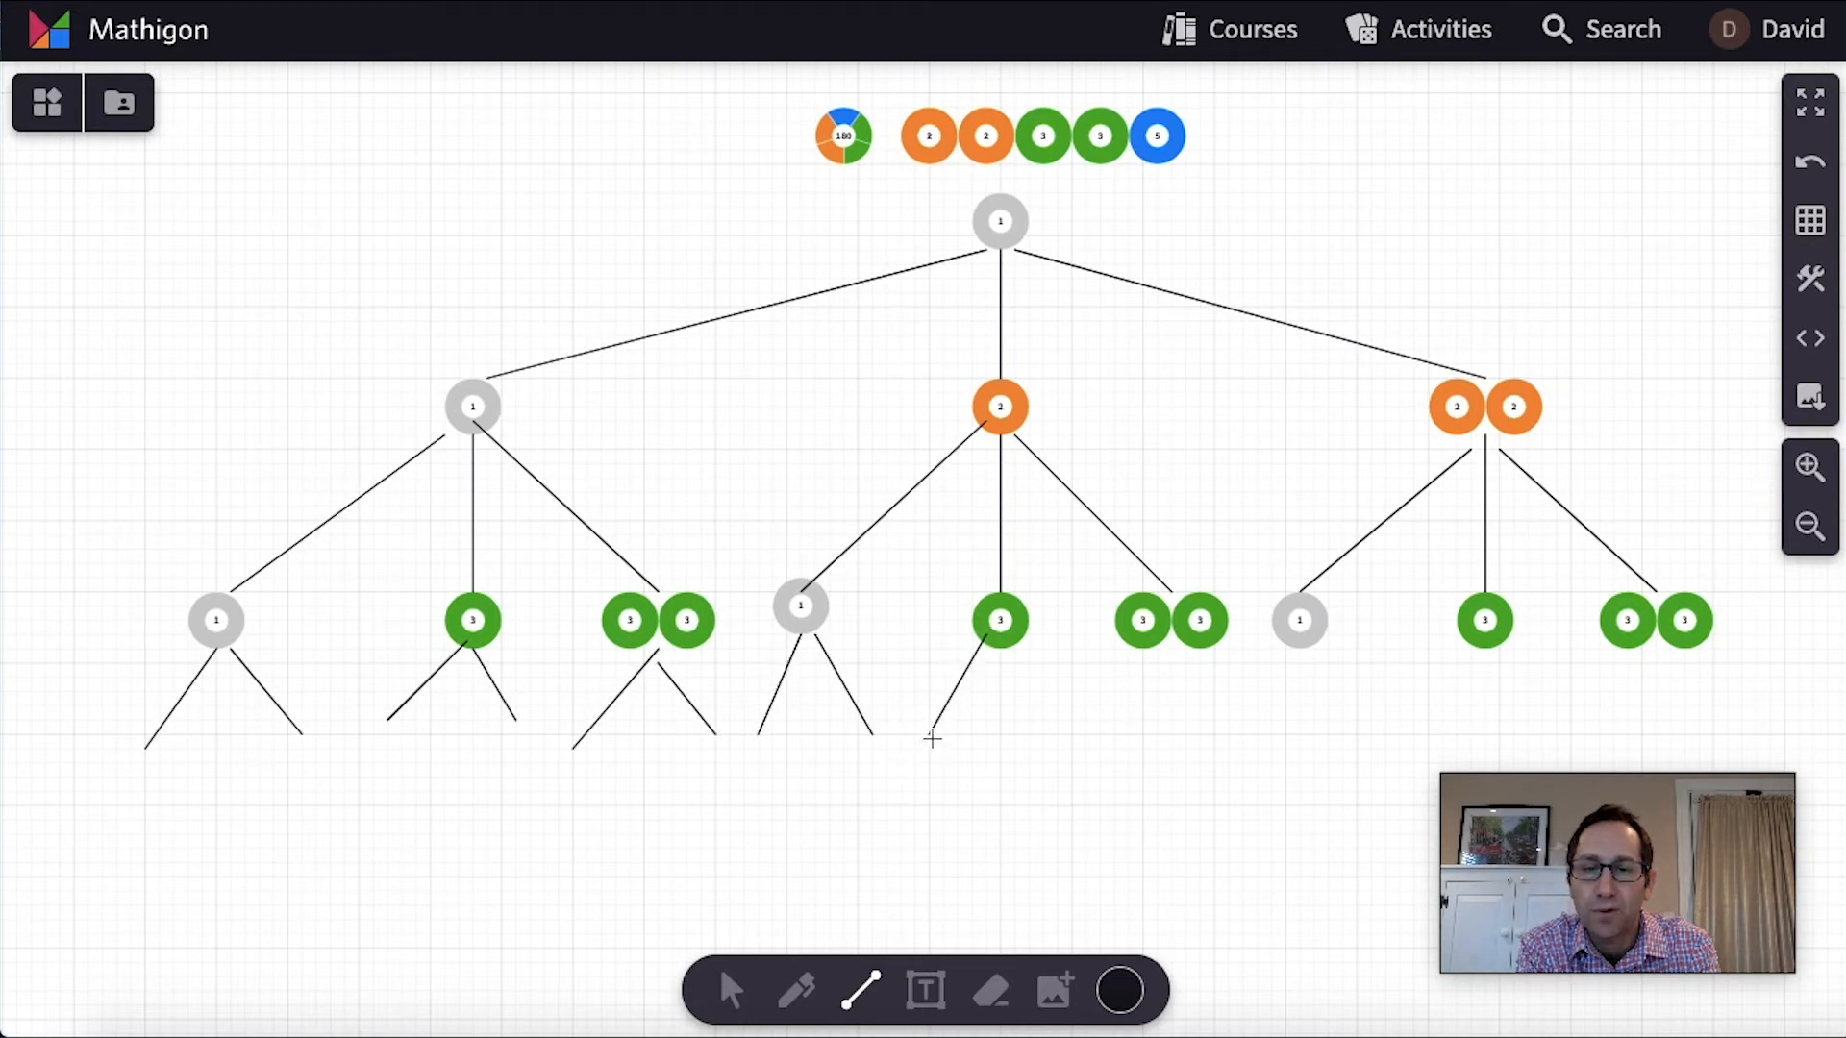
drag(1000, 620, 1059, 729)
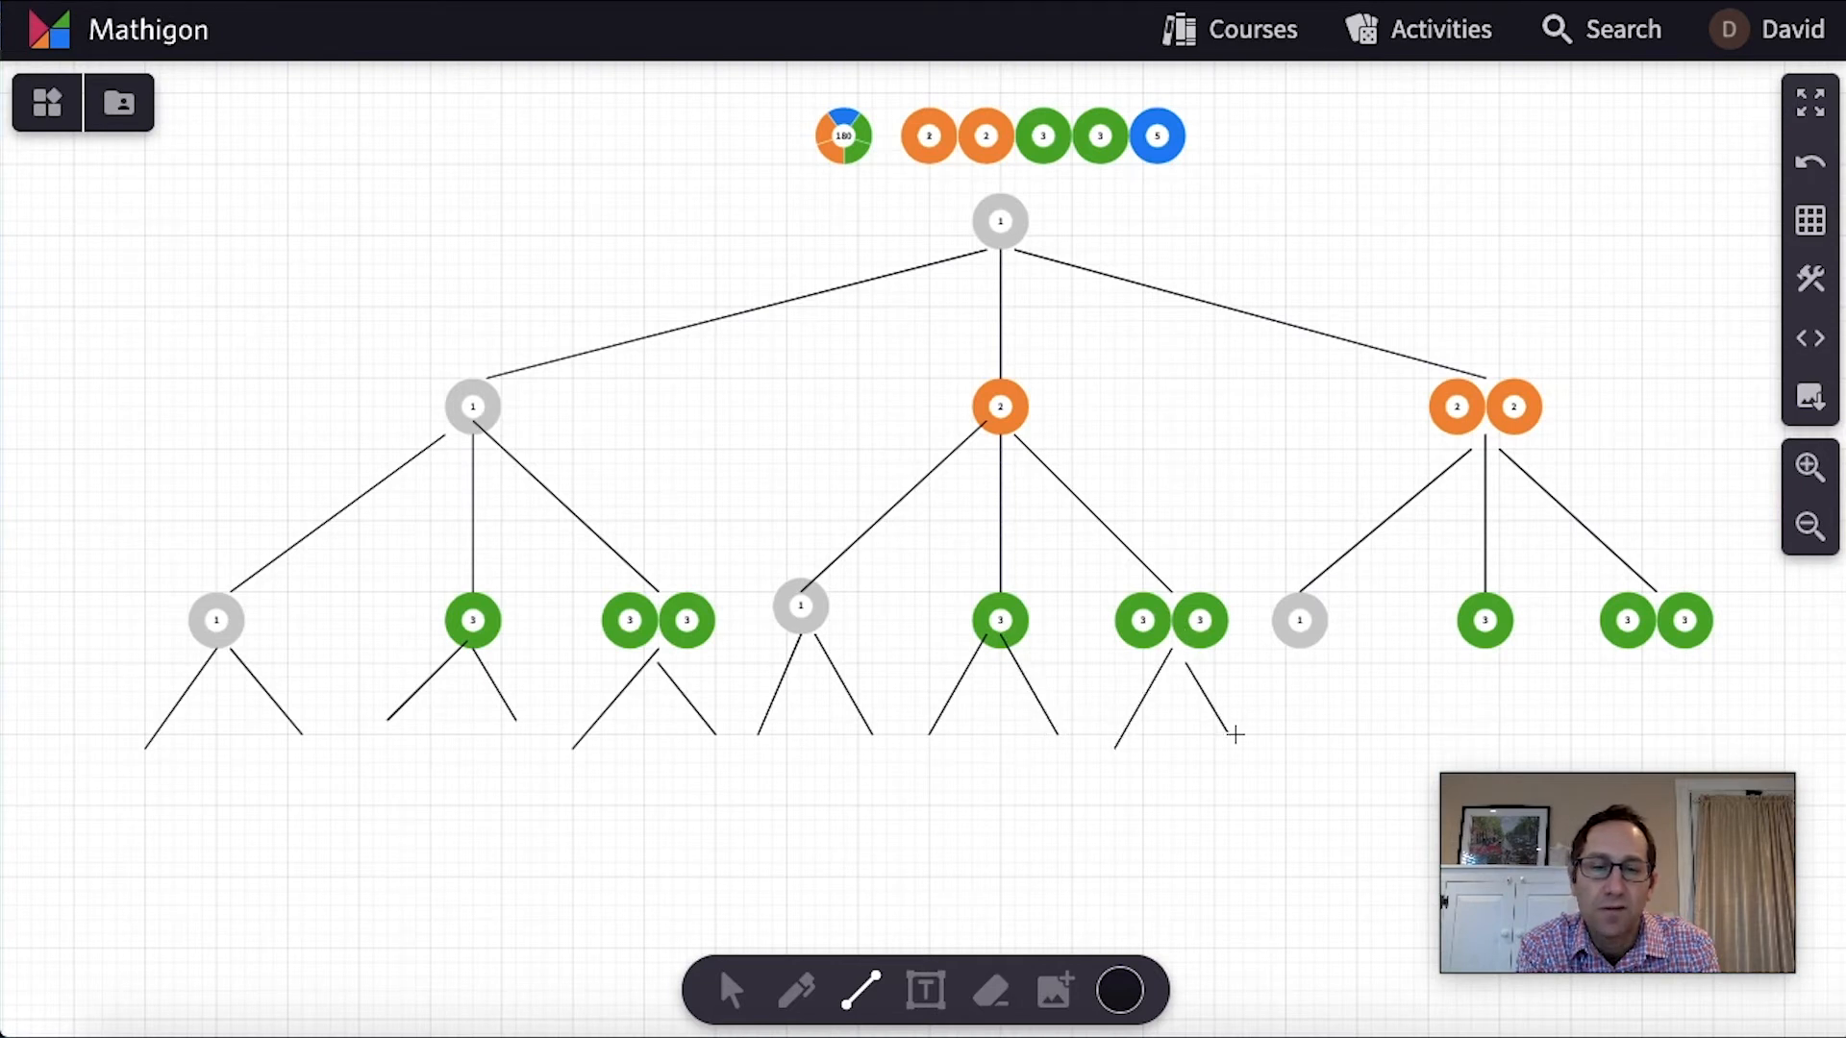
drag(1300, 620, 1378, 736)
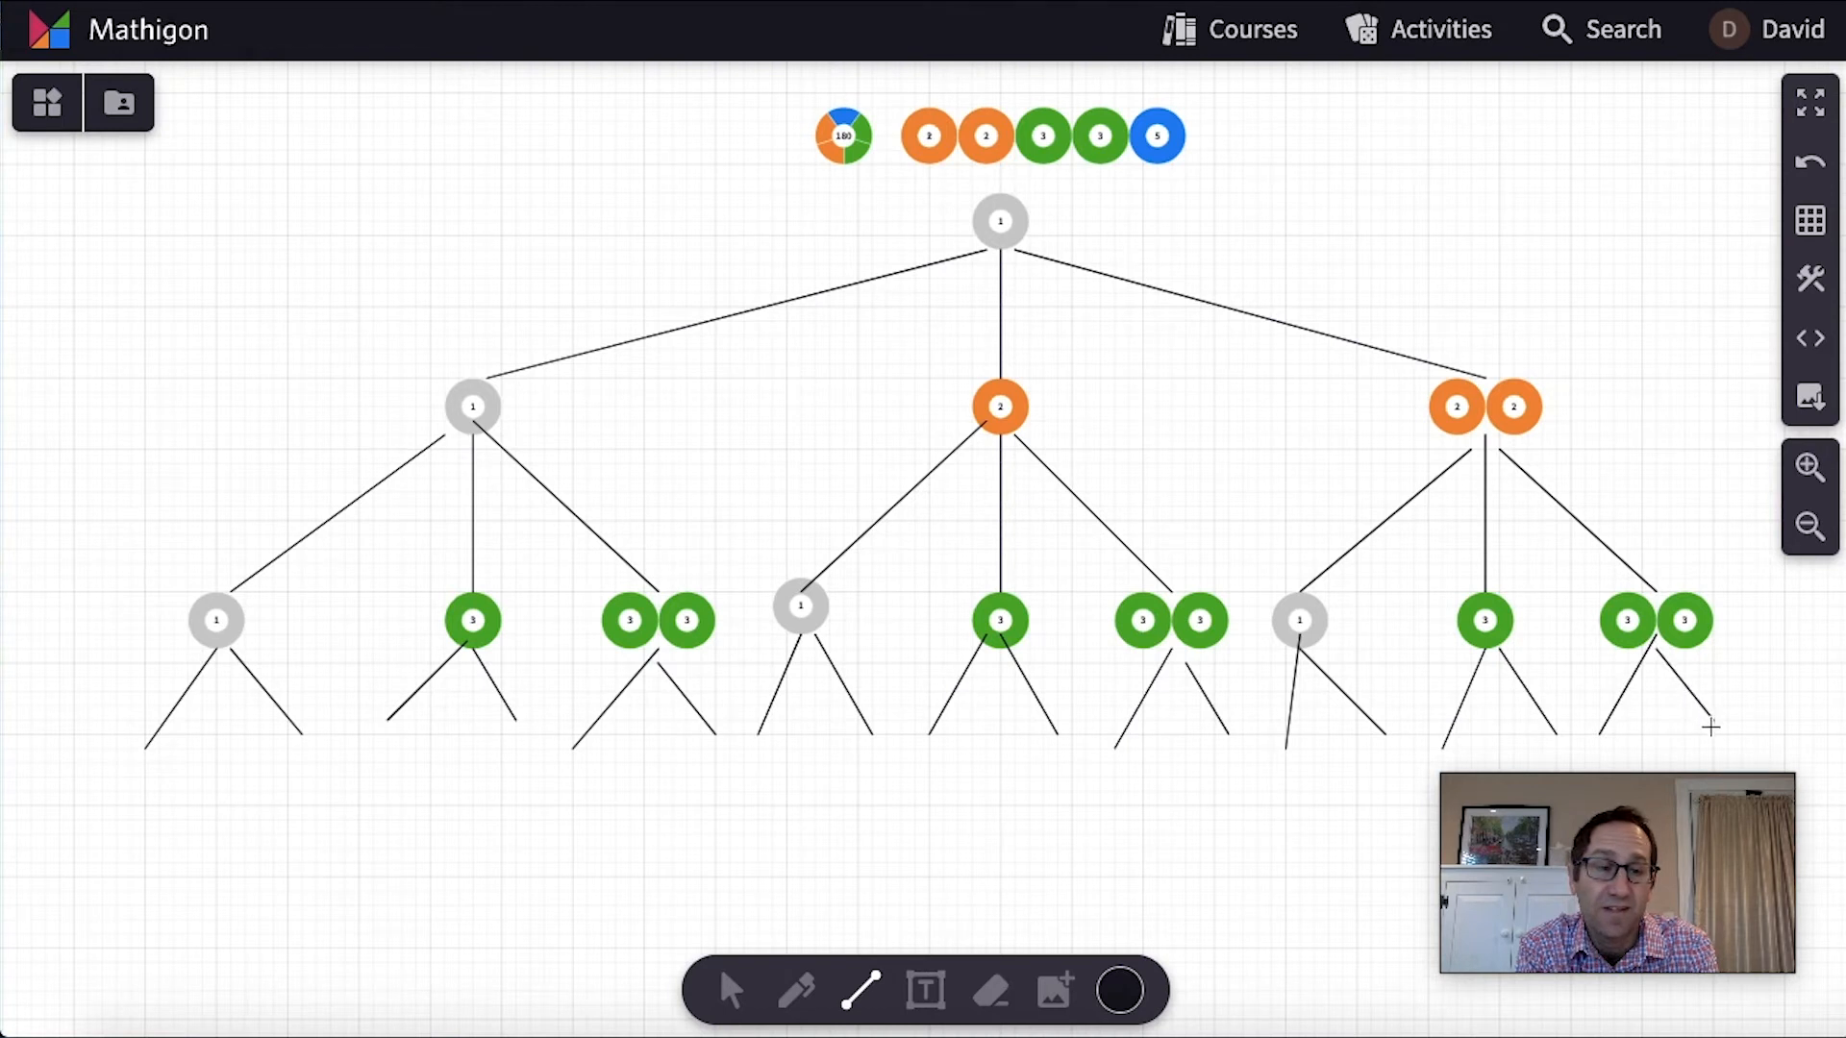
scroll(down, 3)
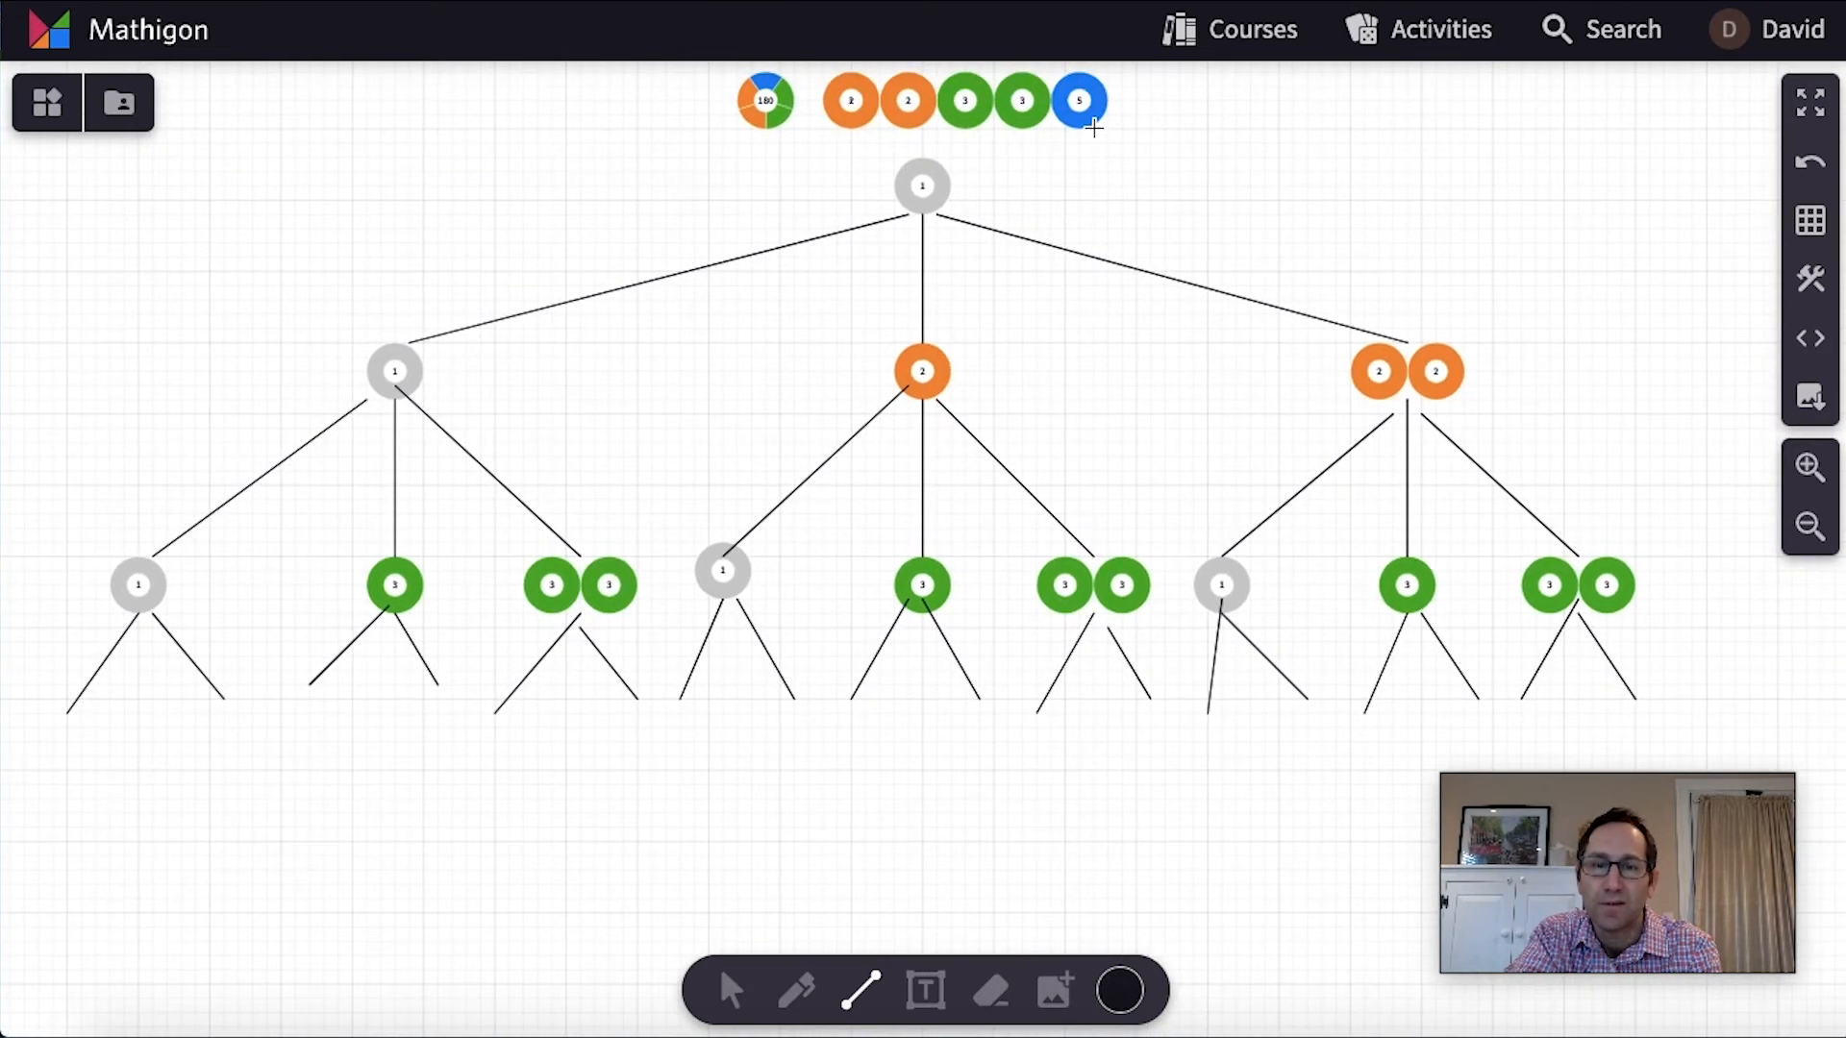
Copy the 5 circle onto six right-hand third-level branch ends
click(1079, 100)
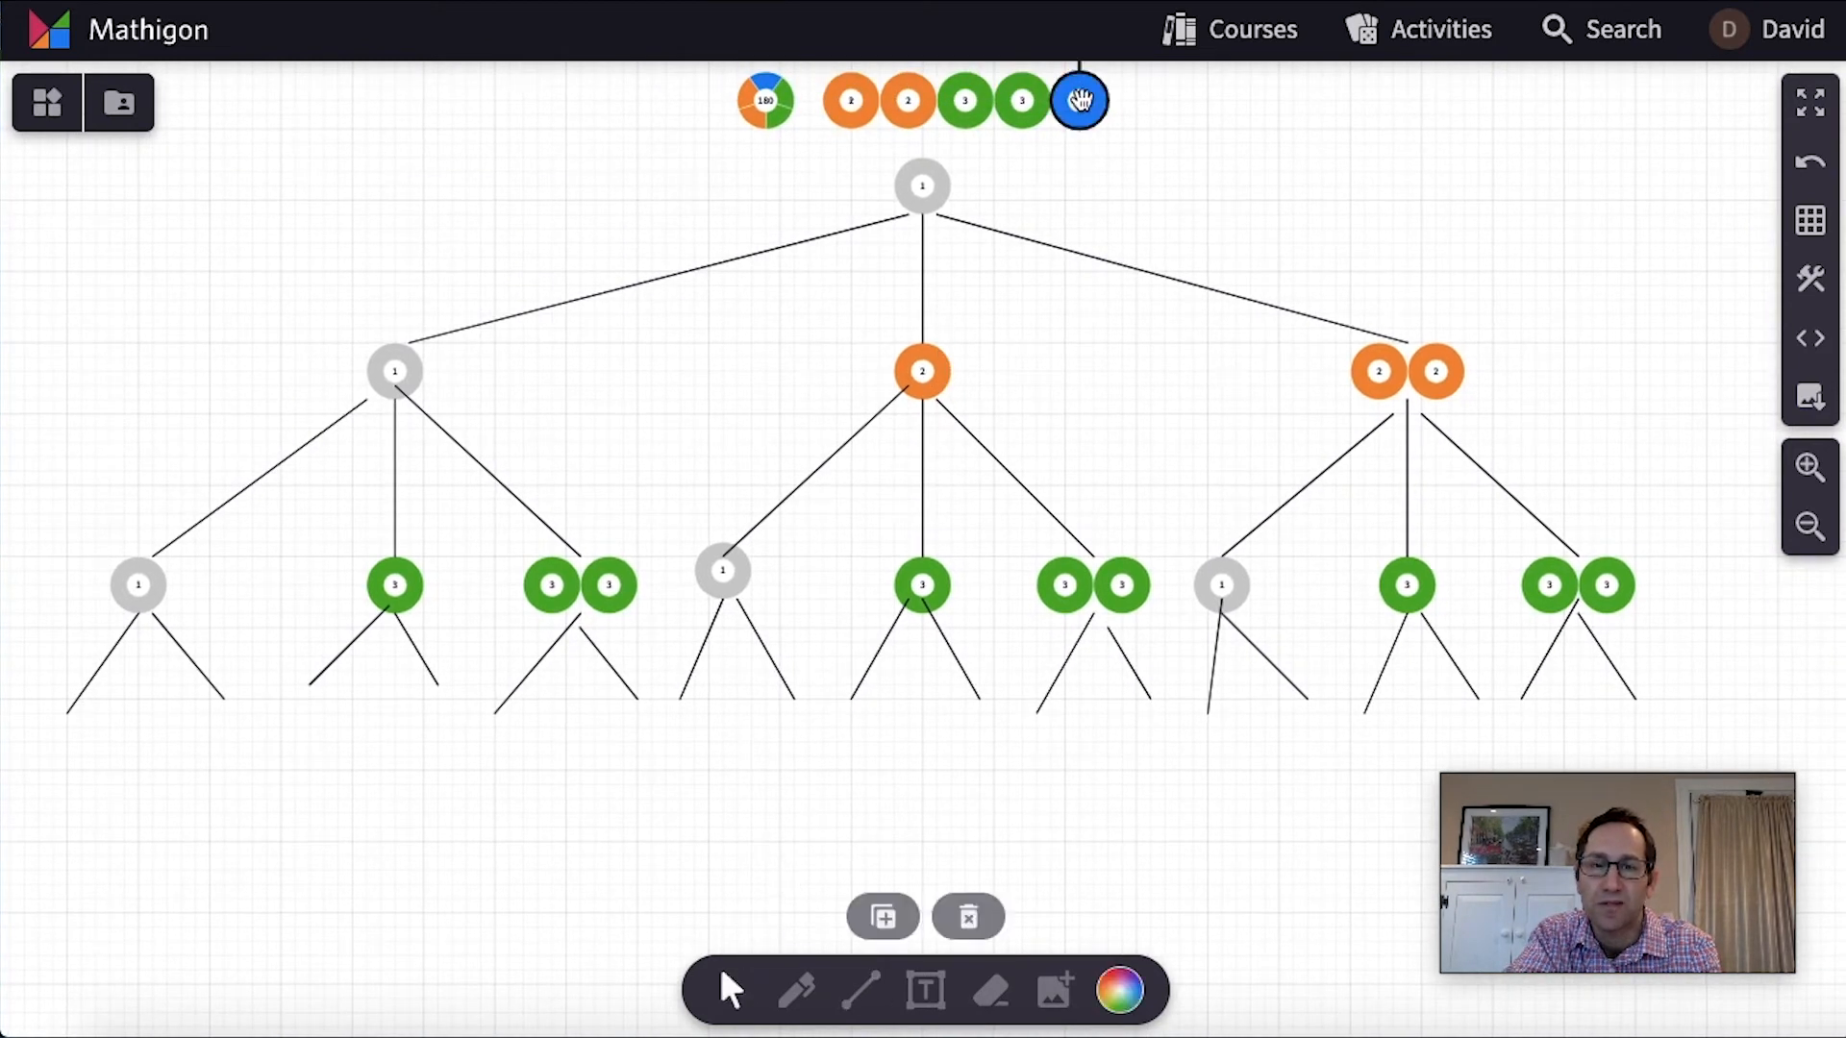
drag(1079, 99, 224, 727)
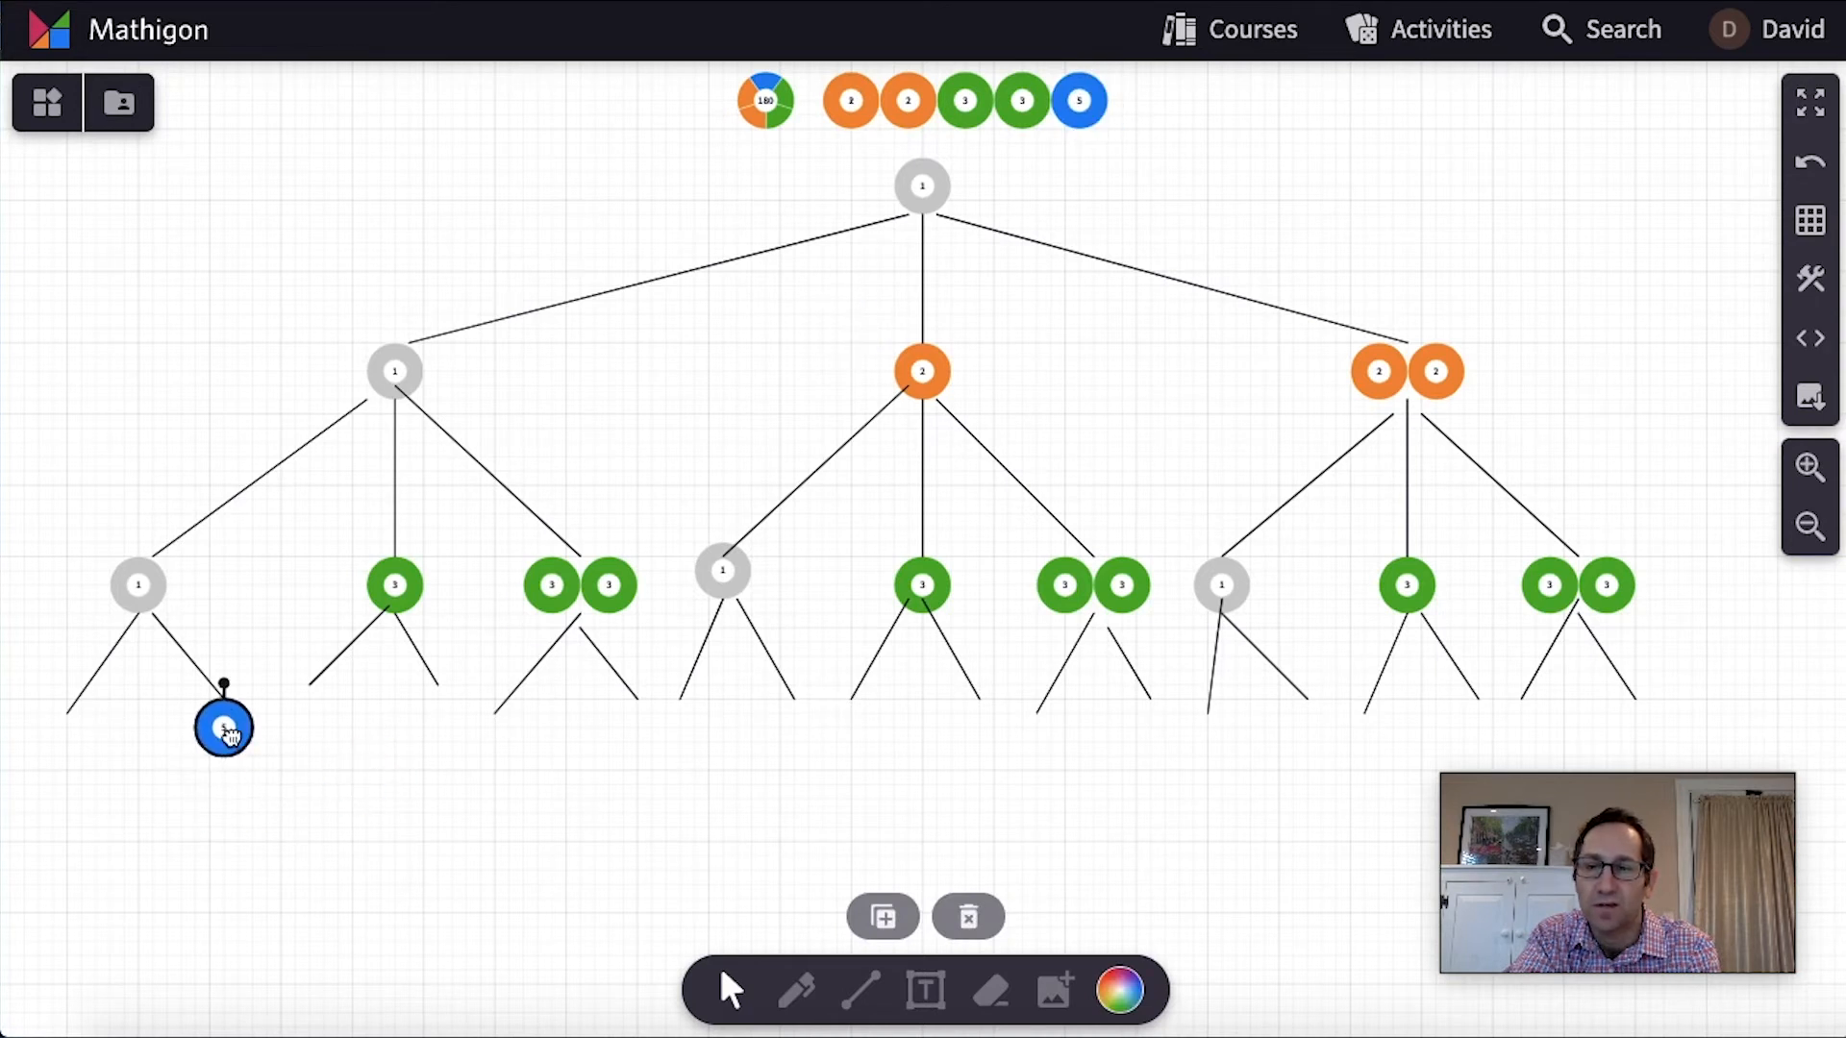
drag(224, 727, 424, 695)
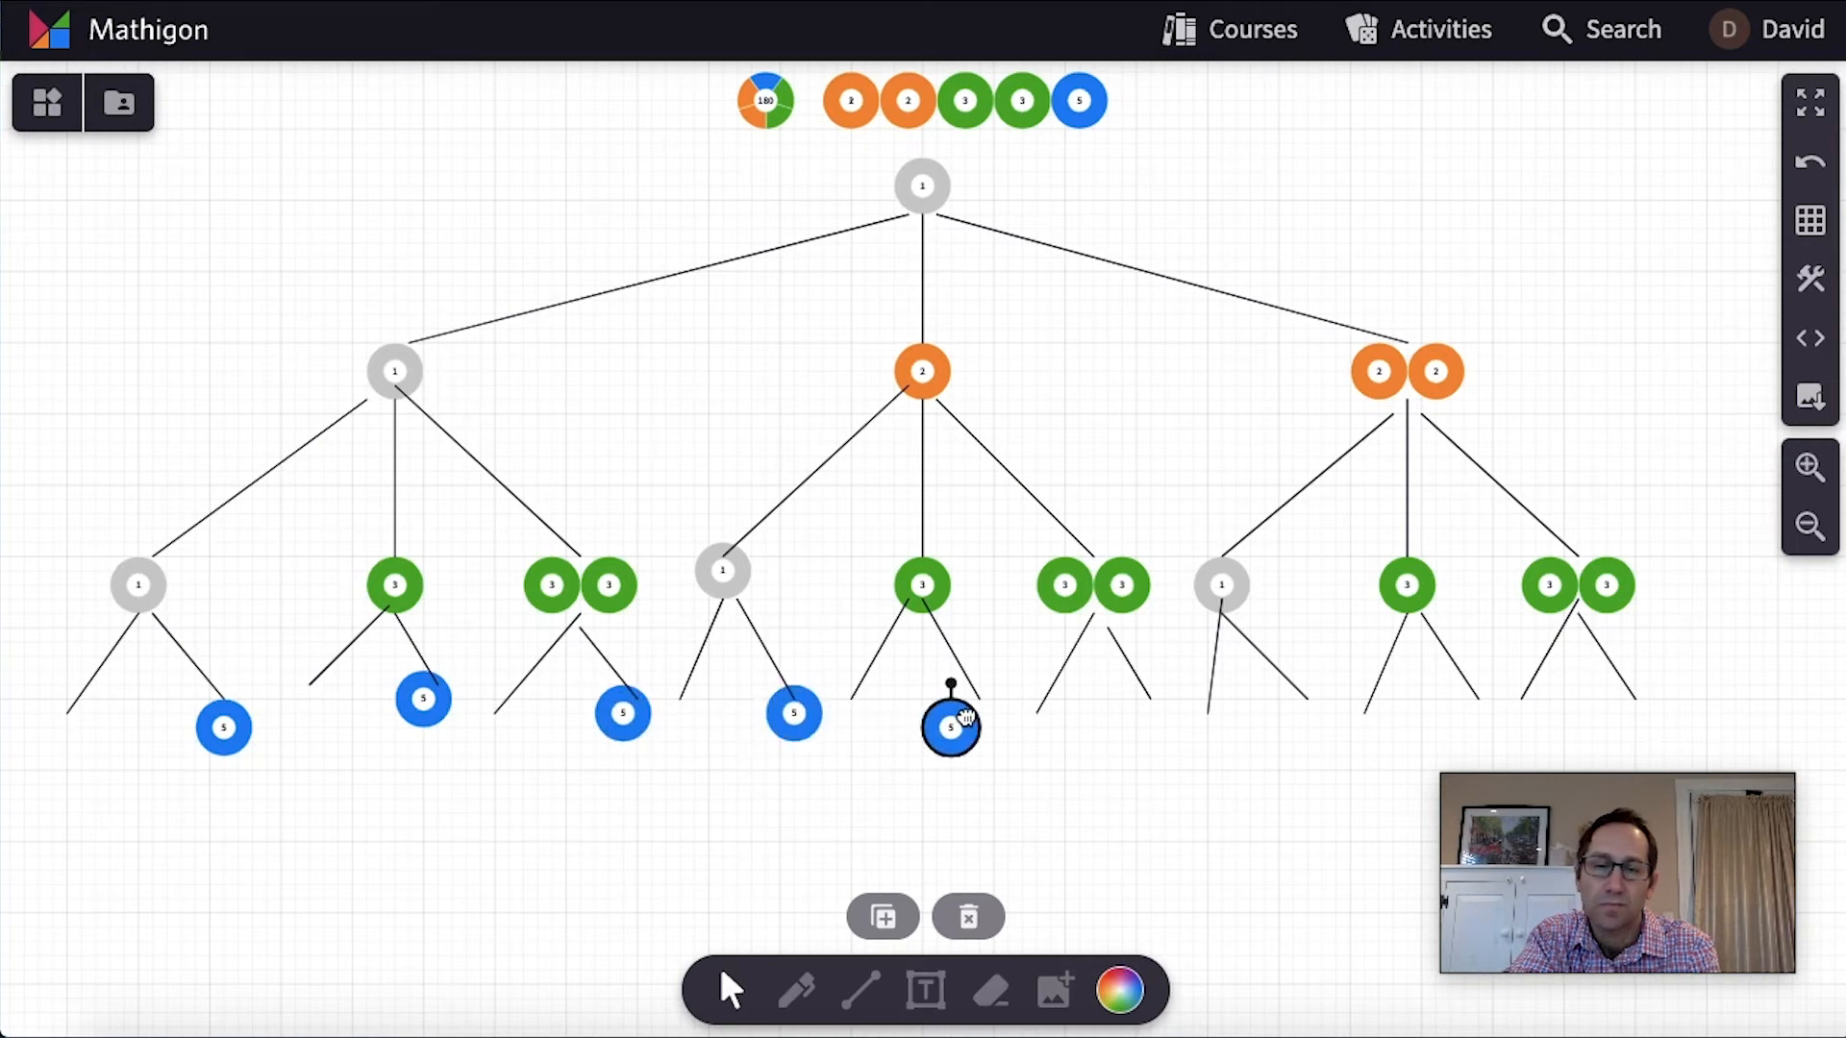
drag(951, 728, 1152, 712)
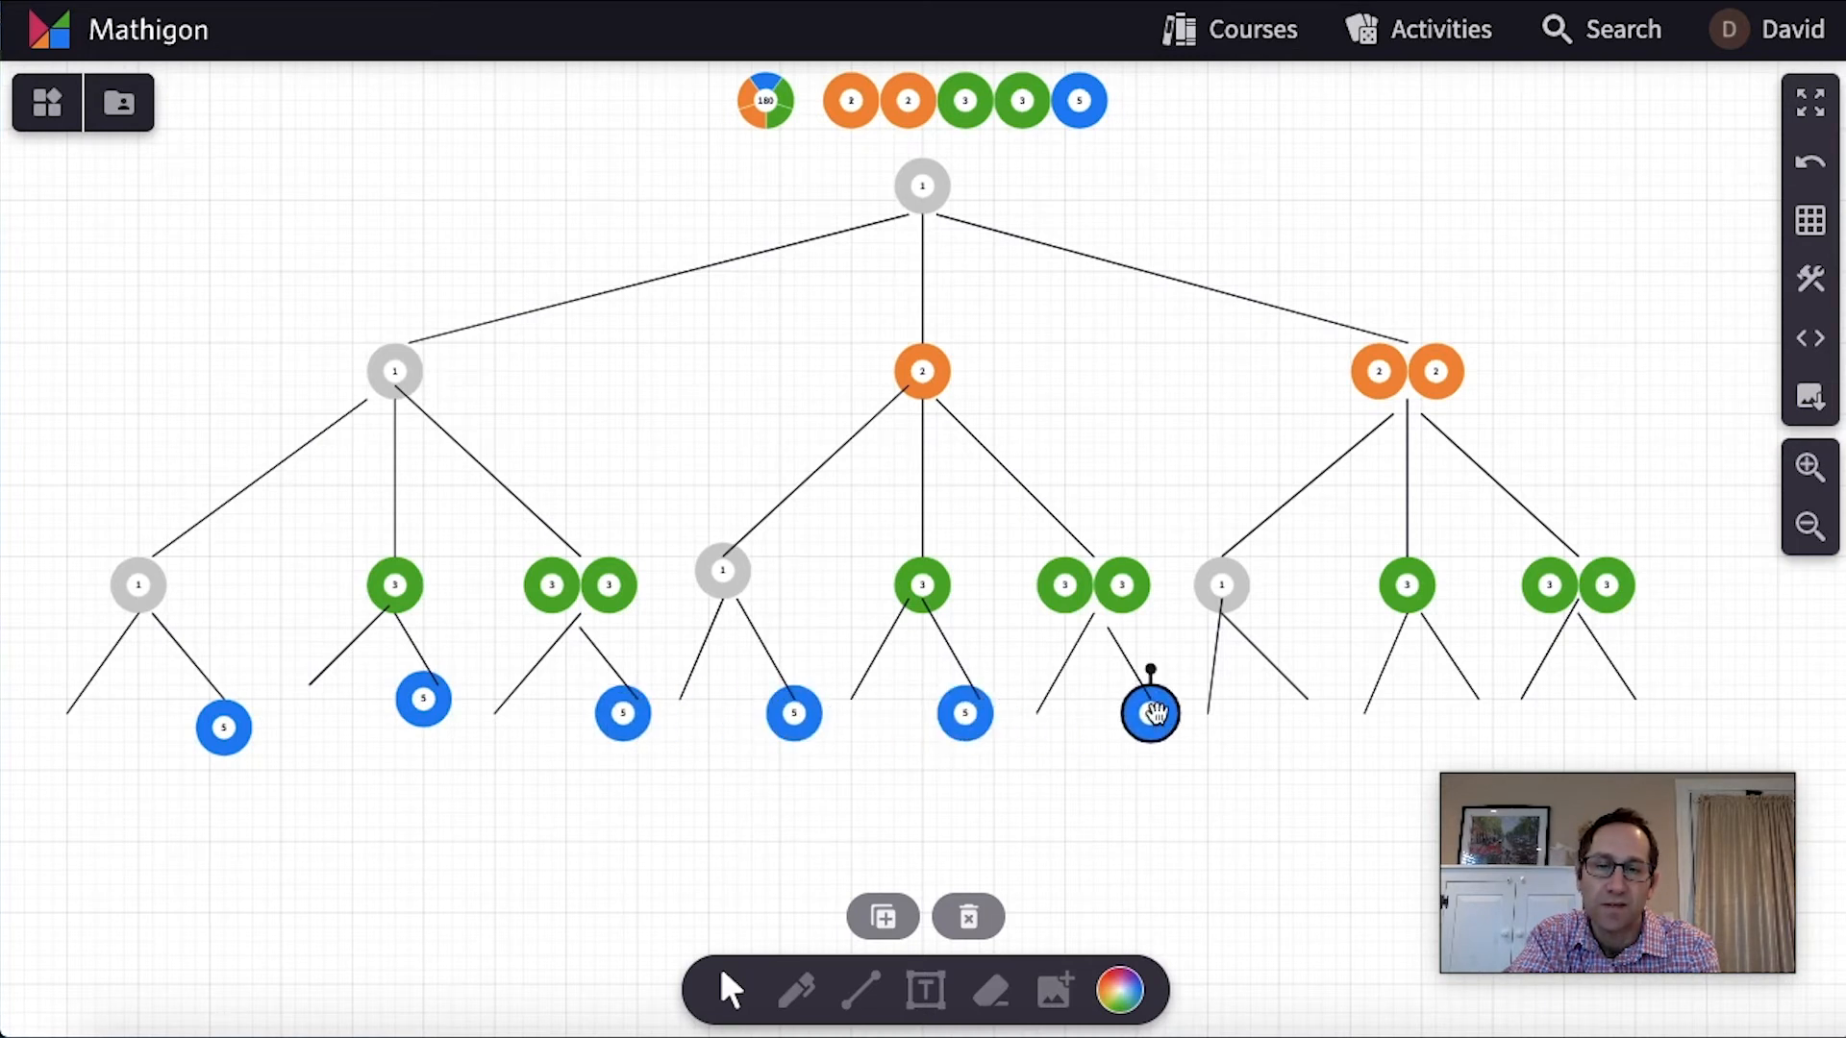
drag(1148, 712, 1318, 724)
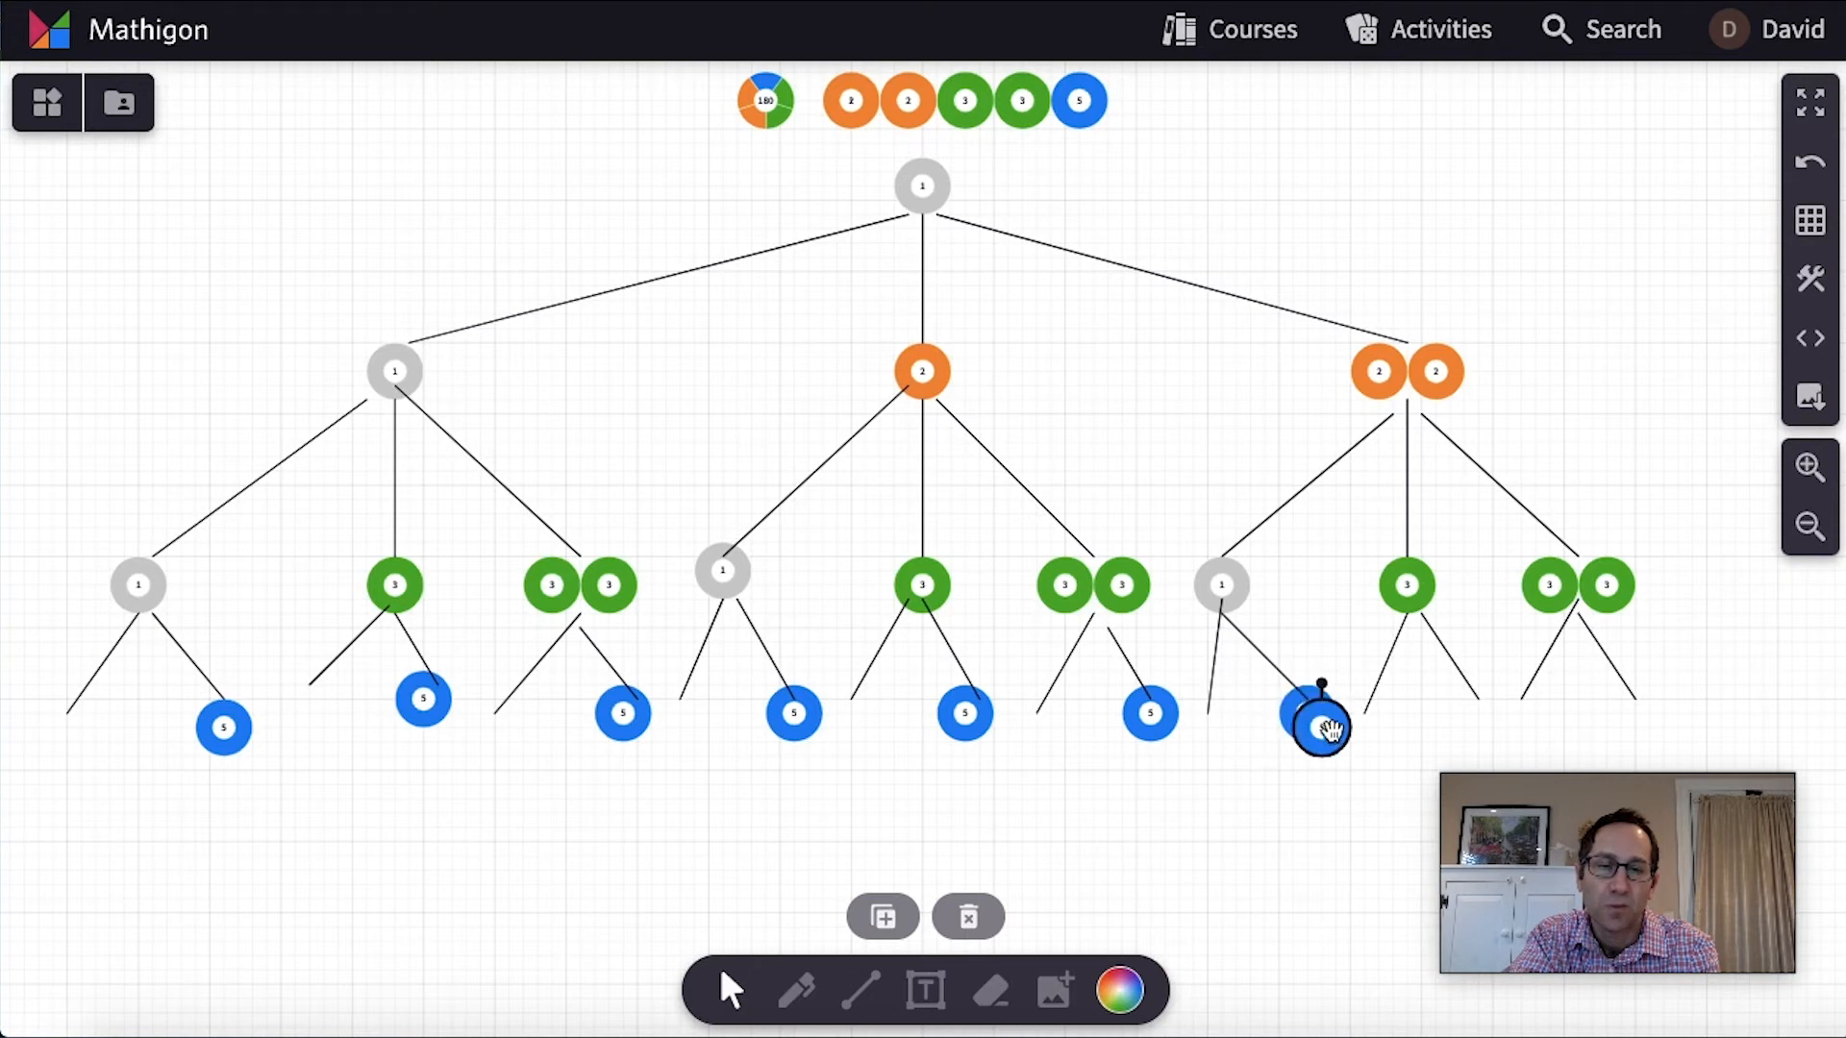
drag(1318, 724, 1490, 724)
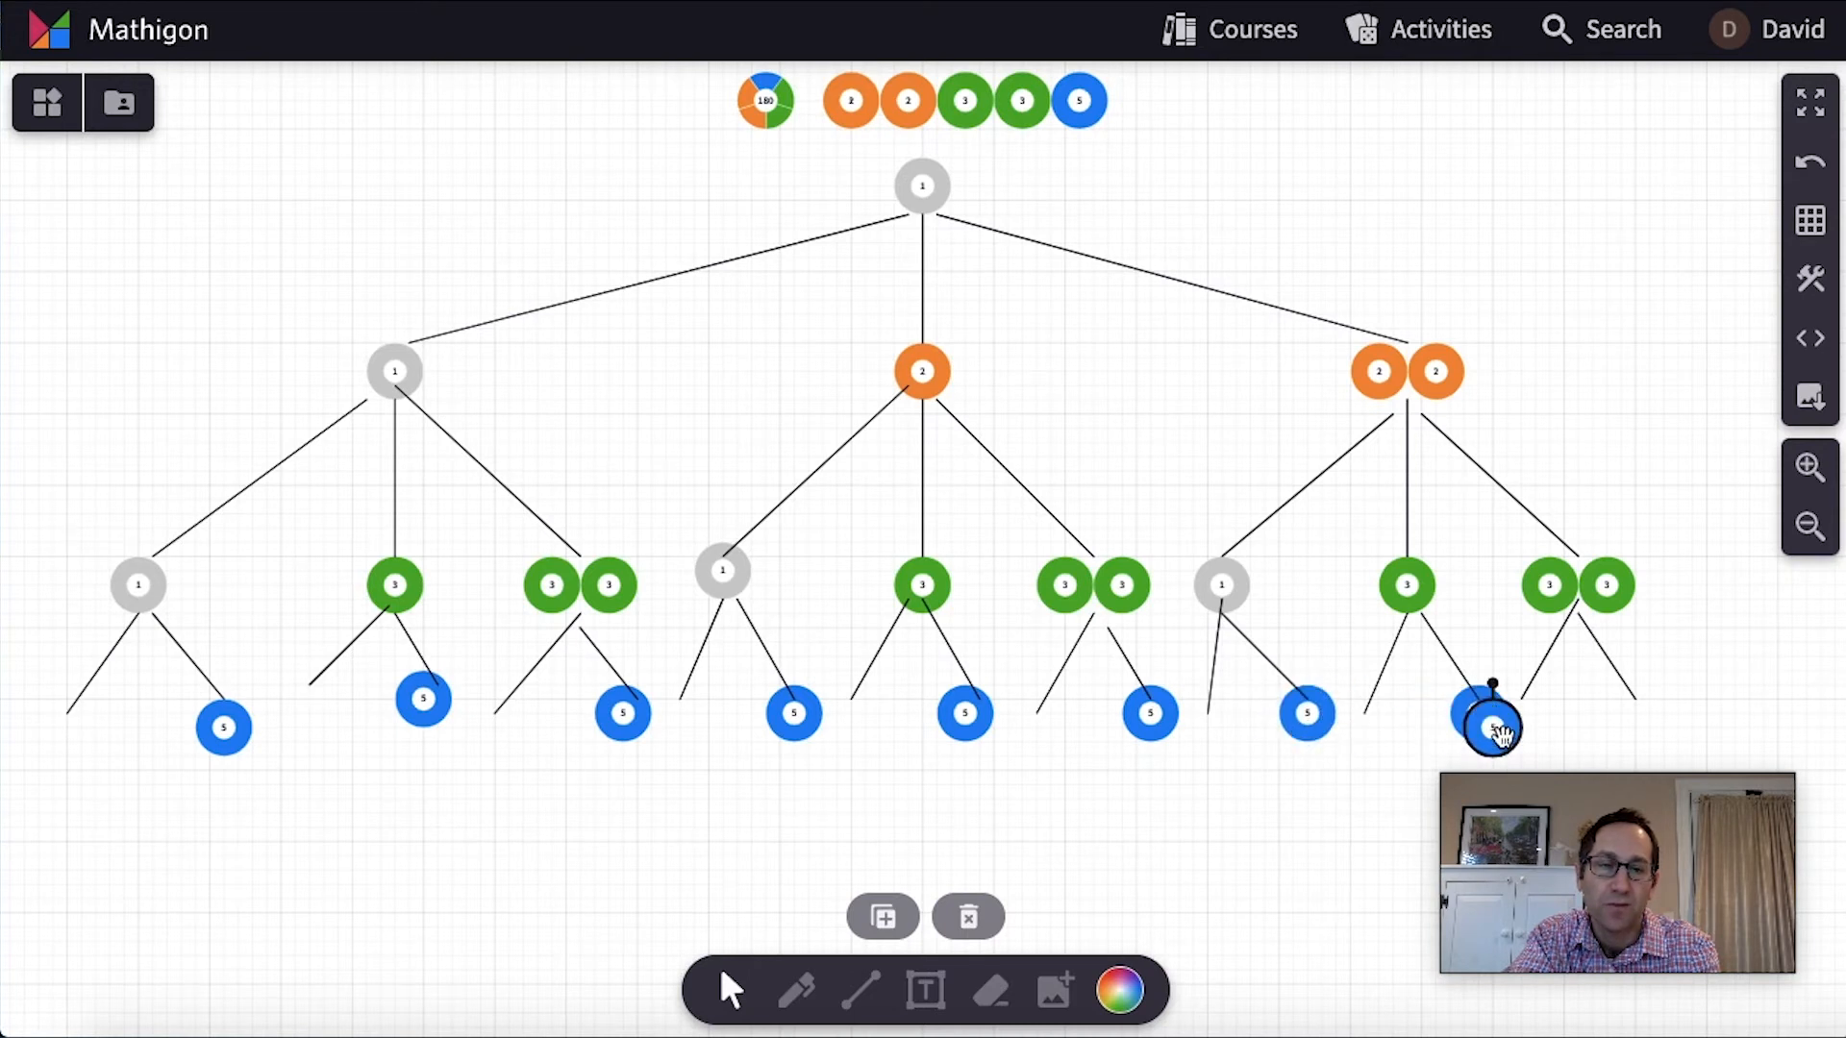
drag(1490, 718, 1621, 715)
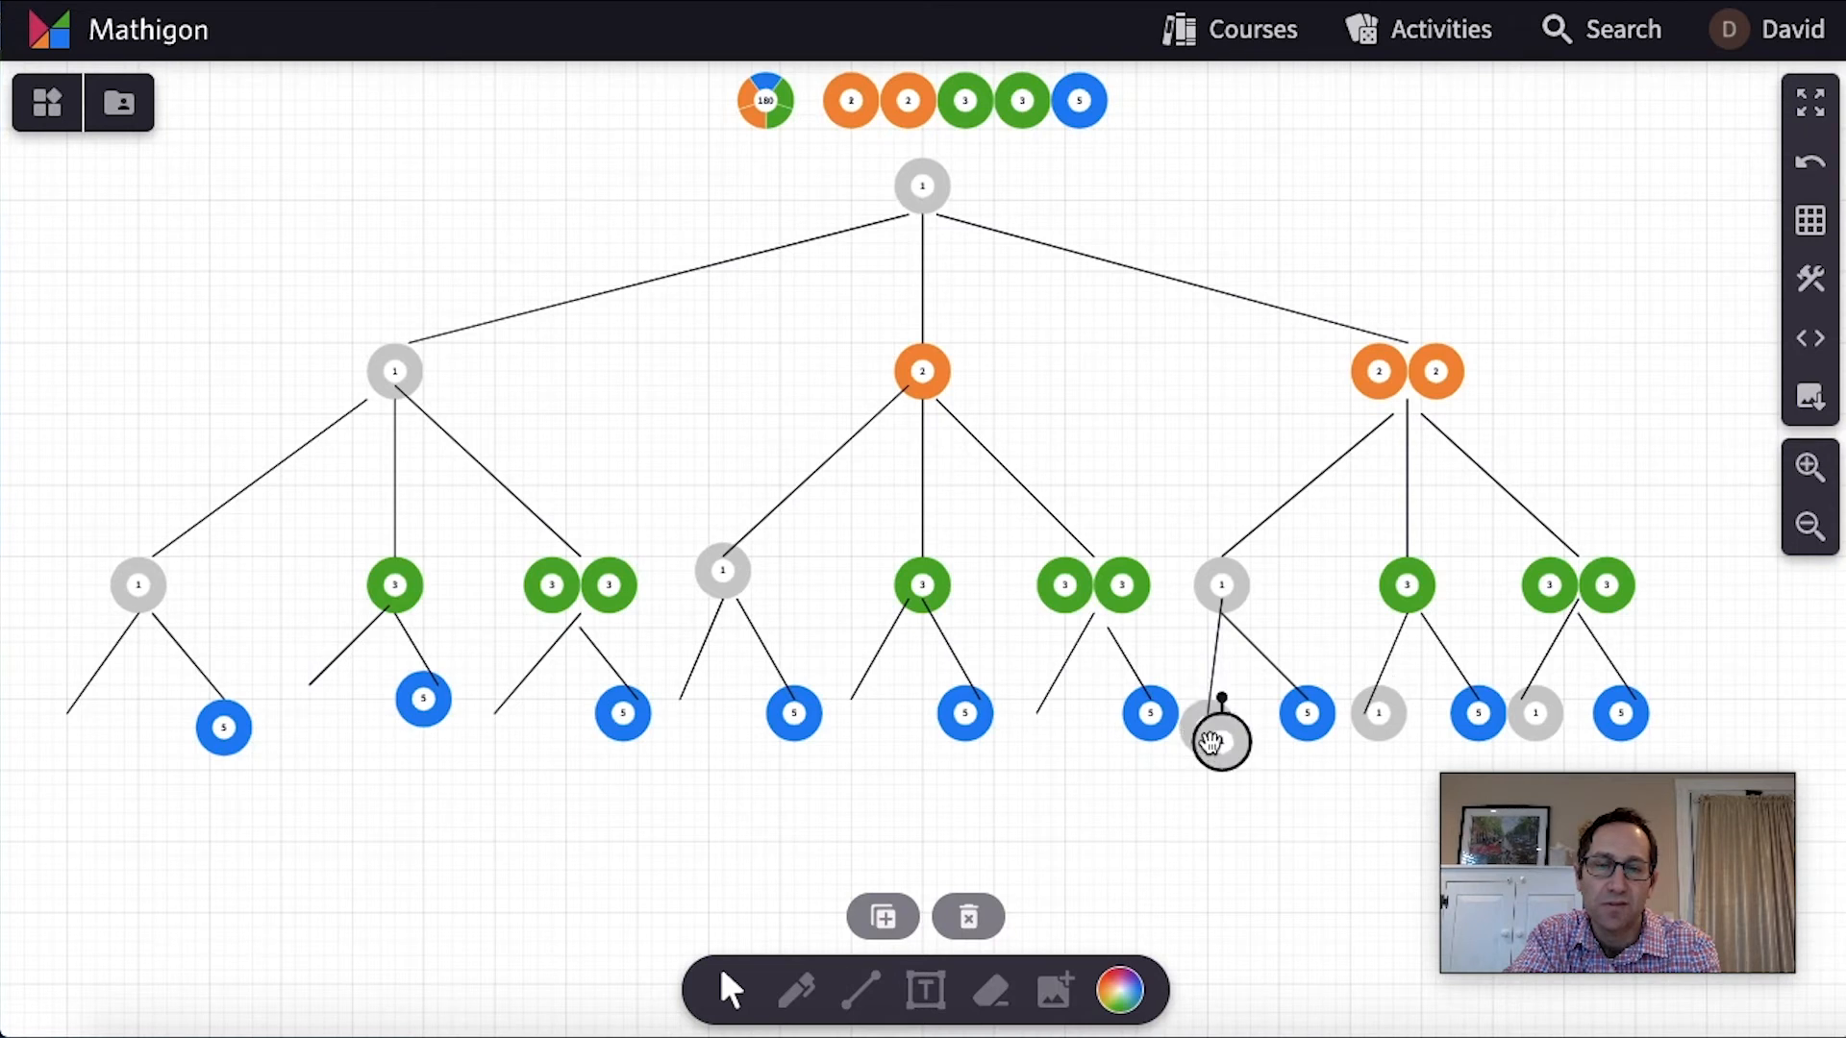
Drag 1 circles under the four remaining left branch ends, from the middle 3-3 pair to the left 3
drag(1221, 739, 1049, 754)
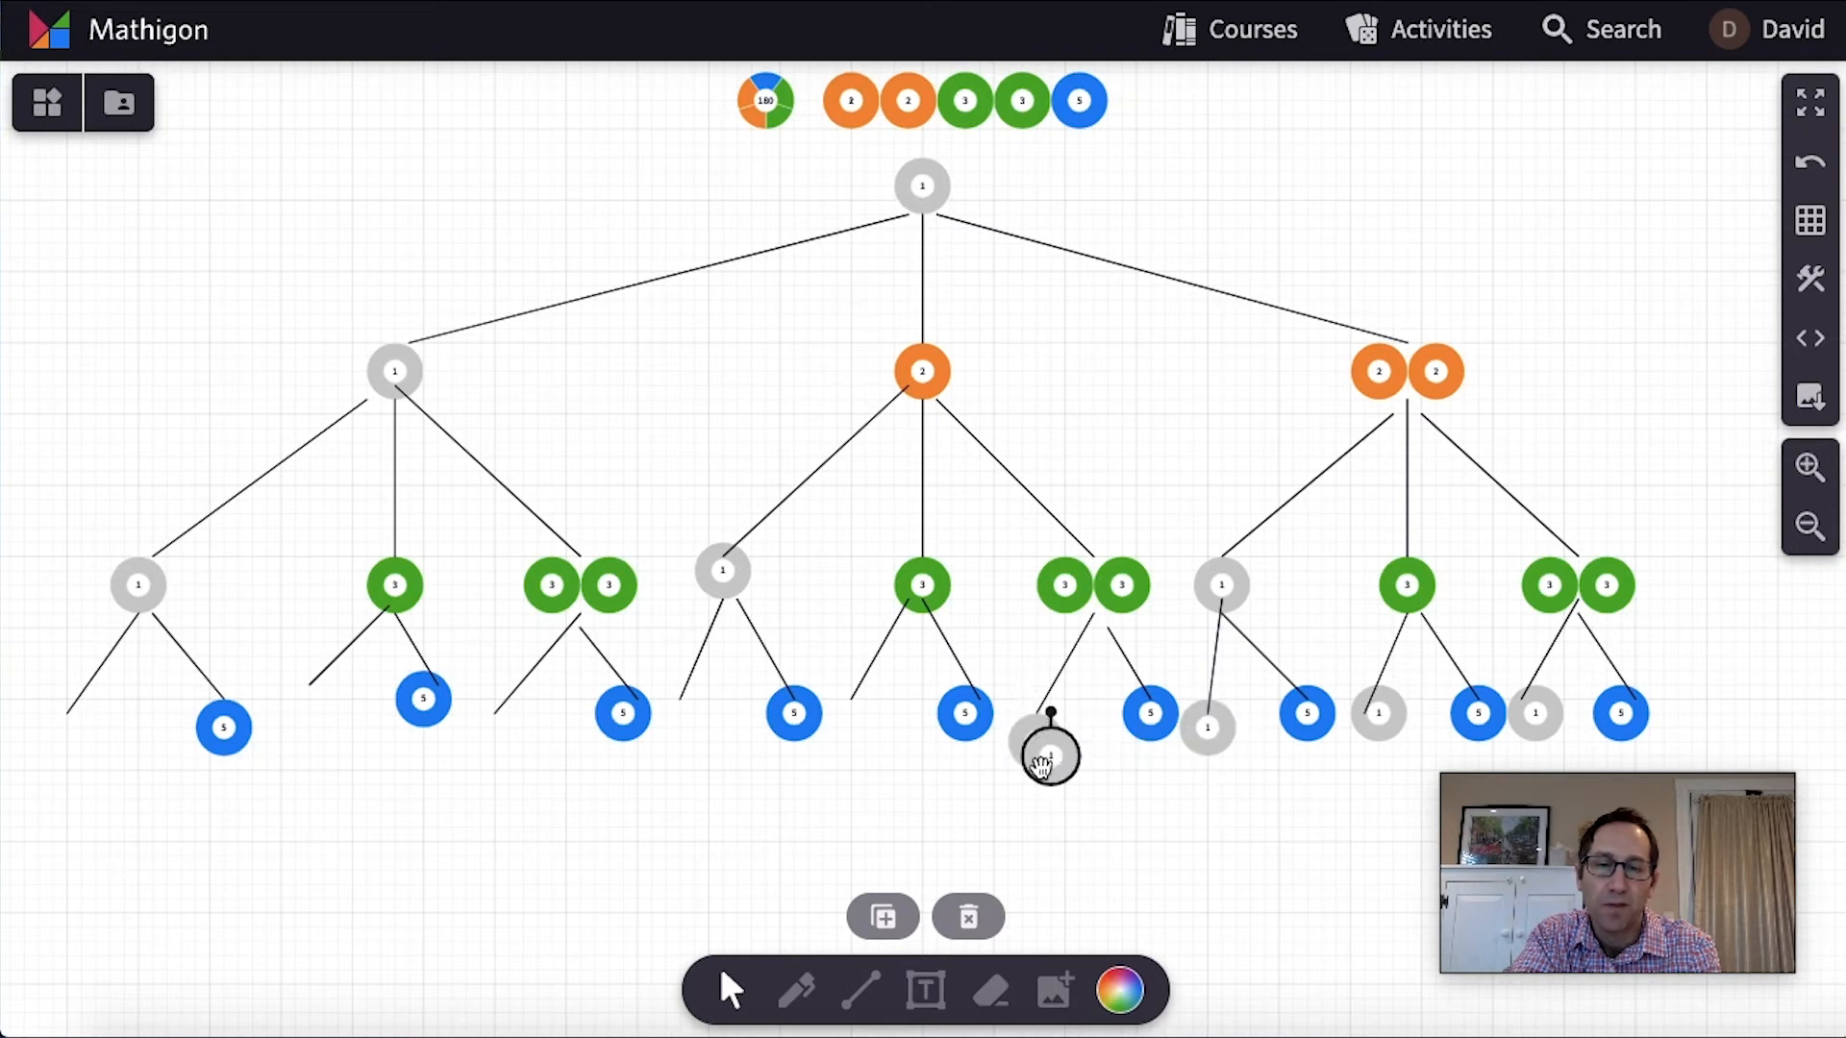
drag(1048, 753, 876, 724)
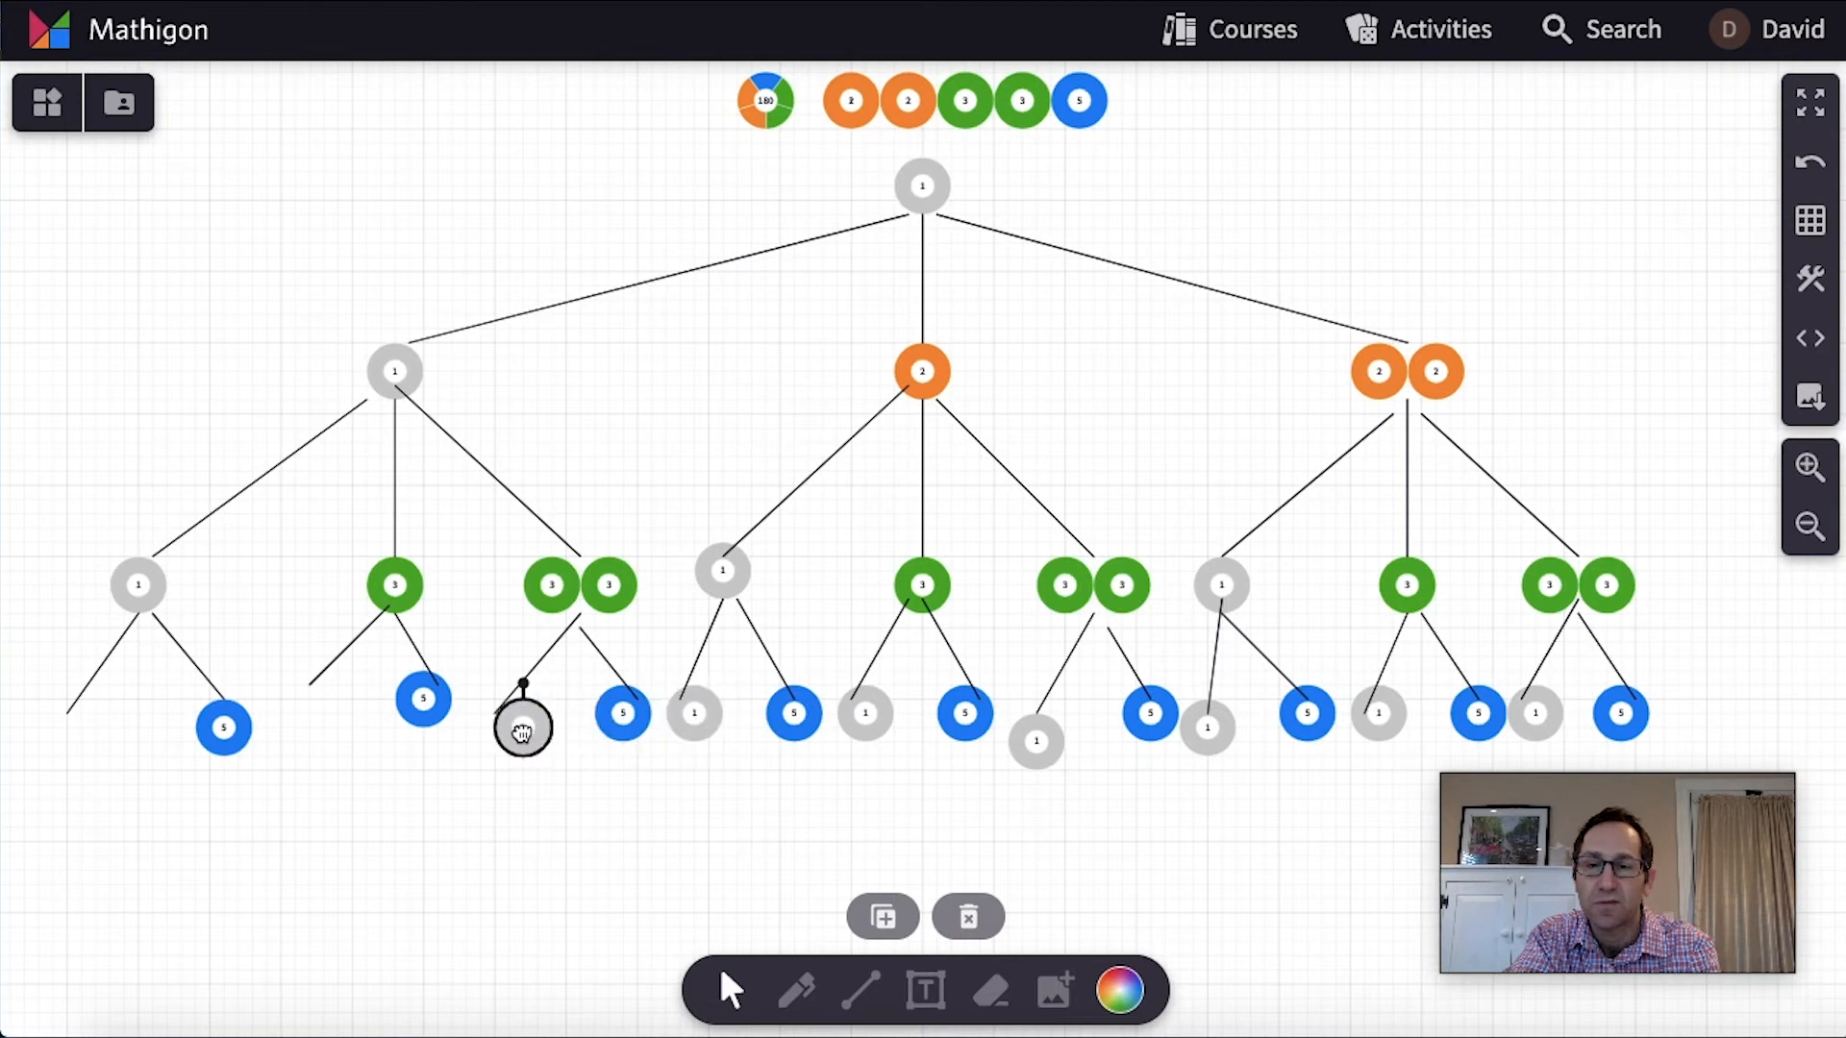
drag(522, 729, 311, 694)
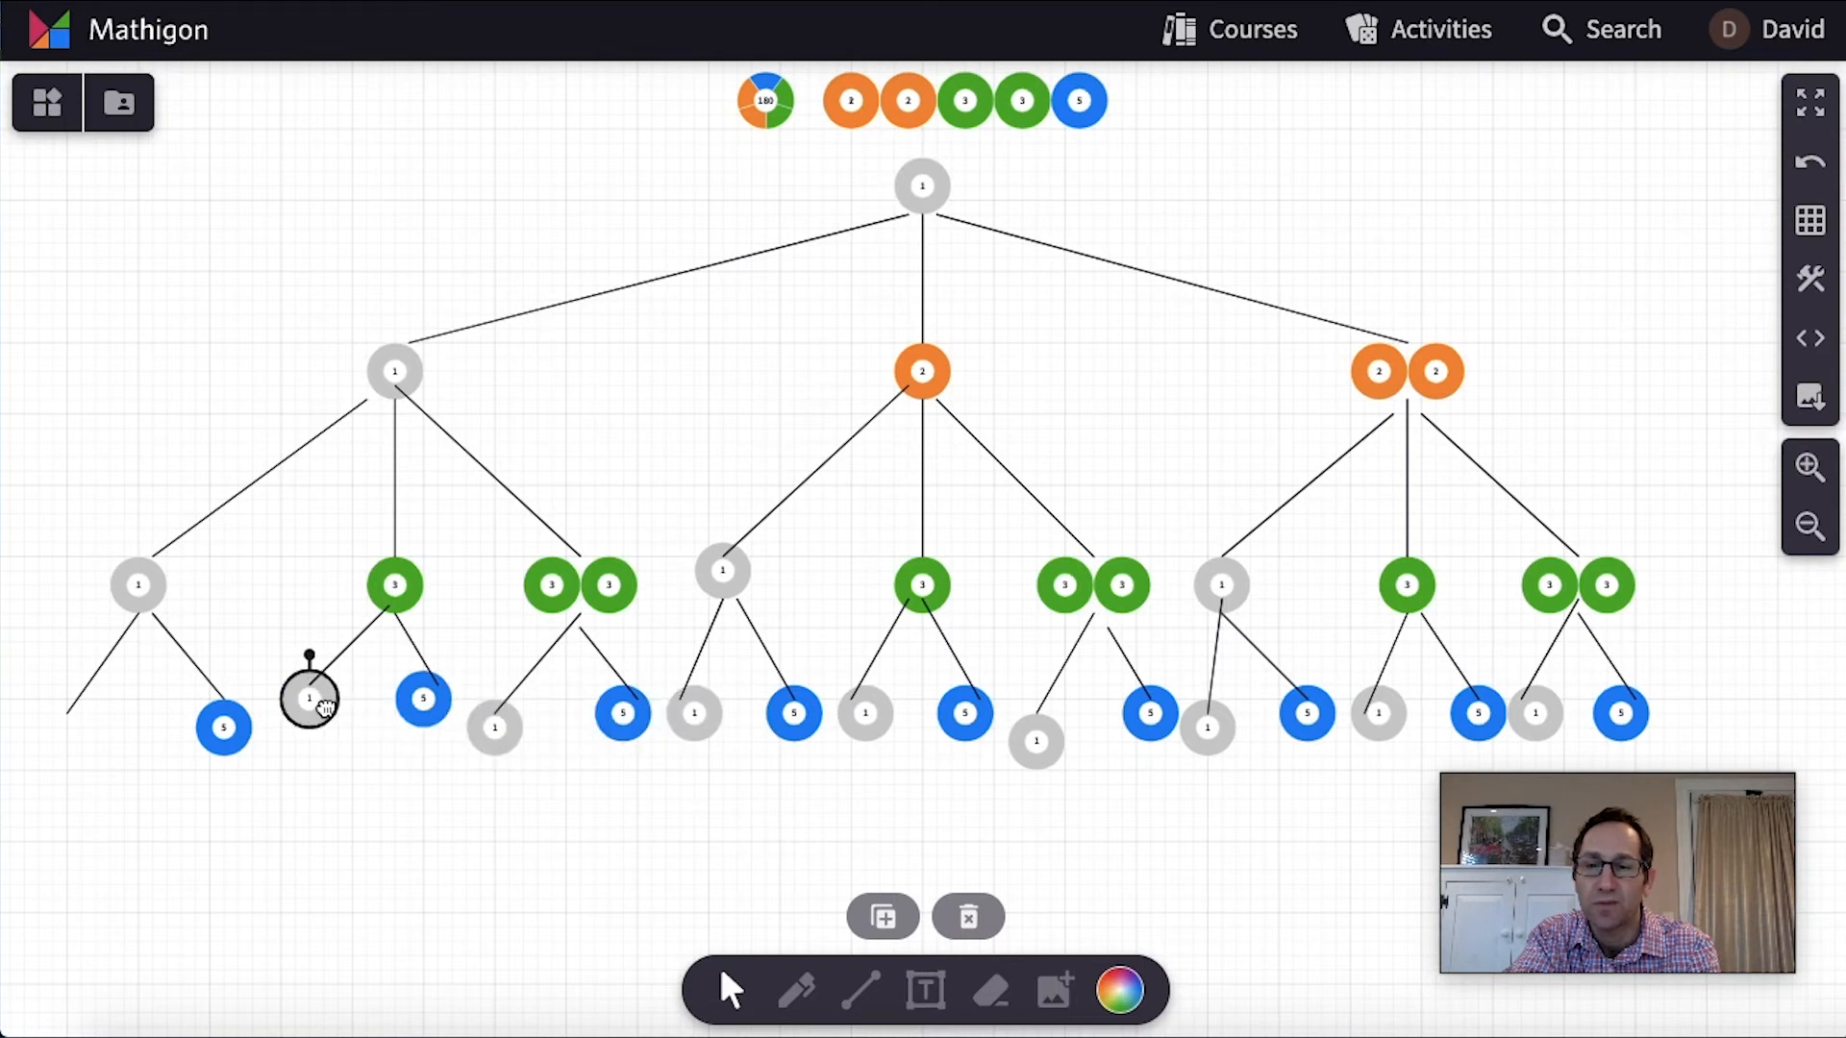
drag(311, 694, 94, 724)
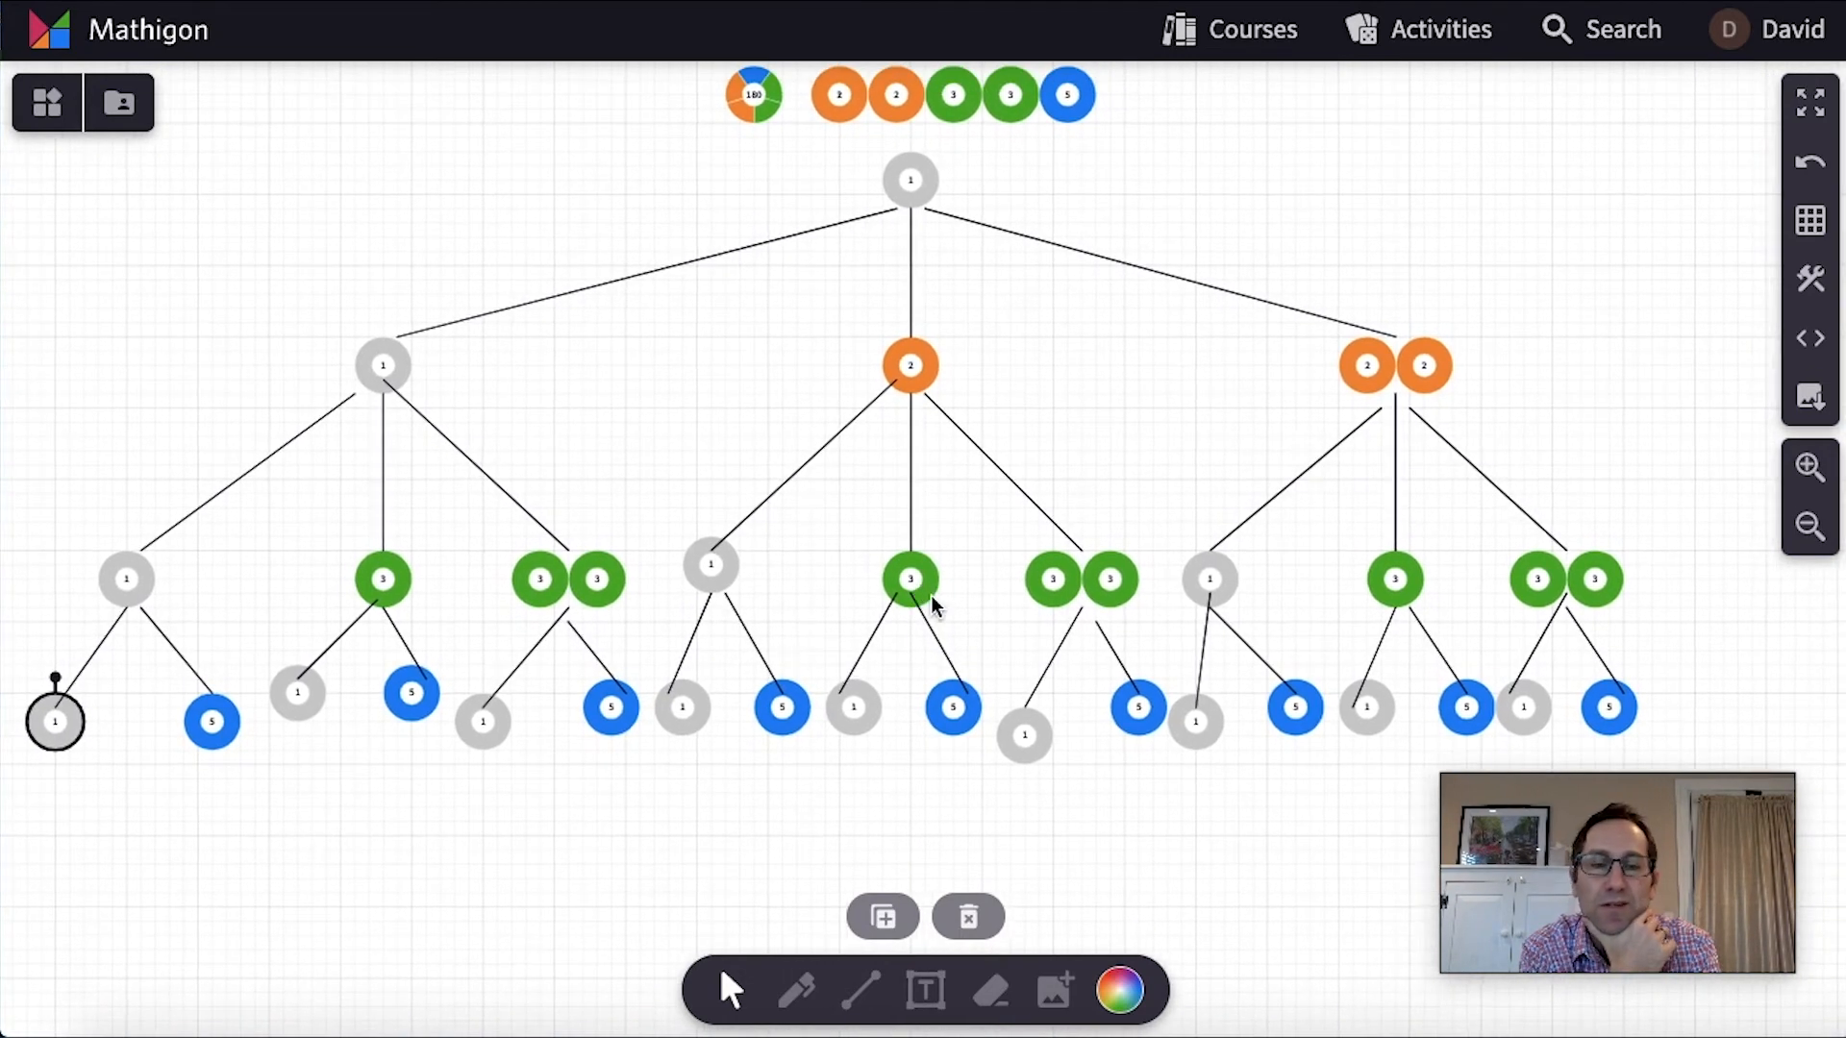
mouse_move(1330, 368)
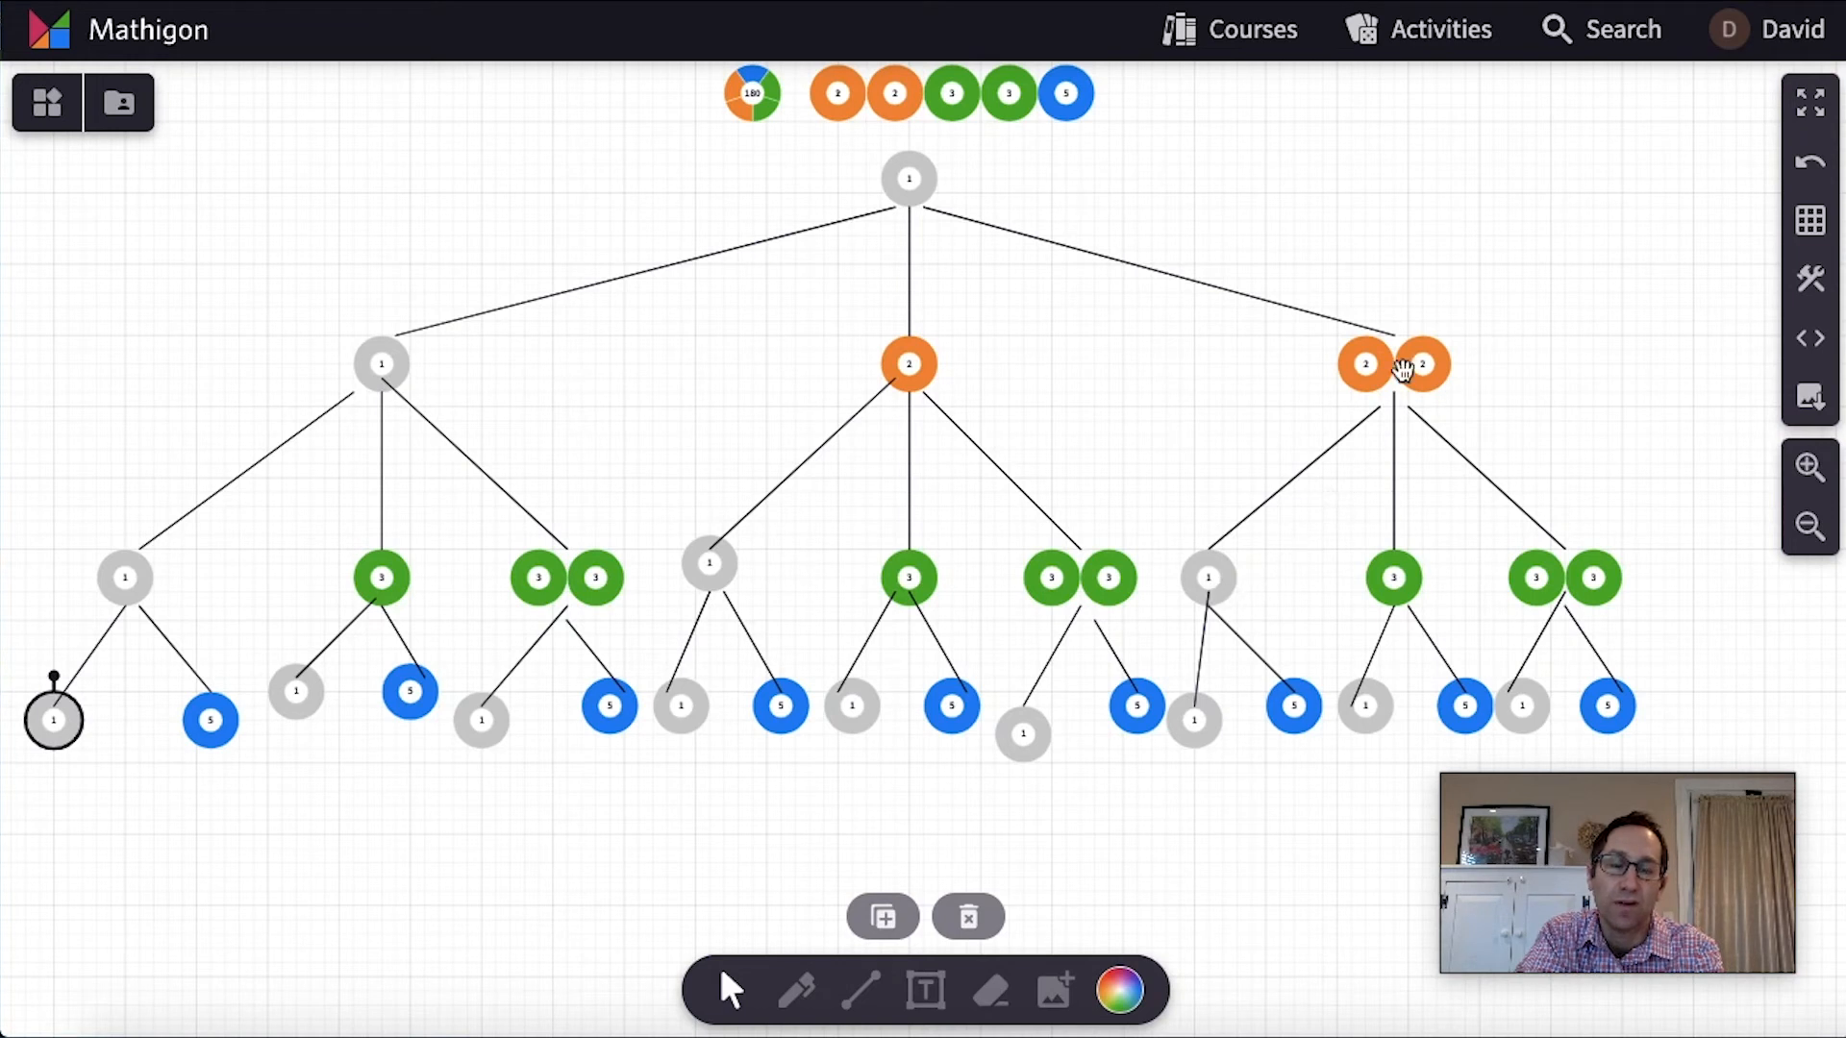
Place a 20 prime factor circle below the right-side bottom-row 5
click(1422, 363)
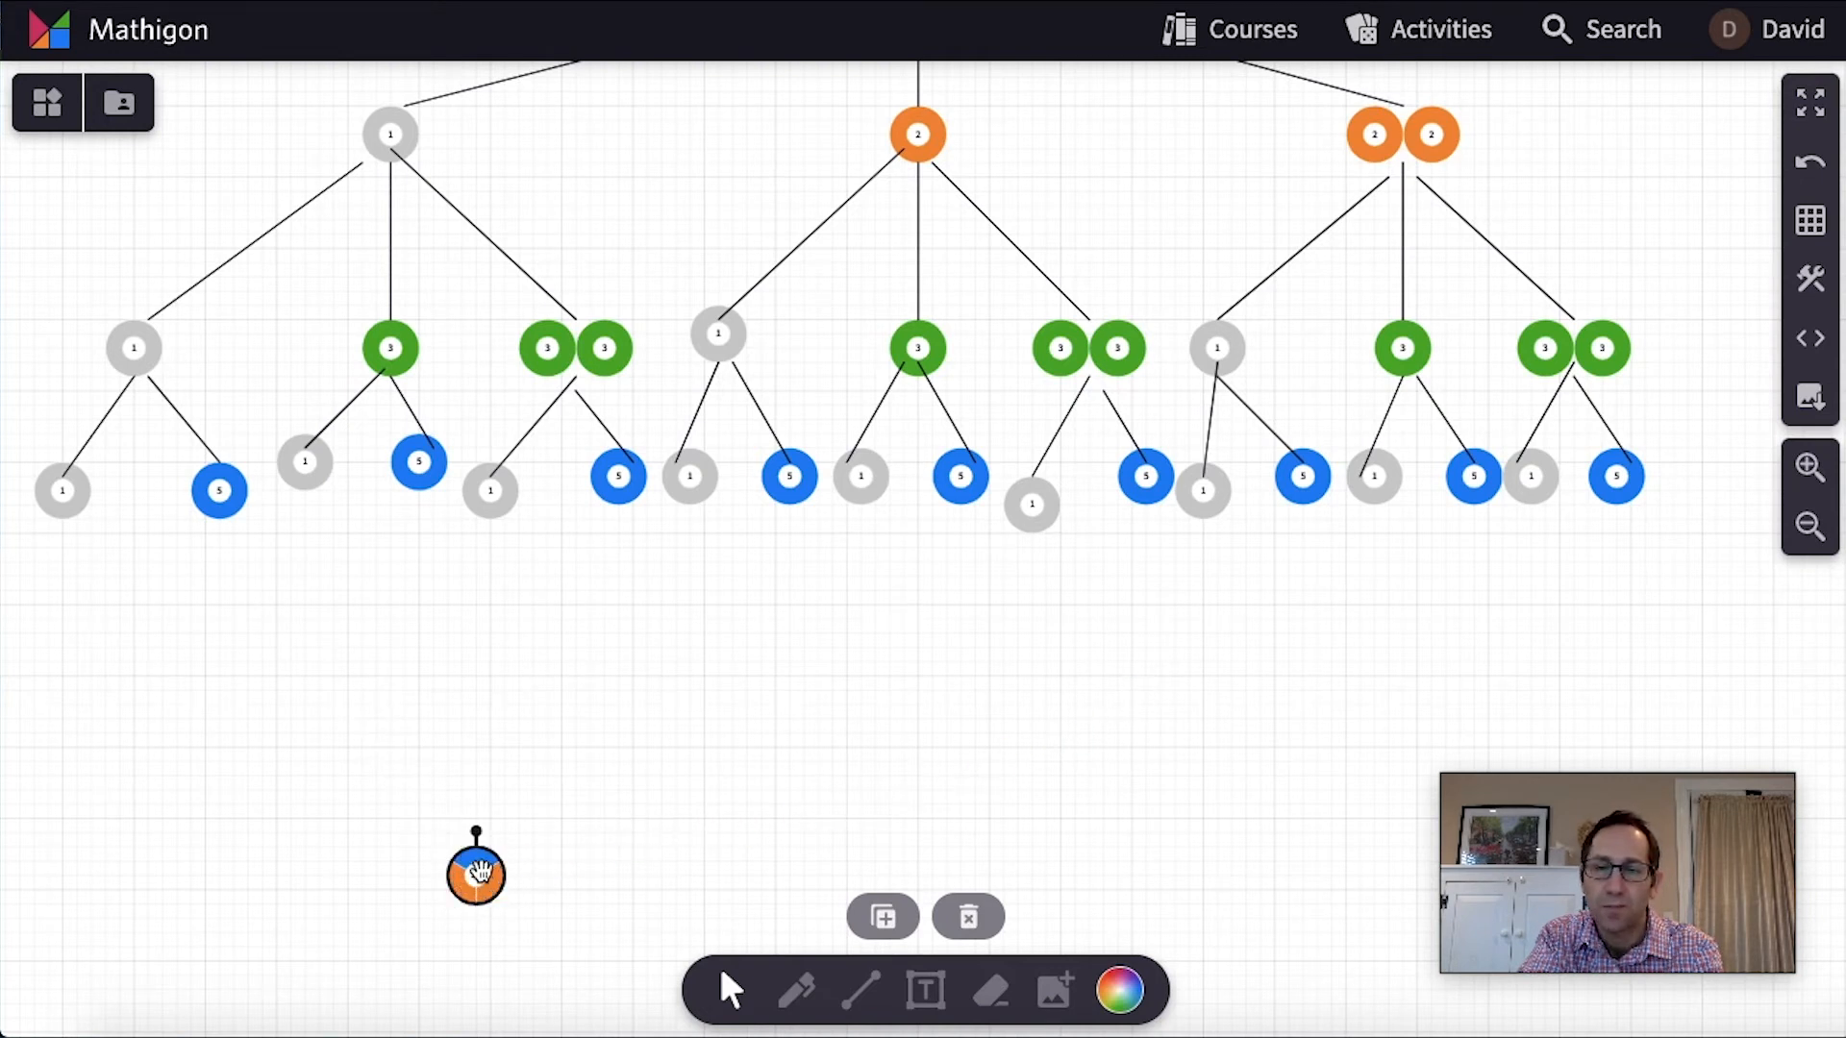
drag(477, 871, 1304, 586)
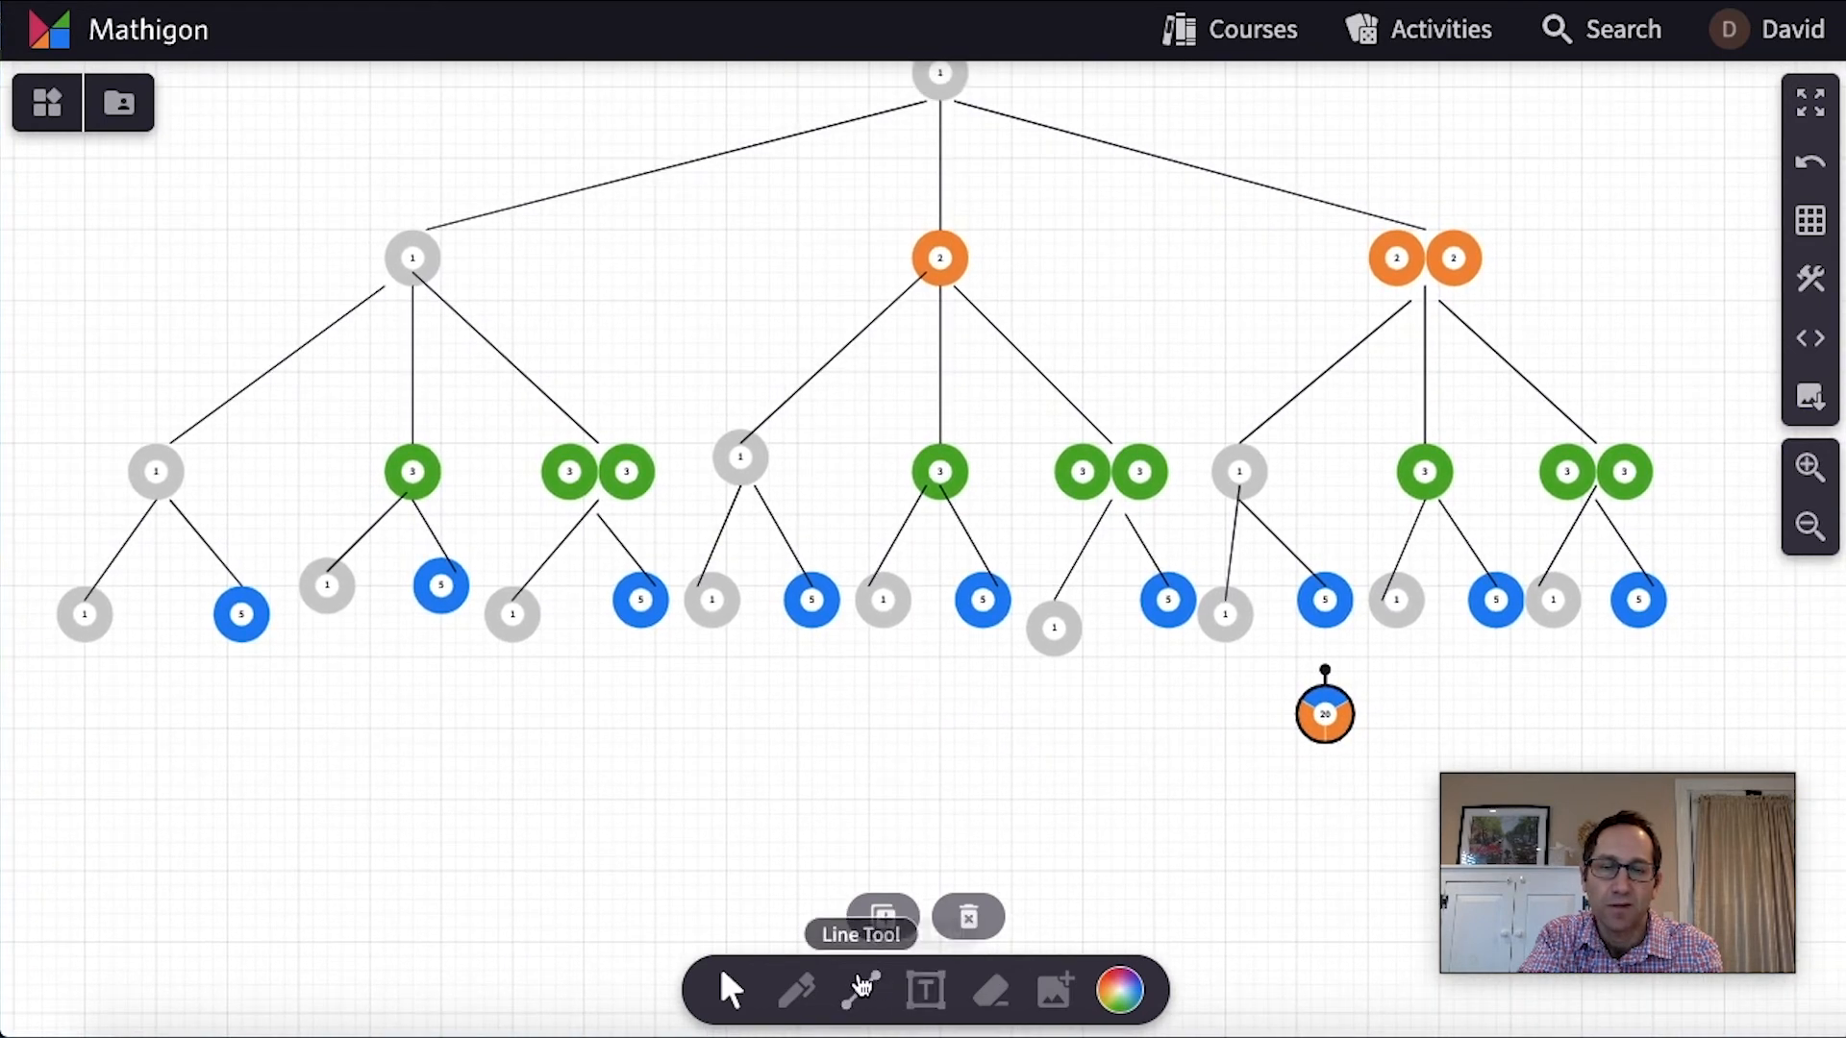
Draw a straight green line from the 5 down to the 20 circle
click(1117, 990)
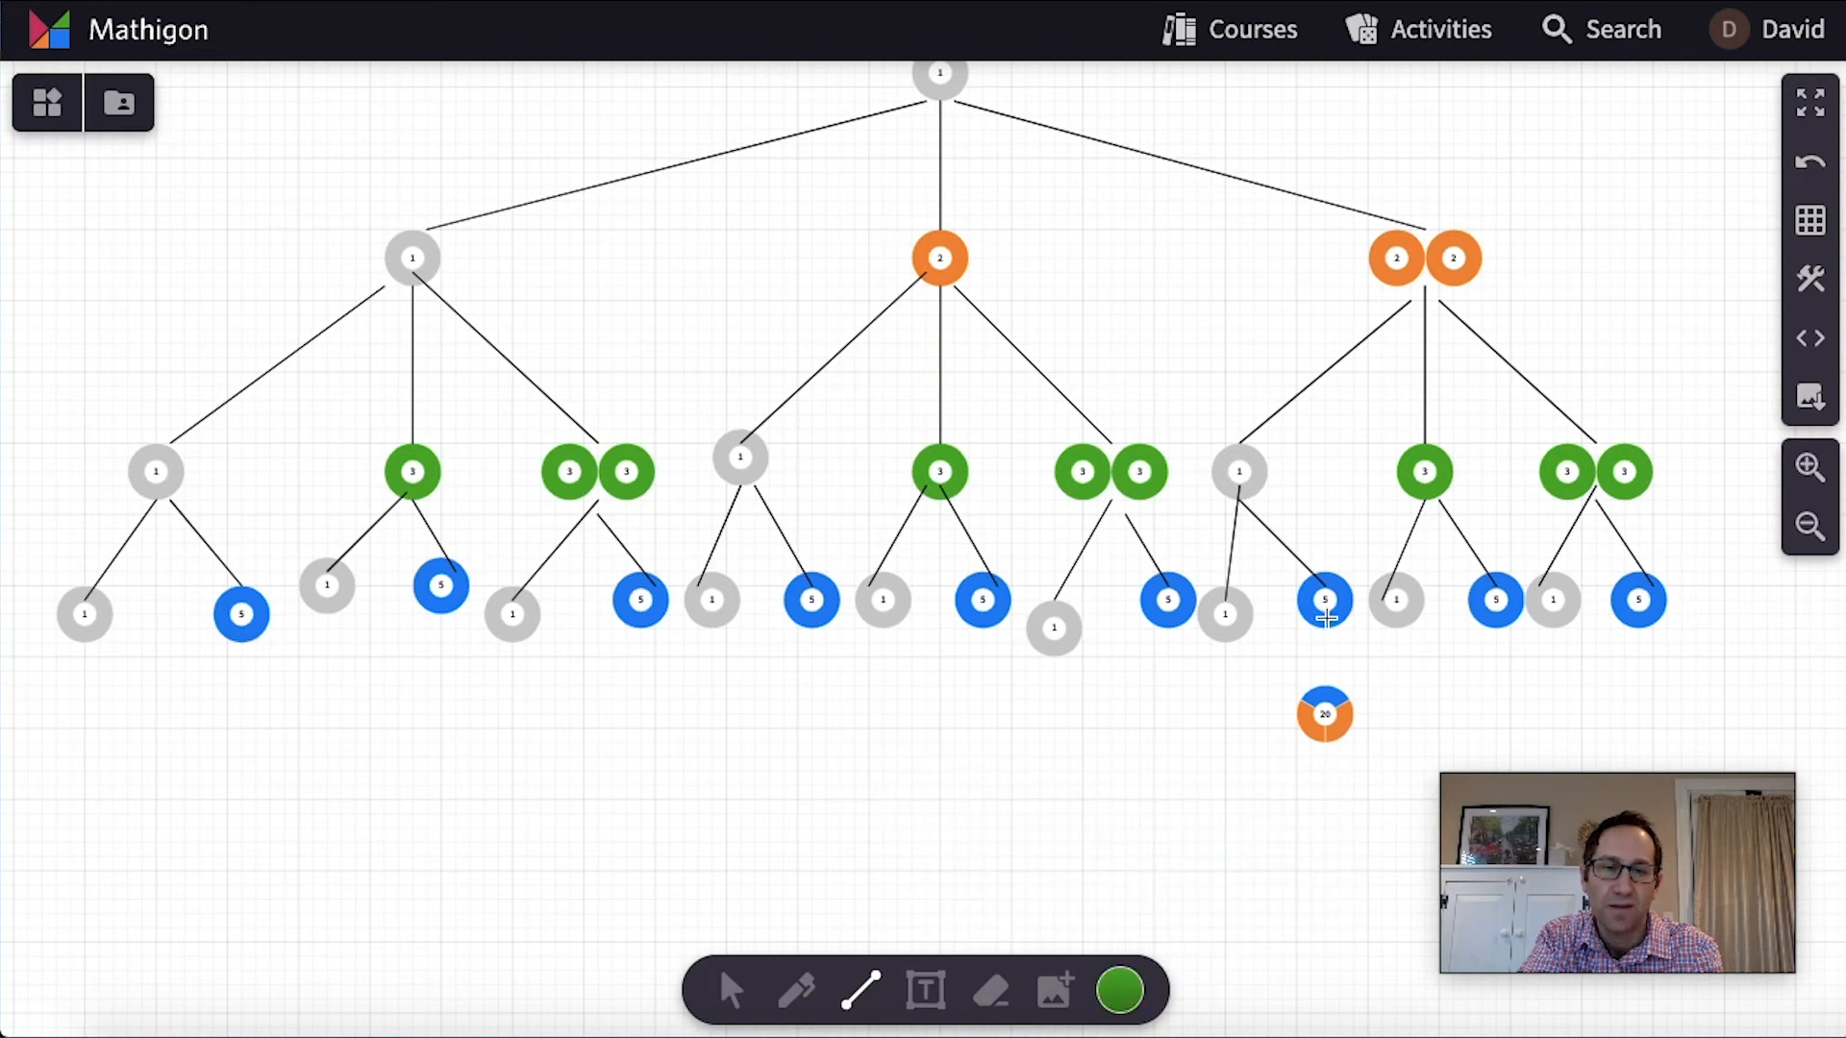
drag(1325, 600, 1324, 716)
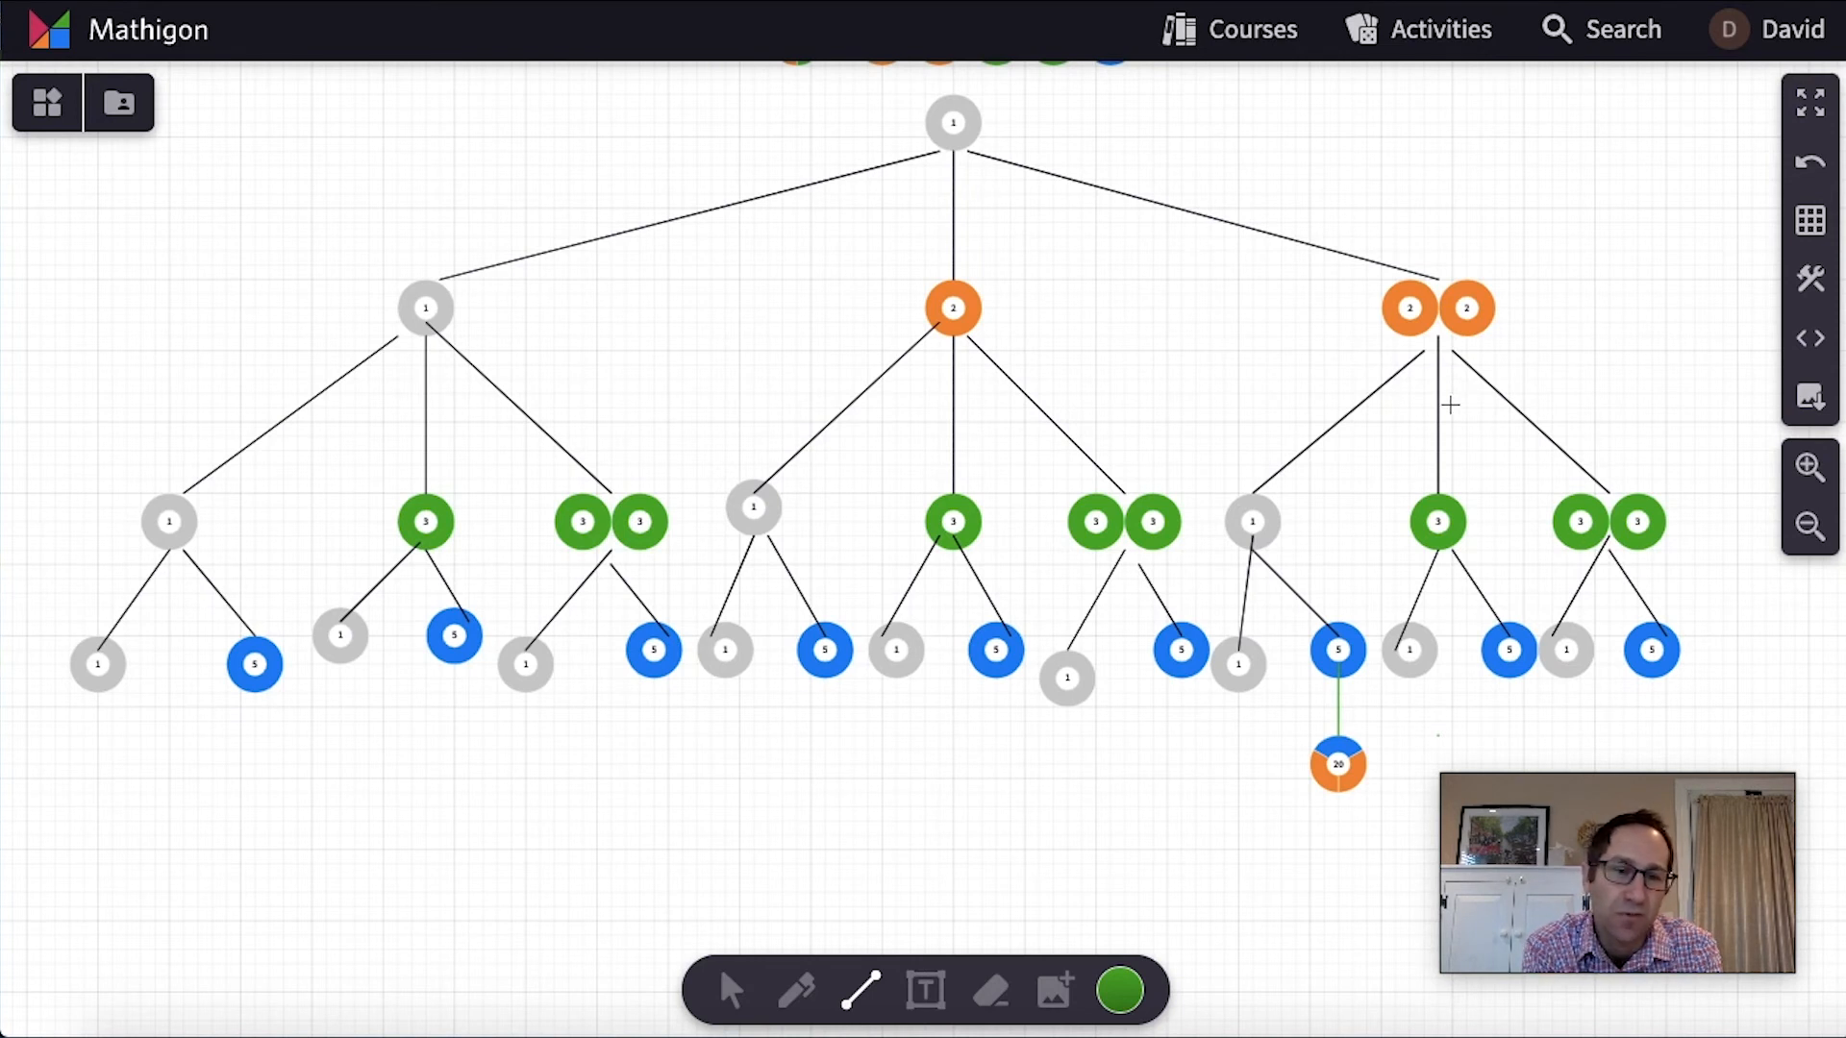
mouse_move(560, 582)
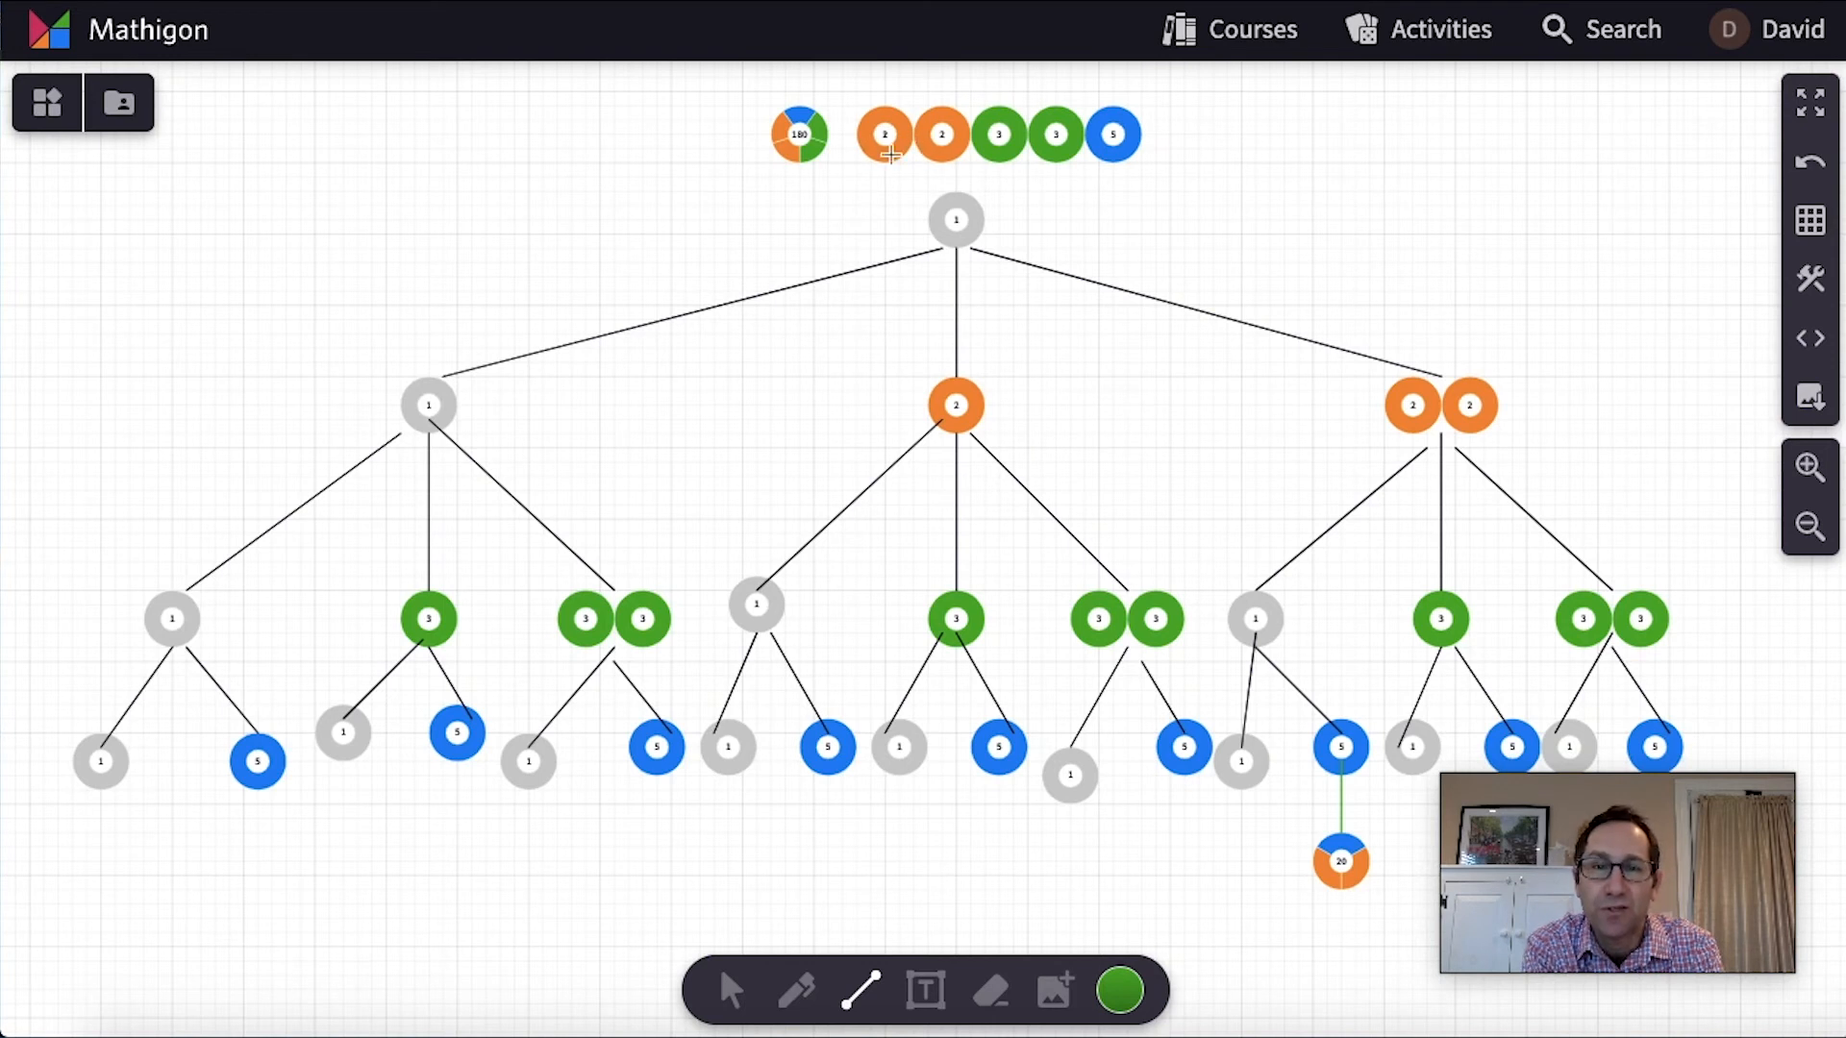
mouse_move(982, 311)
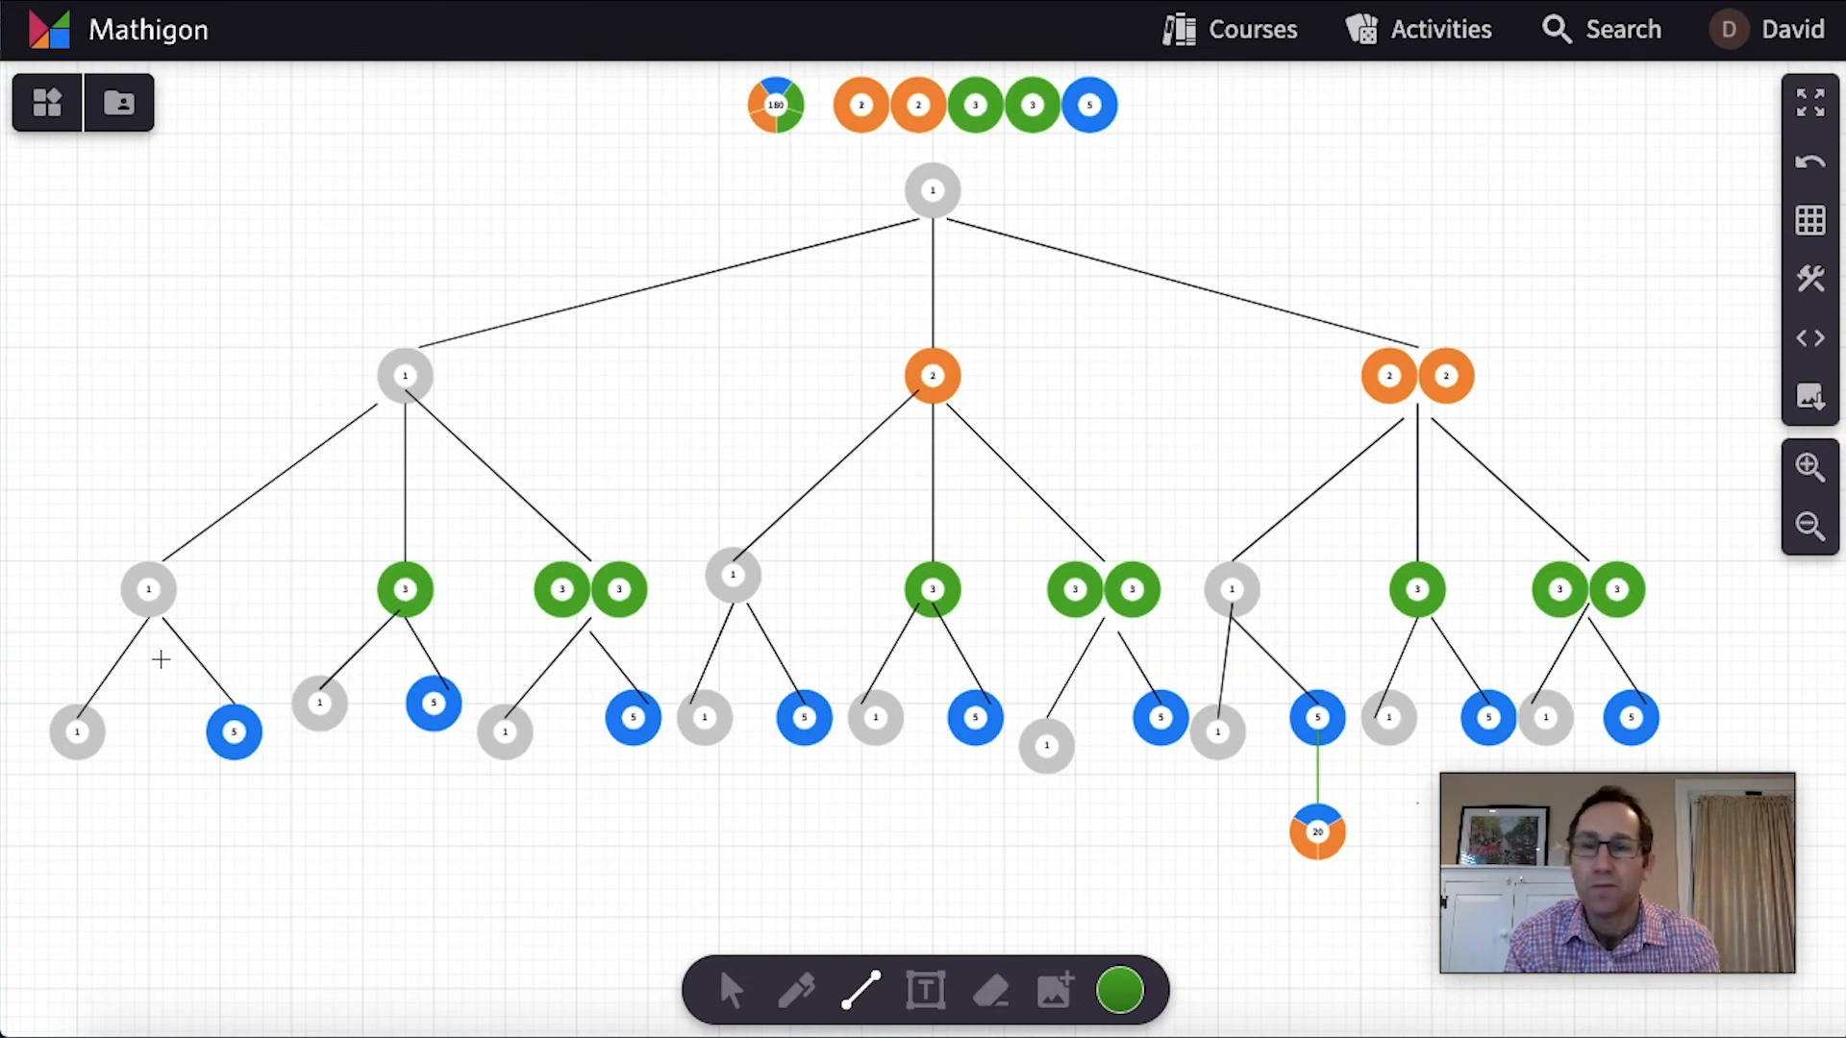
click(47, 103)
text(200)
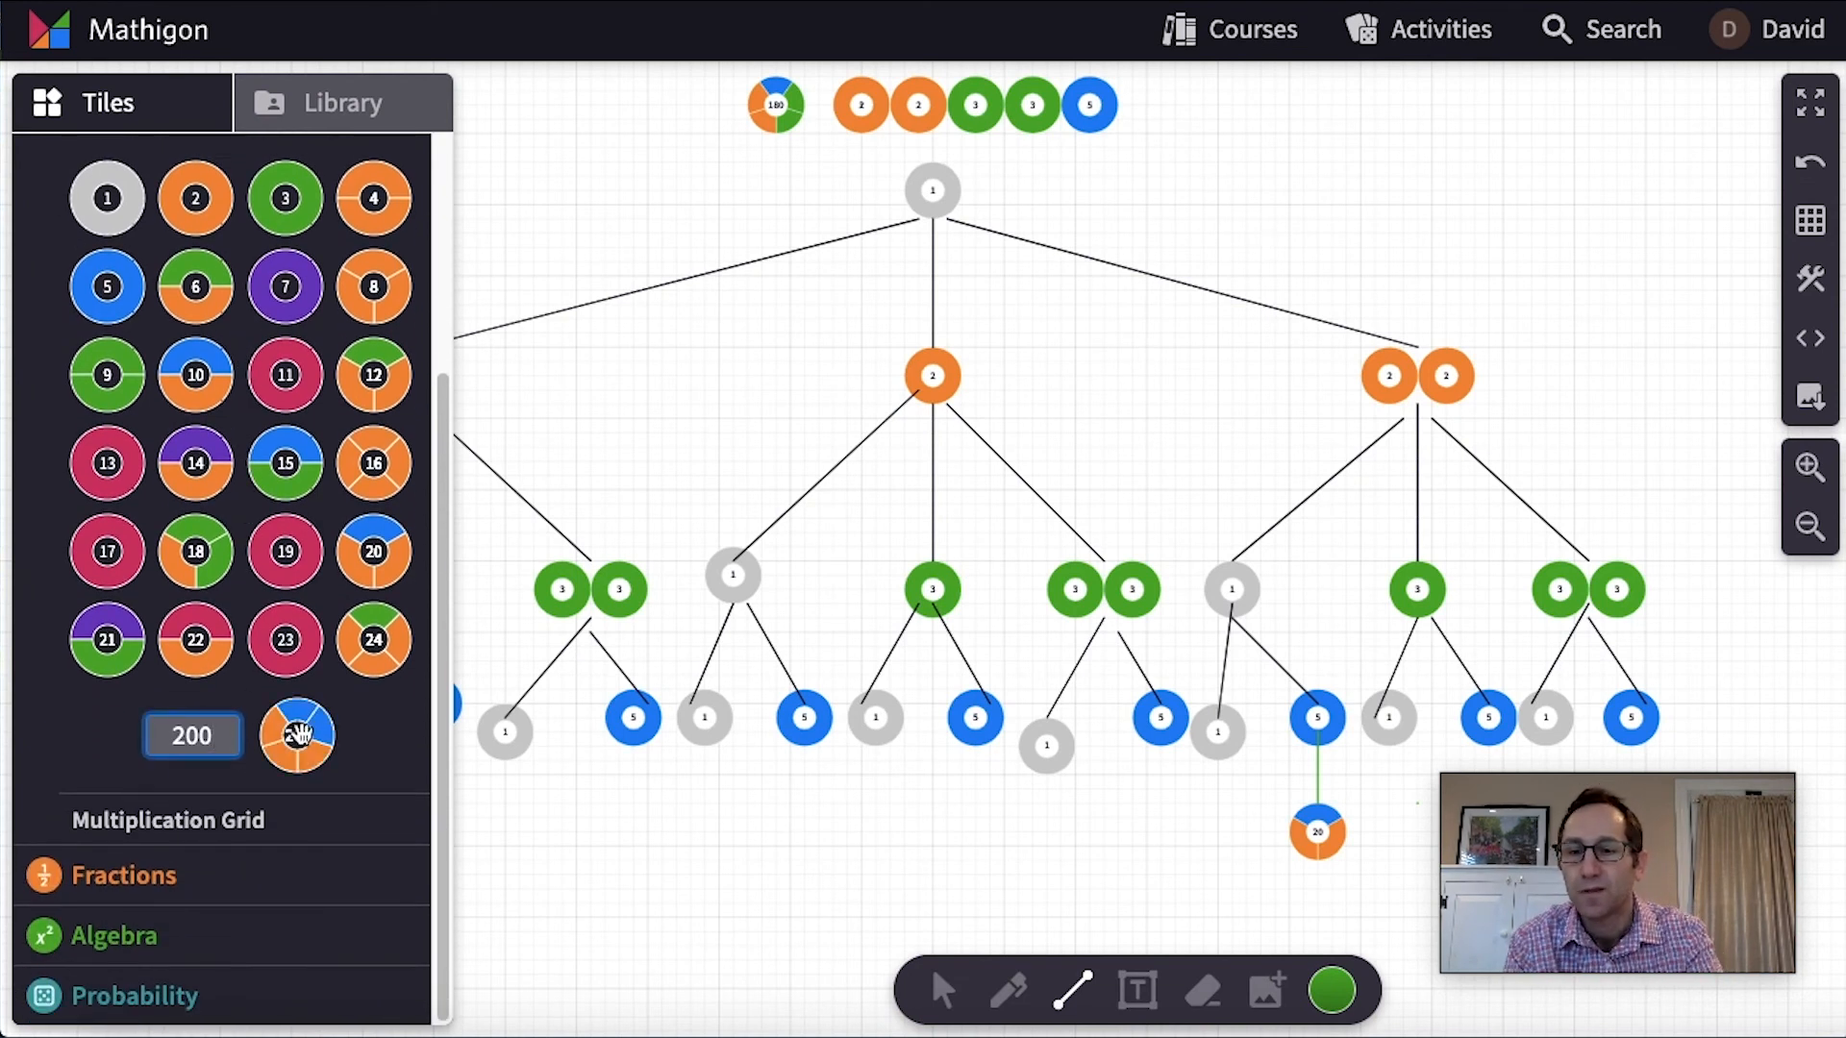
drag(298, 733, 703, 872)
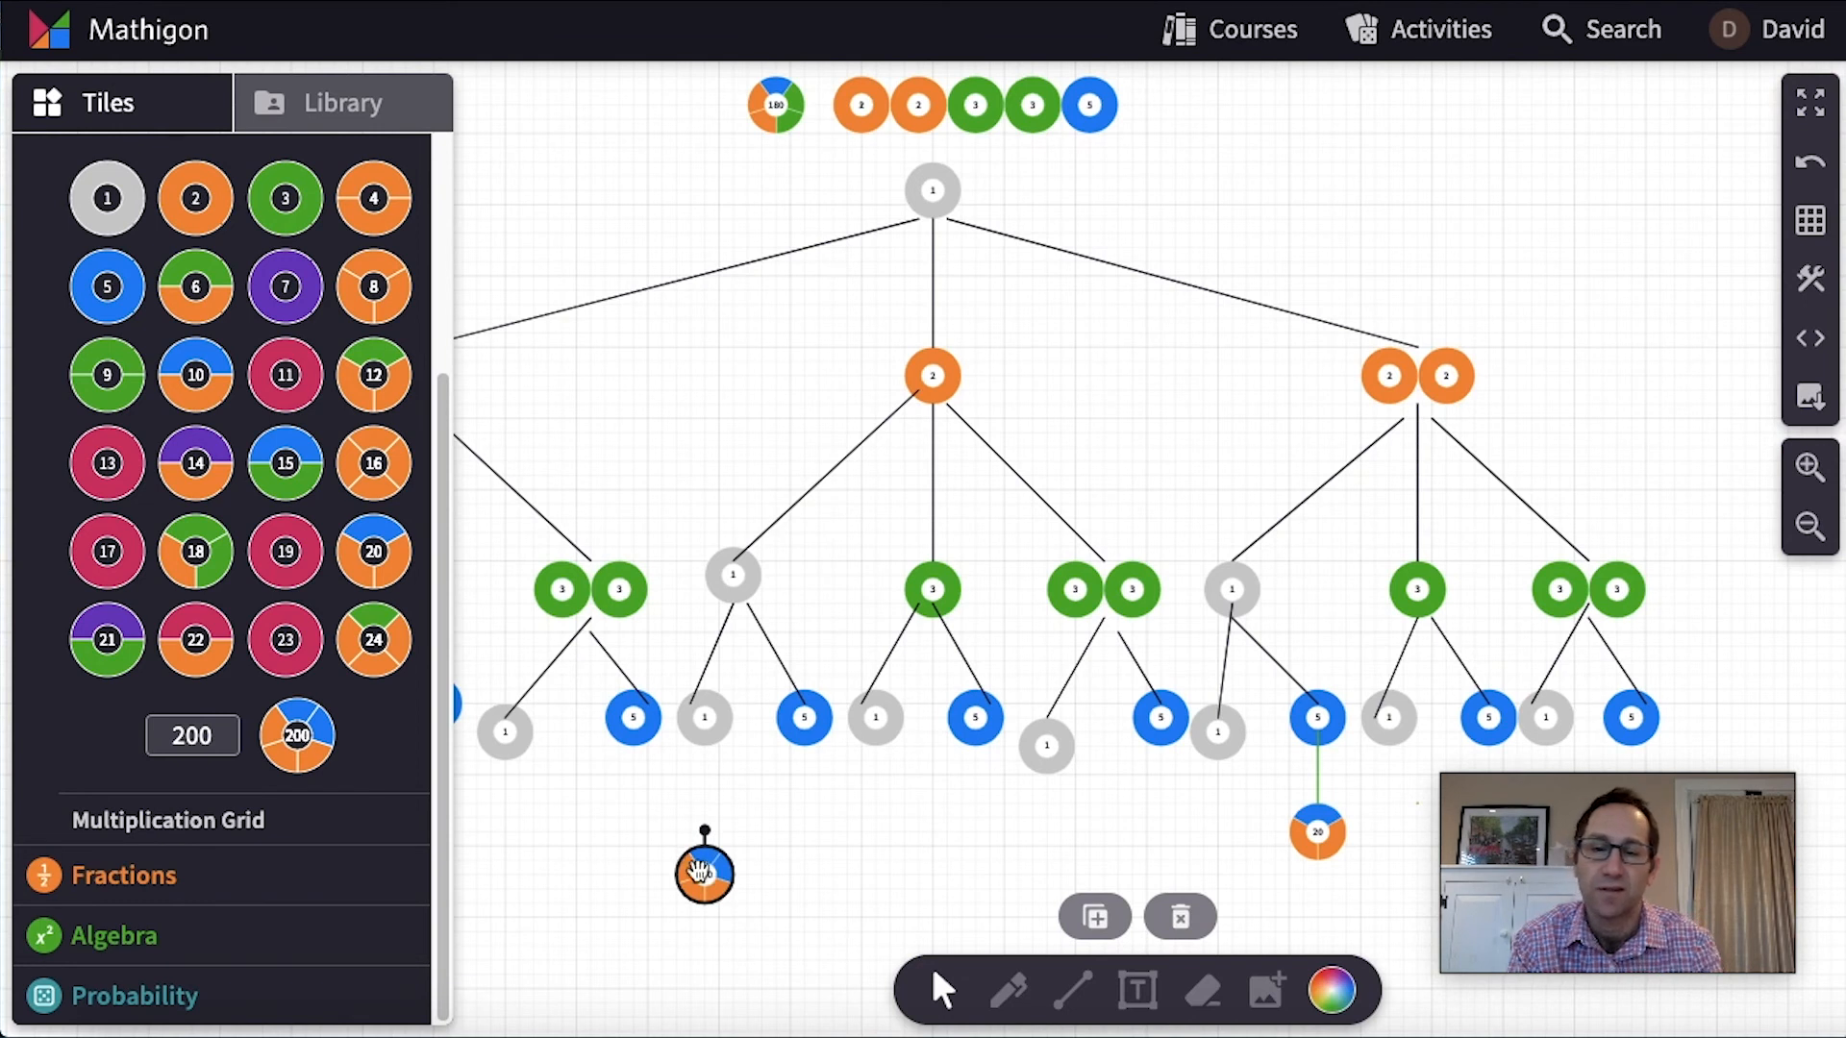
drag(703, 873, 733, 872)
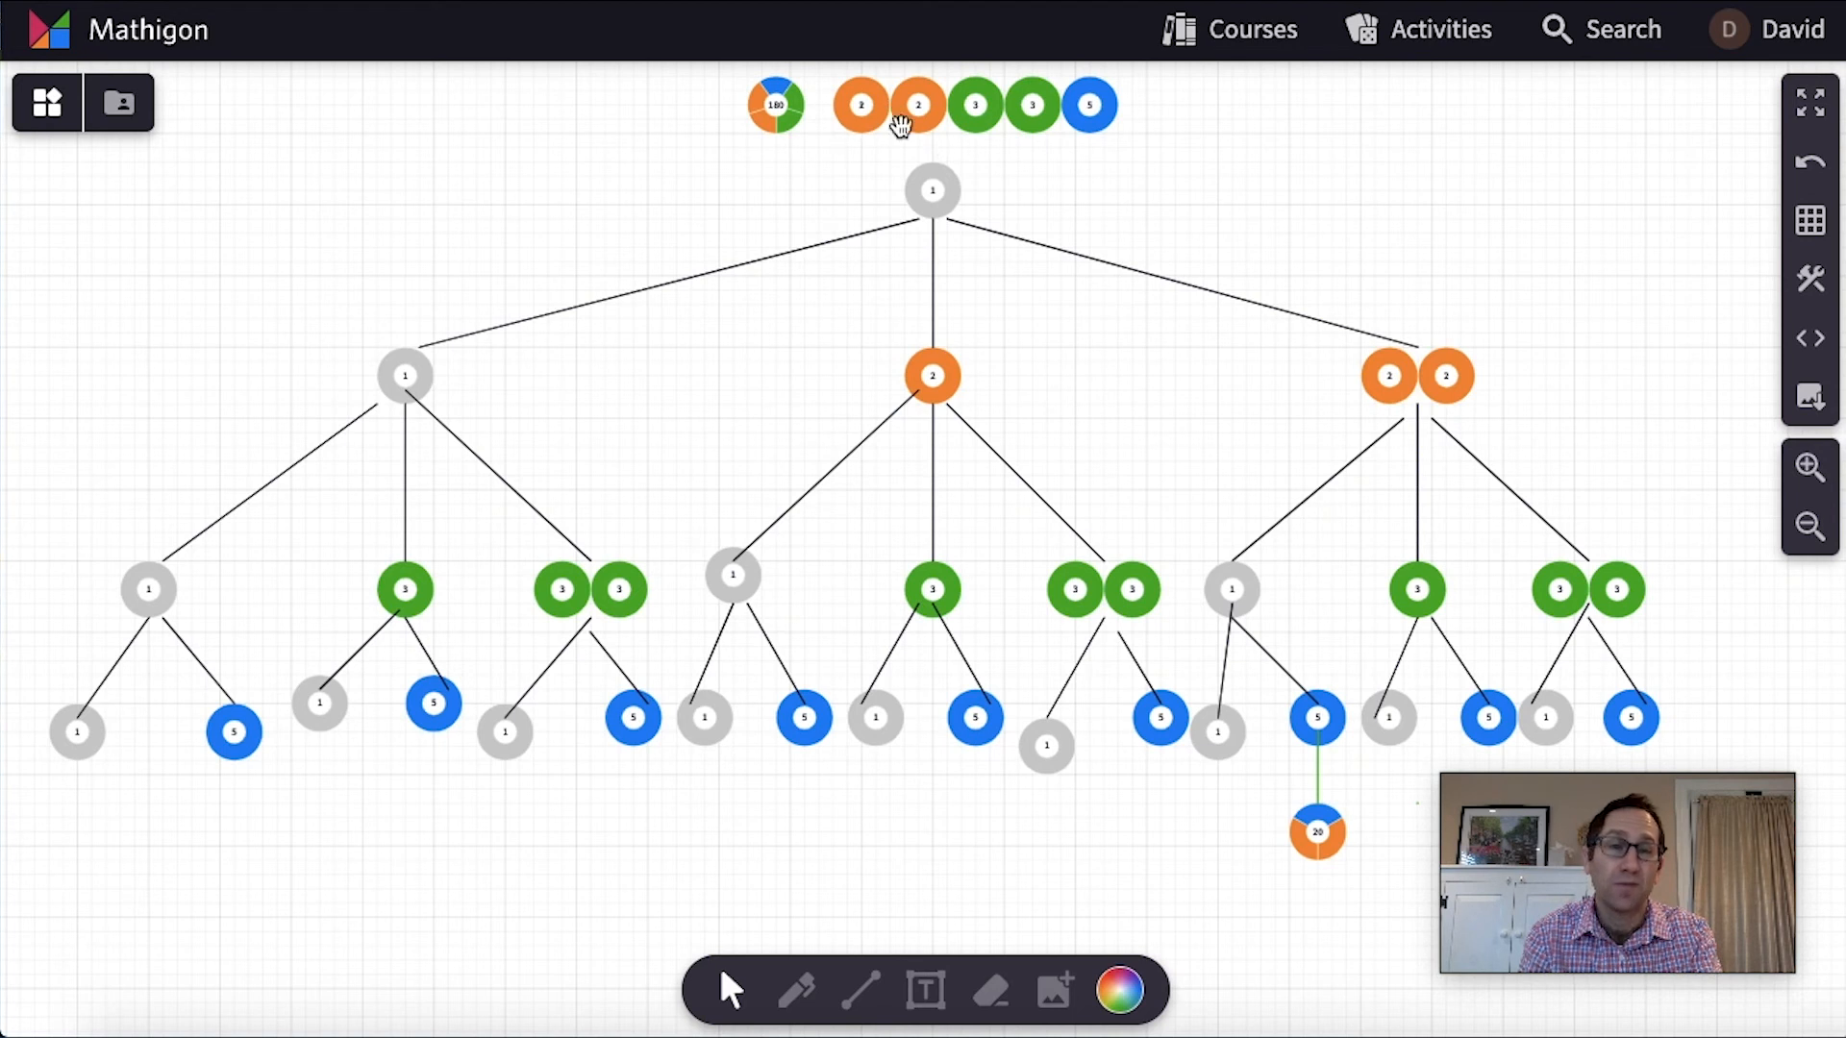
mouse_move(607, 724)
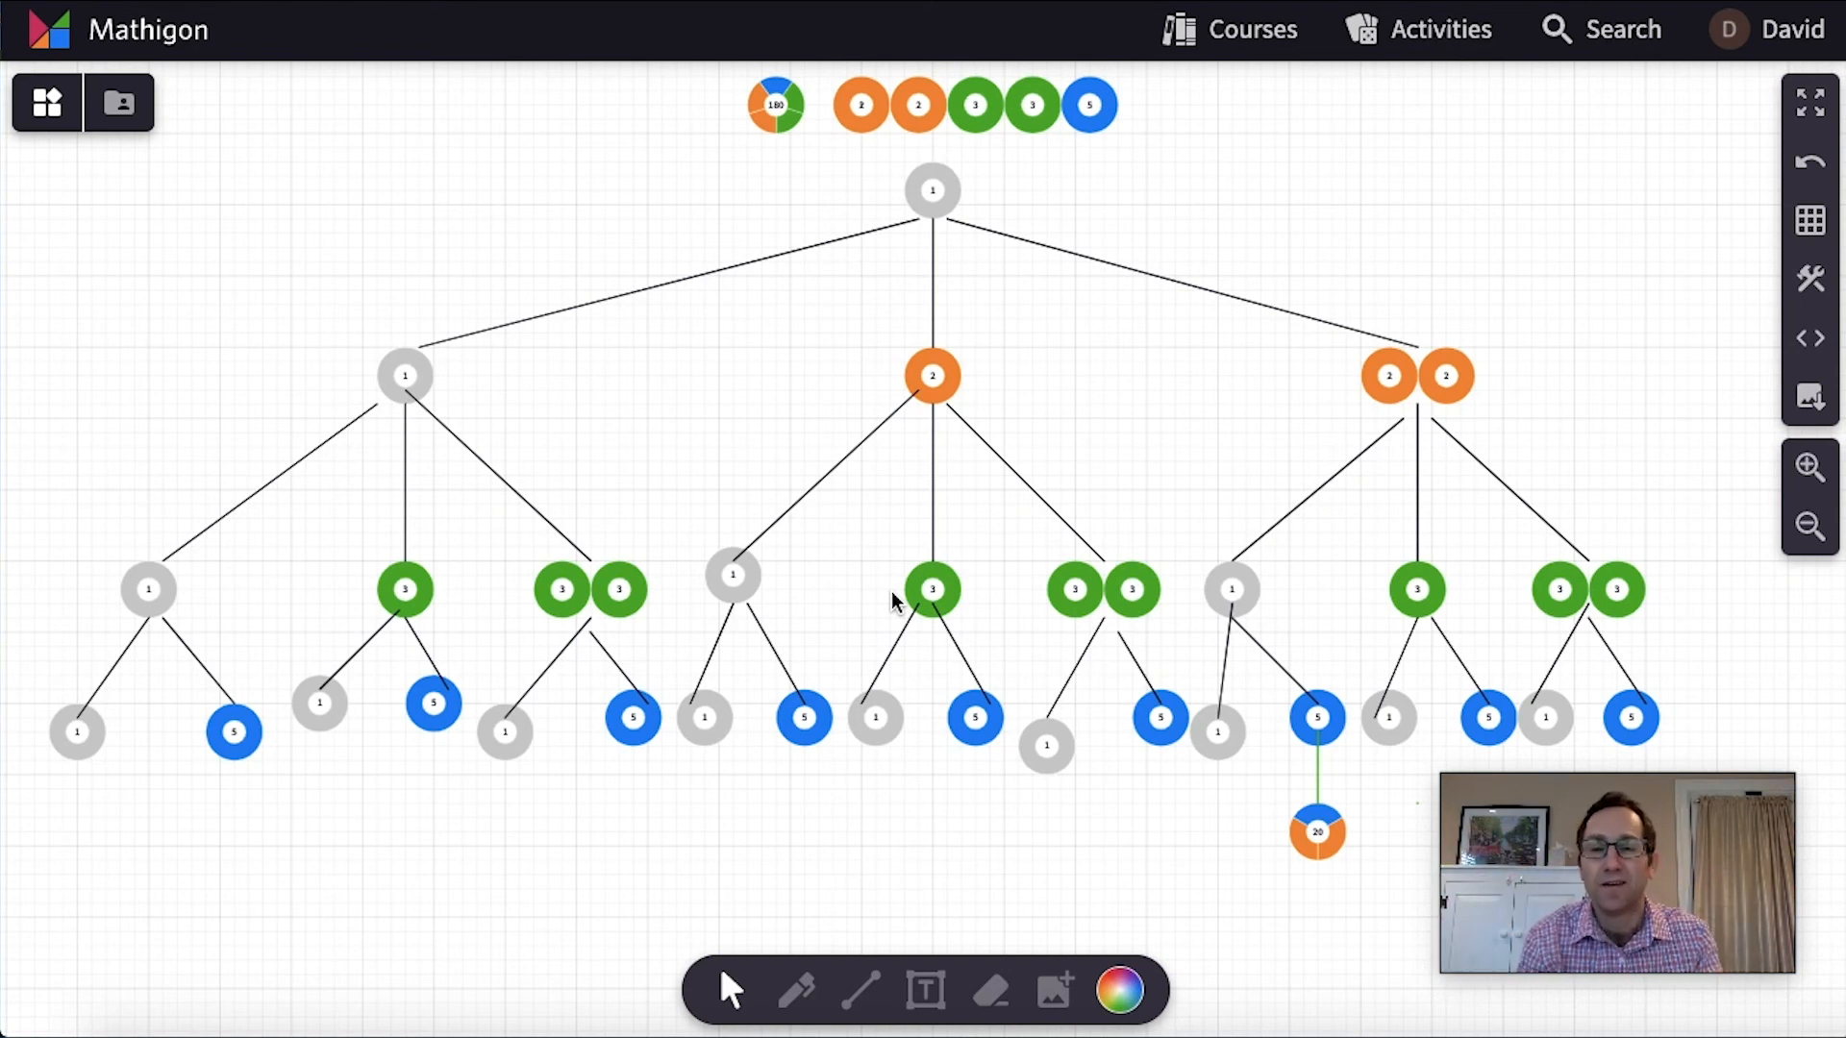
mouse_move(651, 612)
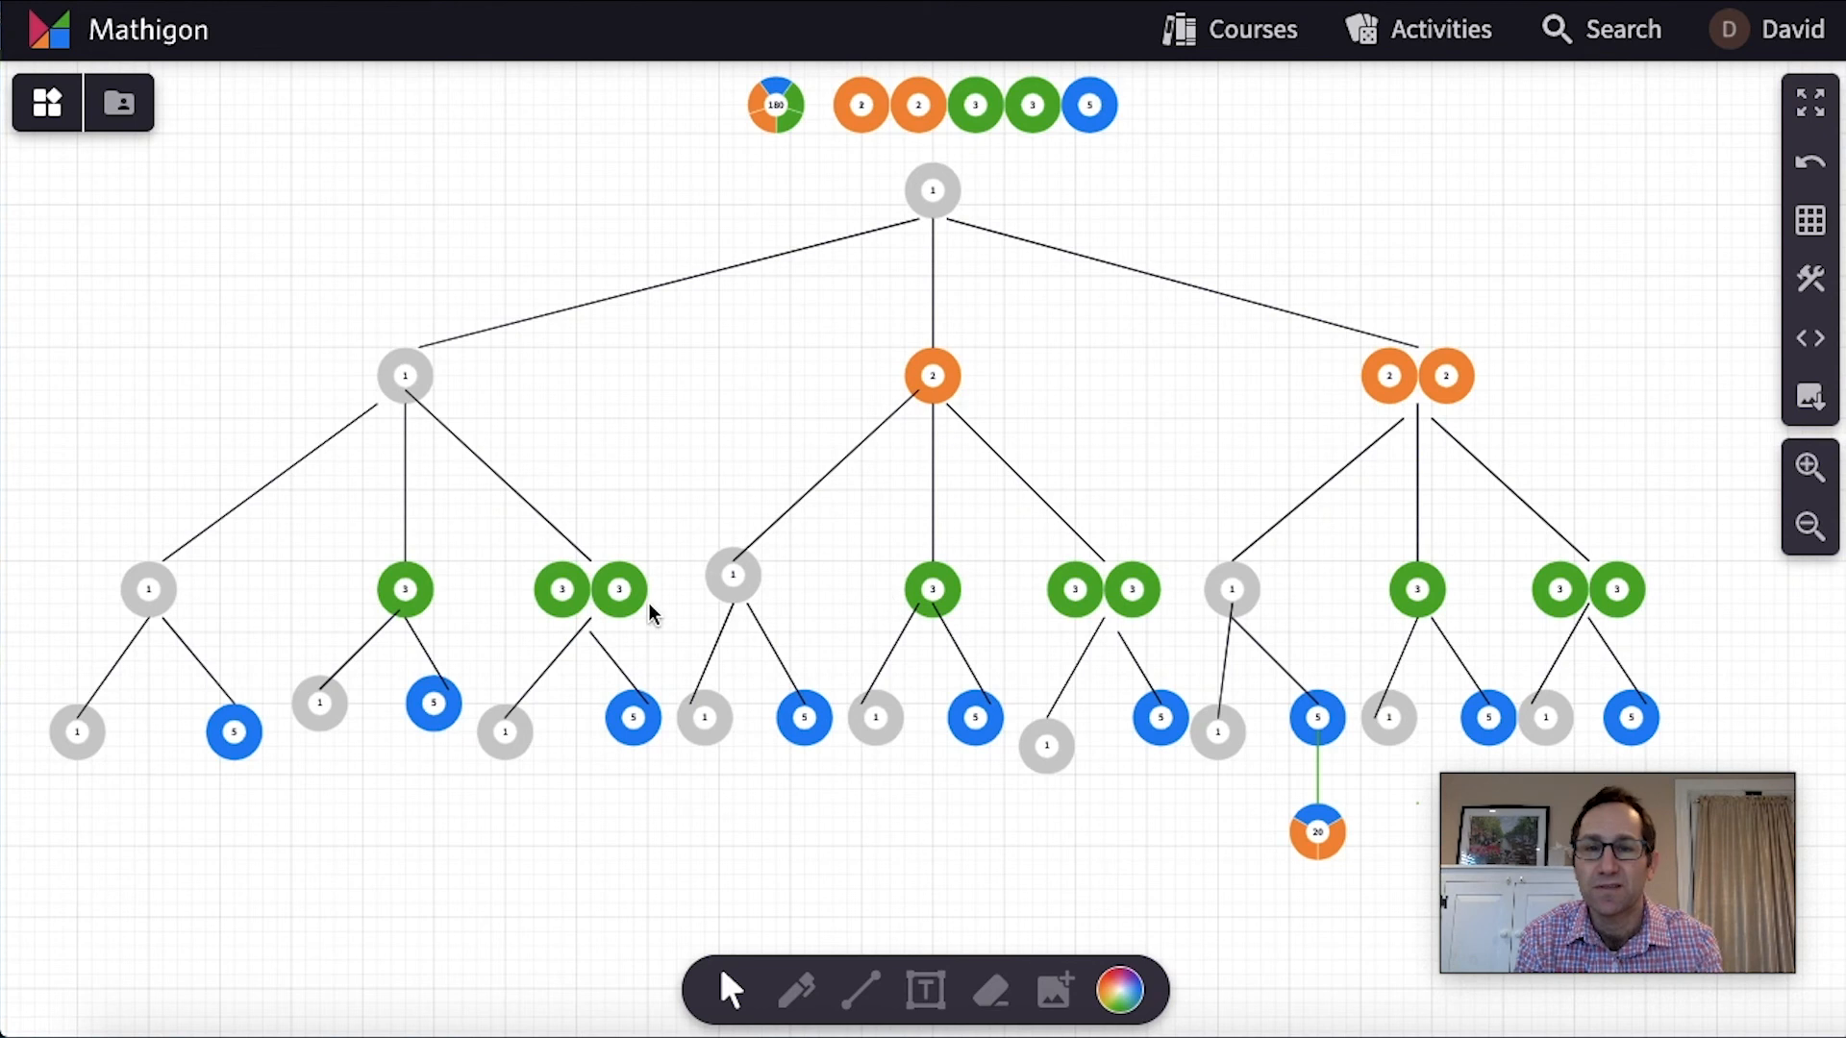
mouse_move(975, 445)
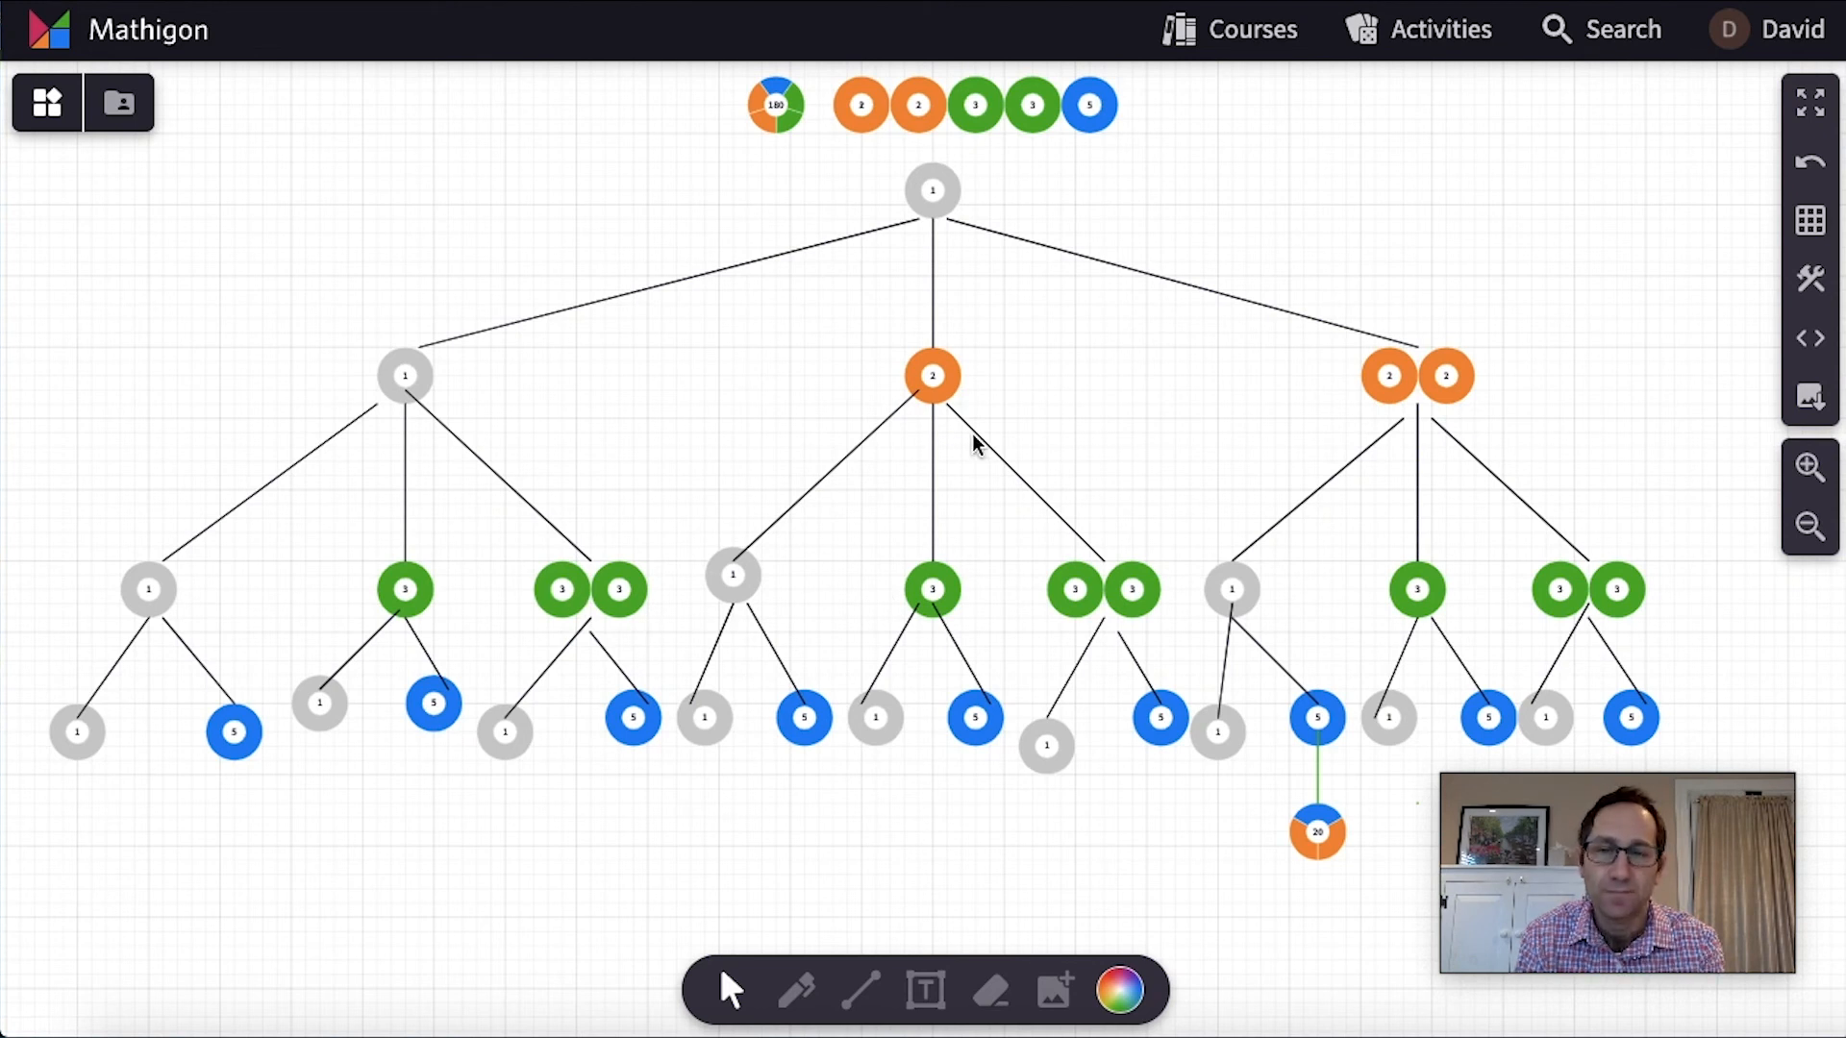
mouse_move(992, 307)
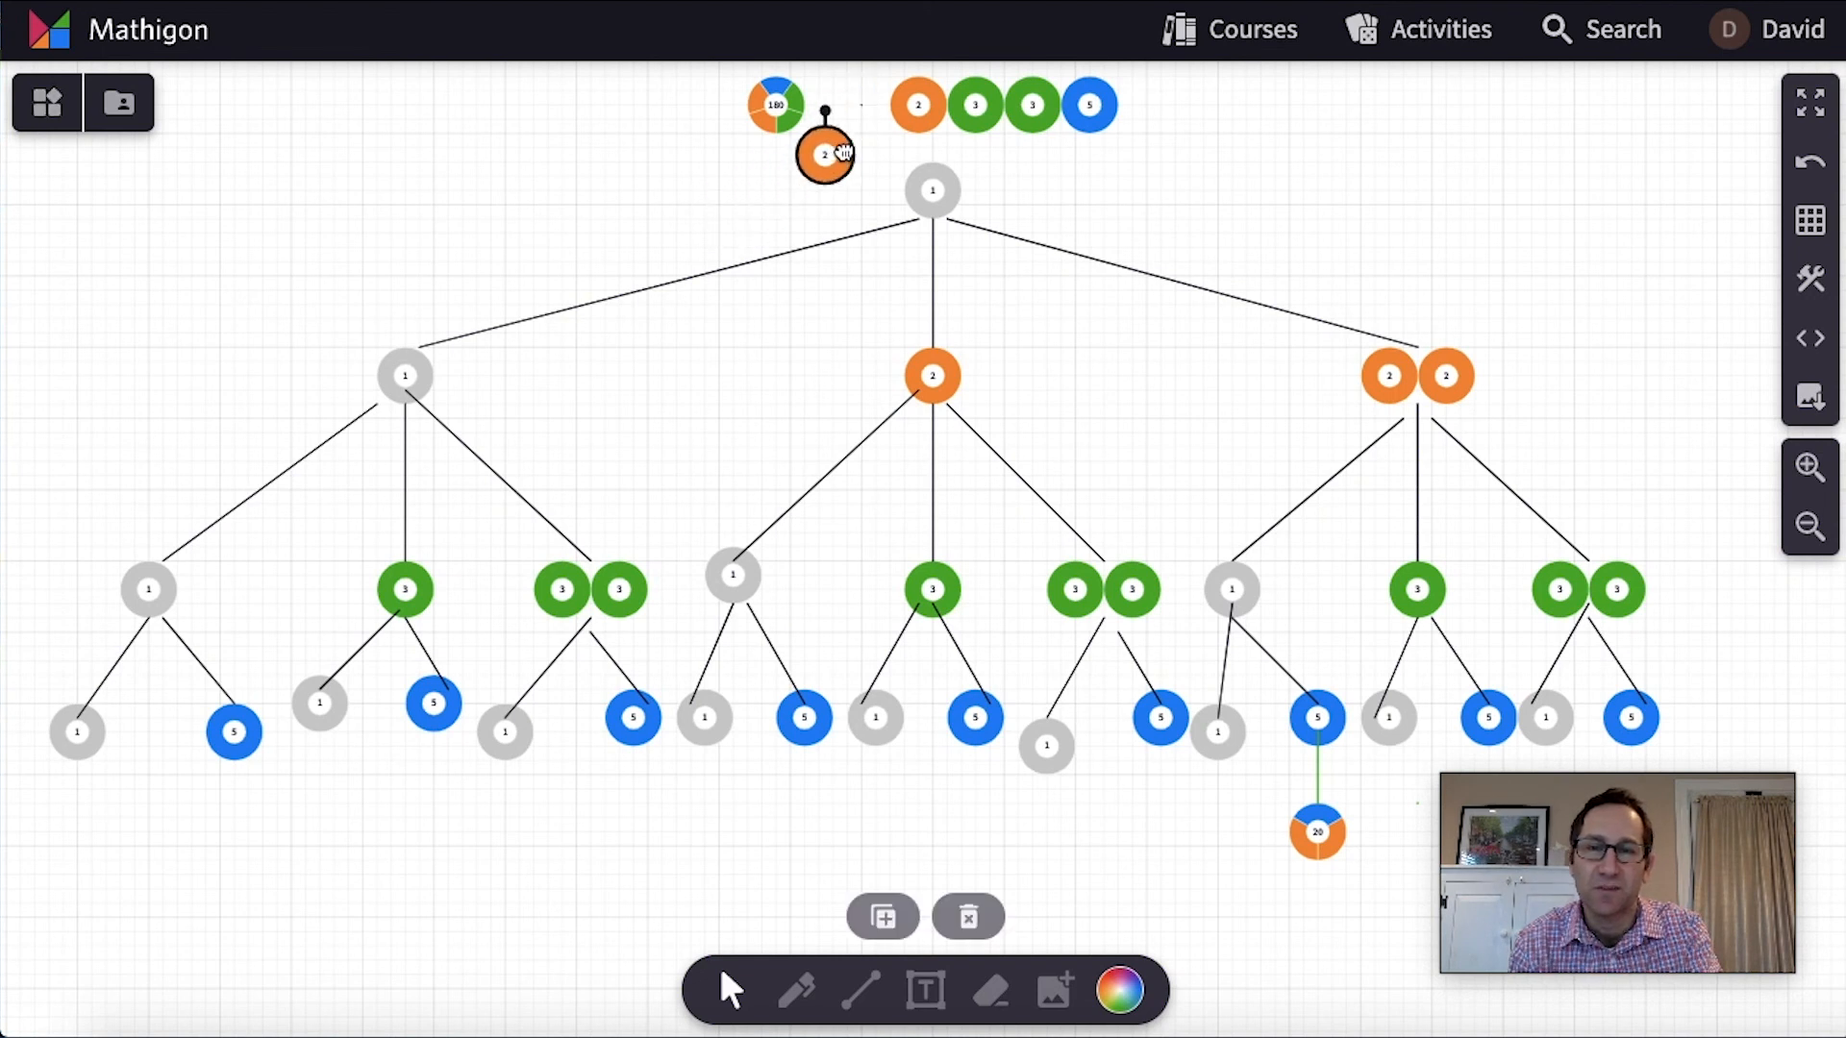
Pull a 2 out of the factor row, then bring up the Numbers tiles panel
drag(825, 154, 930, 130)
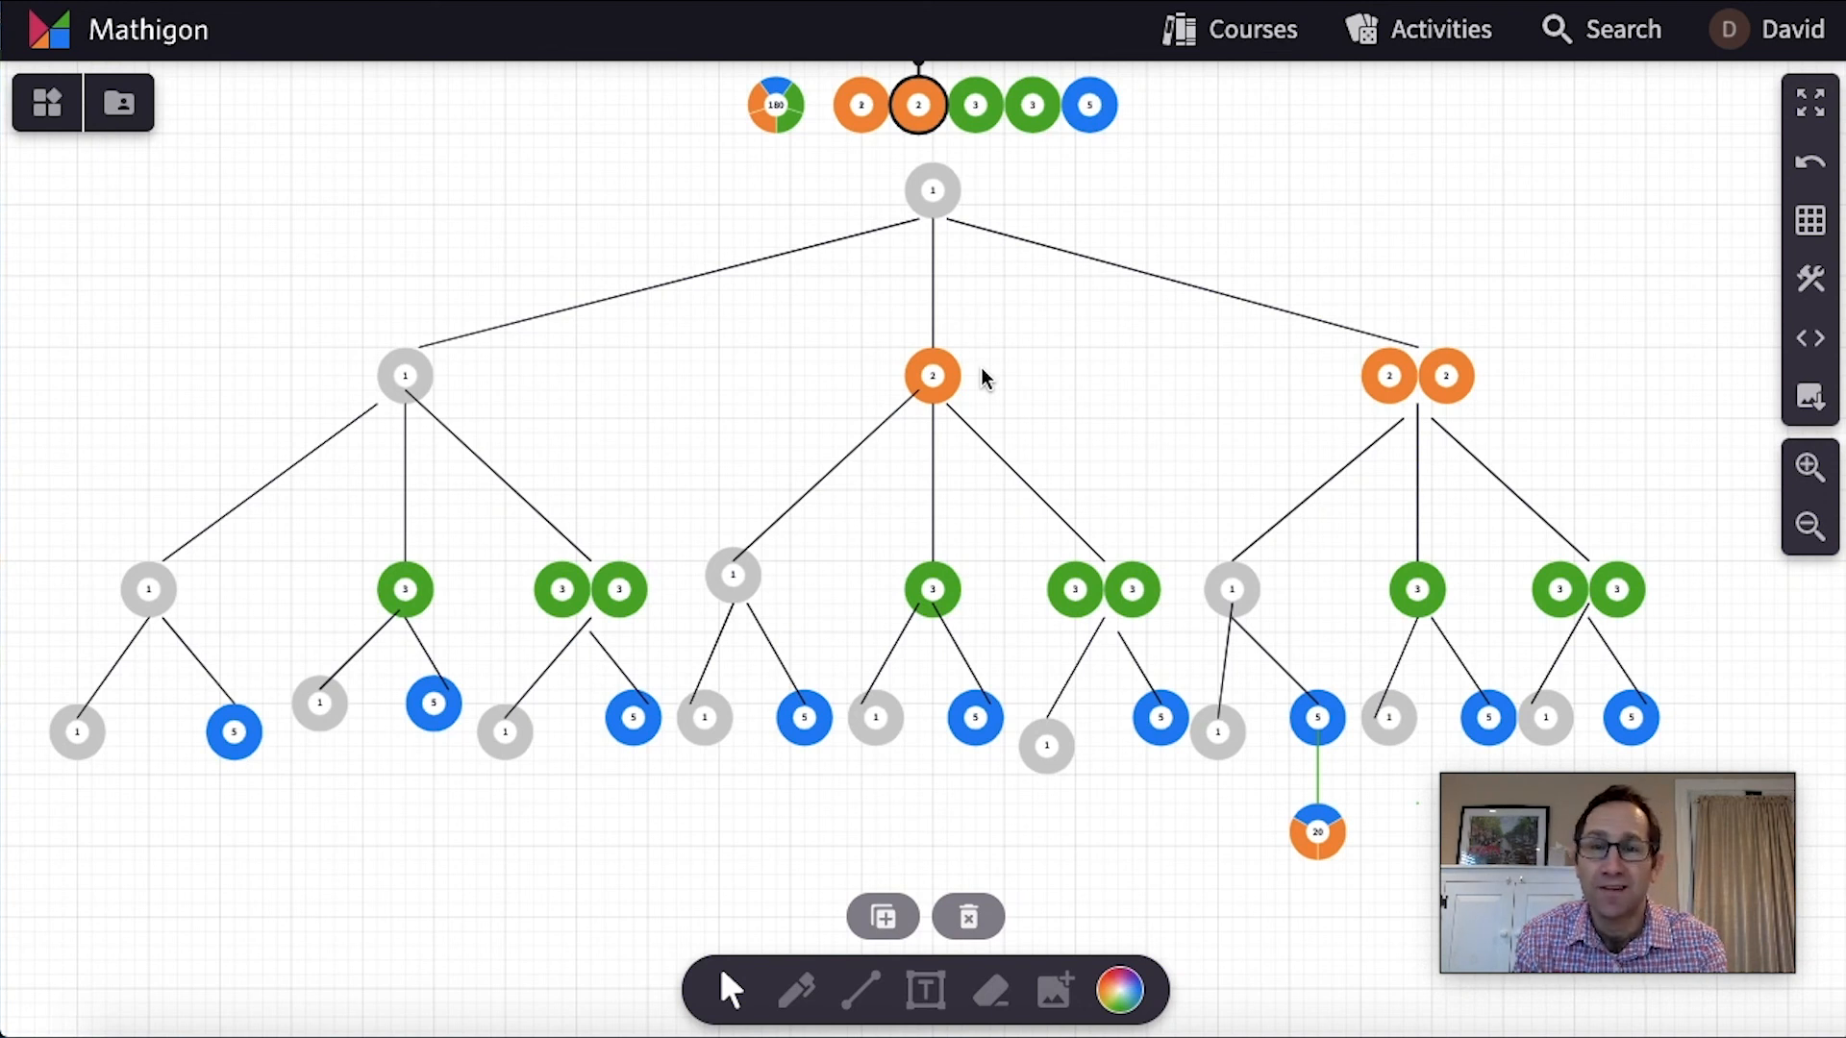
mouse_move(727, 297)
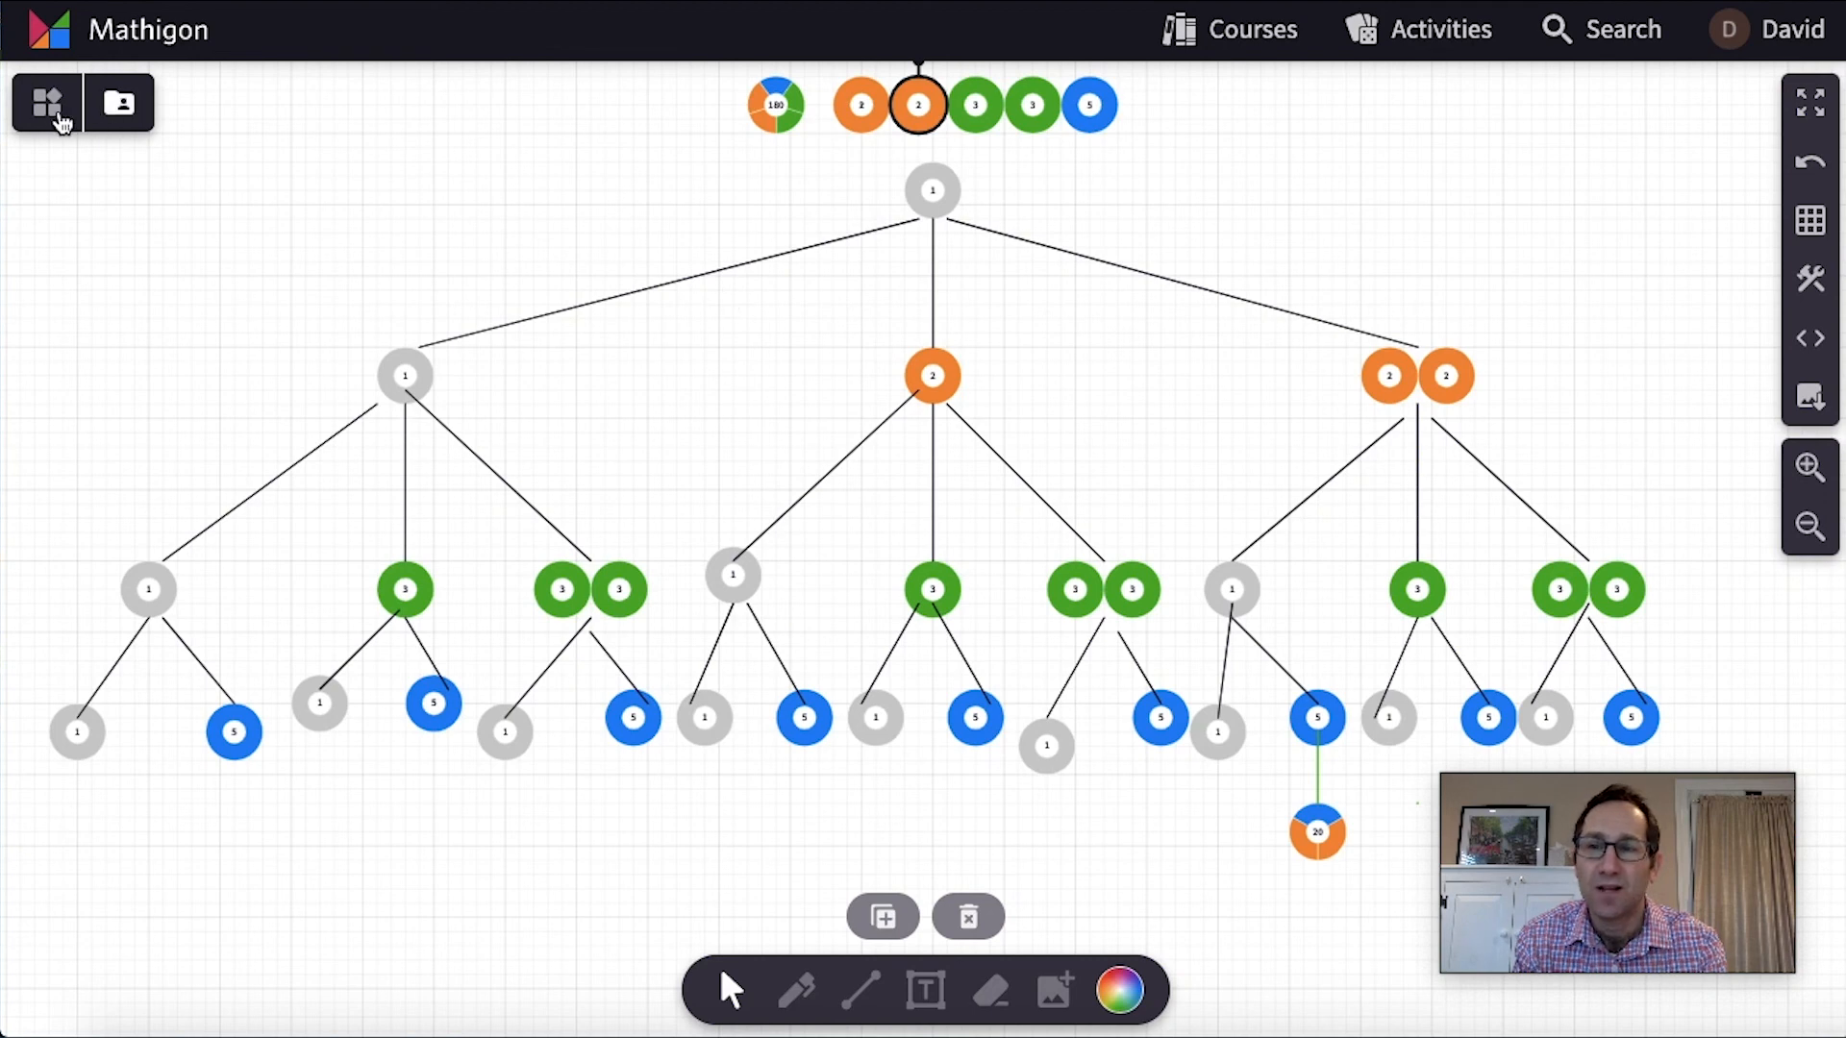
click(46, 102)
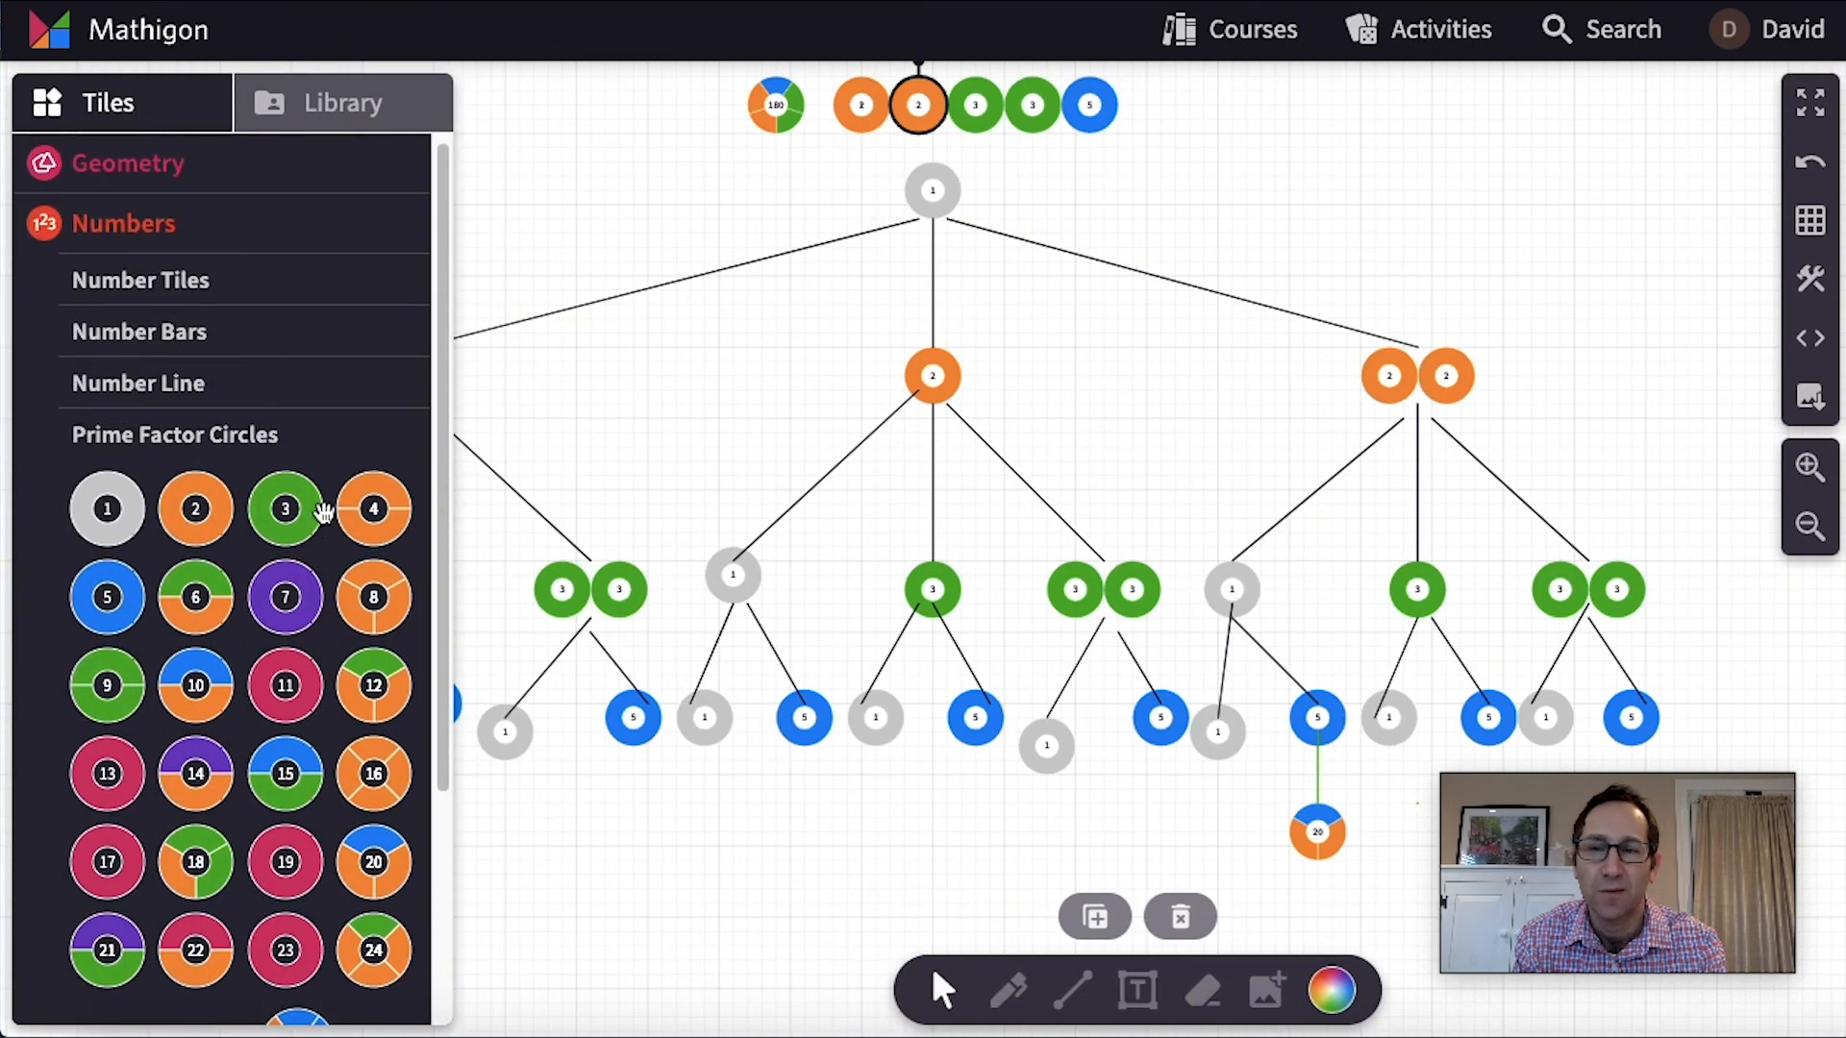